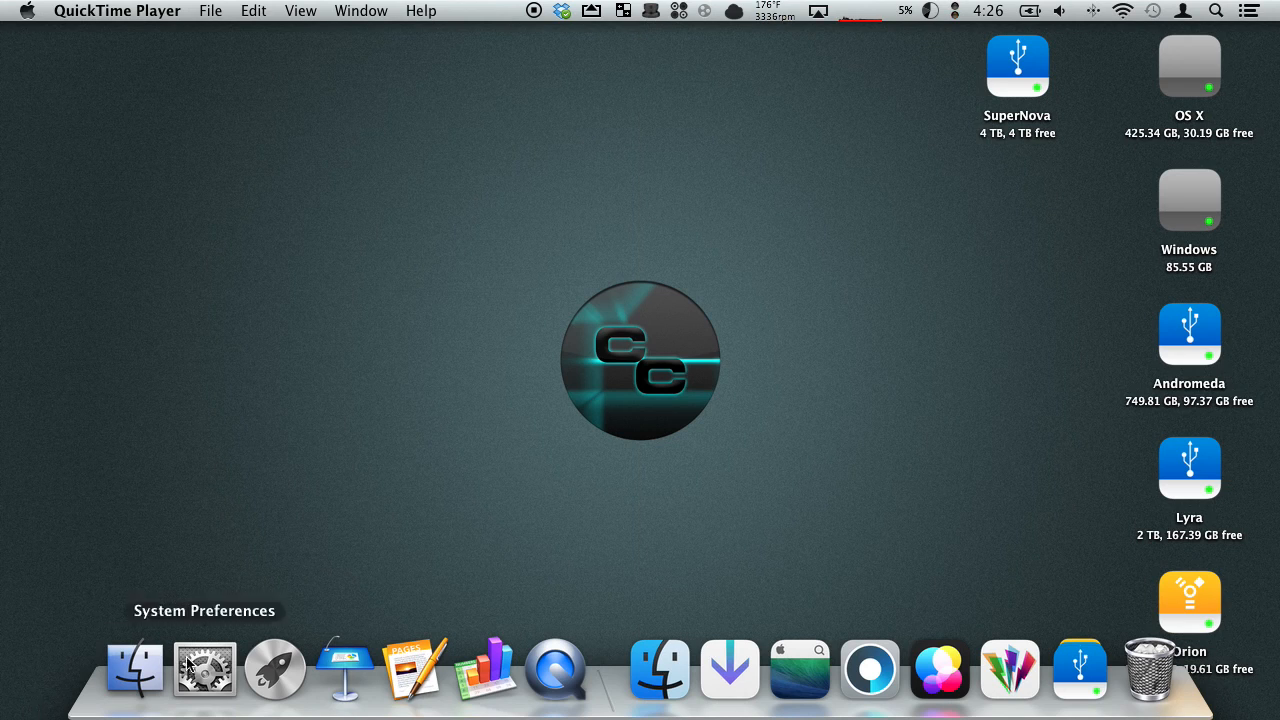
mouse_move(414, 668)
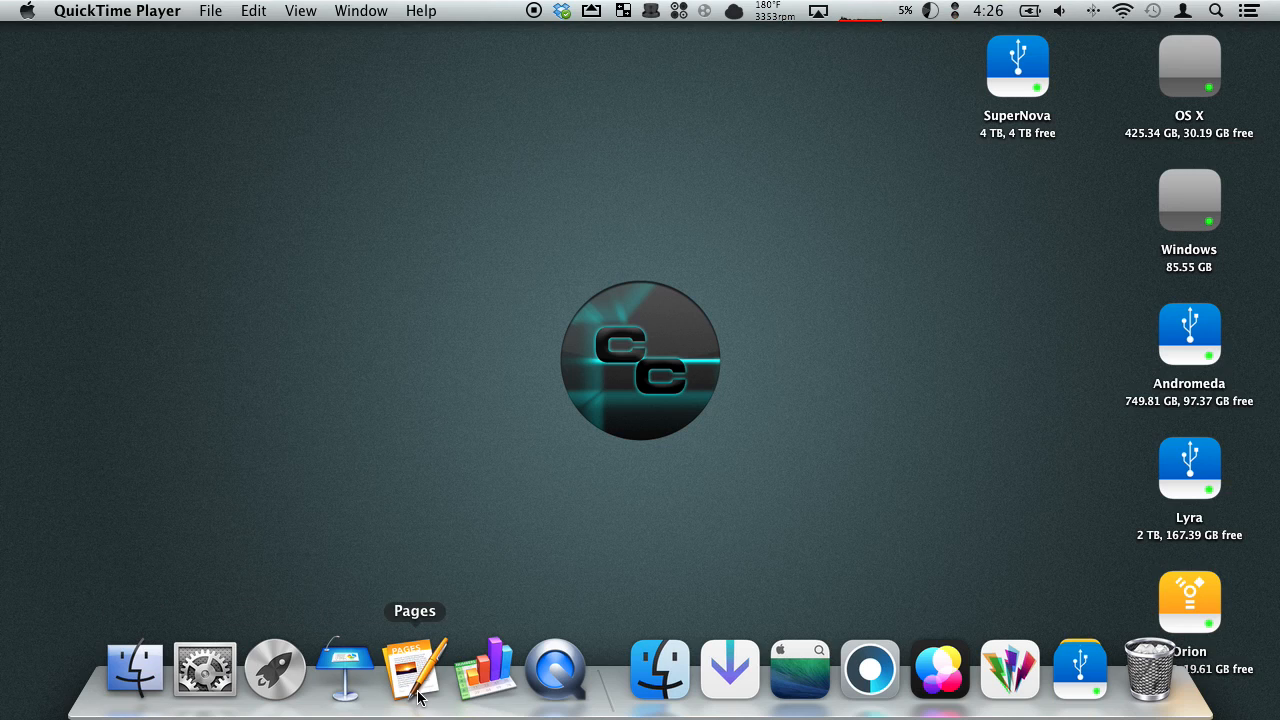
mouse_move(484, 670)
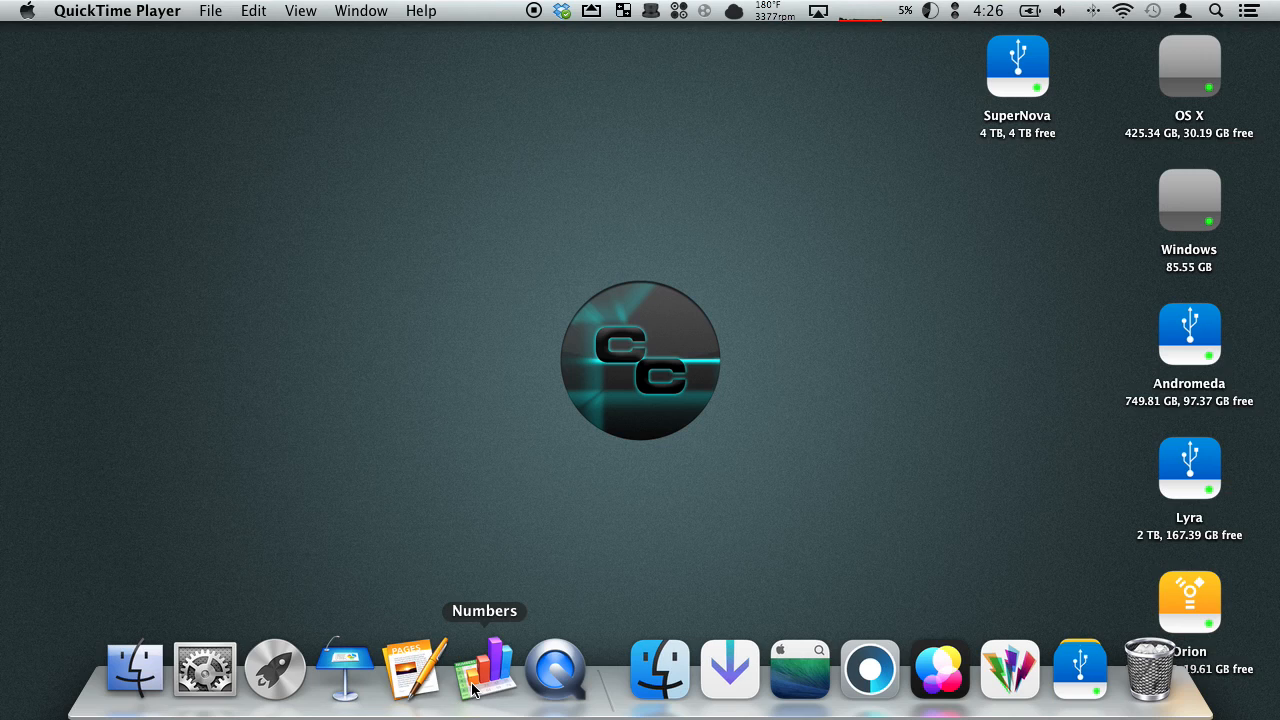
mouse_move(344, 668)
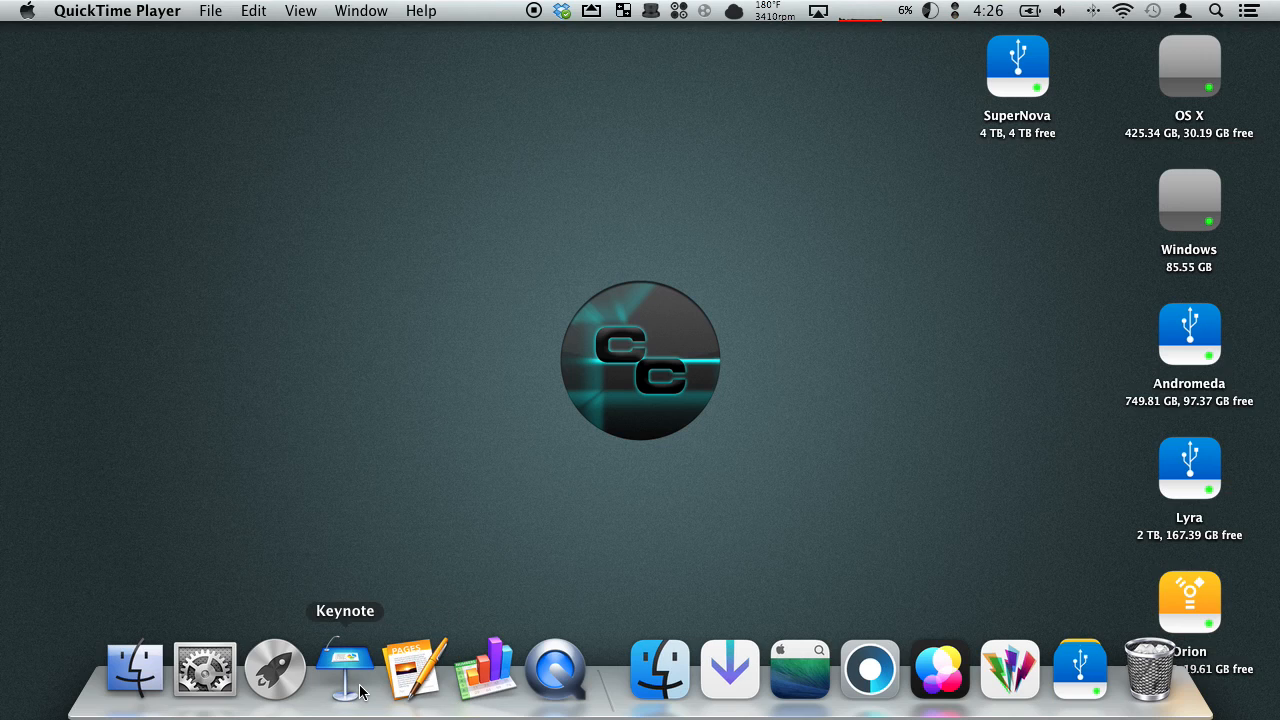
mouse_move(354, 690)
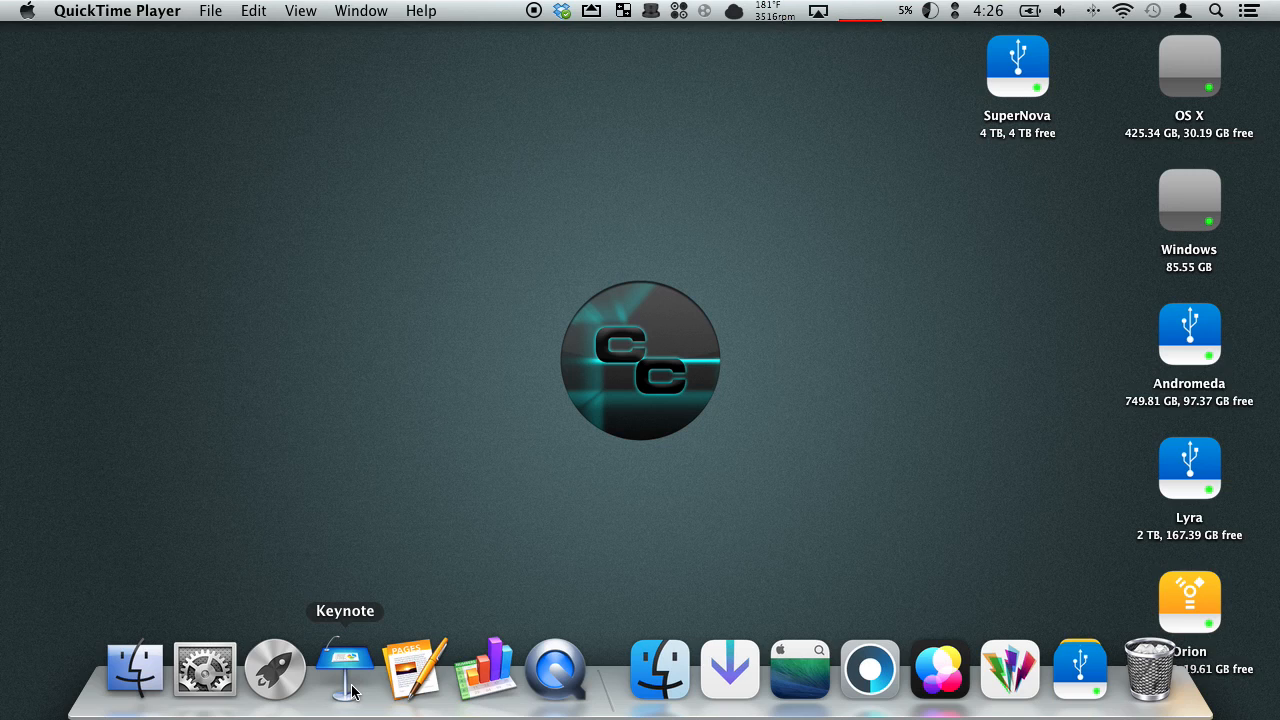
mouse_move(358, 690)
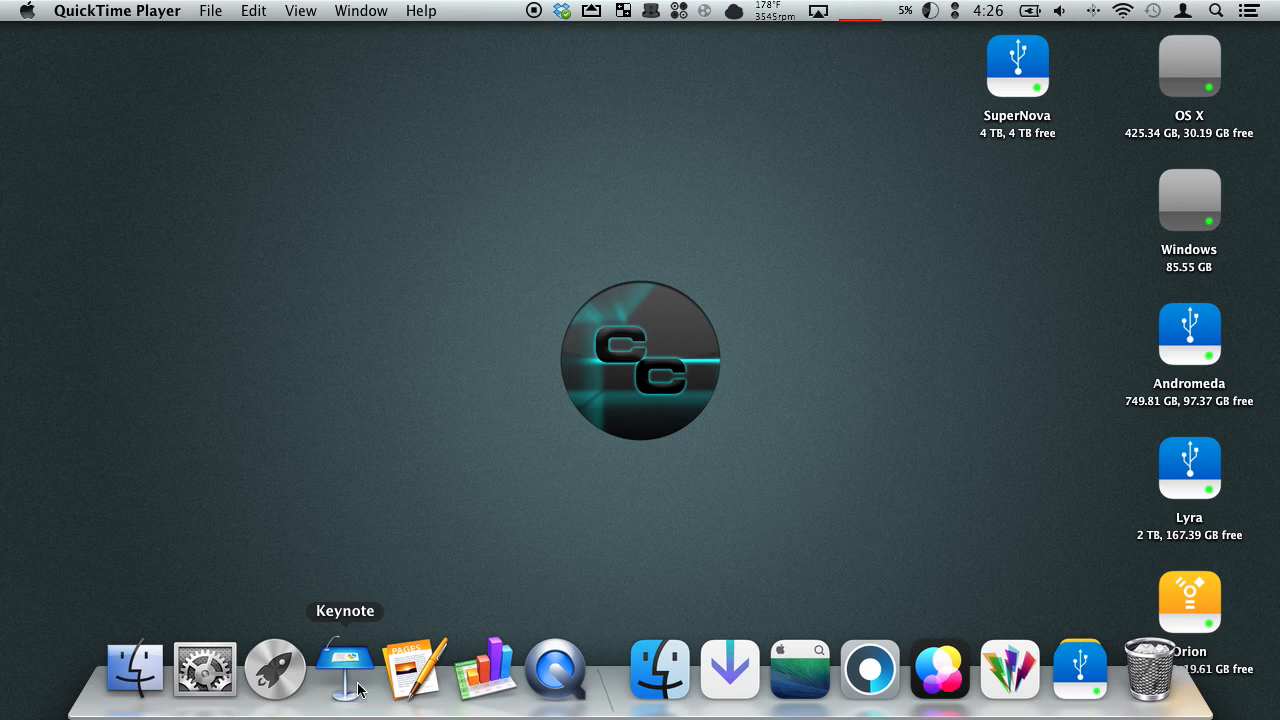
mouse_move(416, 670)
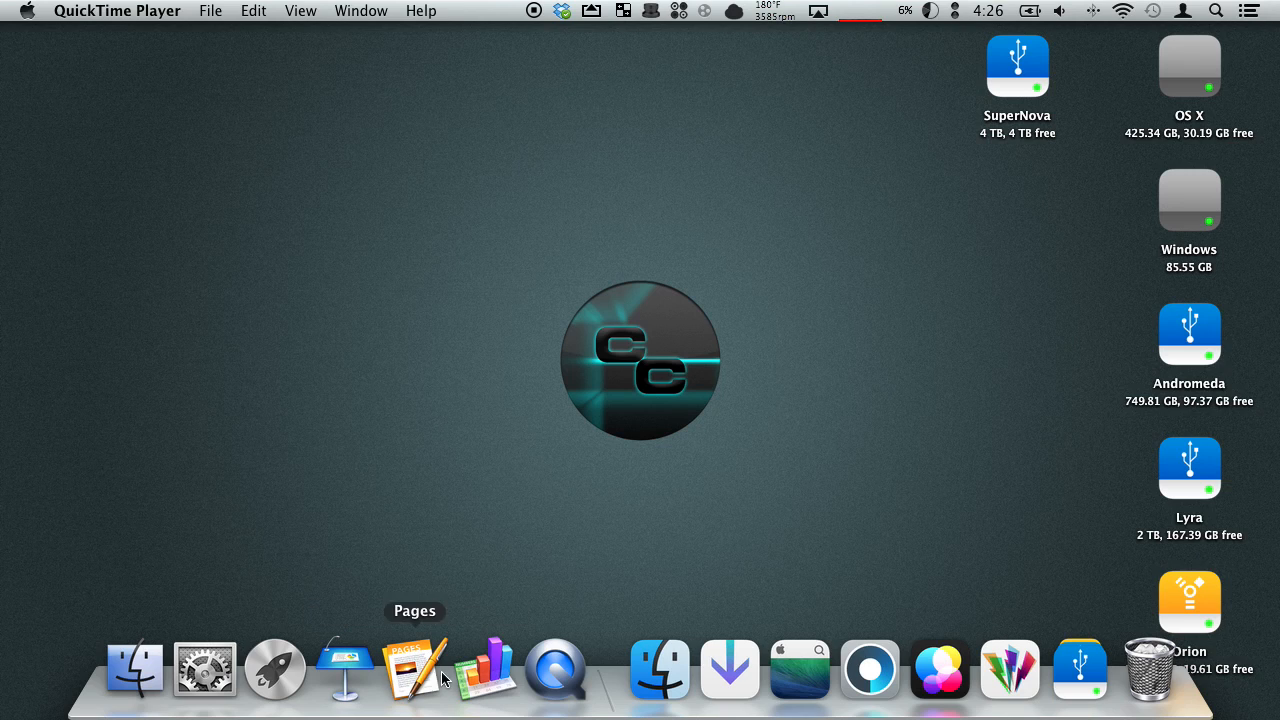
mouse_move(484, 664)
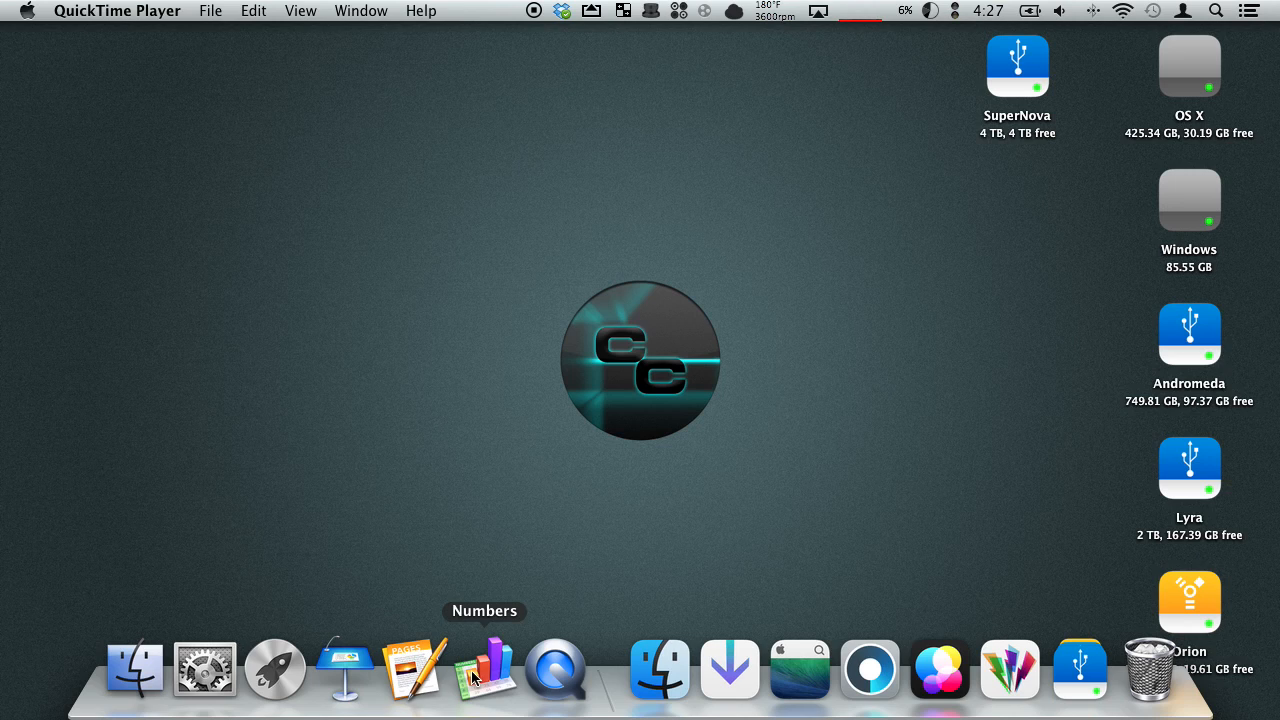
mouse_move(344, 668)
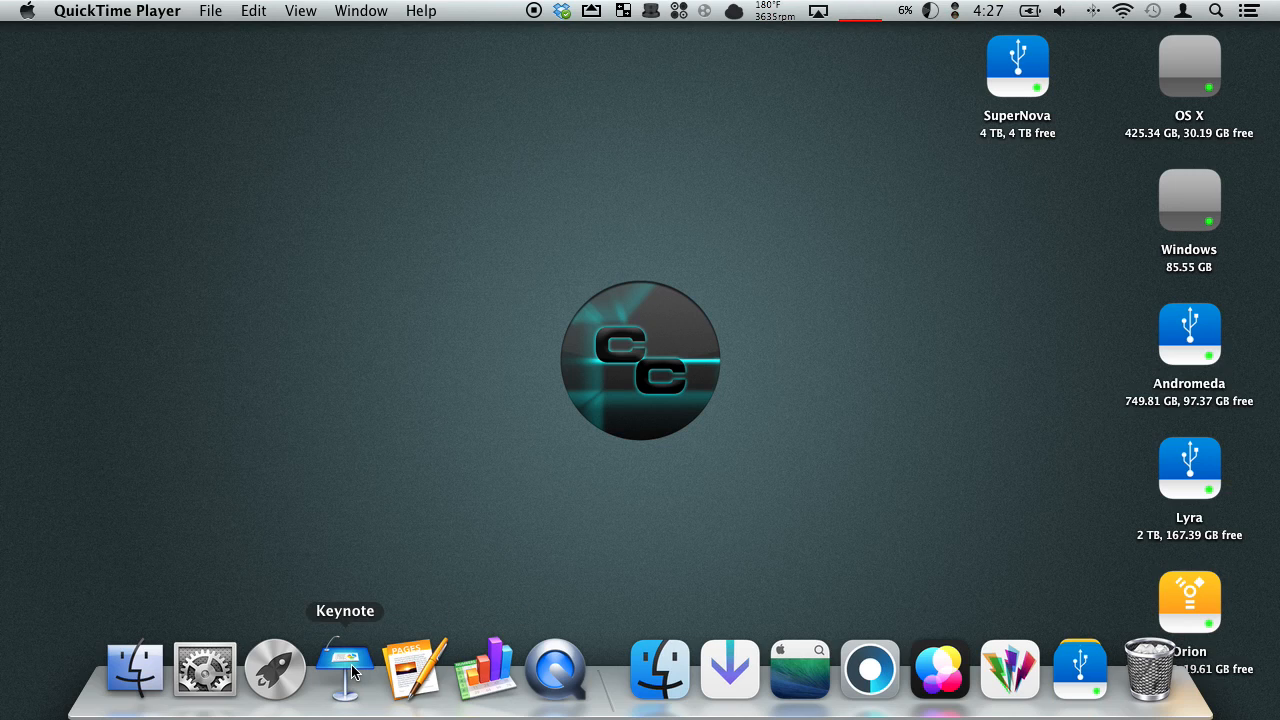
mouse_move(412, 668)
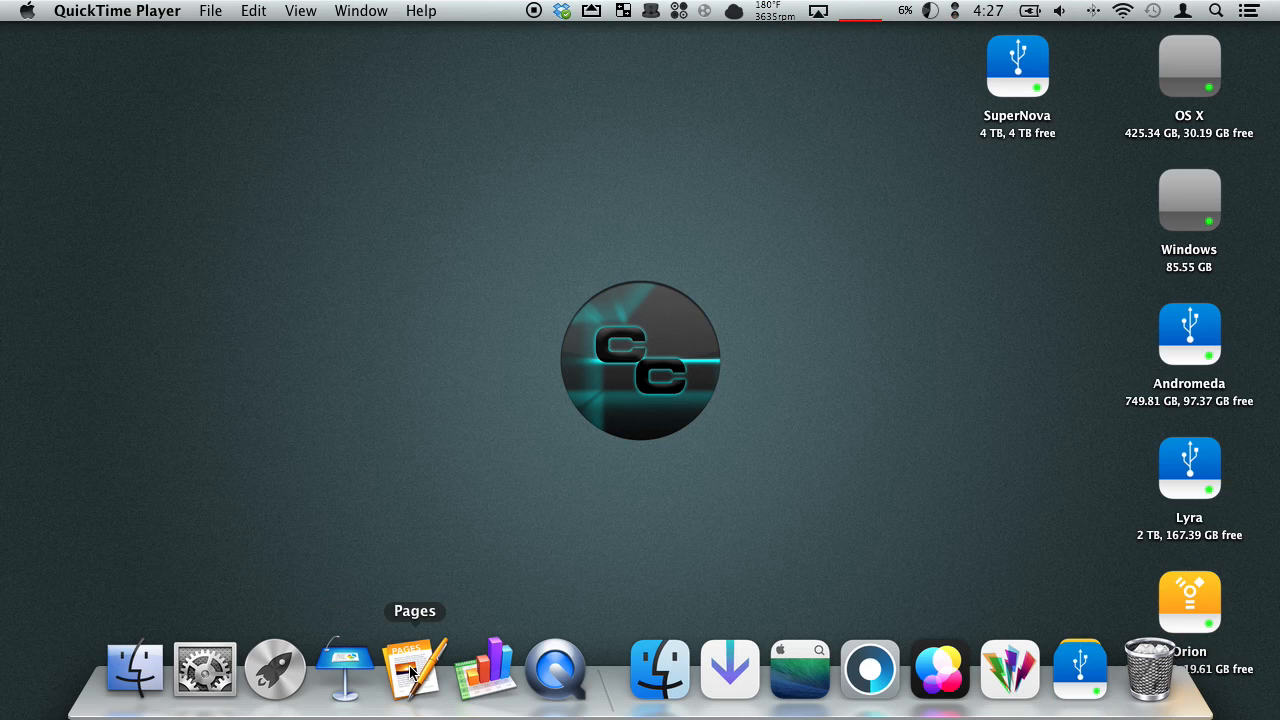
mouse_move(484, 670)
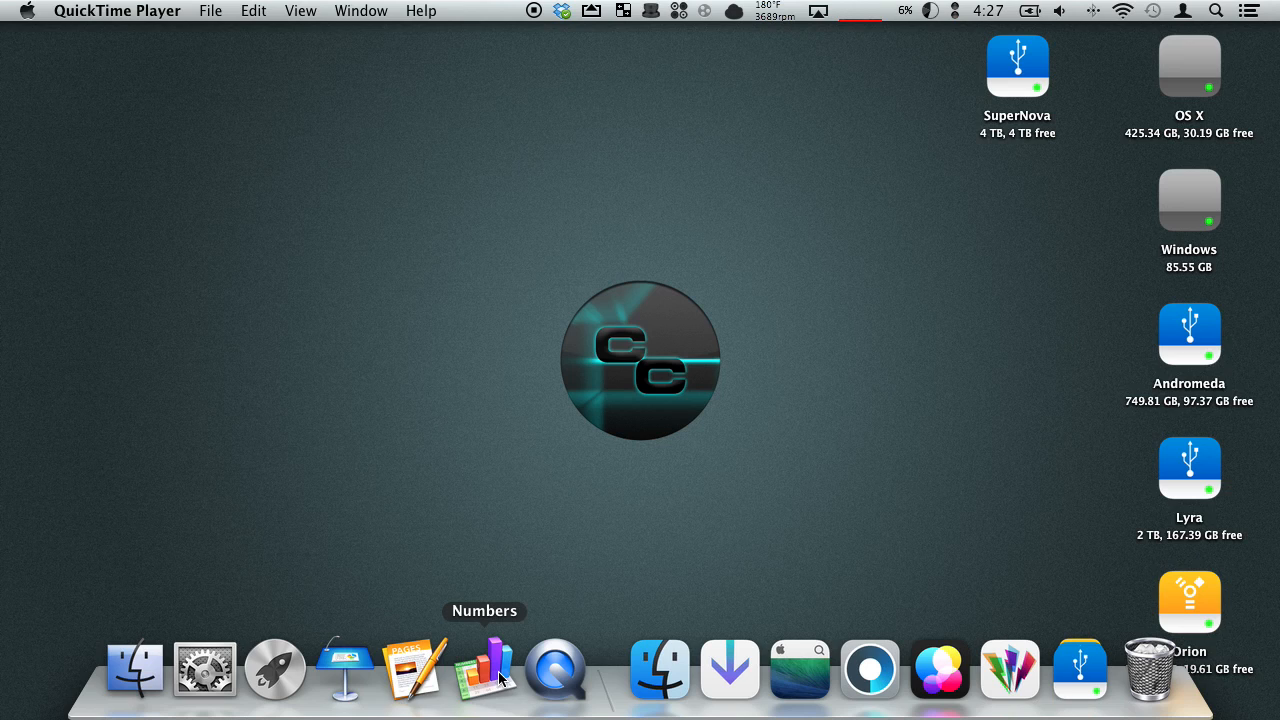
mouse_move(344, 668)
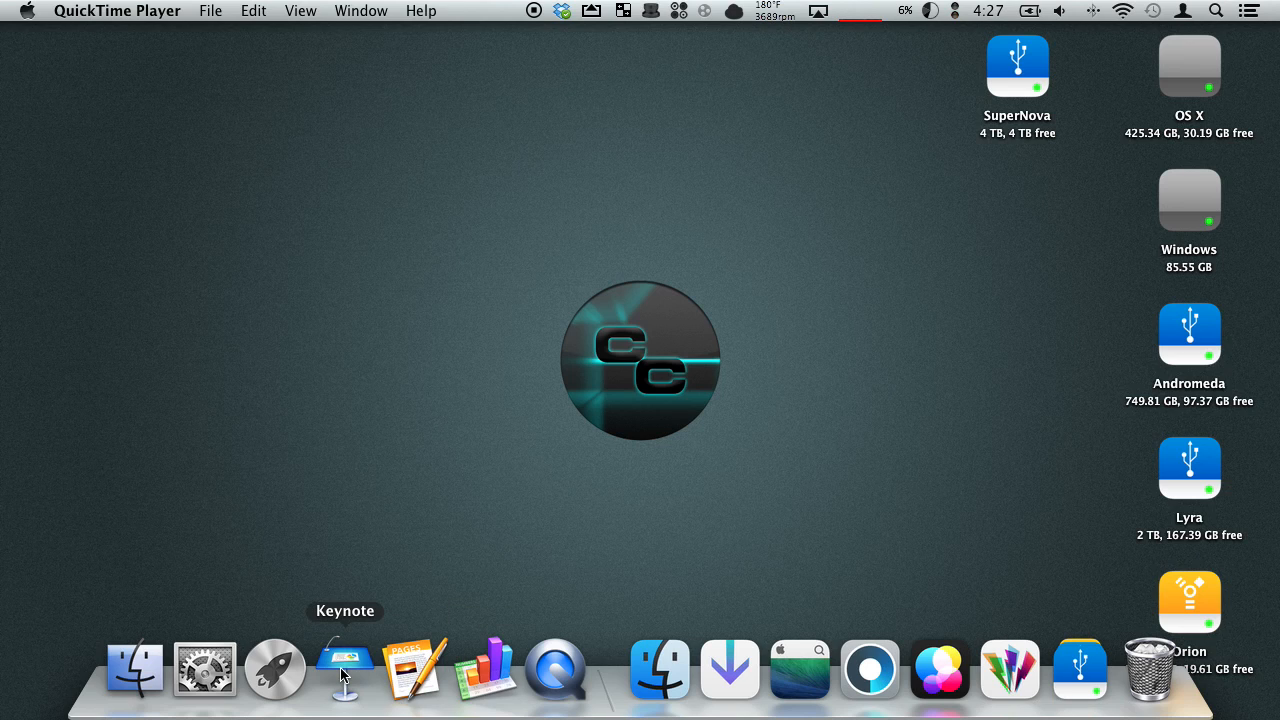
Step: Launch Keynote from the Dock and browse presentations on this Mac and in iCloud
click(344, 664)
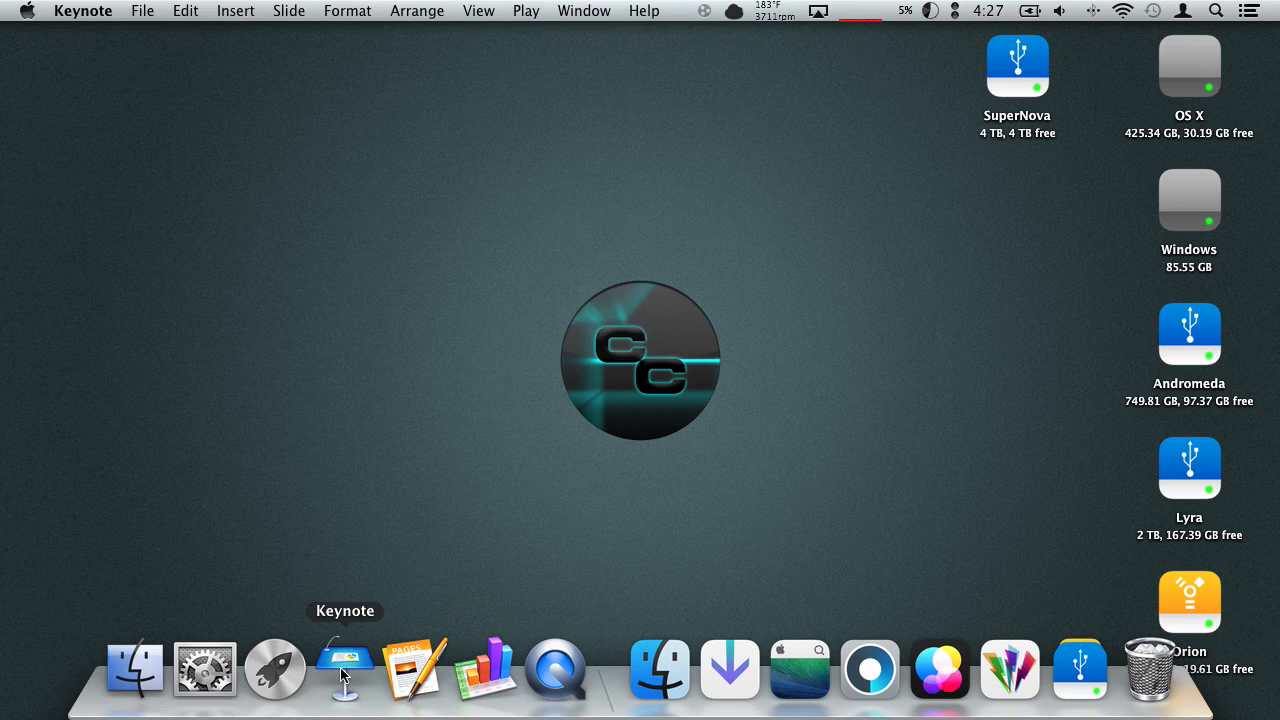
click(344, 668)
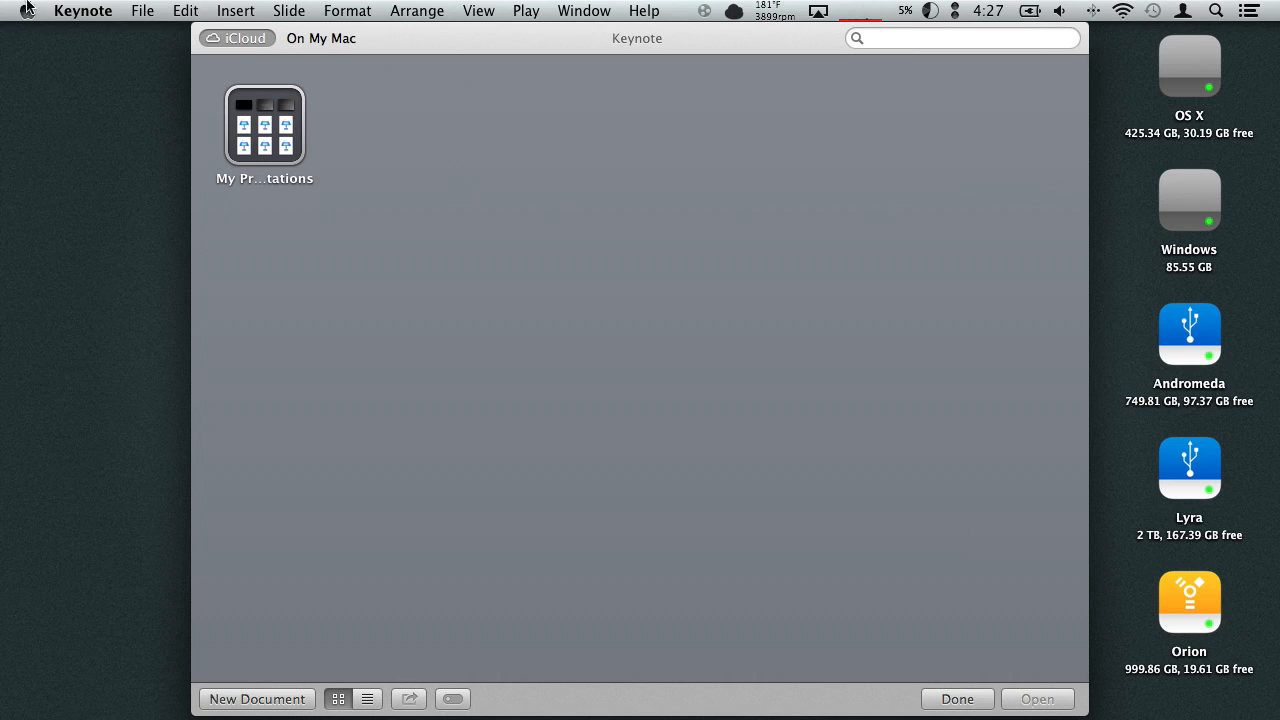
mouse_move(378, 166)
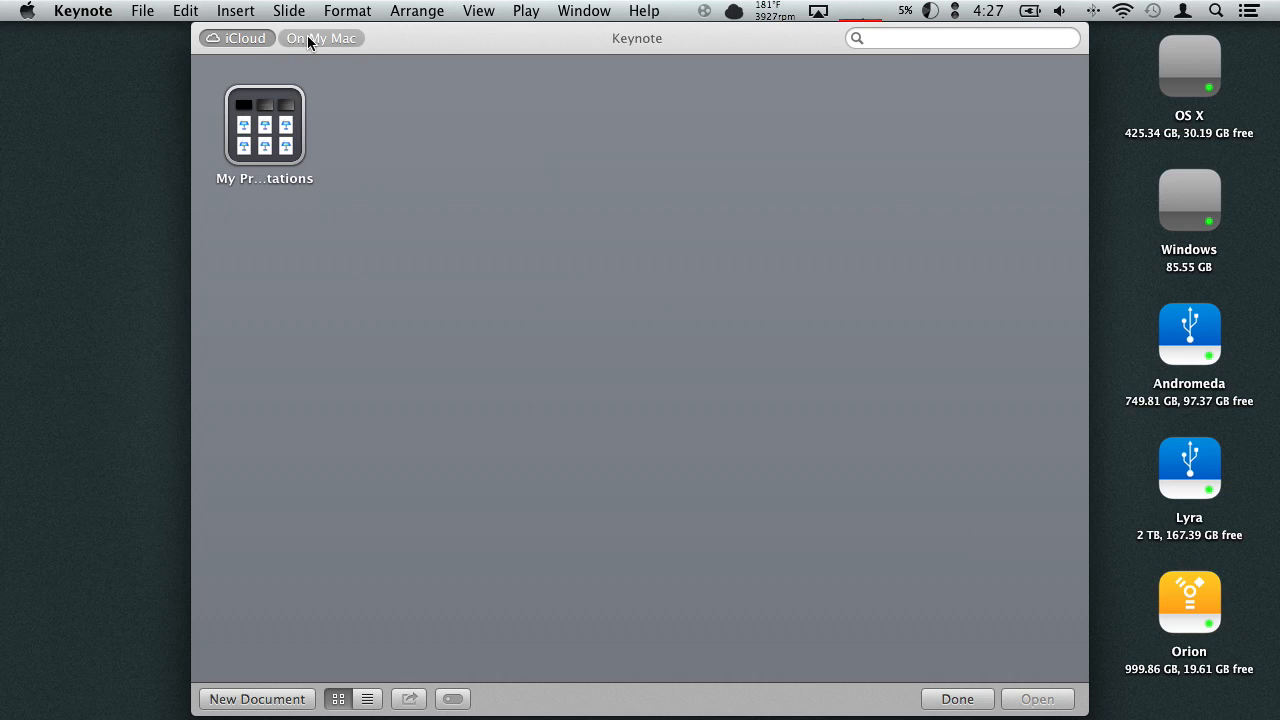
click(236, 38)
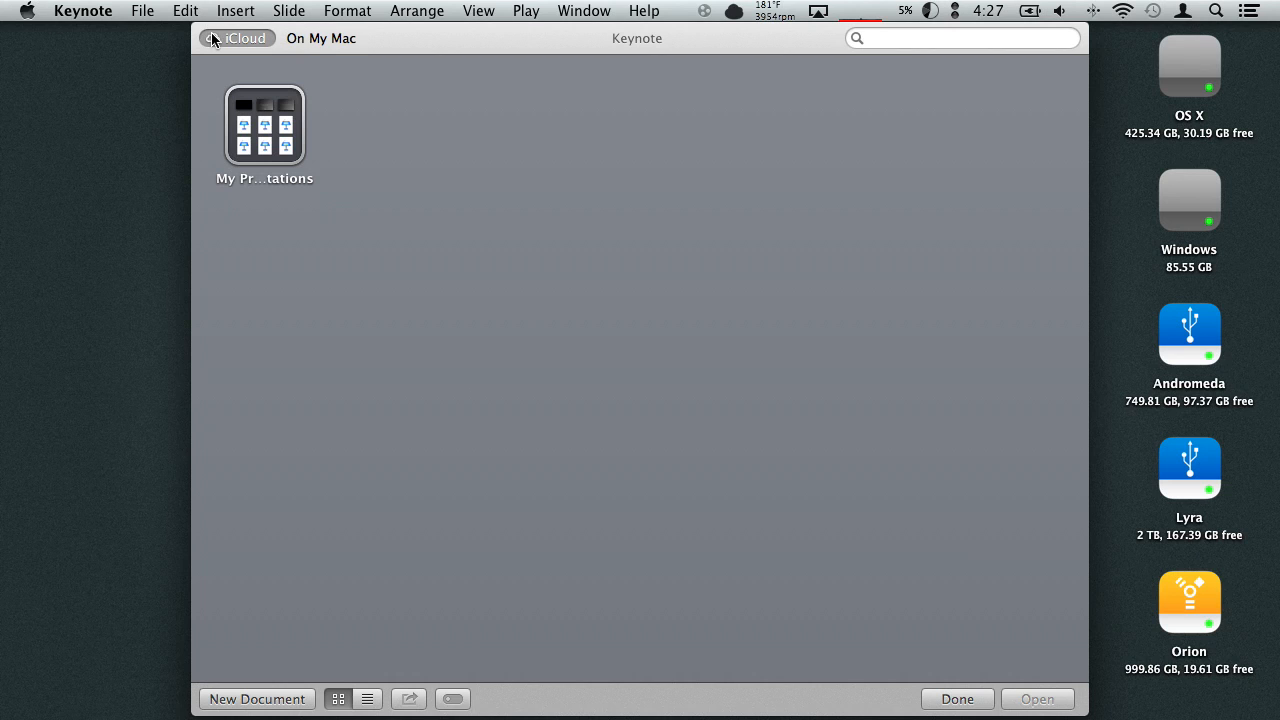
click(142, 12)
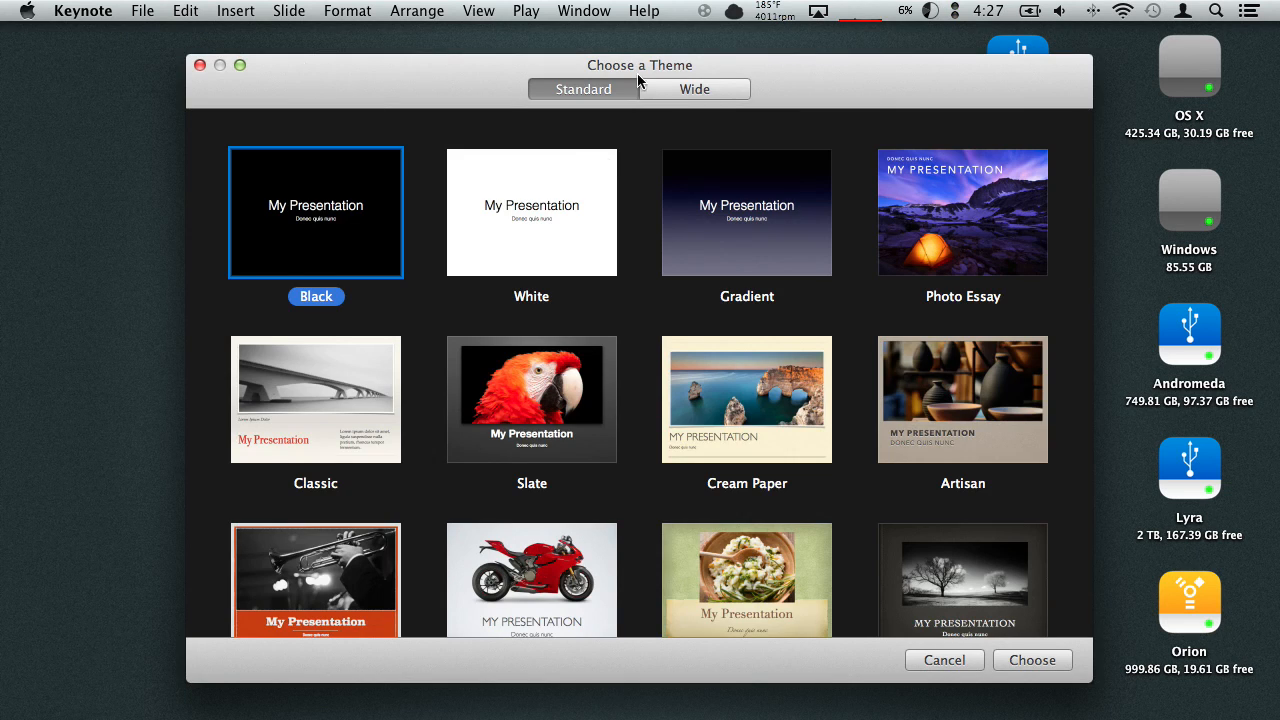
Step: Compare Wide and Standard themes, then create a presentation from the chosen dark theme
click(694, 88)
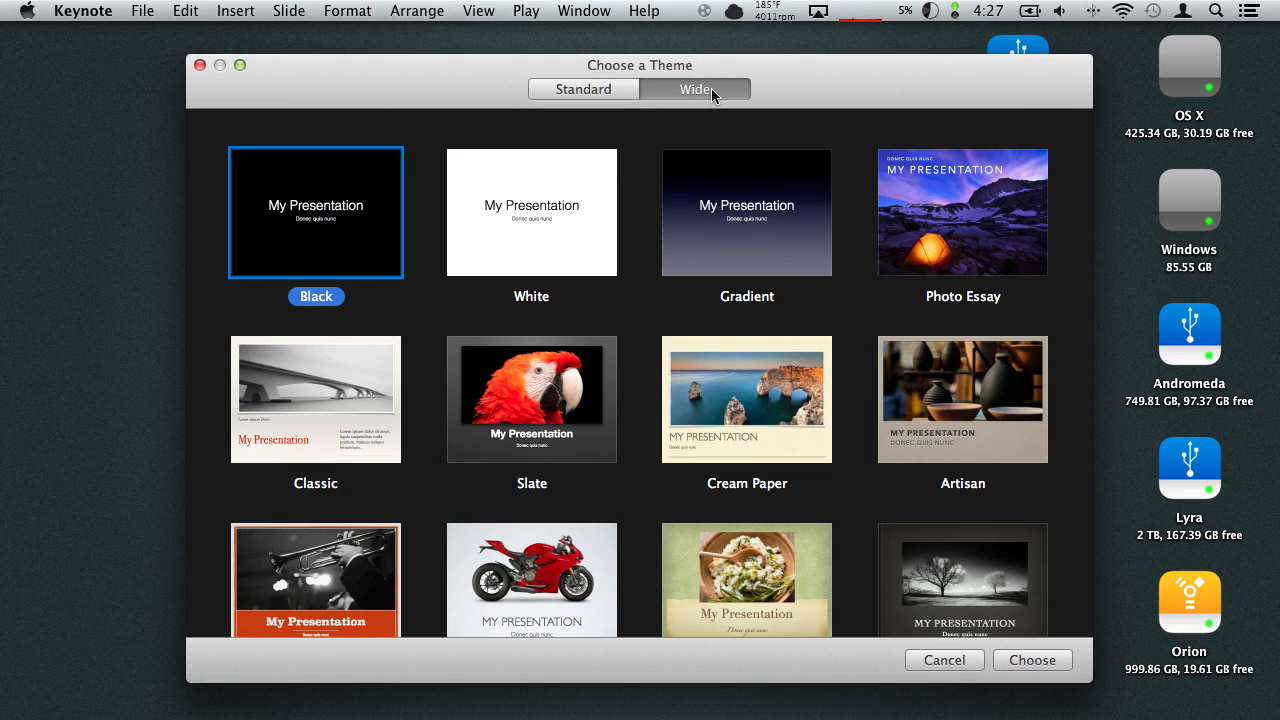
scroll(down, 3)
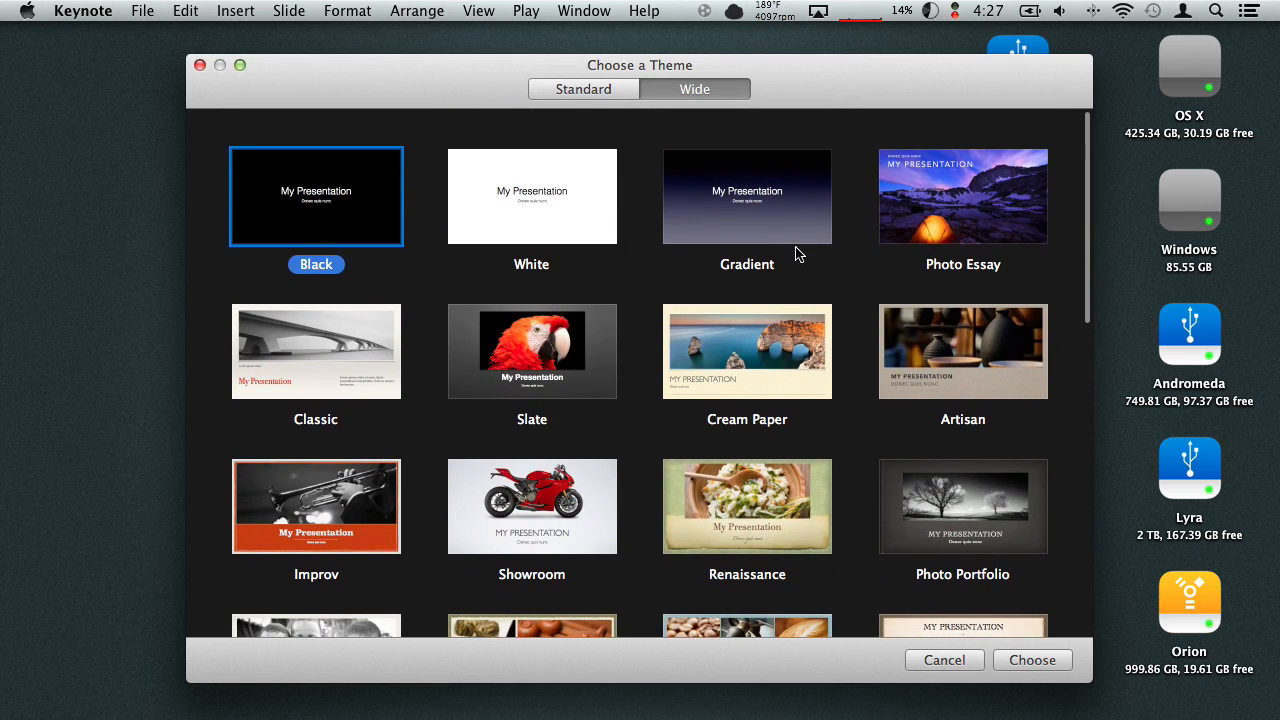
click(584, 88)
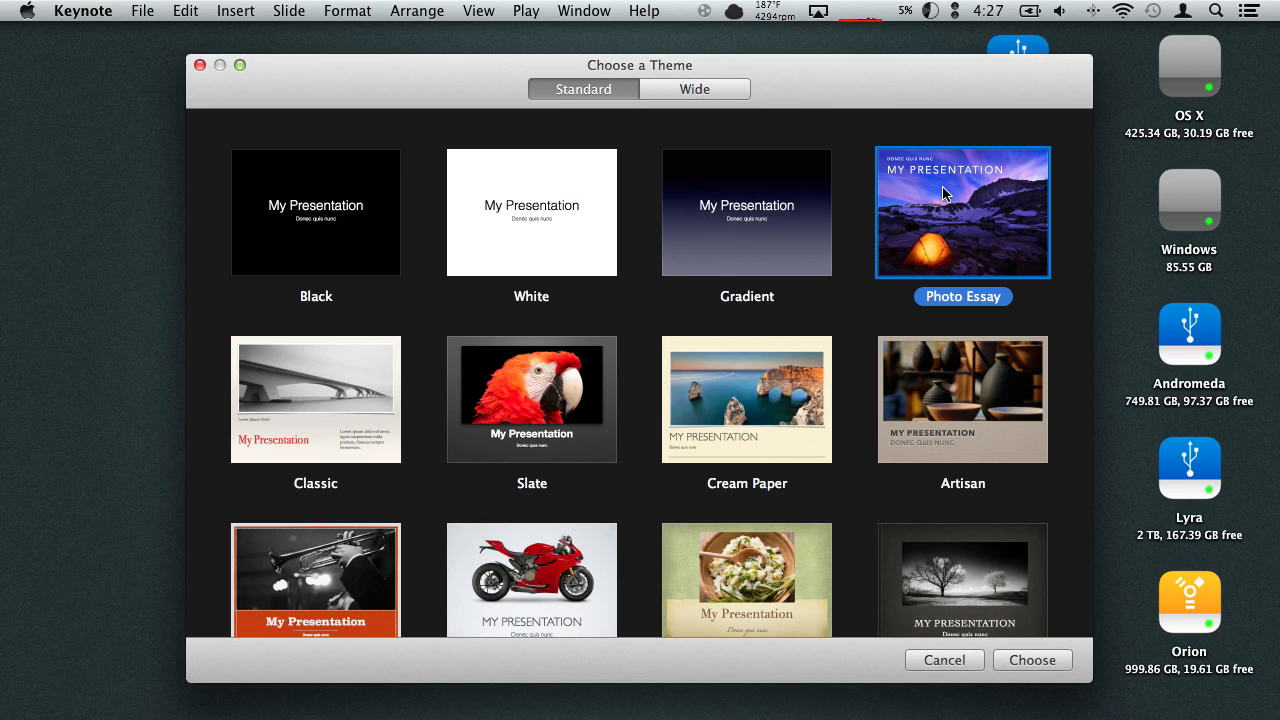
mouse_move(986, 354)
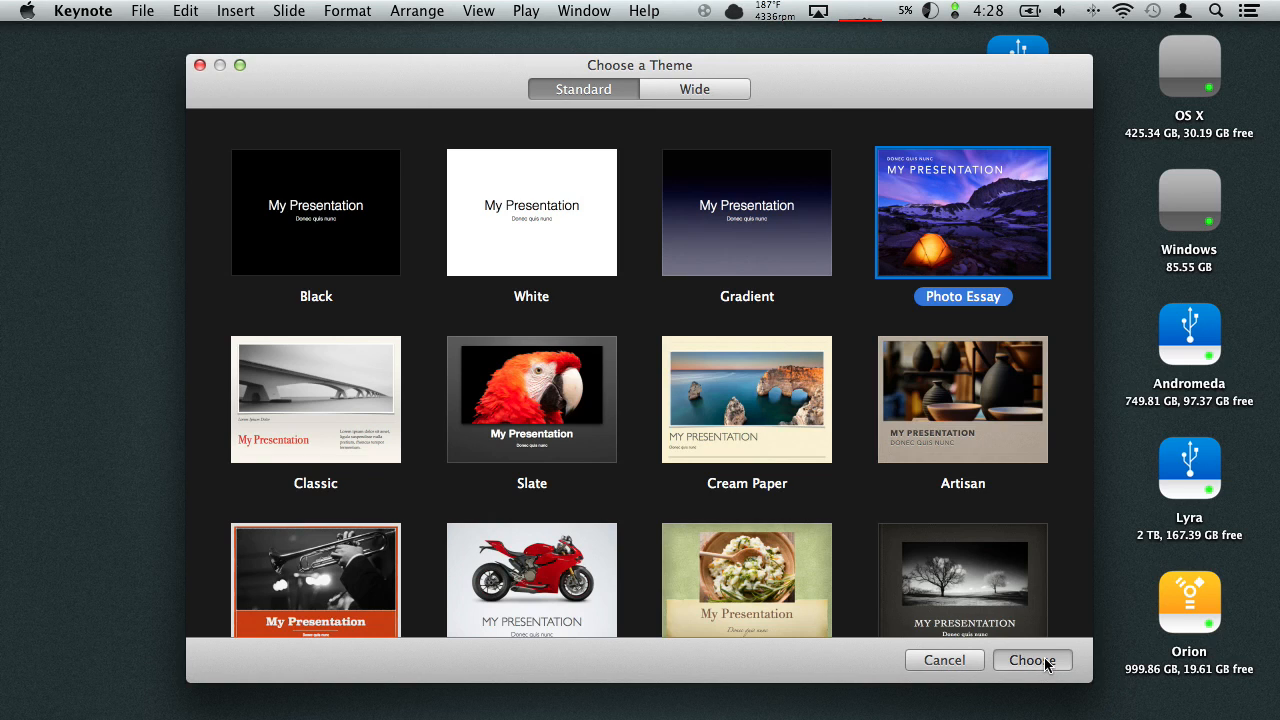
click(1032, 660)
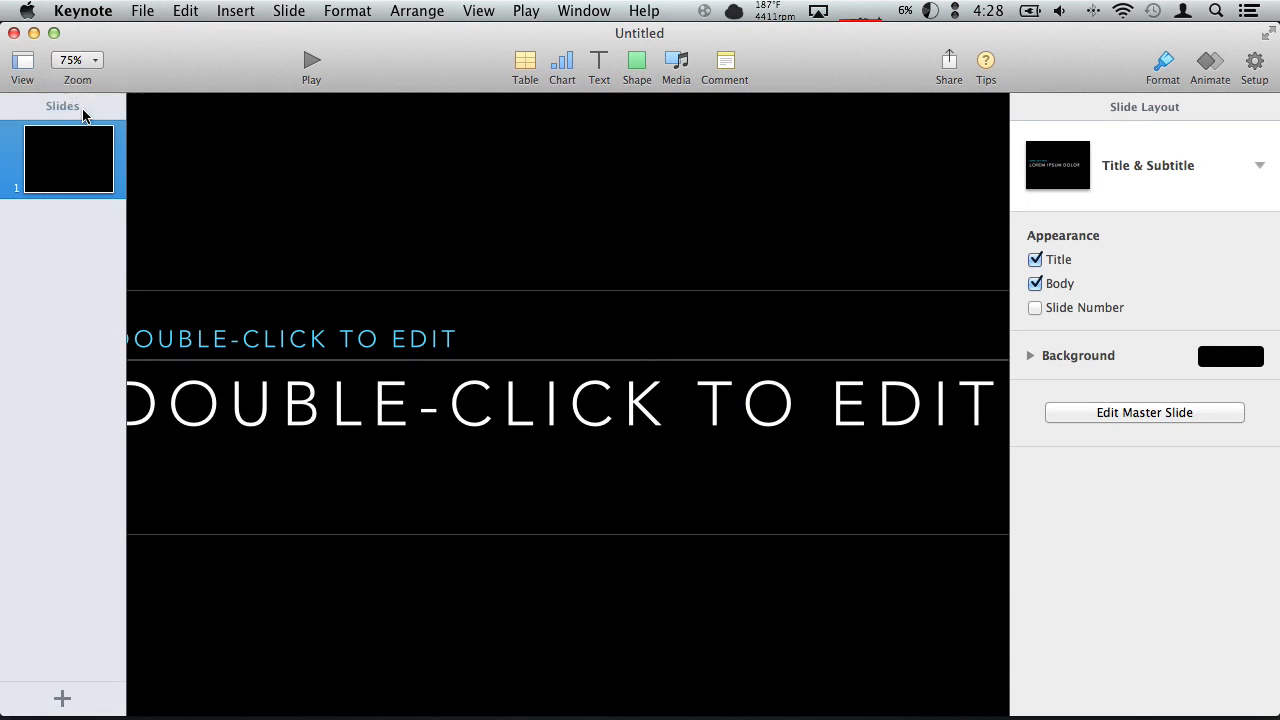
click(82, 12)
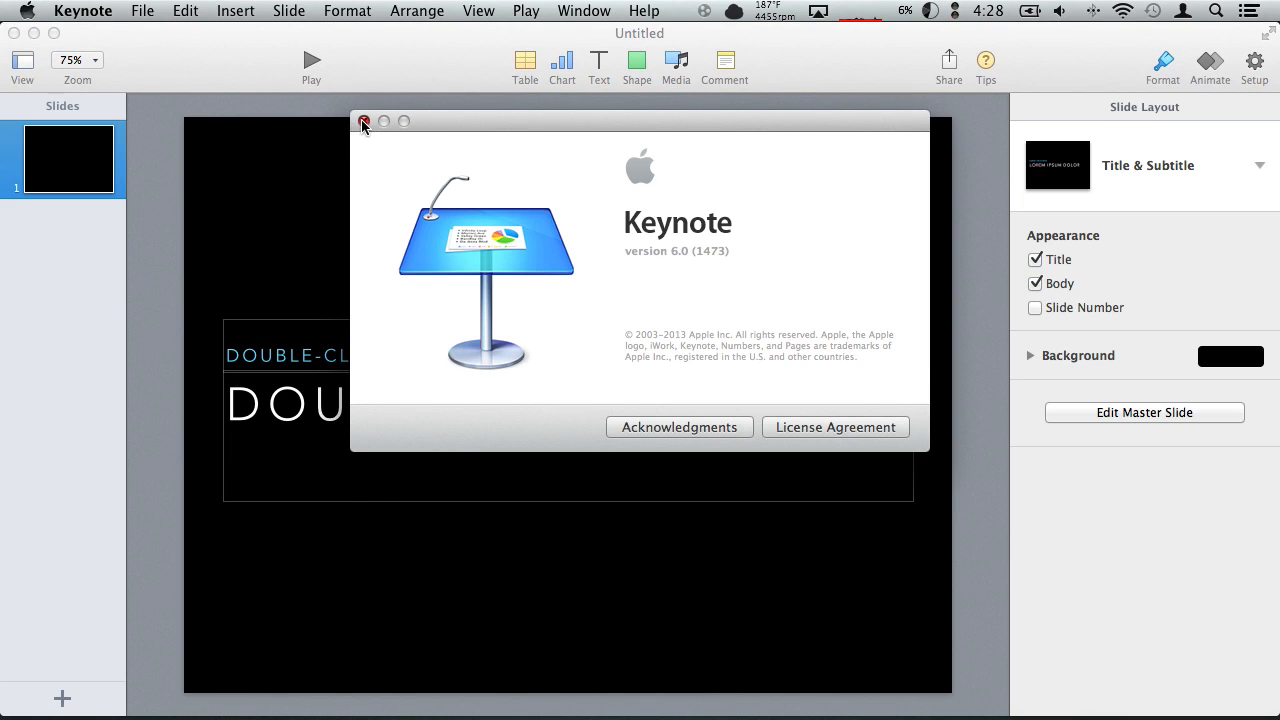
click(364, 122)
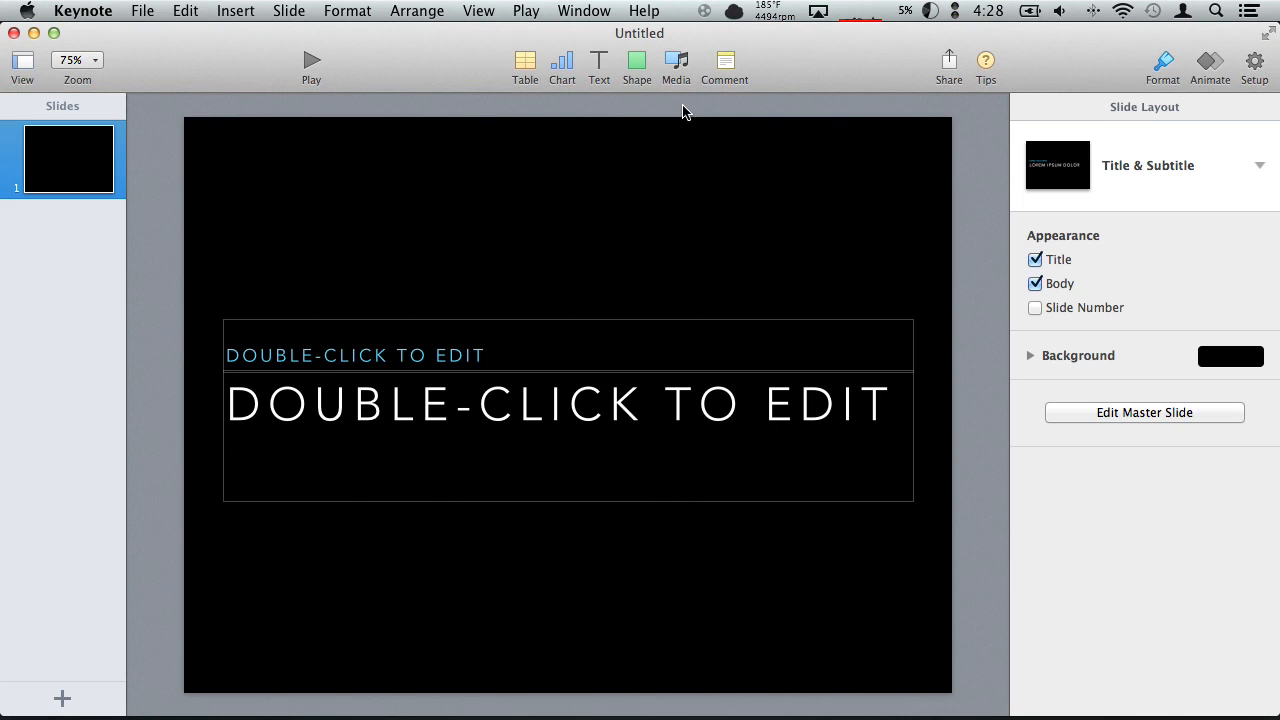
mouse_move(72, 304)
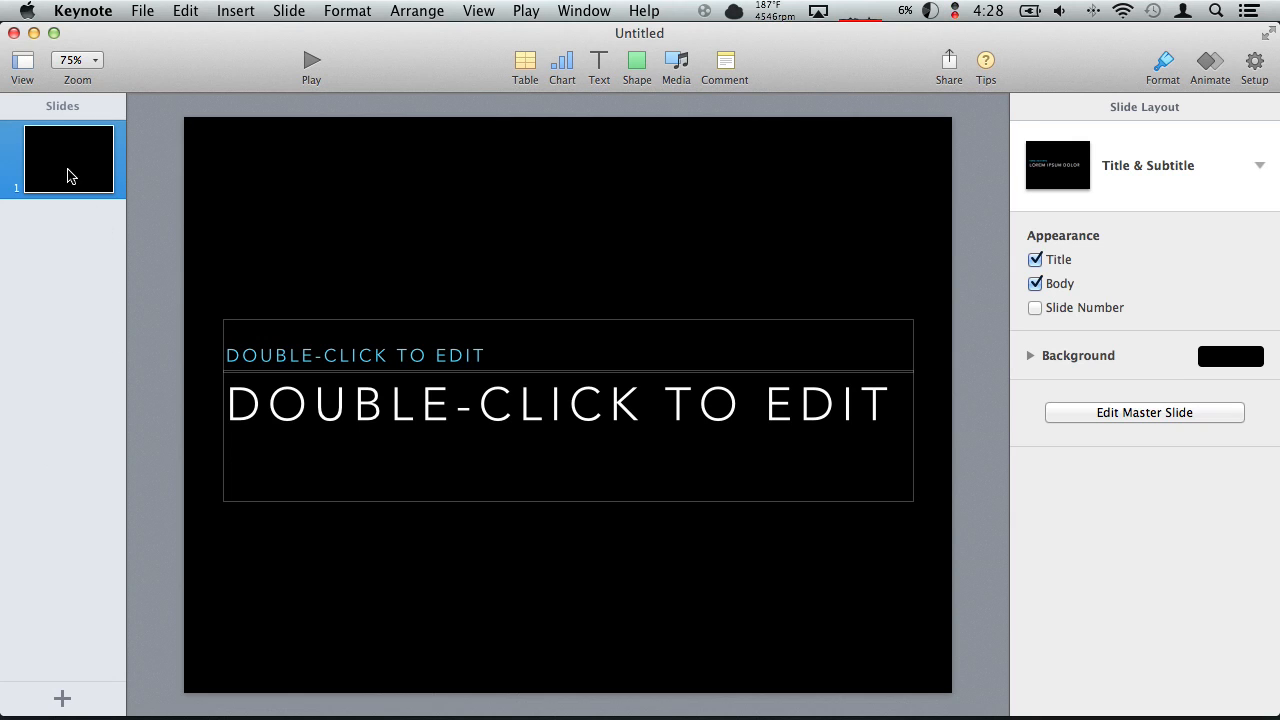
mouse_move(180, 82)
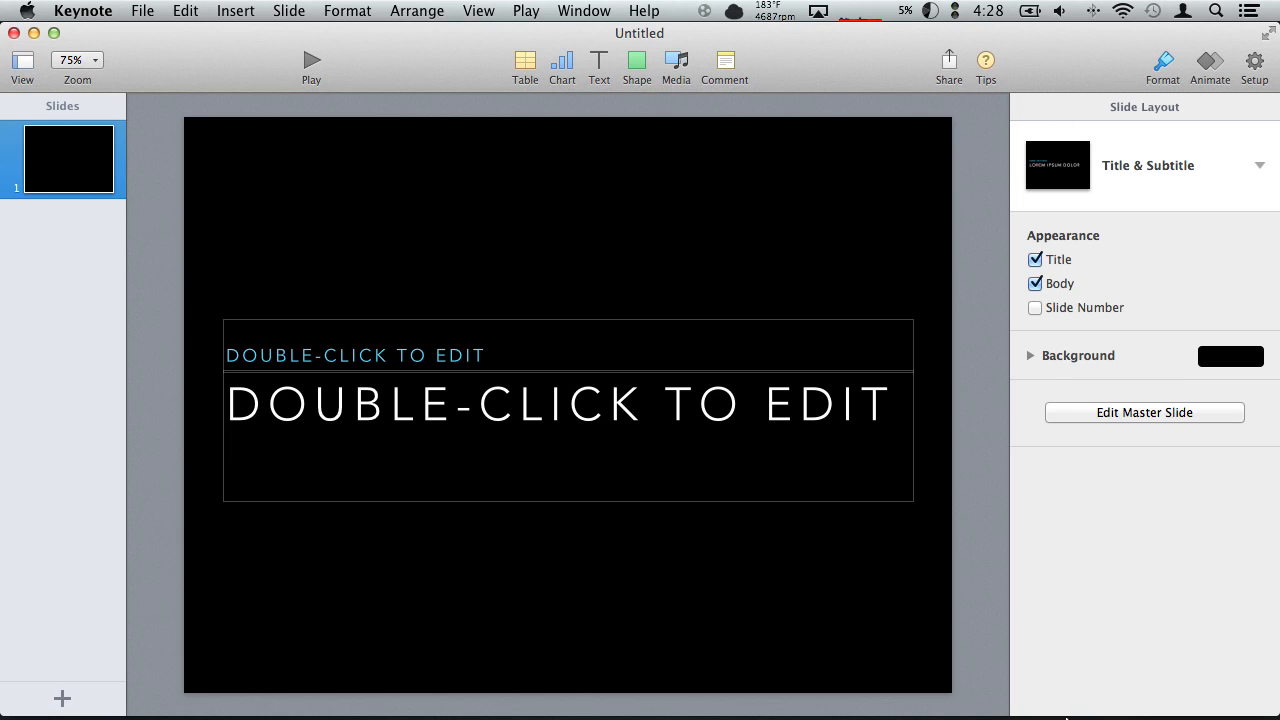
mouse_move(1036, 64)
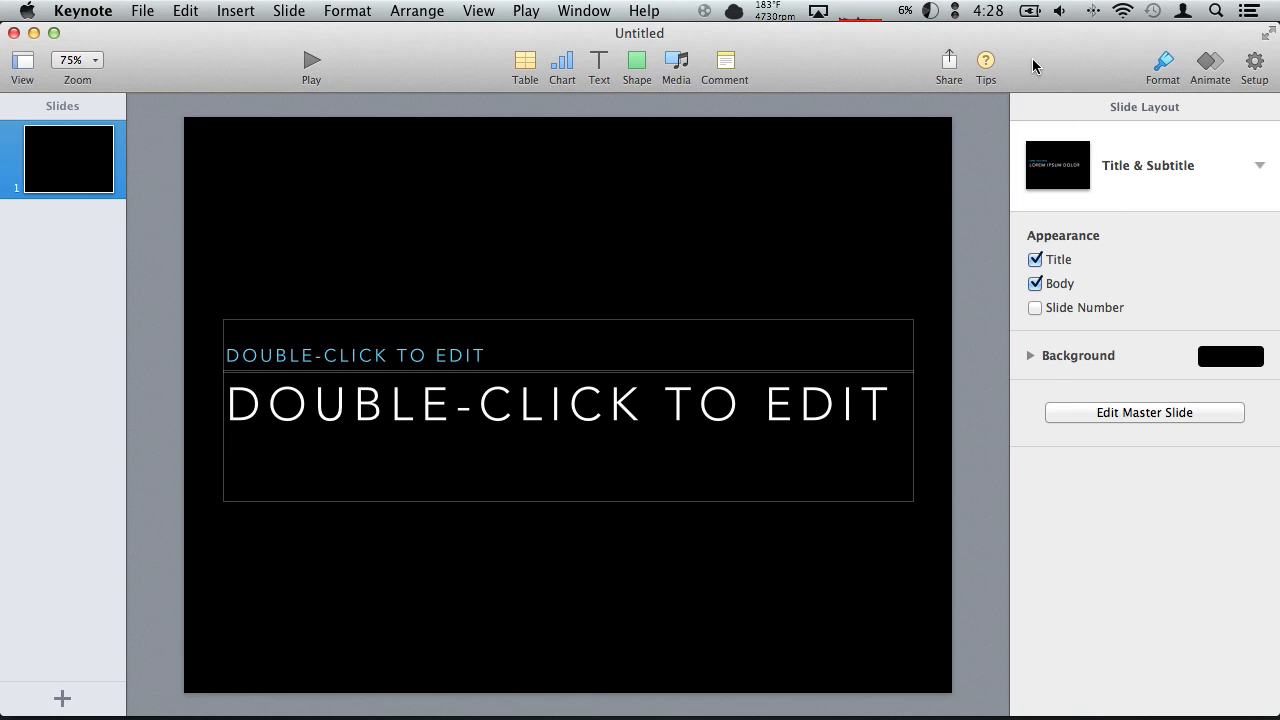
mouse_move(866, 110)
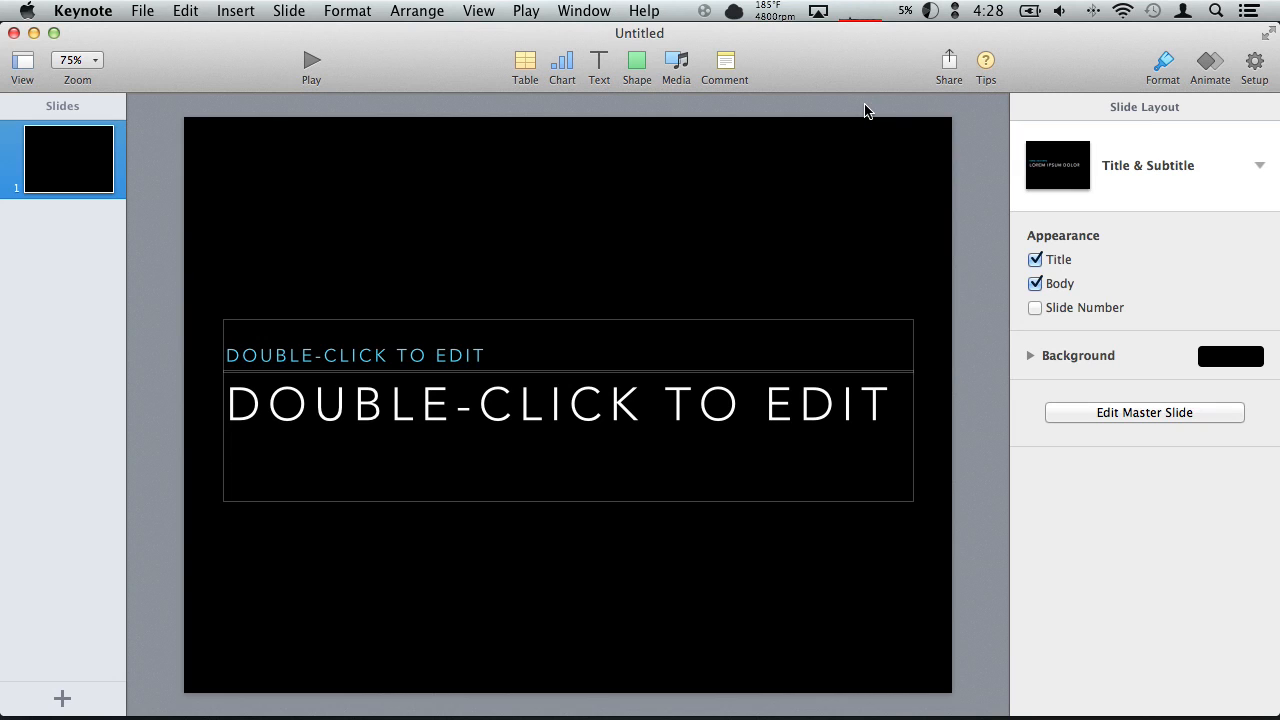
right_click(864, 110)
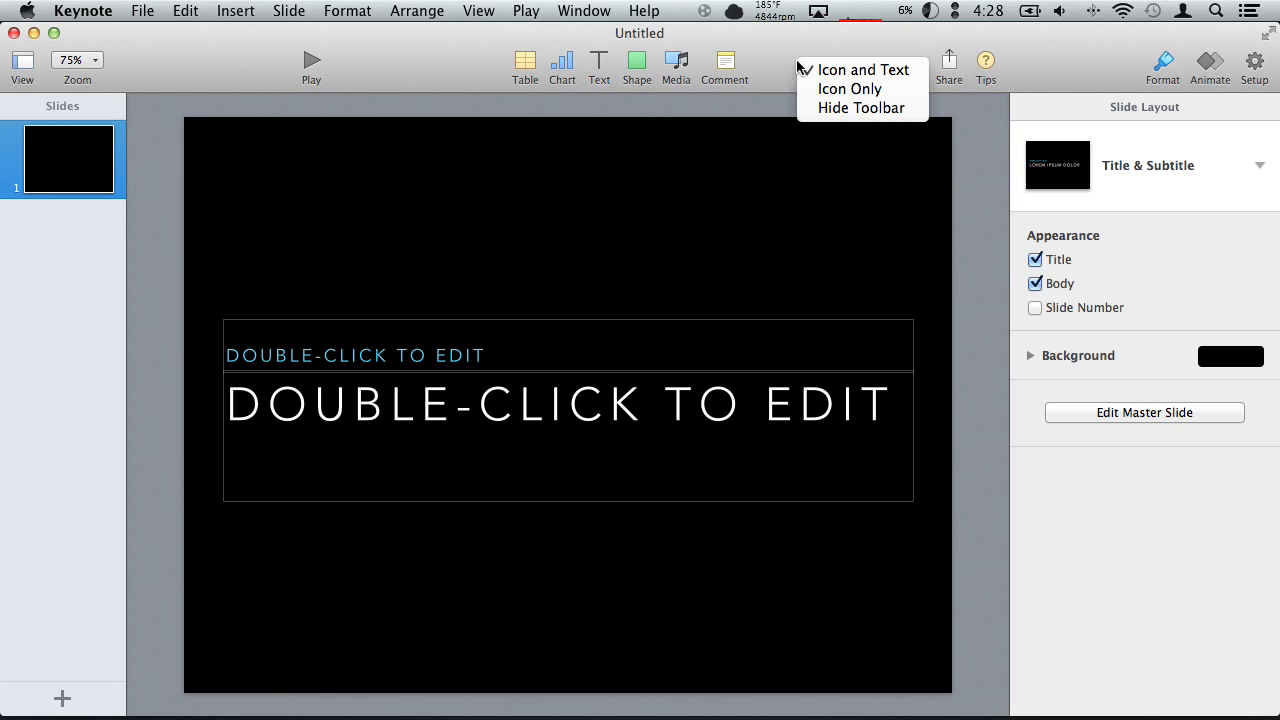
mouse_move(836, 88)
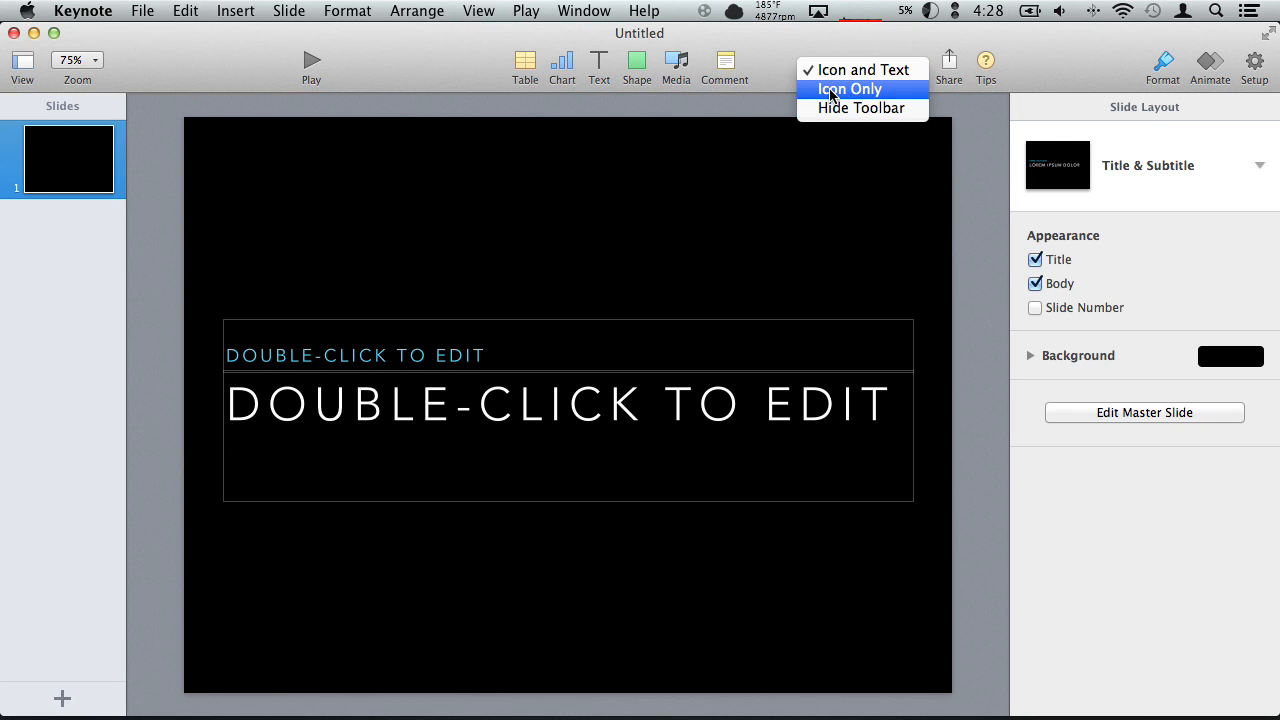
click(860, 108)
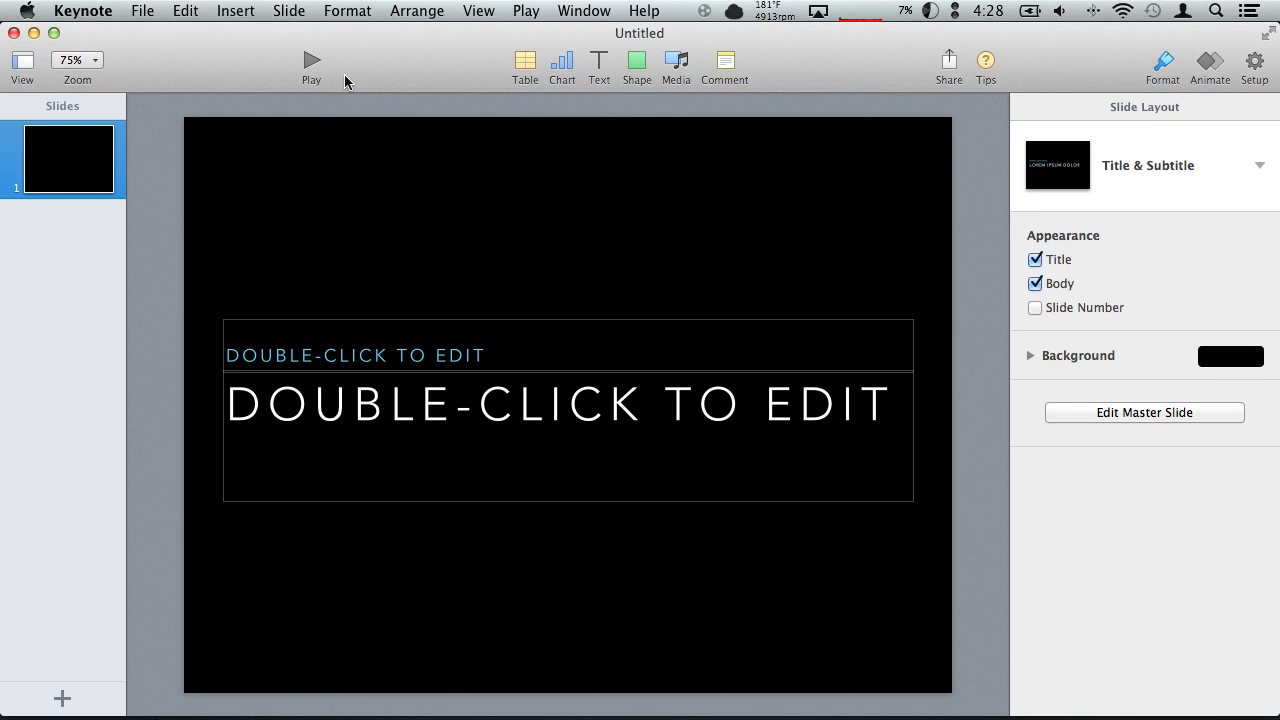
mouse_move(720, 140)
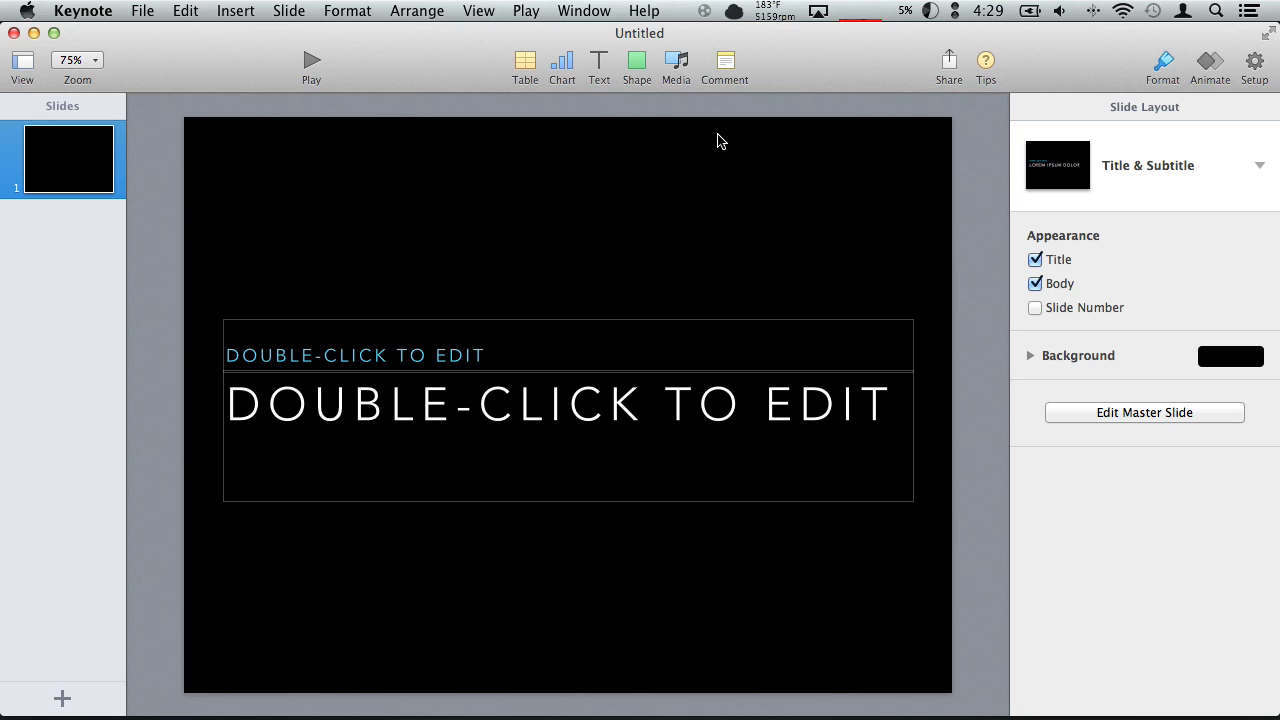
mouse_move(878, 150)
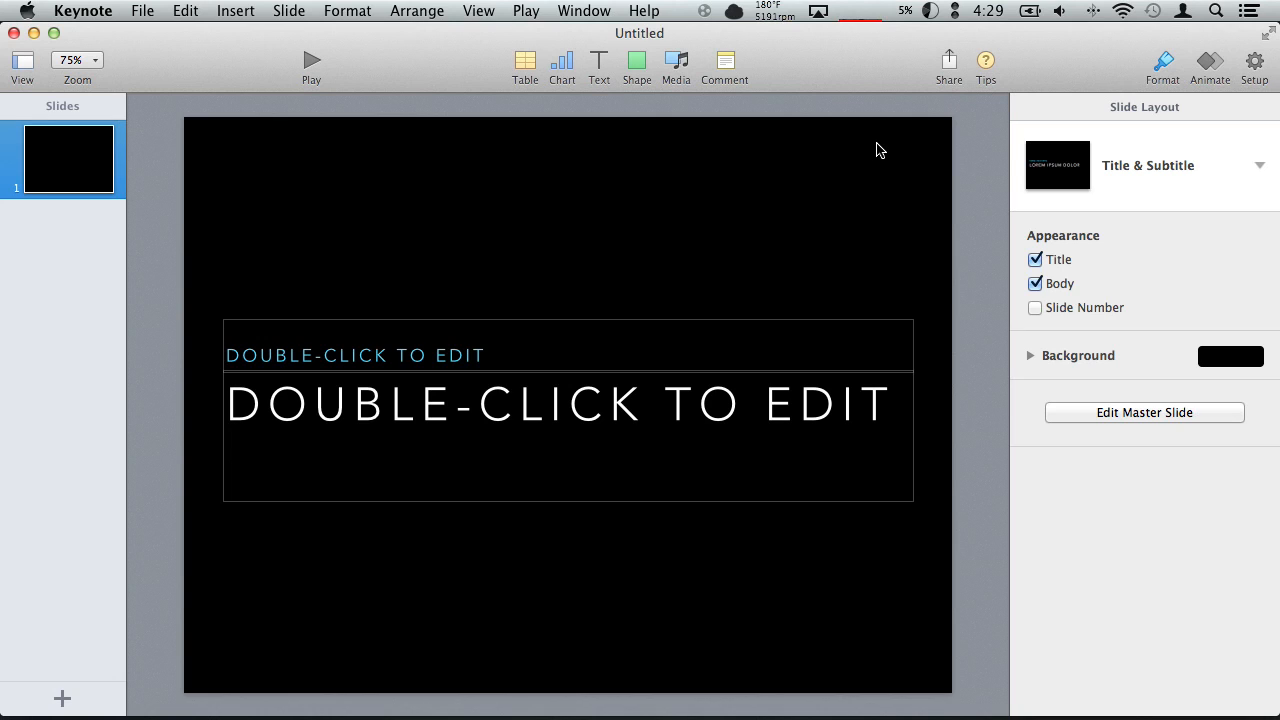
mouse_move(920, 120)
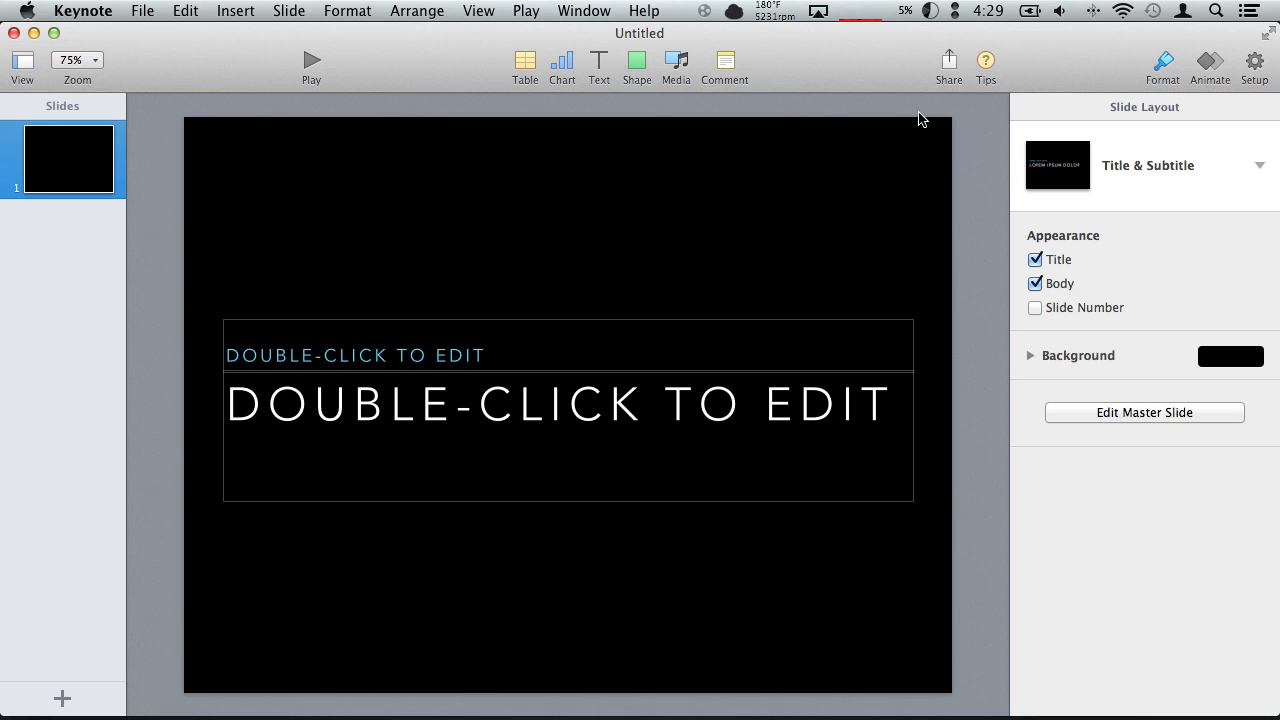
click(480, 12)
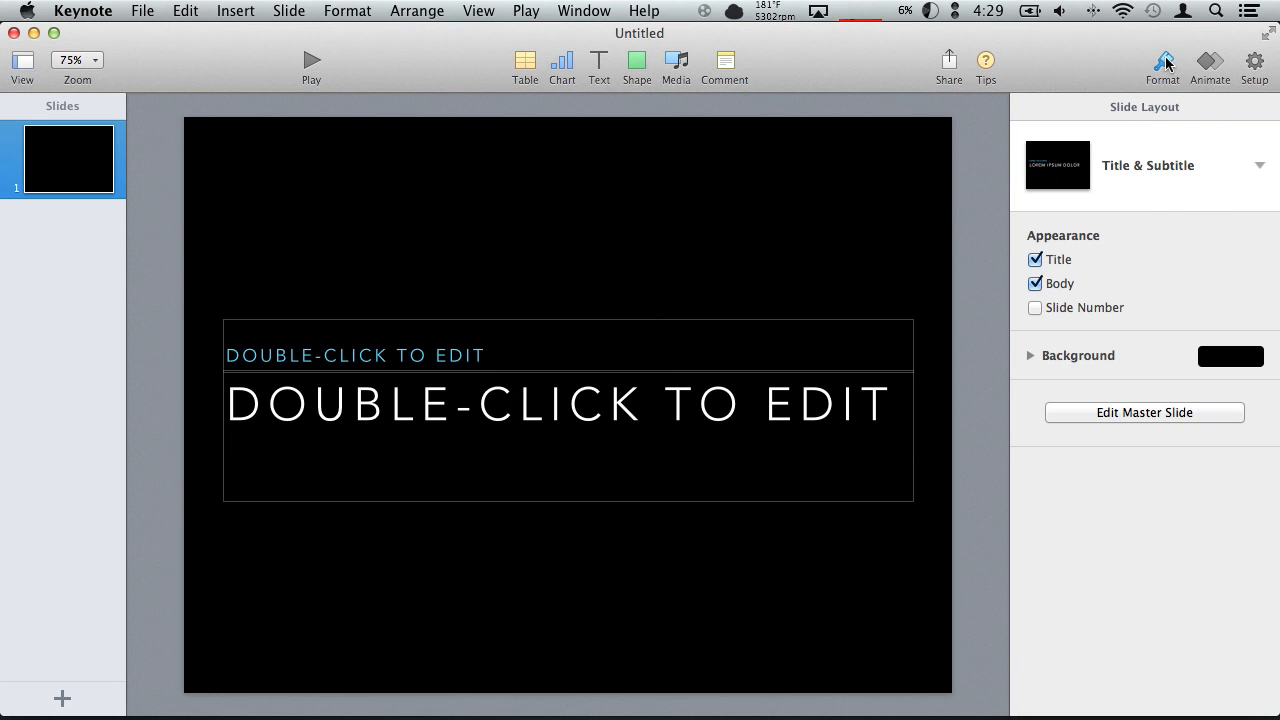
click(478, 12)
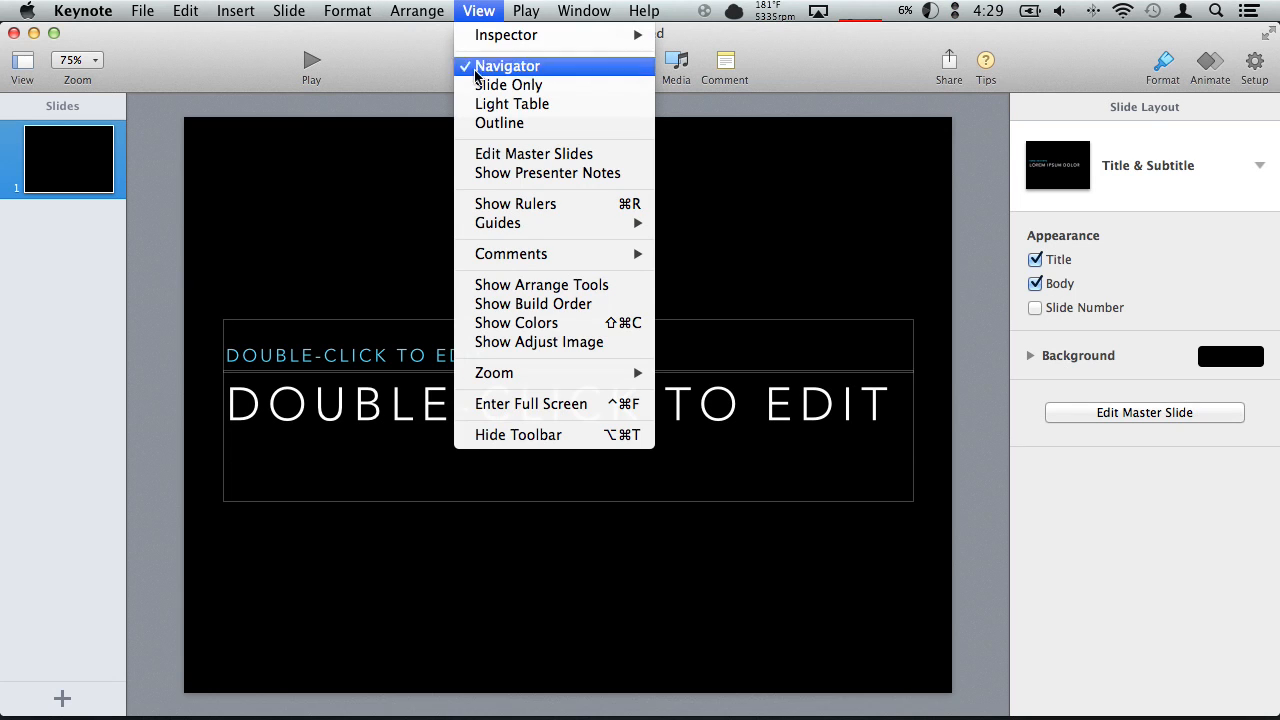
mouse_move(500, 278)
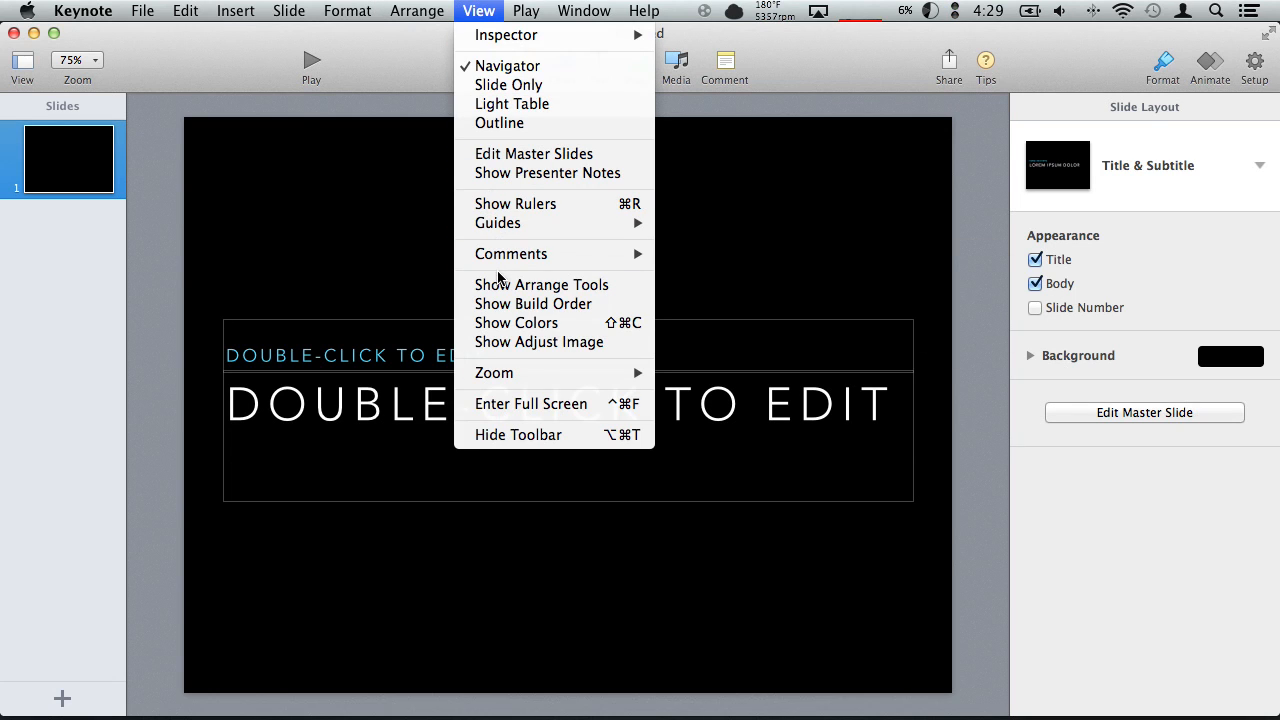
mouse_move(544, 284)
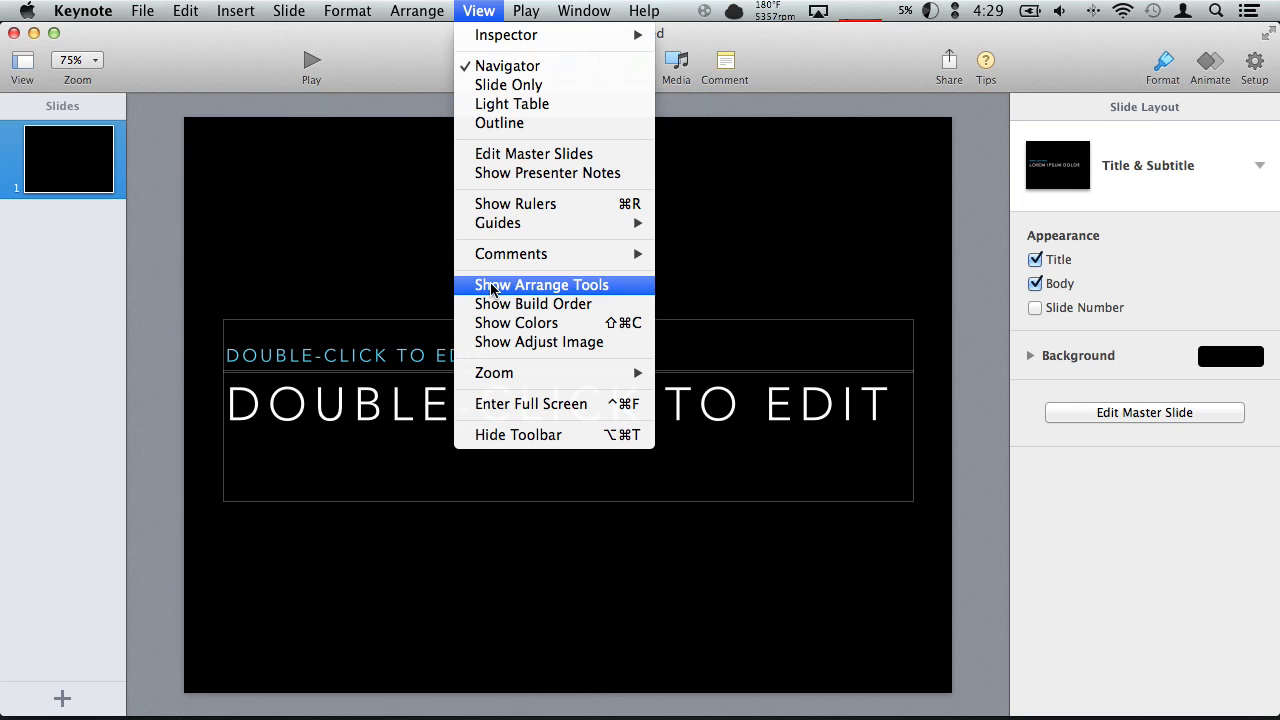
click(542, 284)
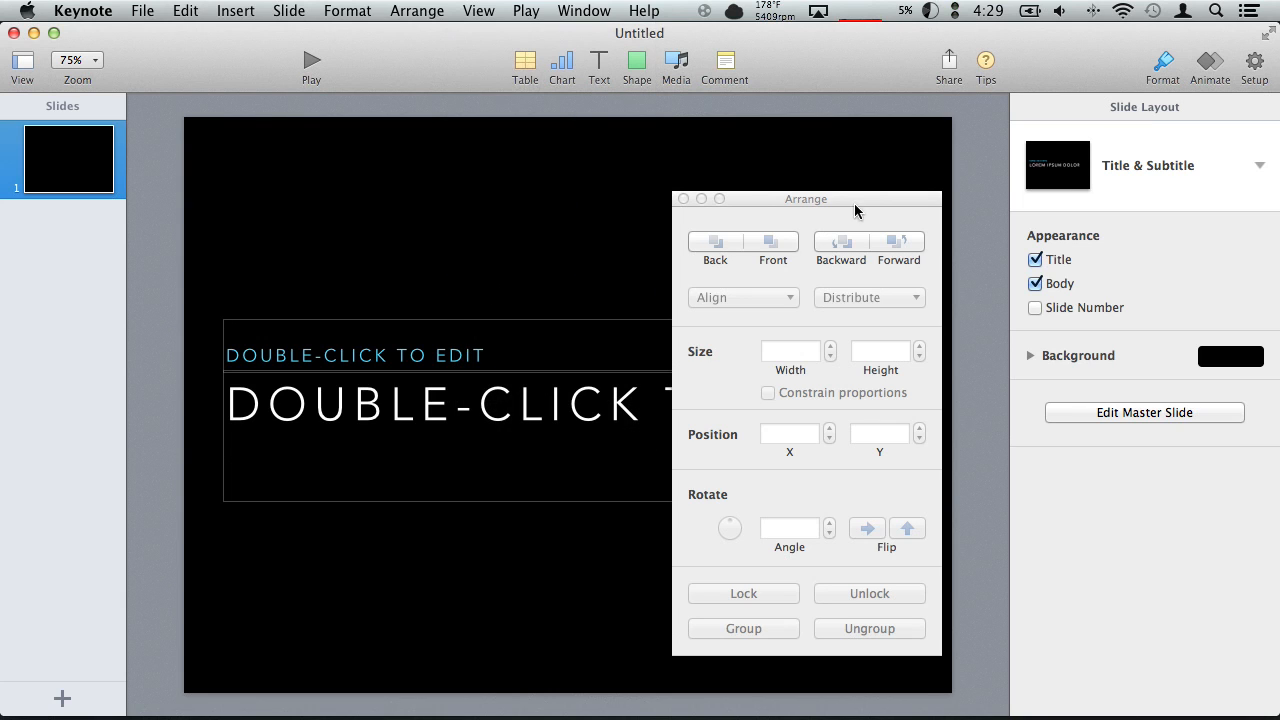
drag(806, 198, 900, 114)
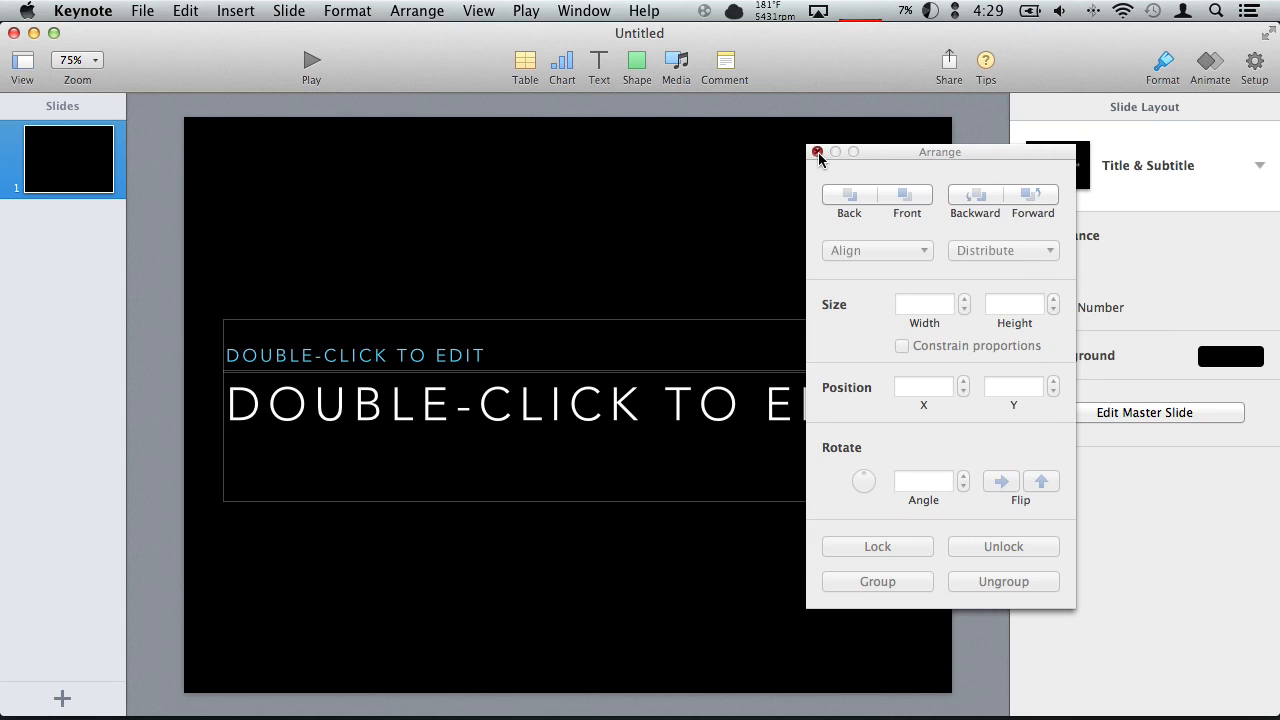
click(820, 152)
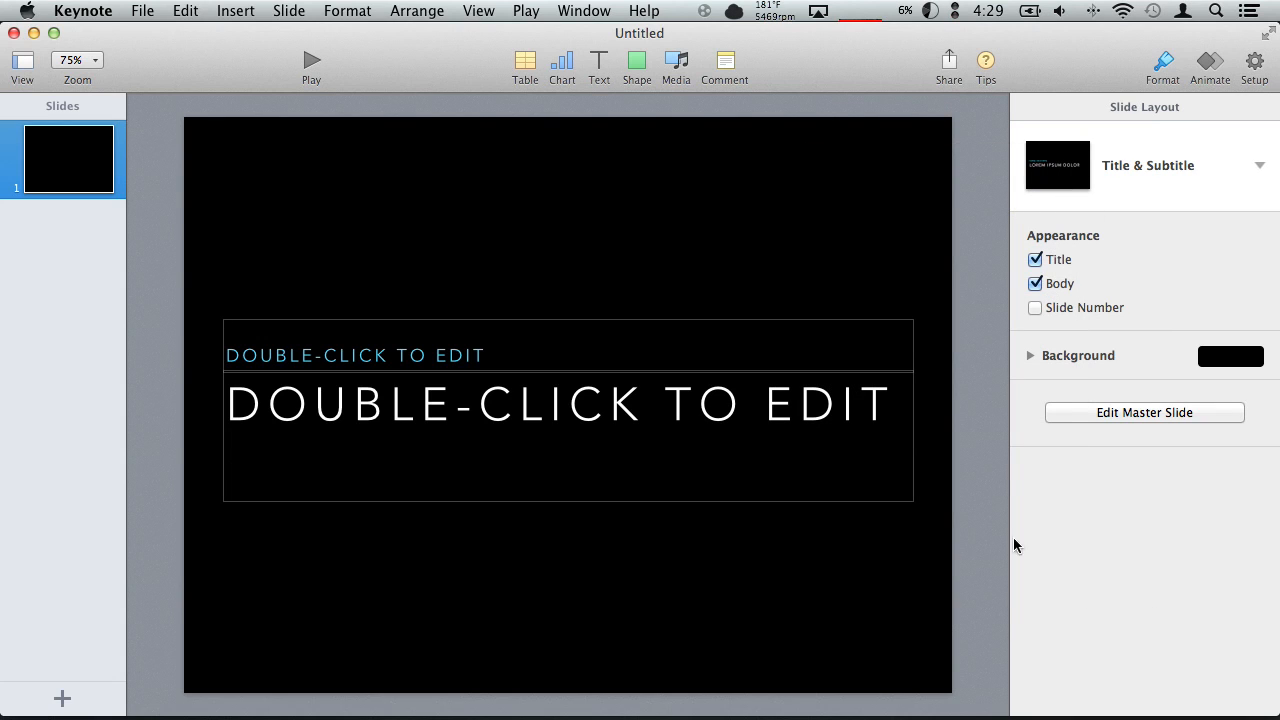
mouse_move(1048, 214)
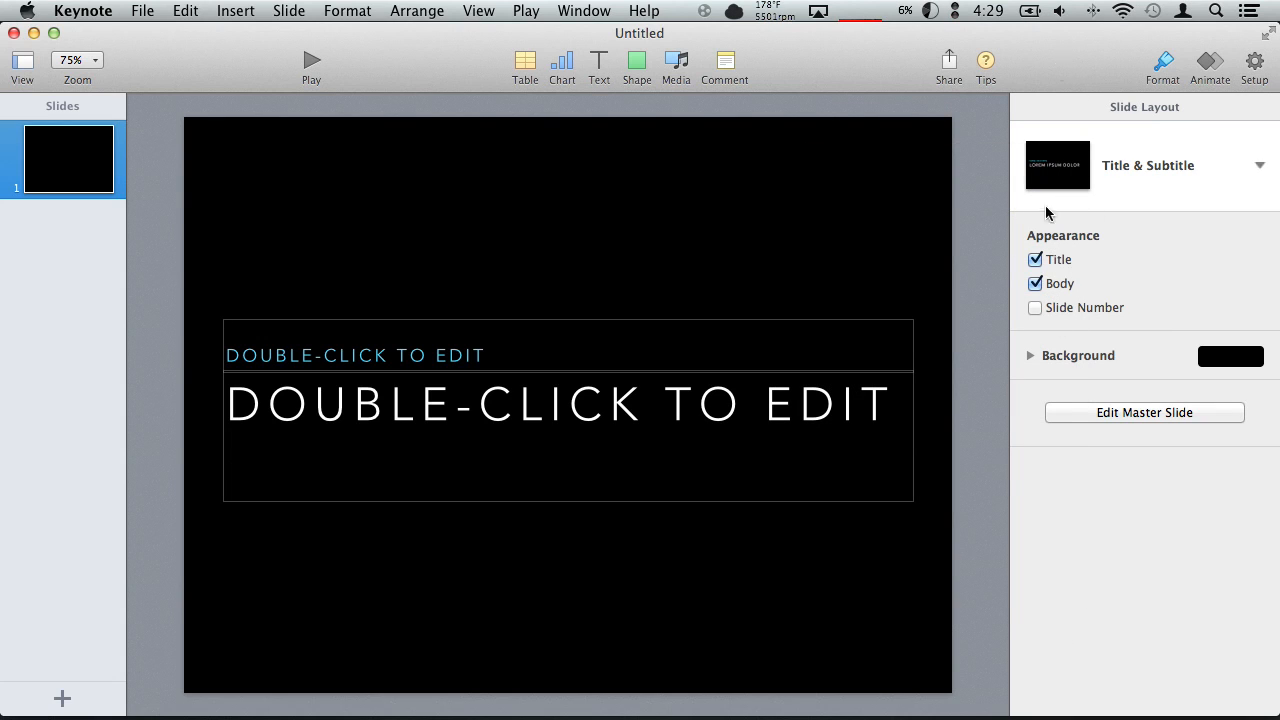
mouse_move(1034, 328)
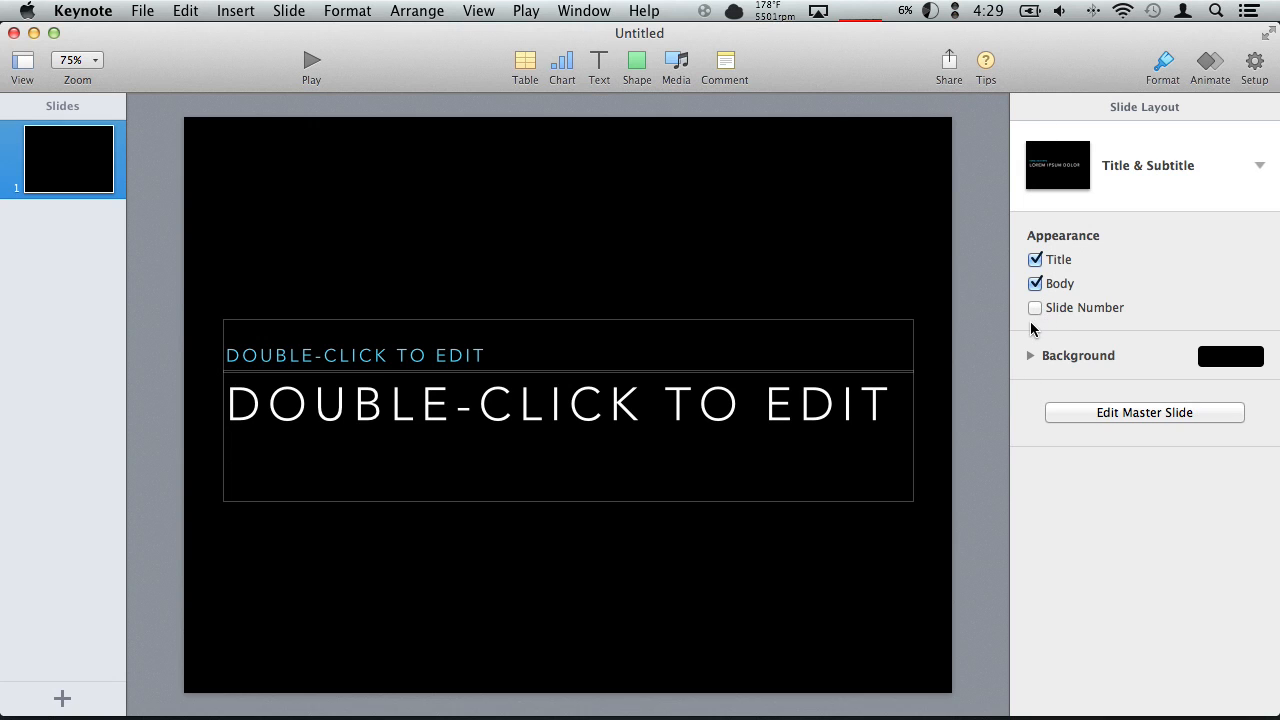
mouse_move(1180, 108)
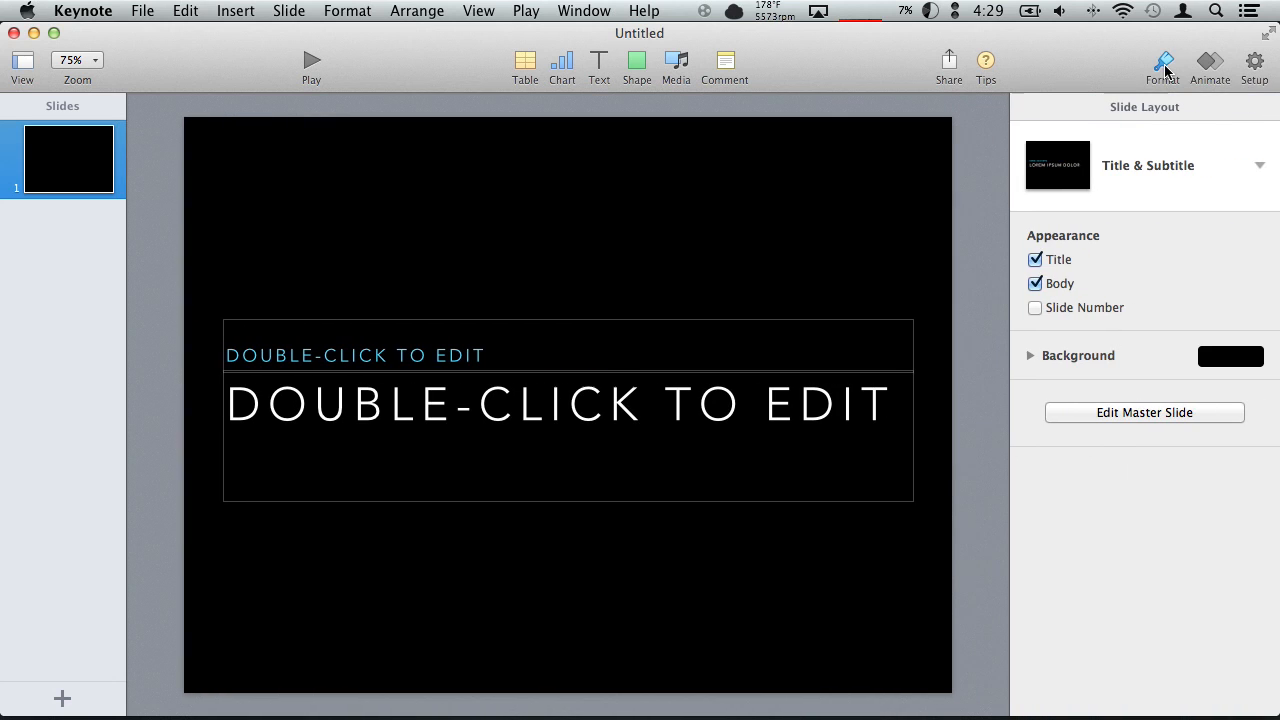
click(1252, 64)
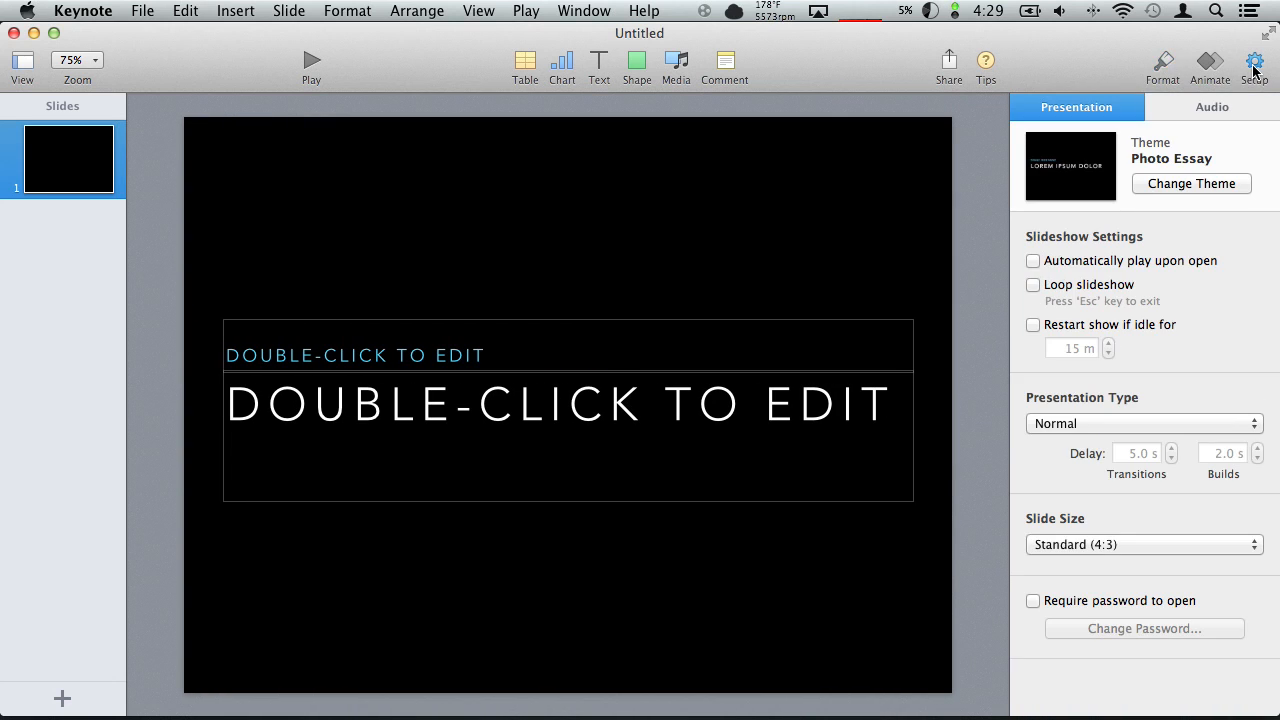
mouse_move(1210, 64)
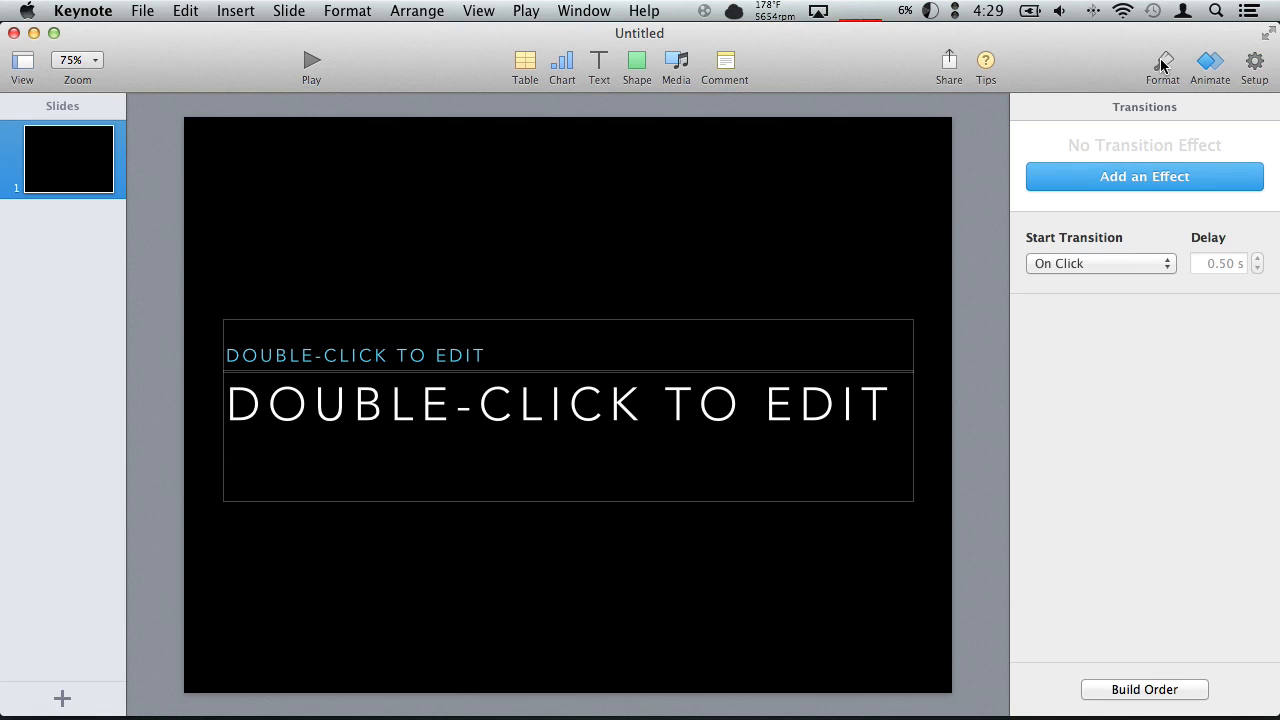
mouse_move(1162, 68)
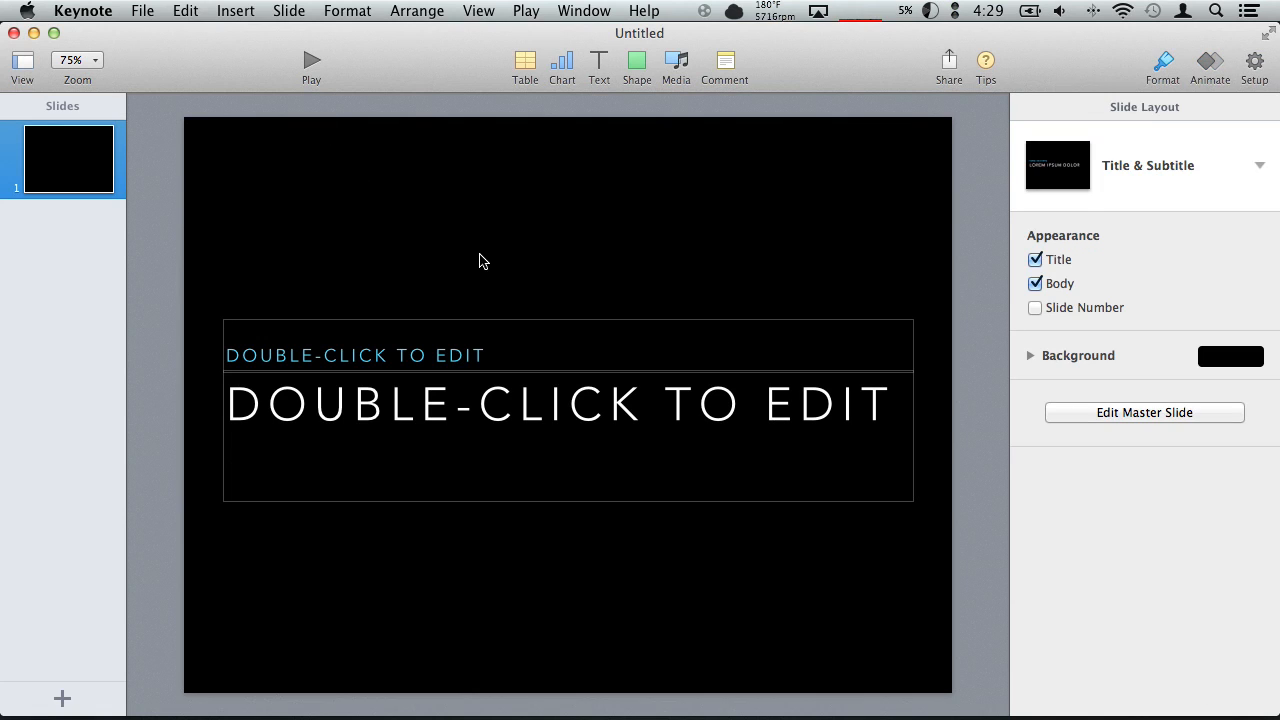
click(558, 404)
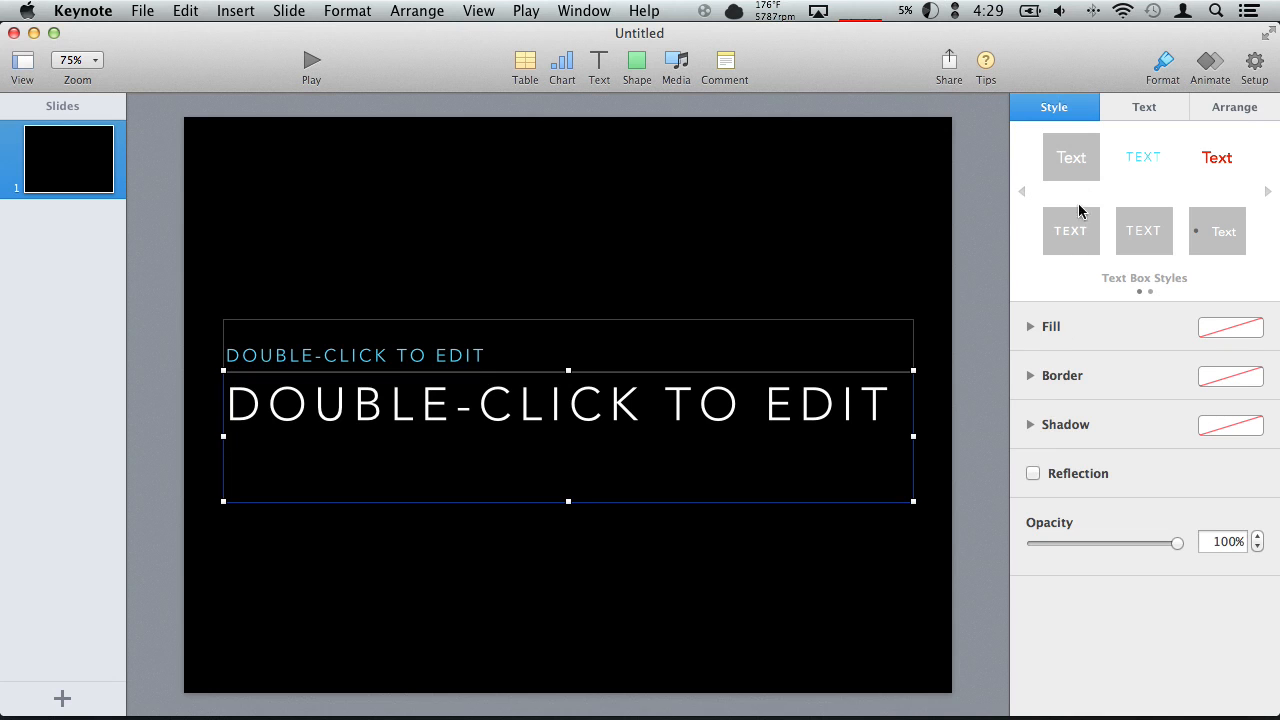
click(1144, 108)
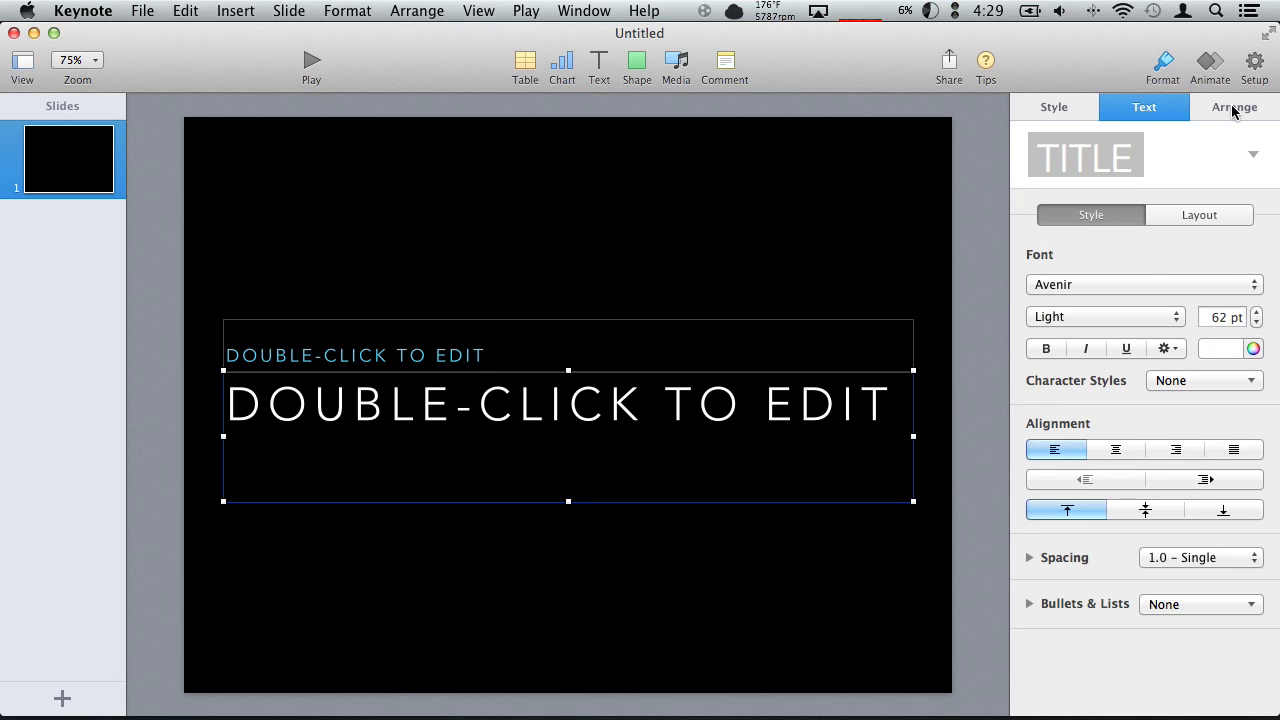
click(1052, 108)
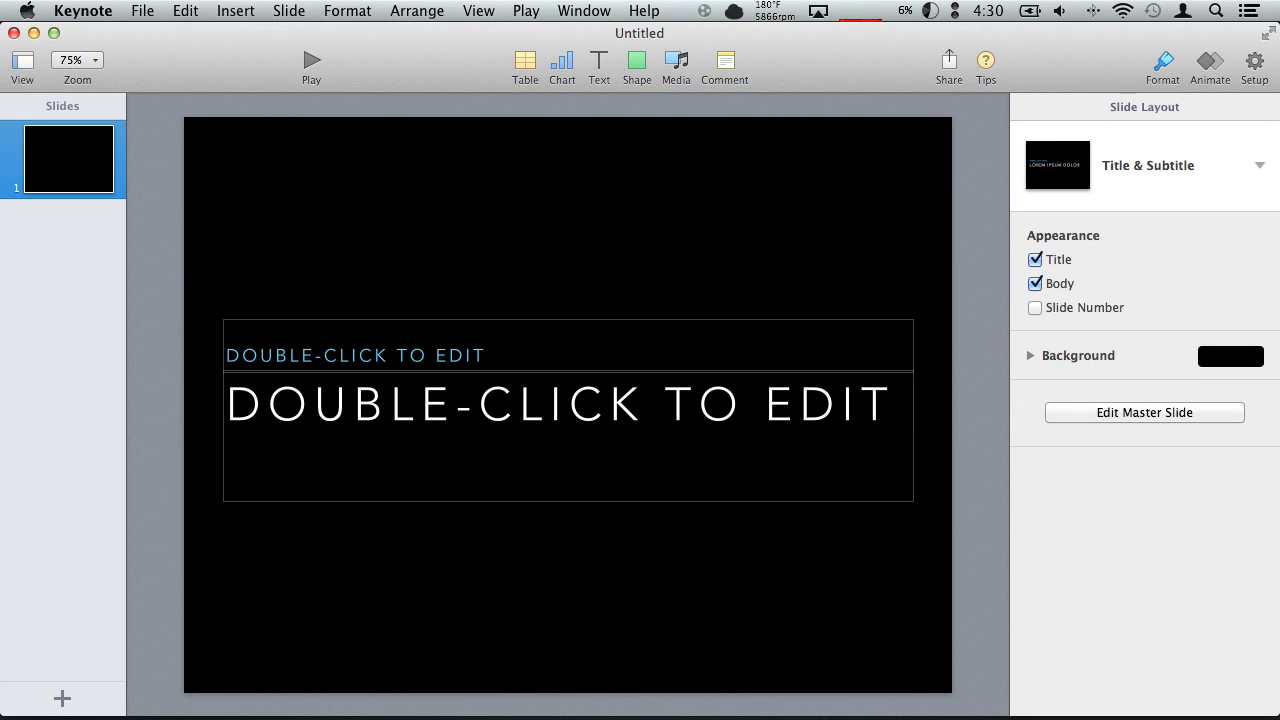
click(1260, 164)
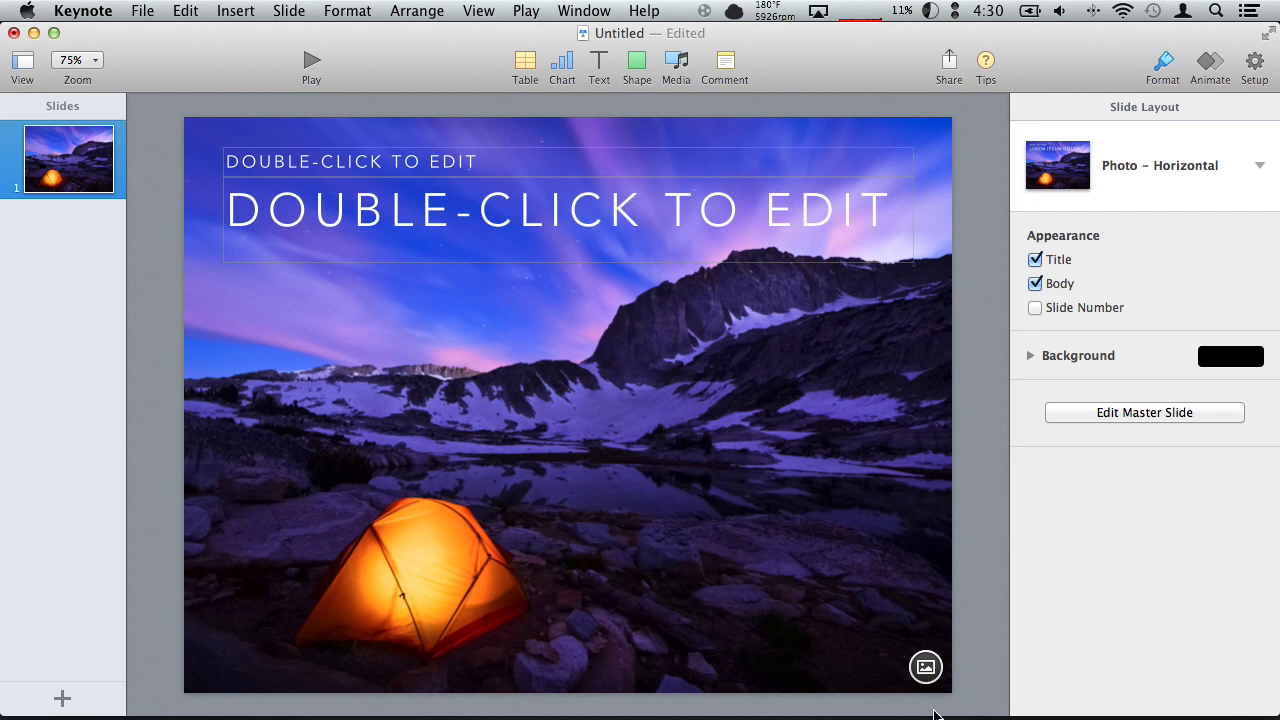
mouse_move(924, 668)
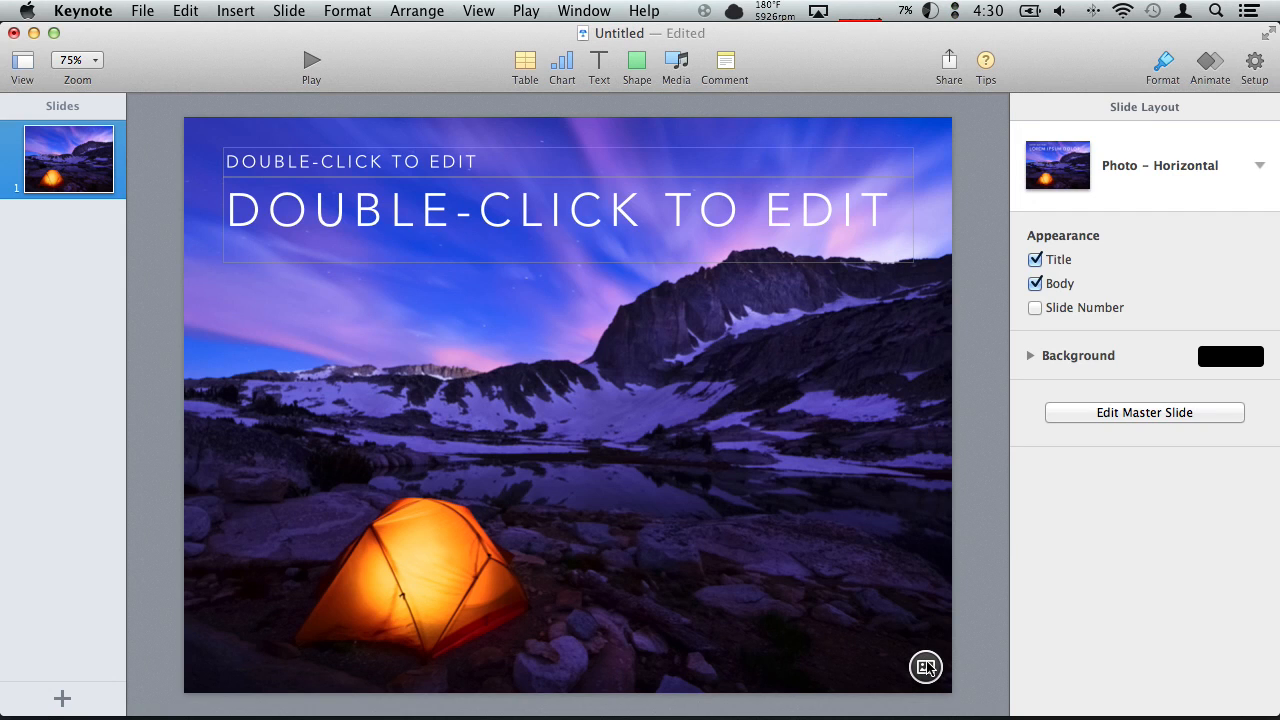
mouse_move(732, 292)
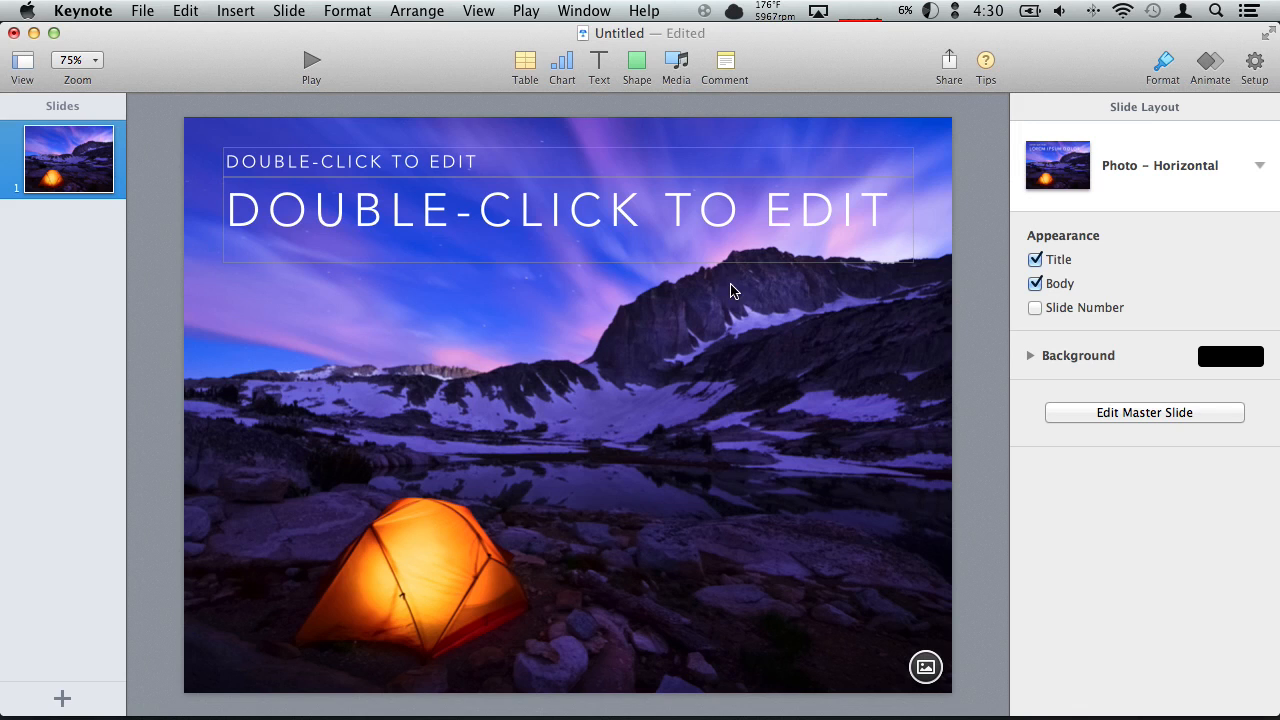
mouse_move(348, 168)
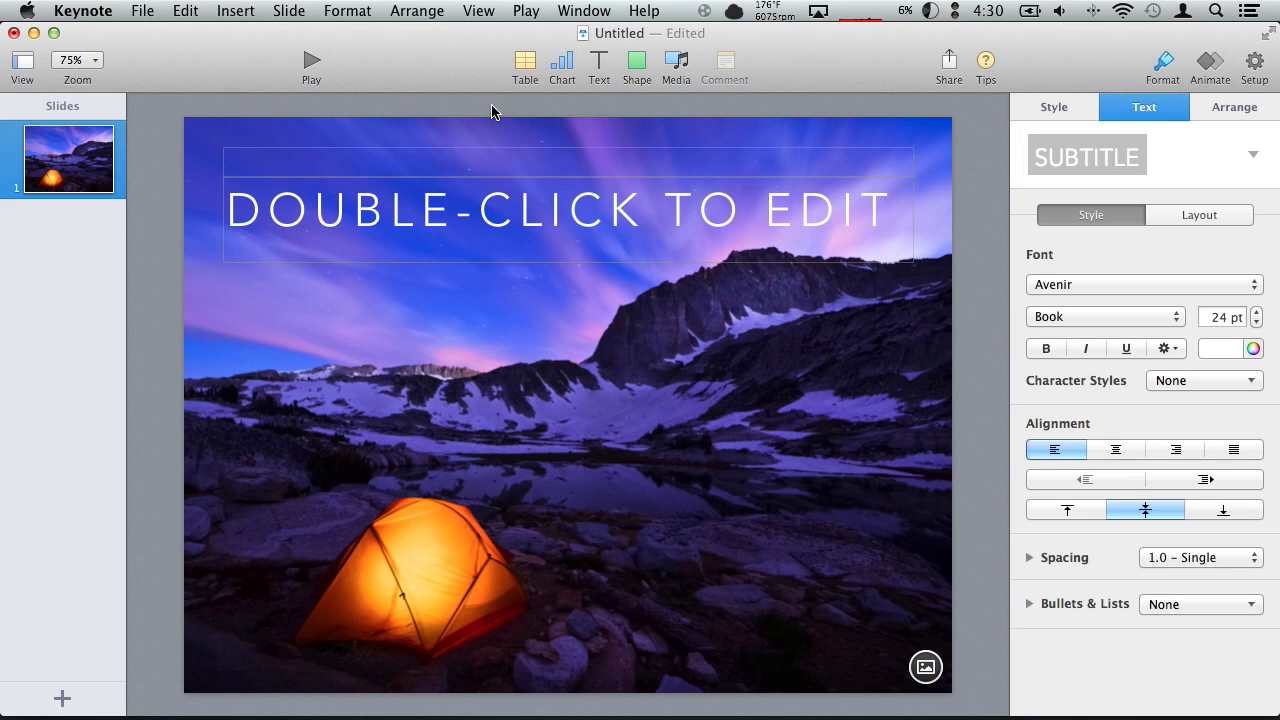
Step: Enter the subtitle MY PRESENTATION and the title HOW TO CAMP on the photo slide
text(MY PRES)
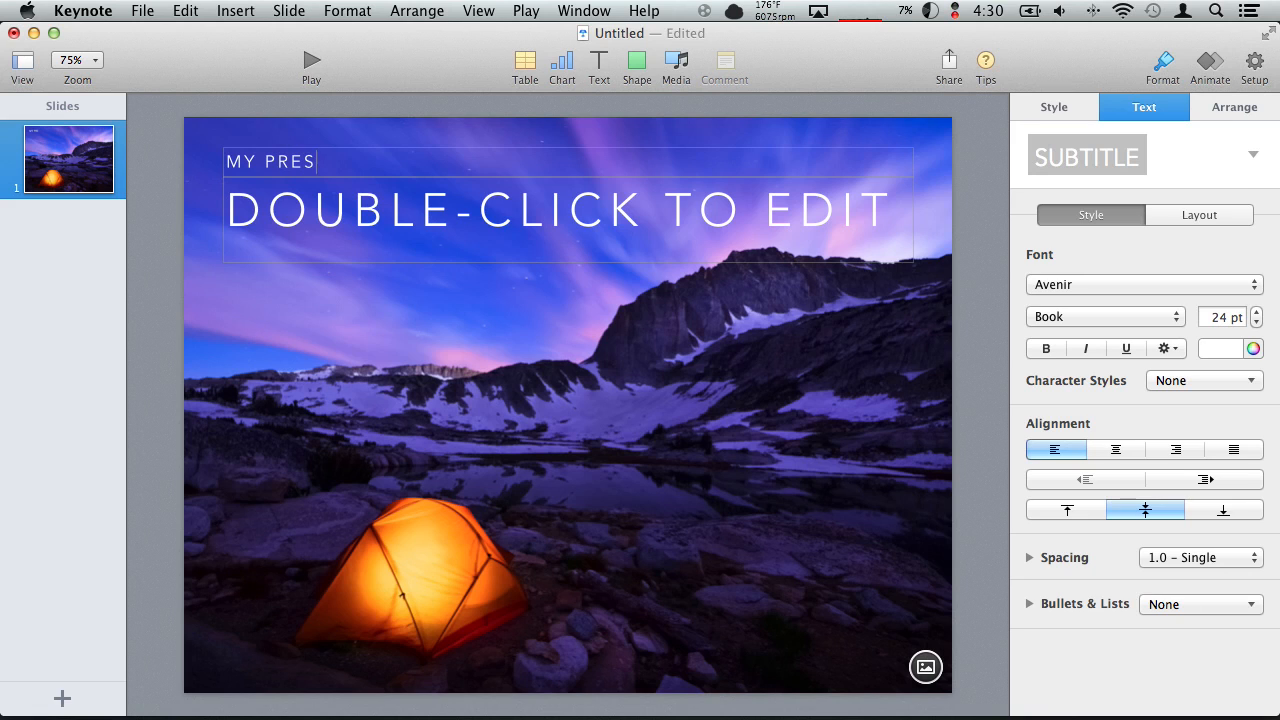
text(ENTATION)
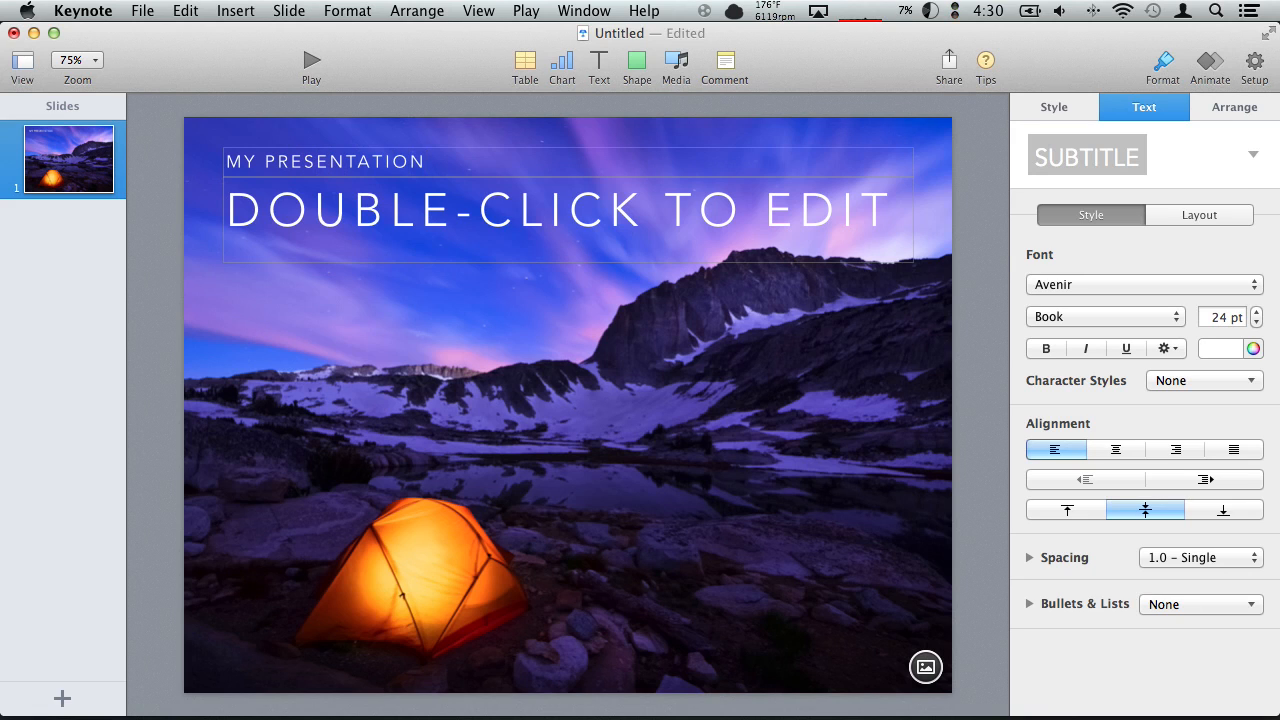
text(HOW TO CAMP)
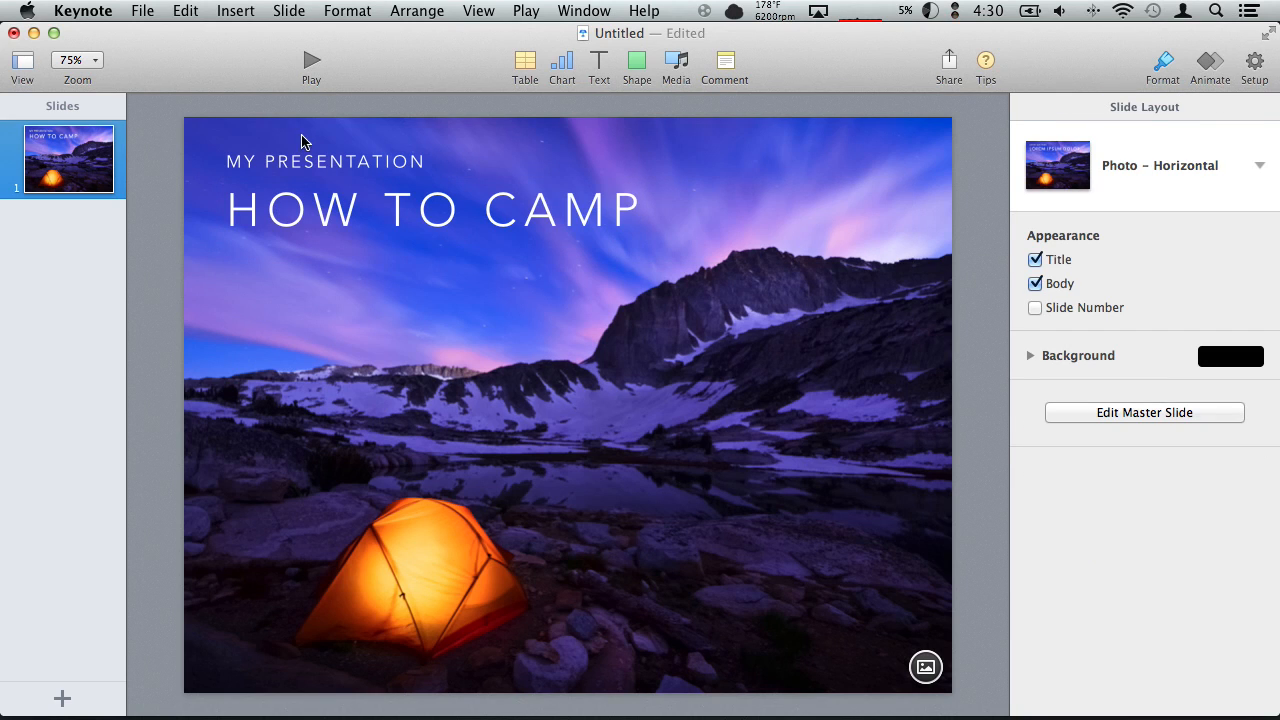
Step: Change the HOW TO CAMP title font from Avenir to Helvetica Neue after trying Arial Hebrew
click(410, 210)
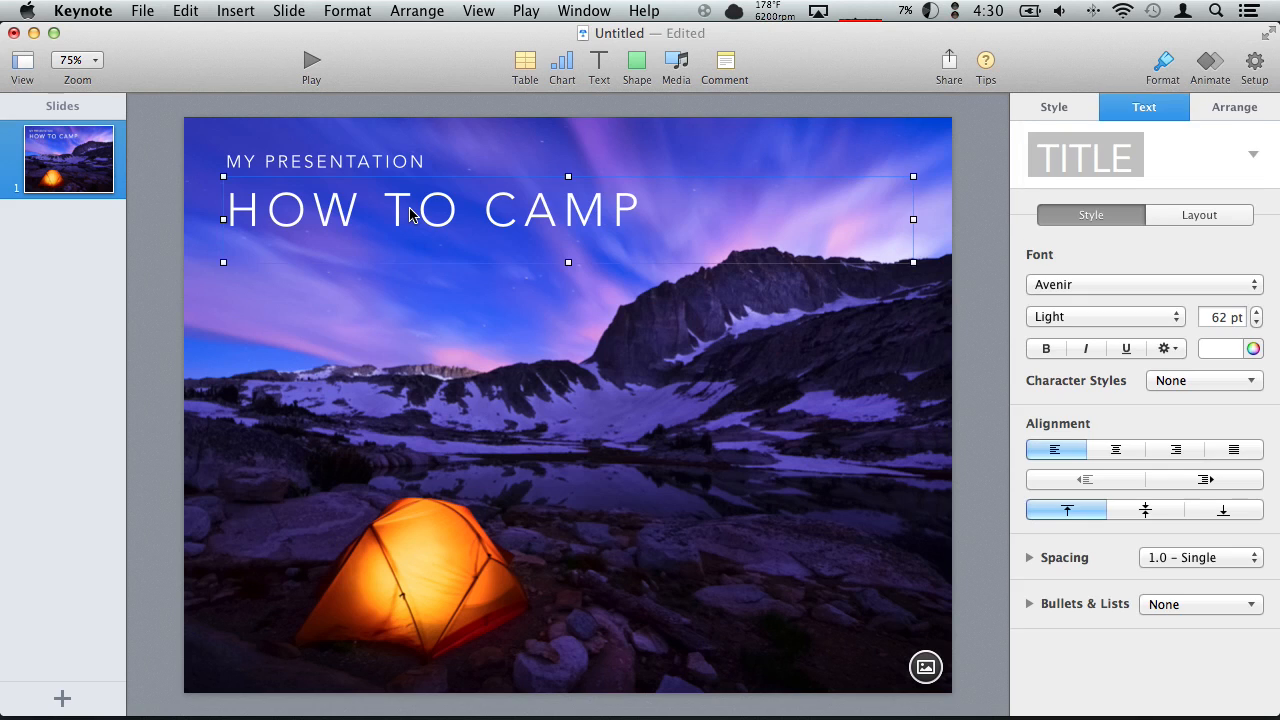
mouse_move(1128, 294)
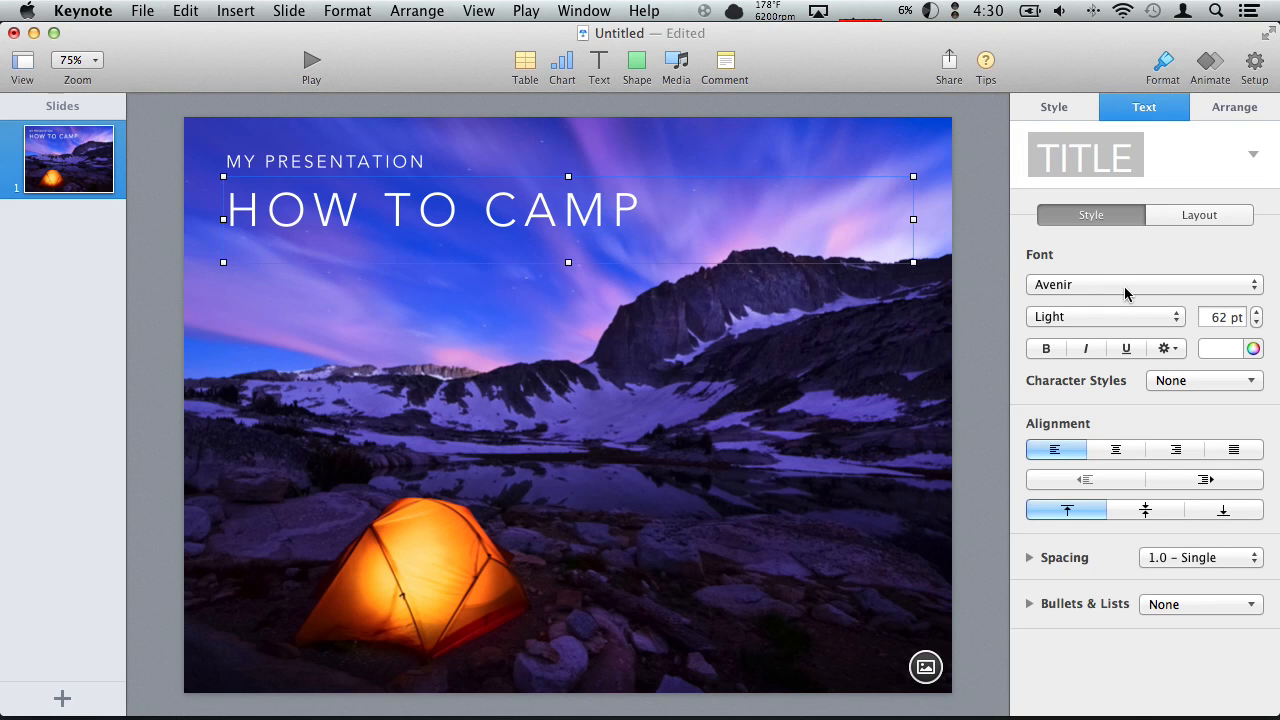
mouse_move(1096, 296)
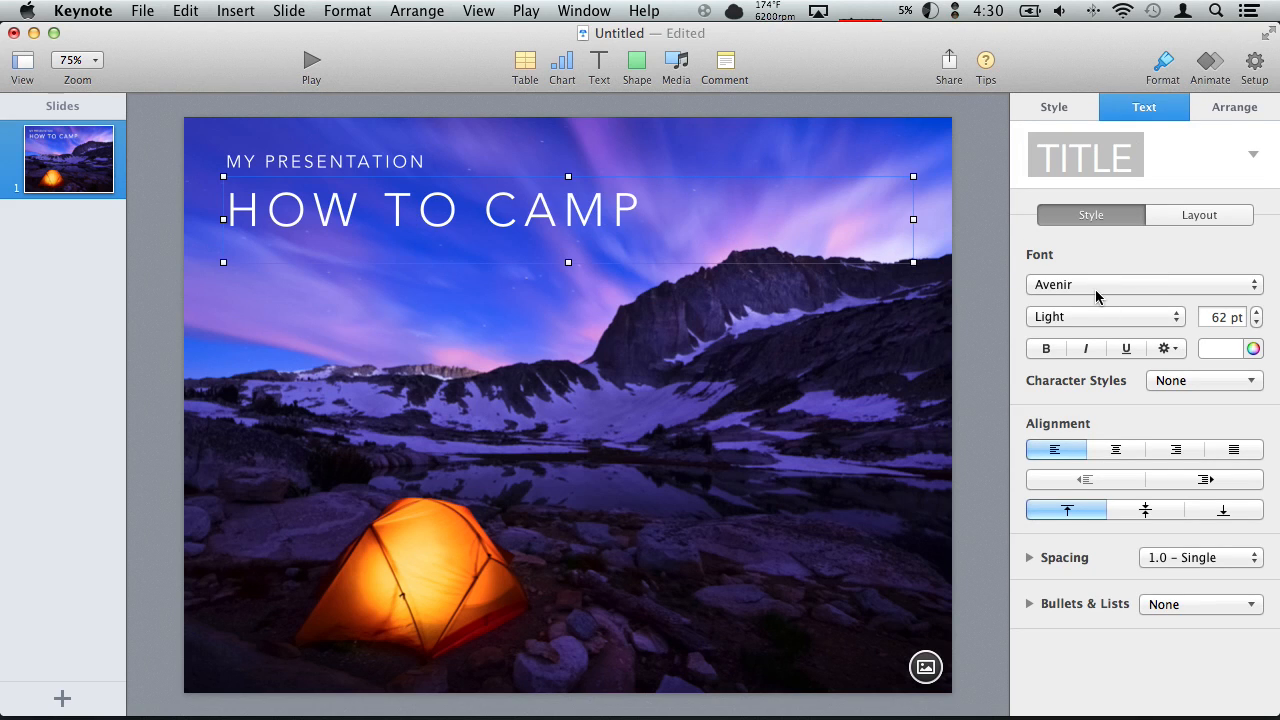
click(1140, 284)
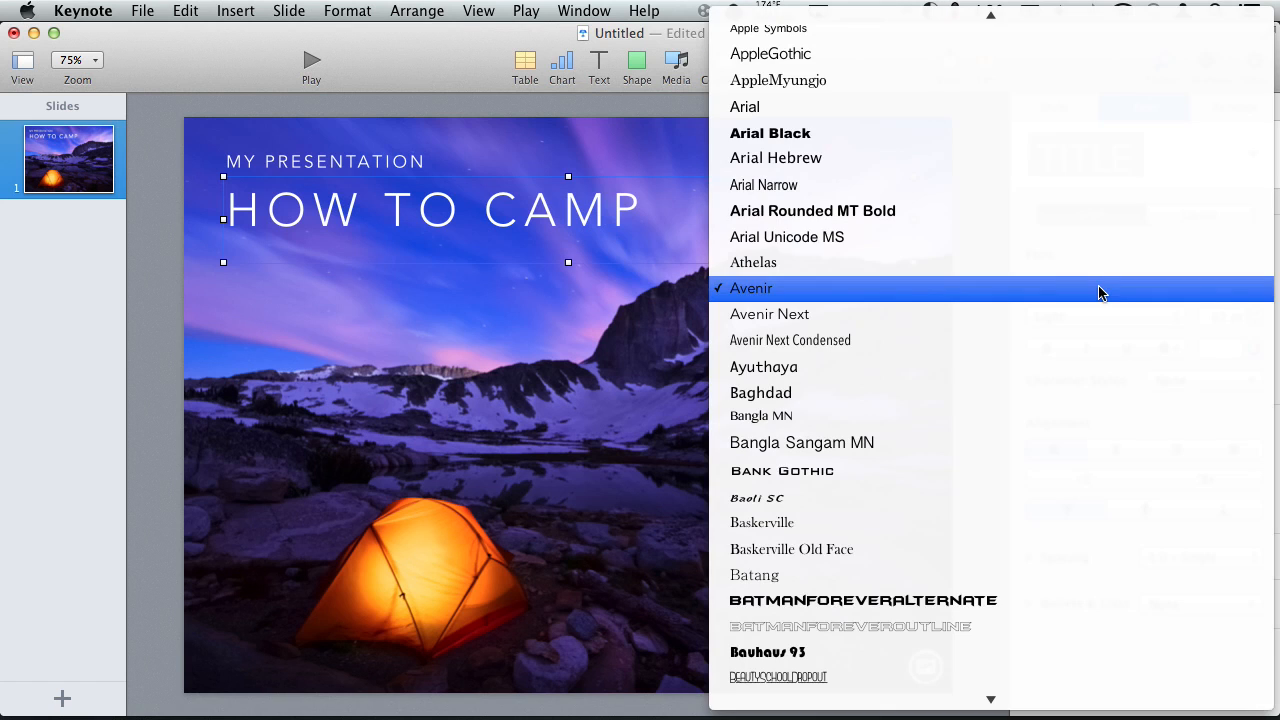
click(776, 156)
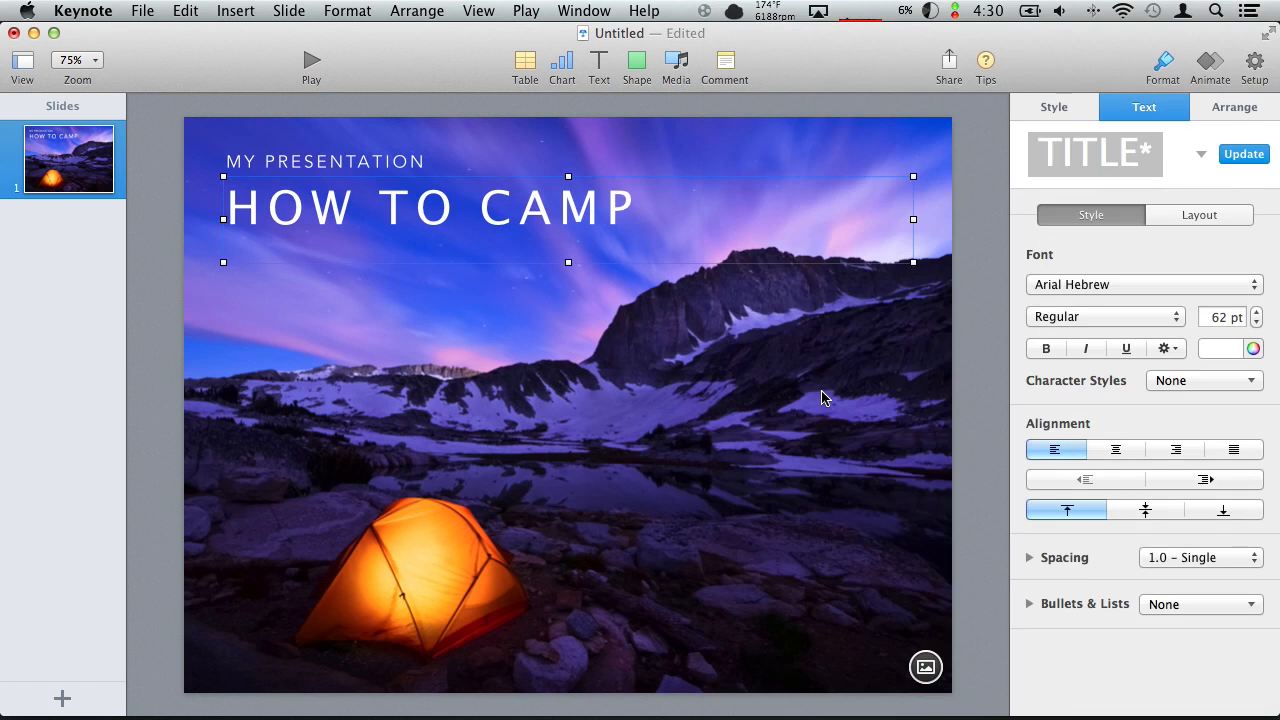
click(1140, 284)
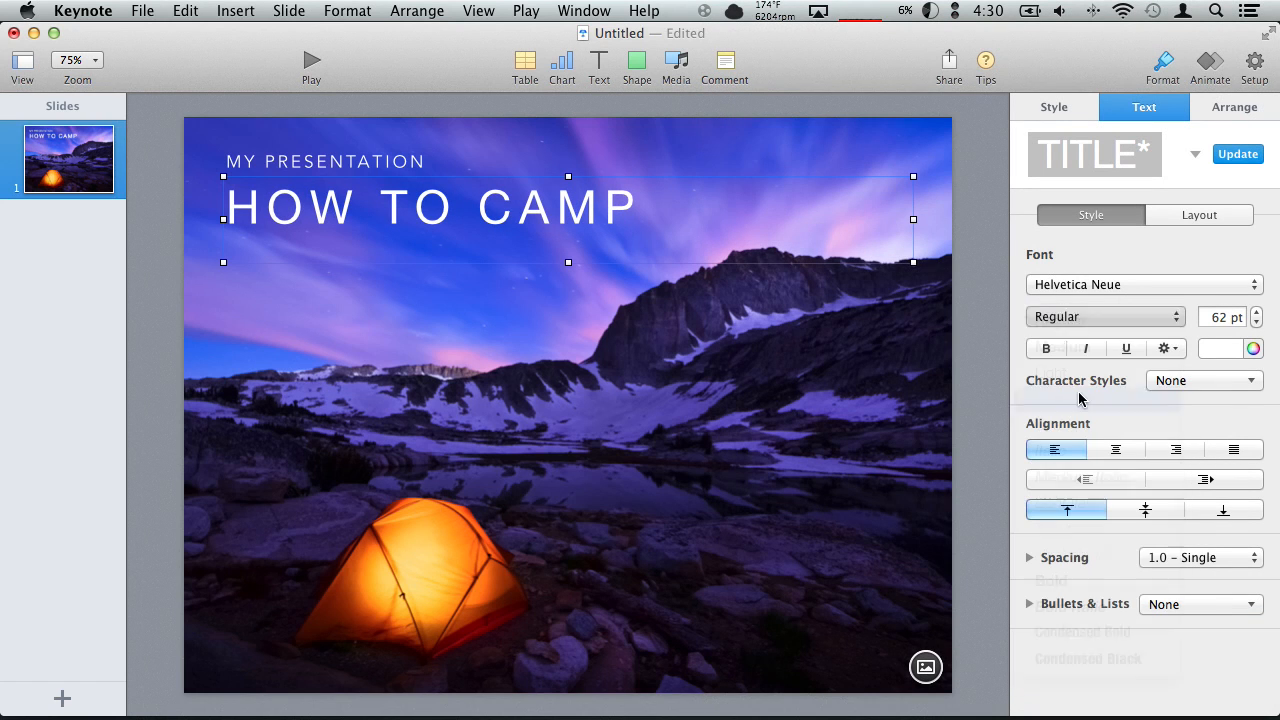
click(568, 400)
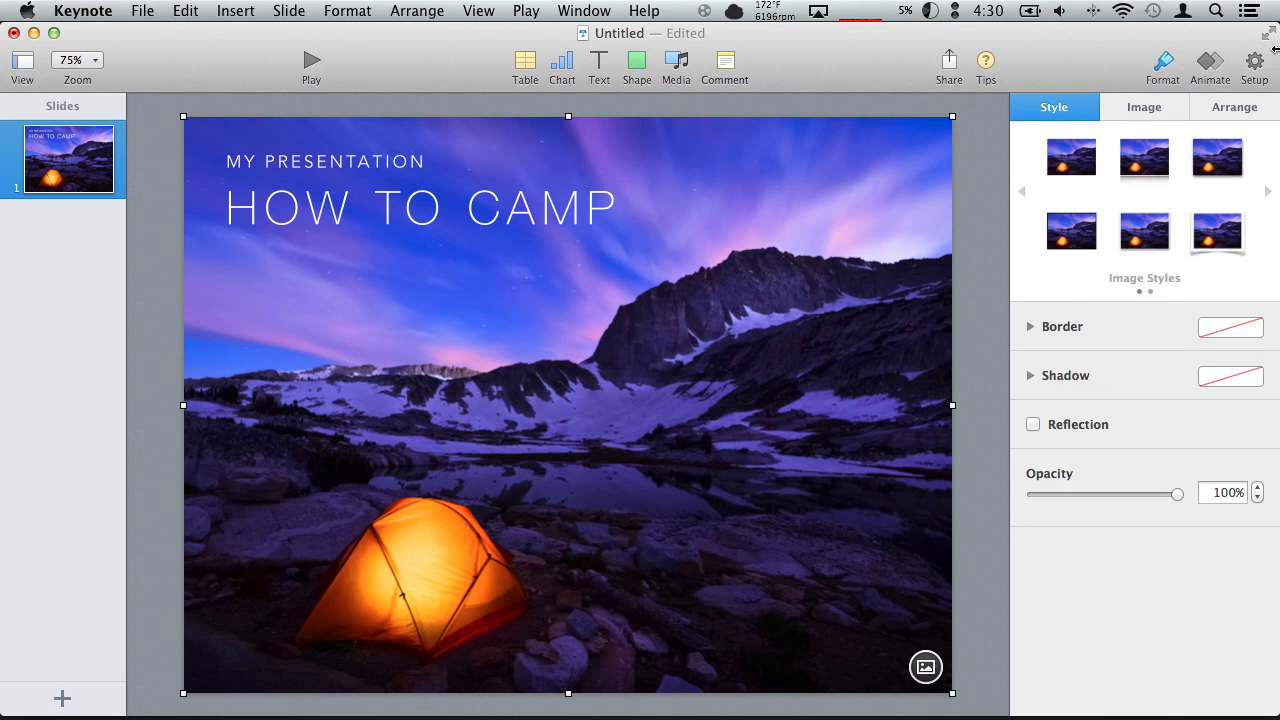
mouse_move(912, 172)
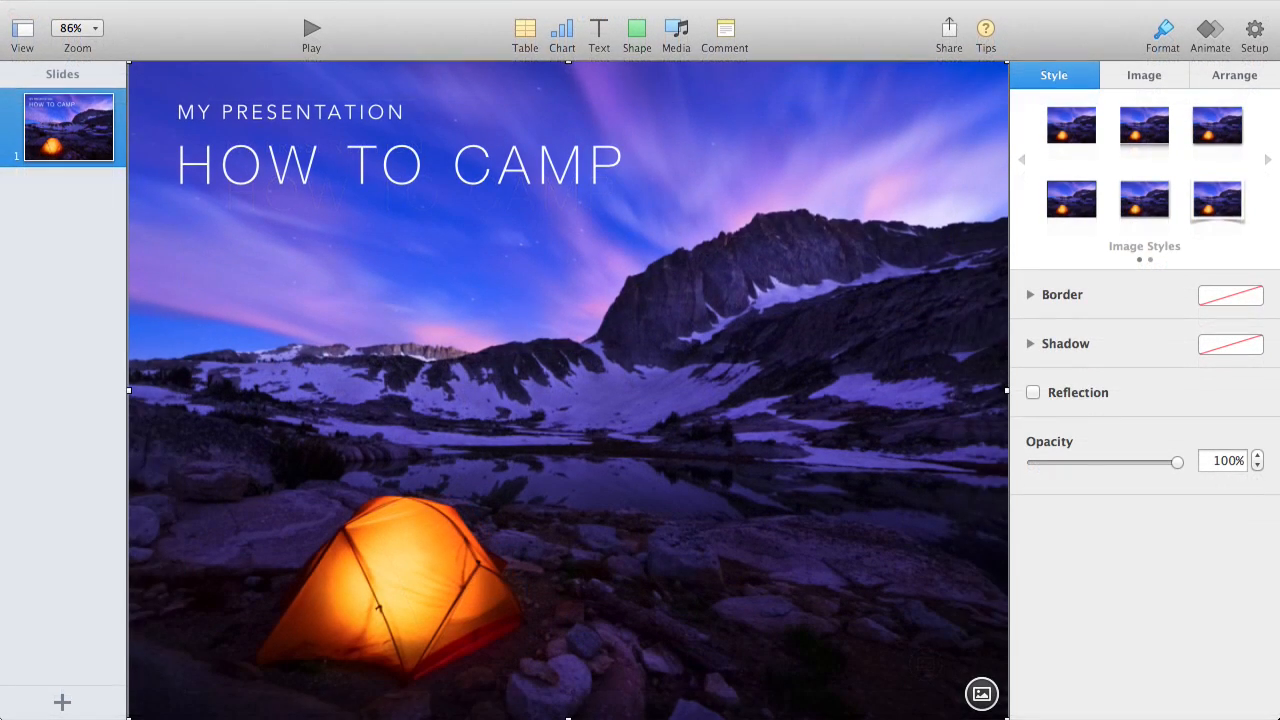
click(76, 28)
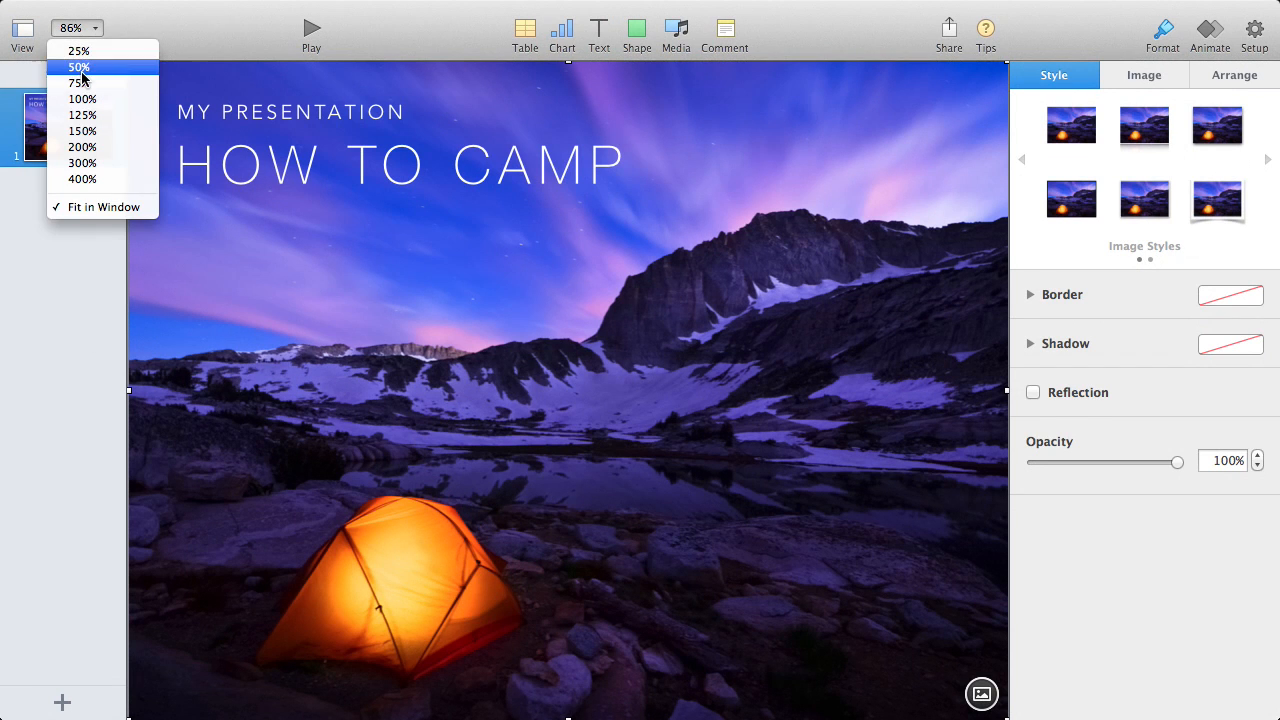
click(78, 66)
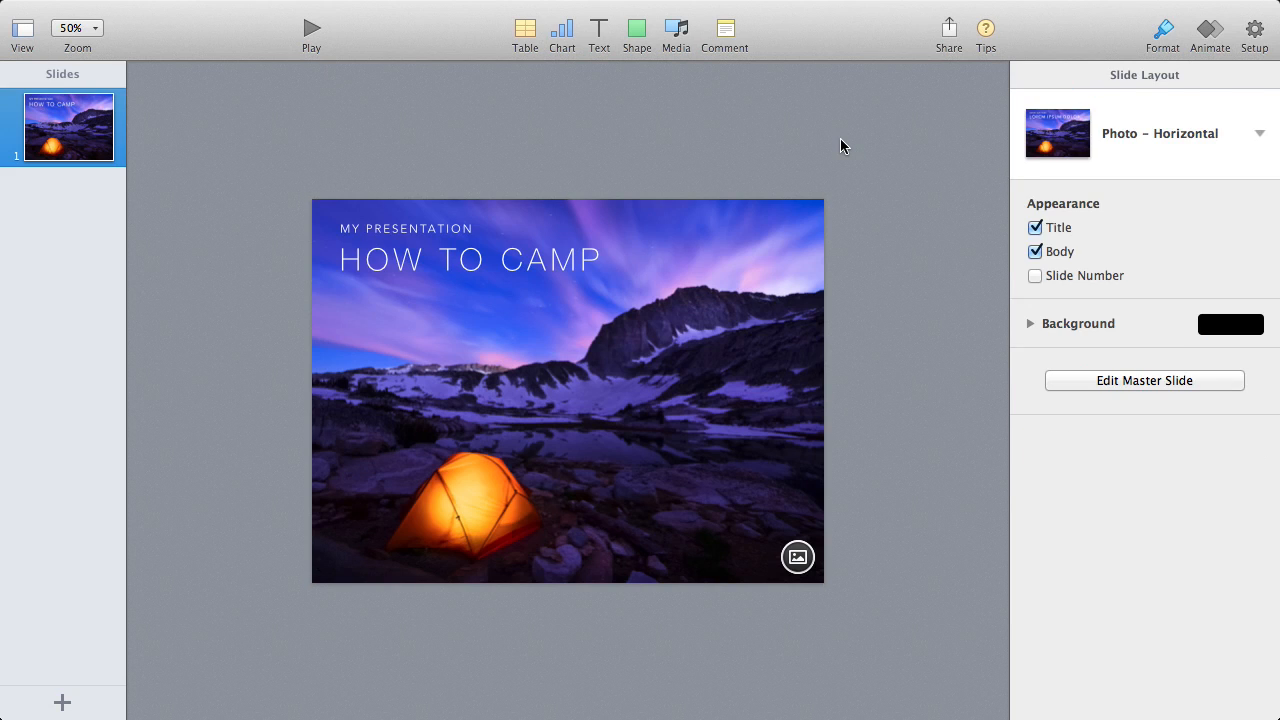
click(76, 28)
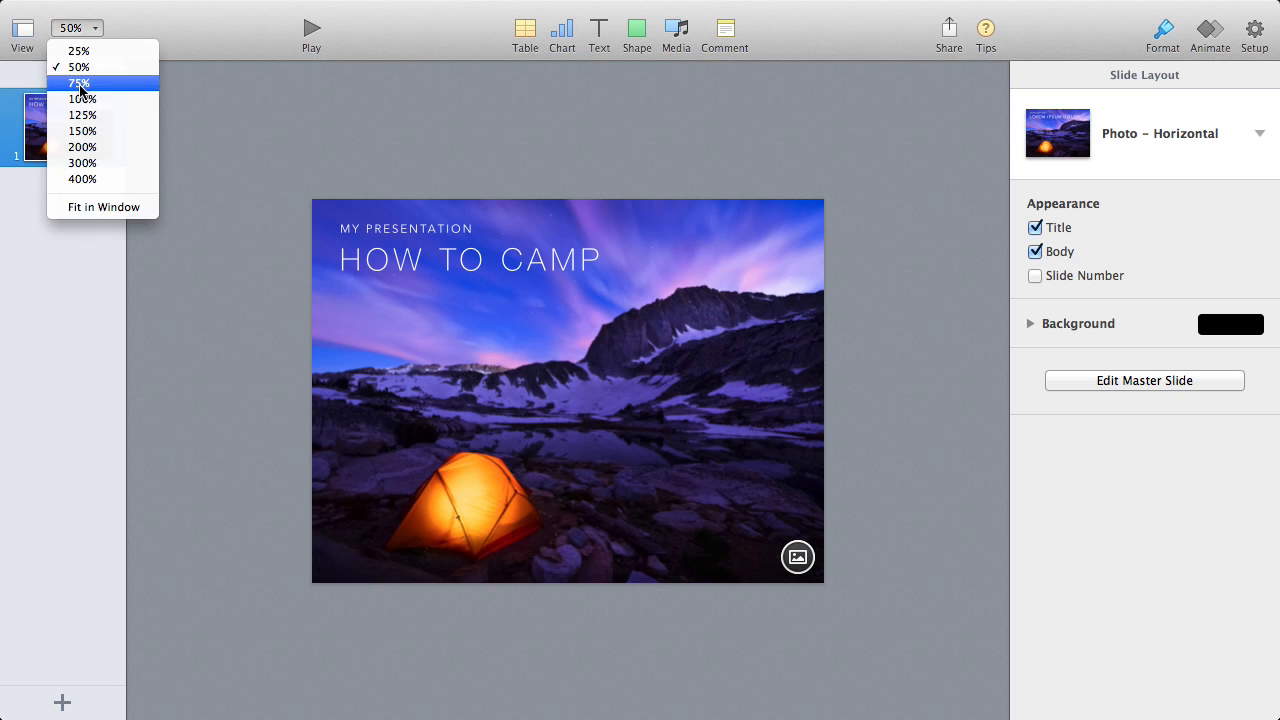
click(78, 84)
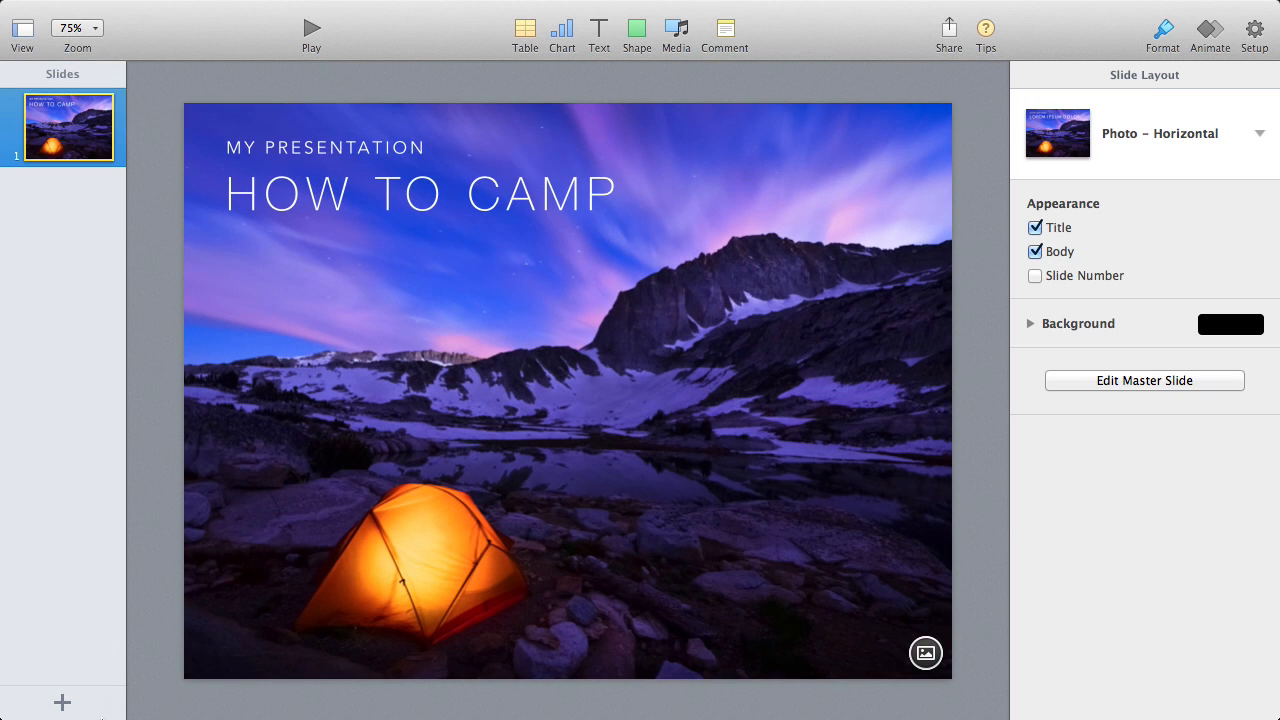
Step: Add a Title & Bullets slide titled WHAT NOT TO DO WHILE CAMPING
click(62, 702)
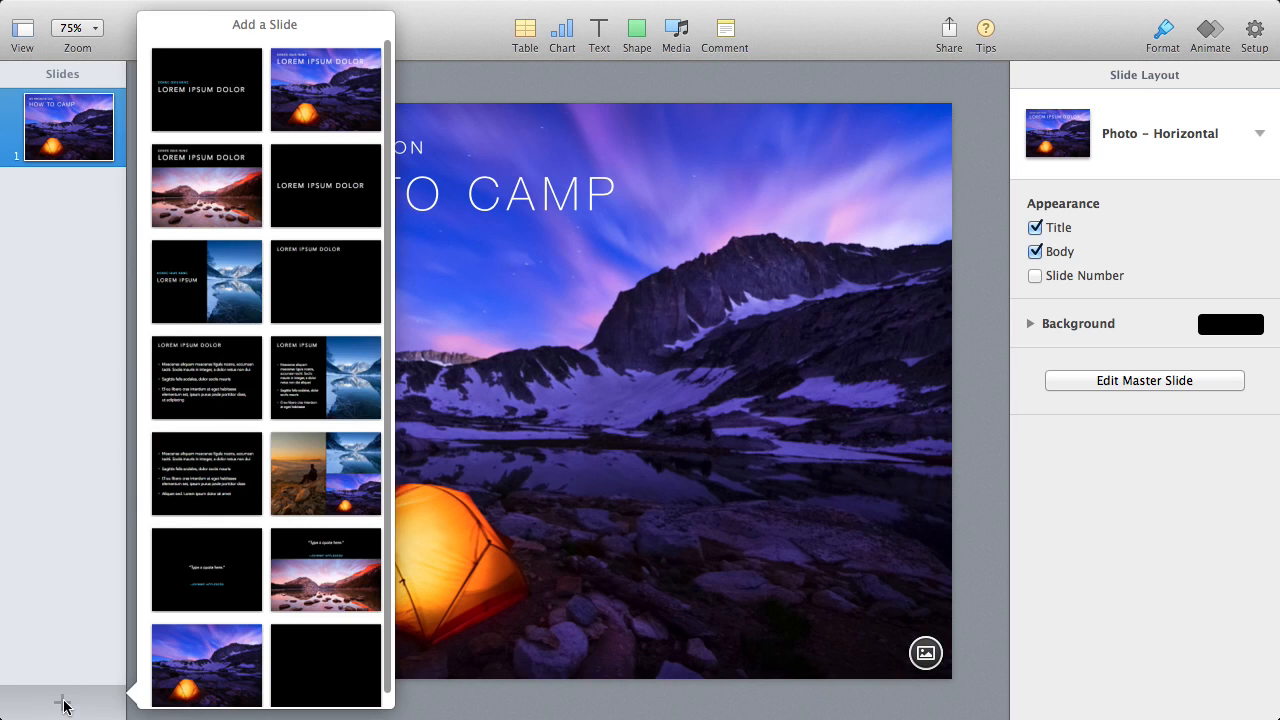
mouse_move(324, 206)
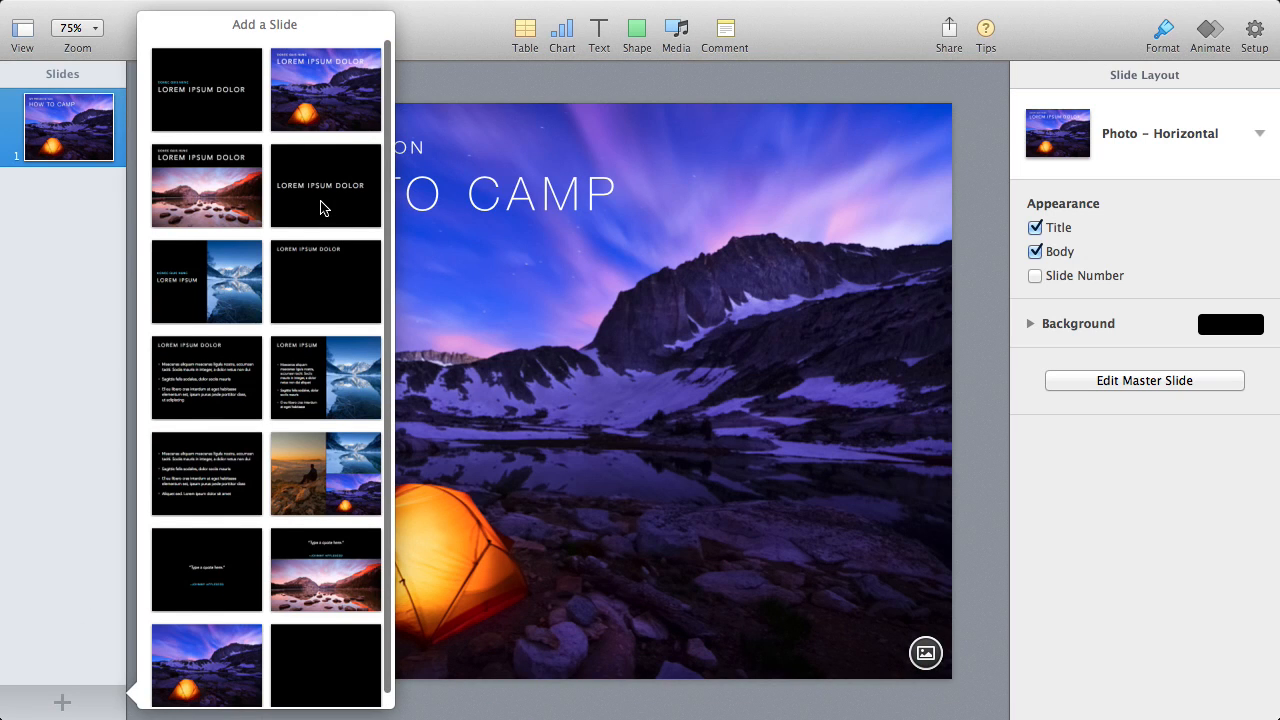
mouse_move(252, 374)
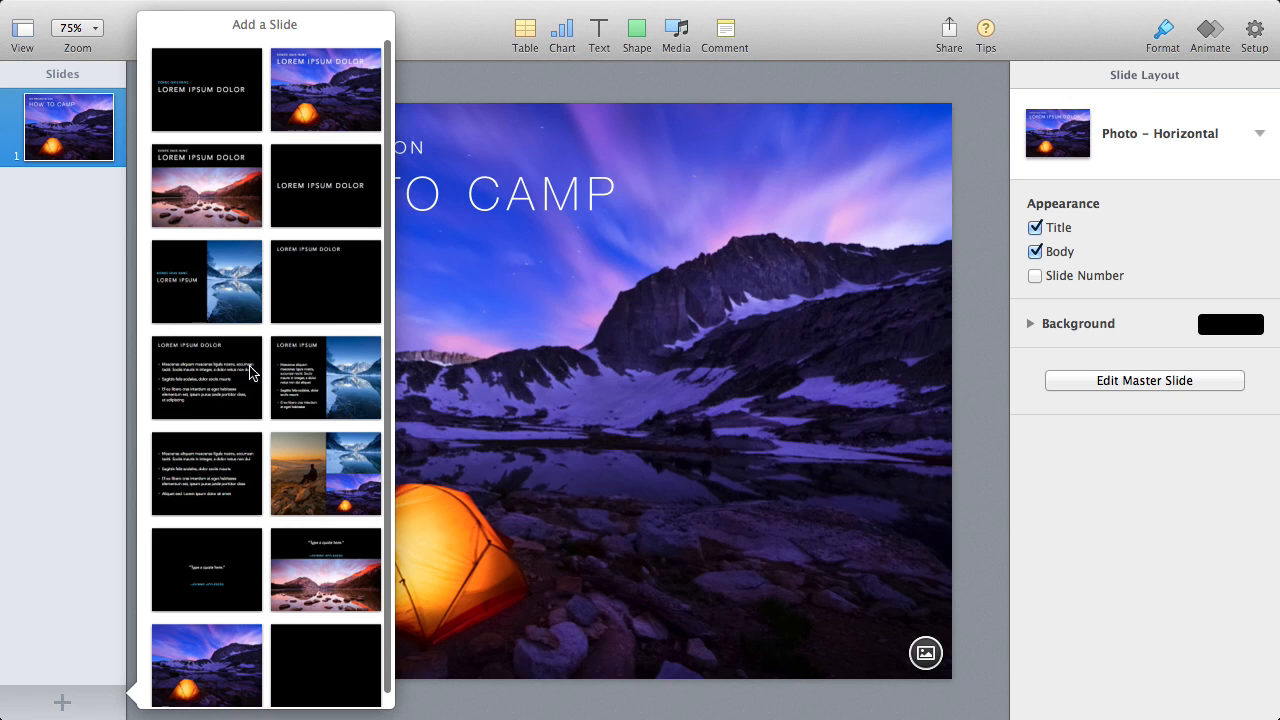
mouse_move(312, 160)
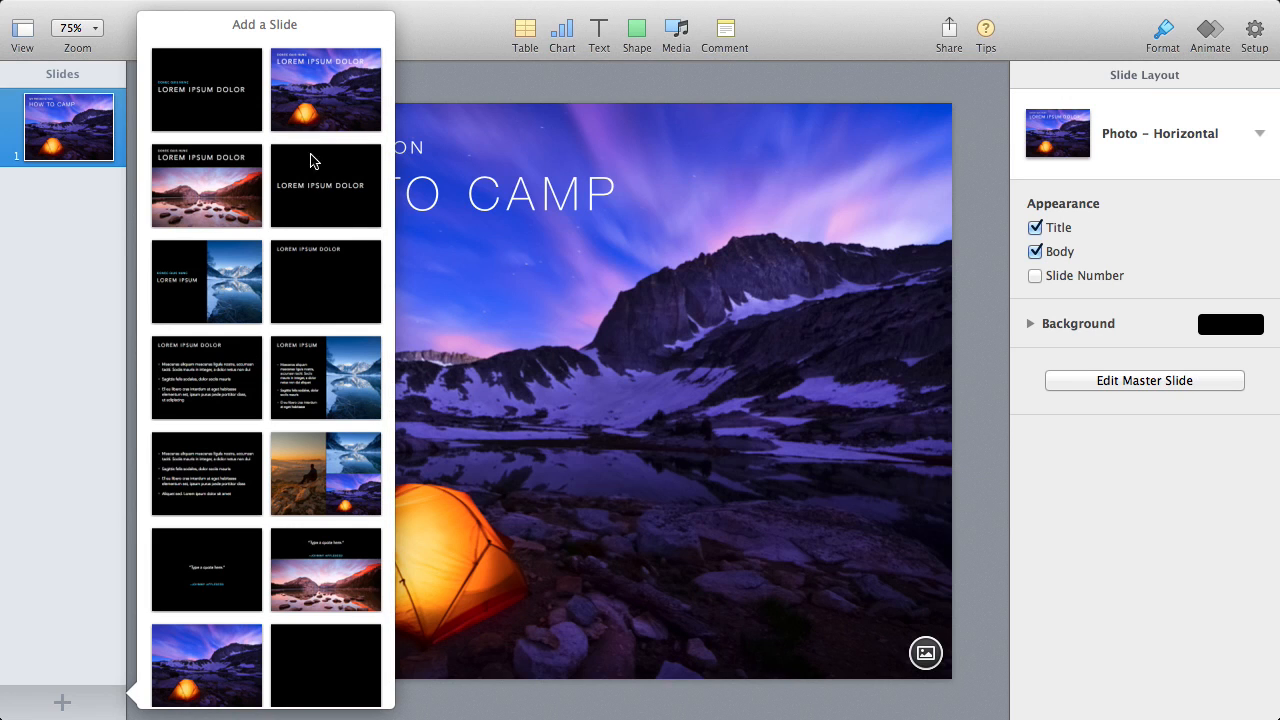
scroll(down, 3)
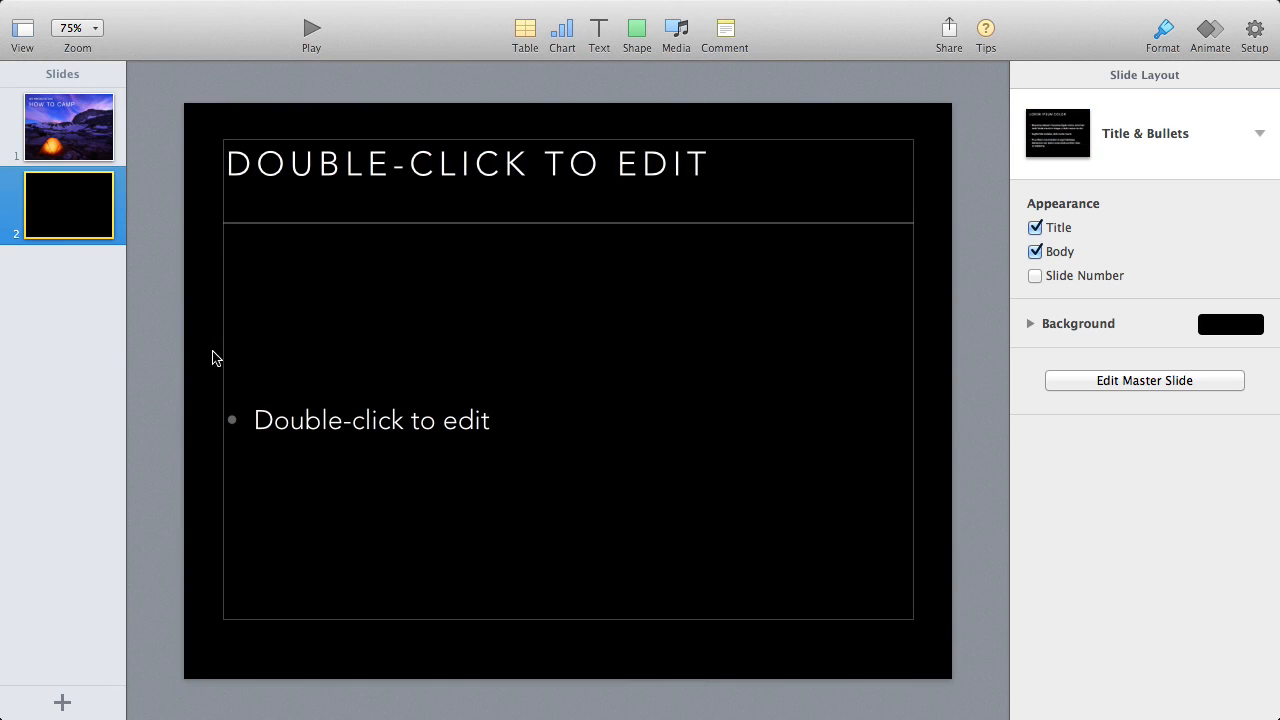
double_click(468, 164)
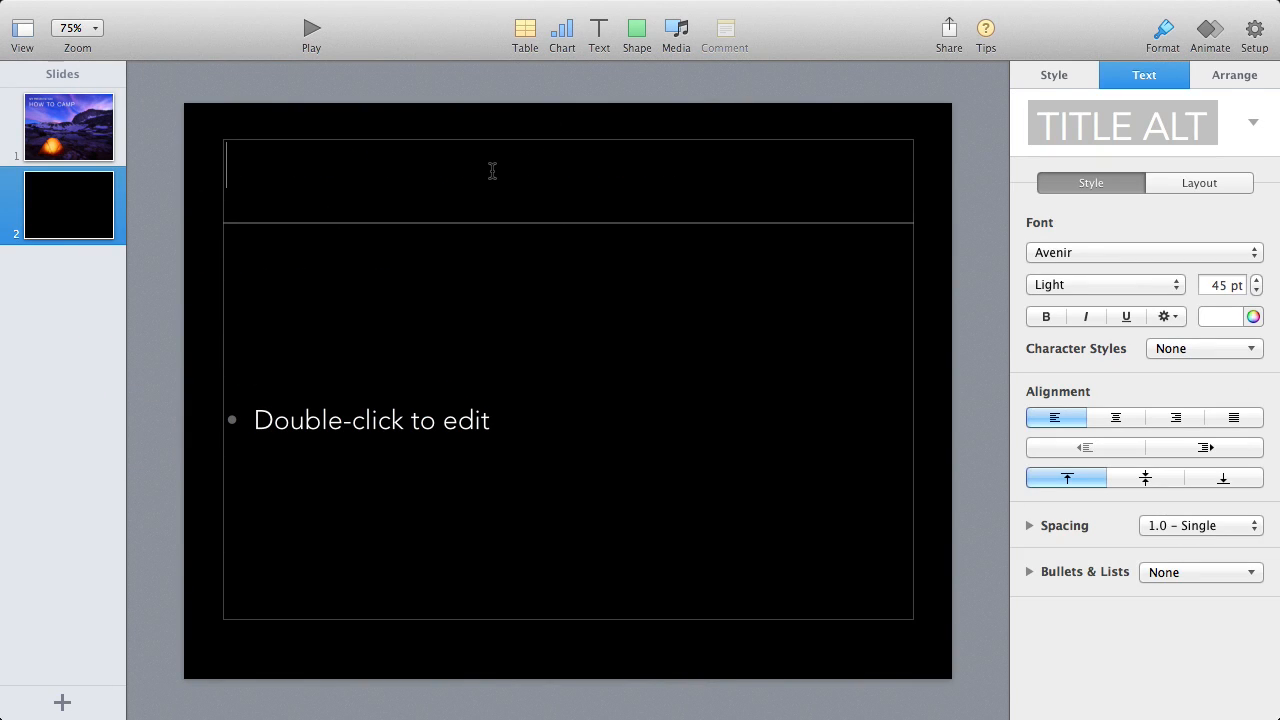
text(WHAT NO)
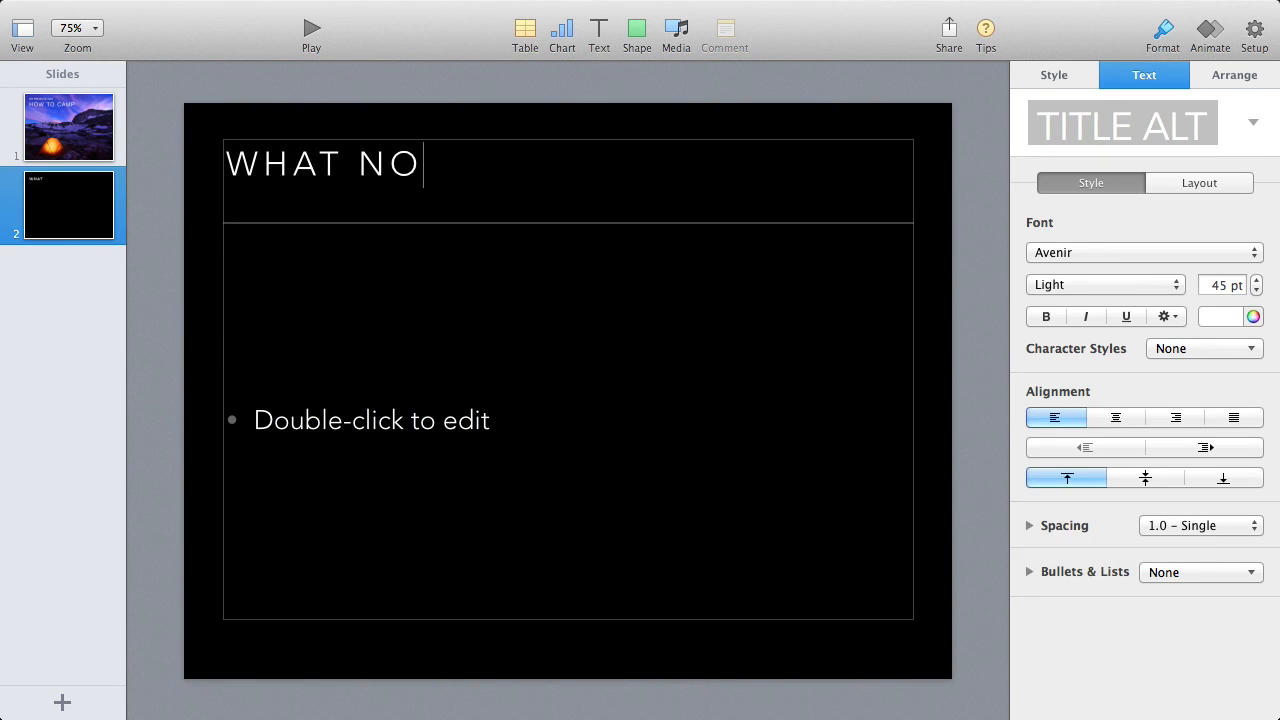
text(T TO DO WHILE)
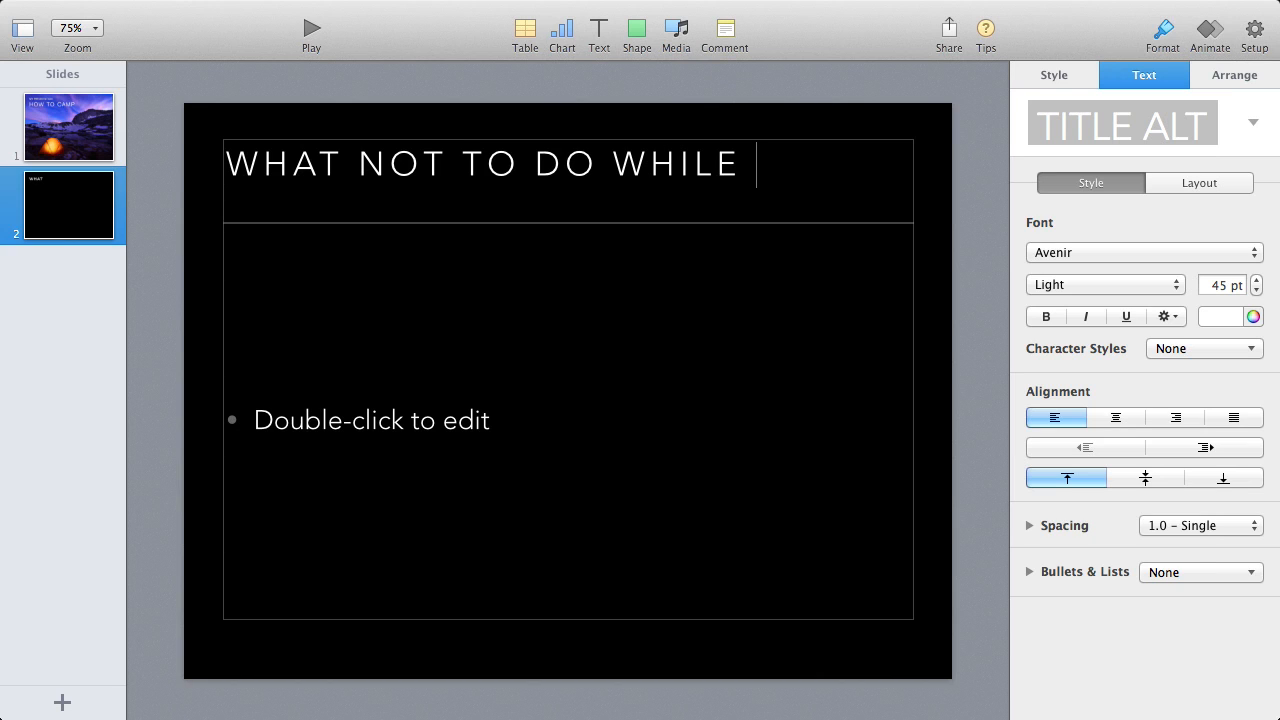
text(CAMPING)
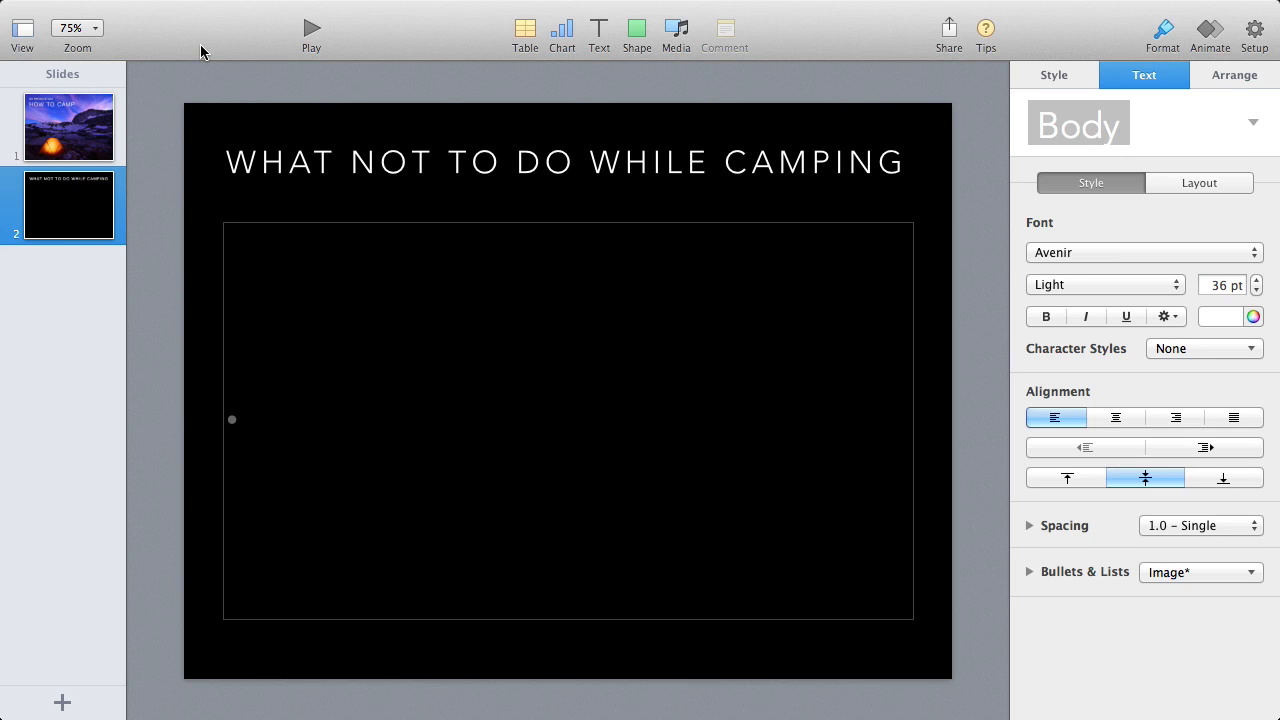
Step: Enter the bullet LOOK OUT FOR SEA BEARS! on the new slide
text(LOOK OUT FOR SE)
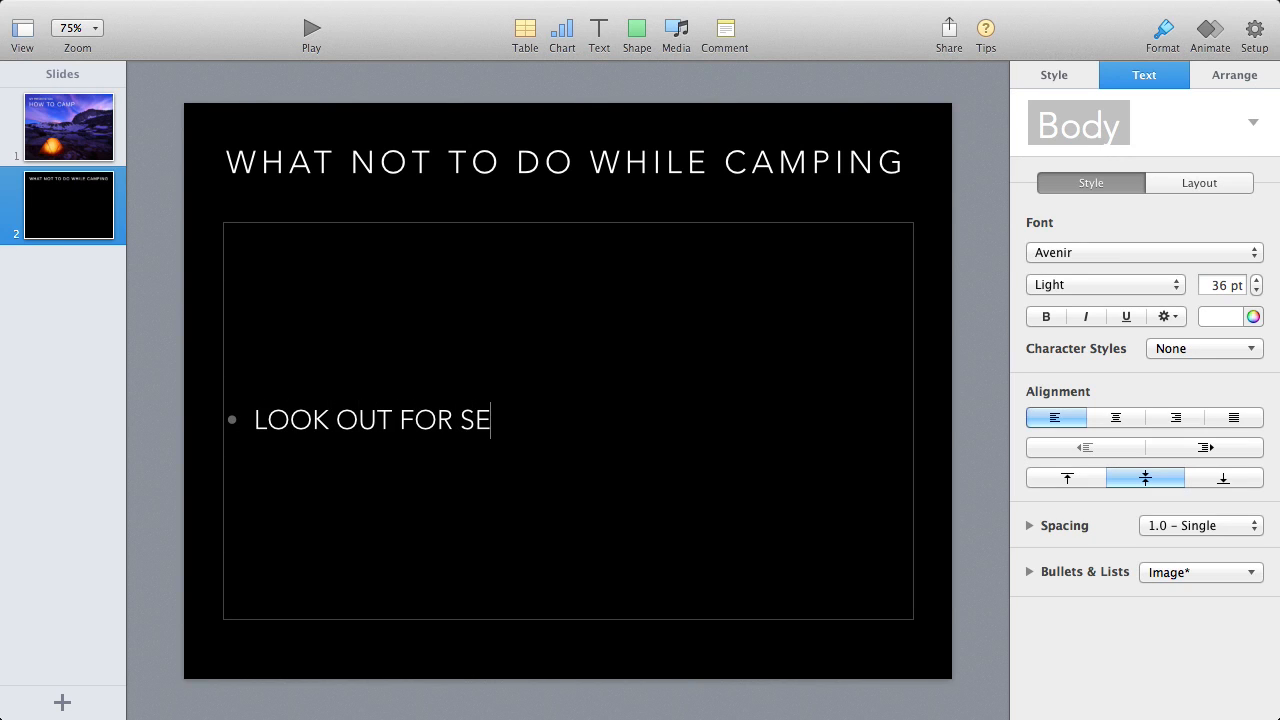
text(A BEARS!)
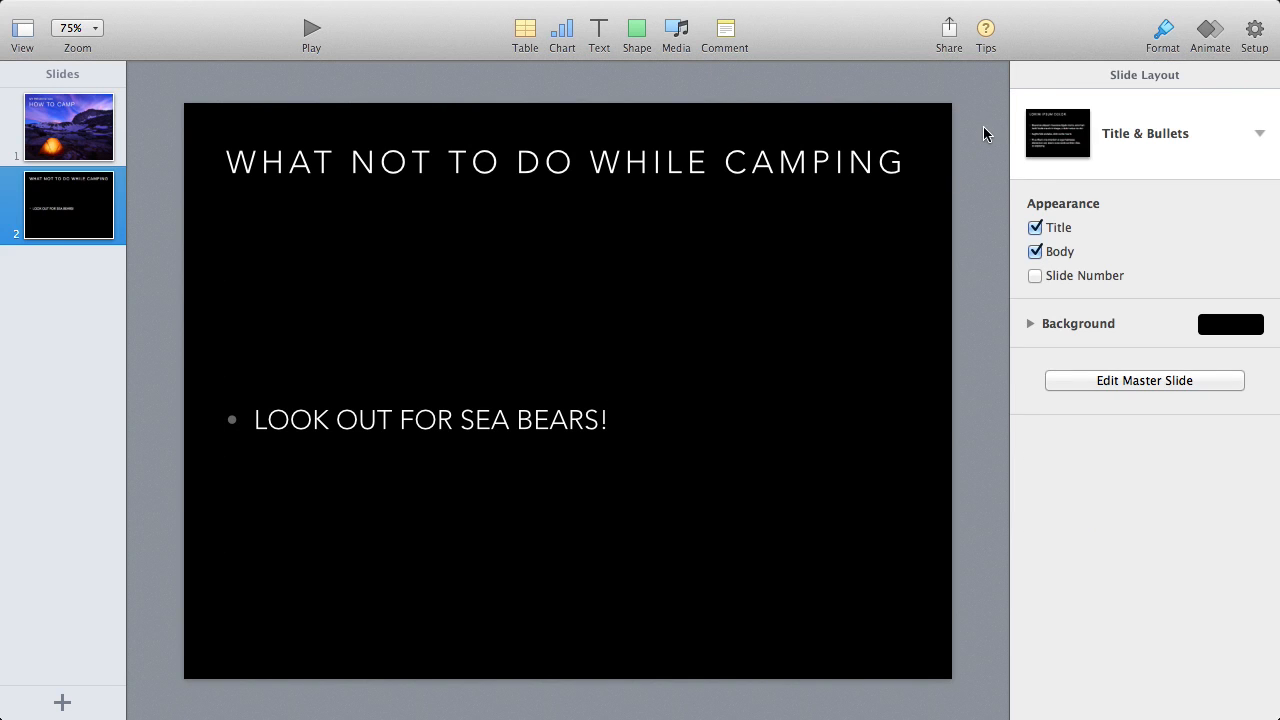
Step: Start Edit Master Slide, cancel the warning, and return to the first slide
click(1260, 132)
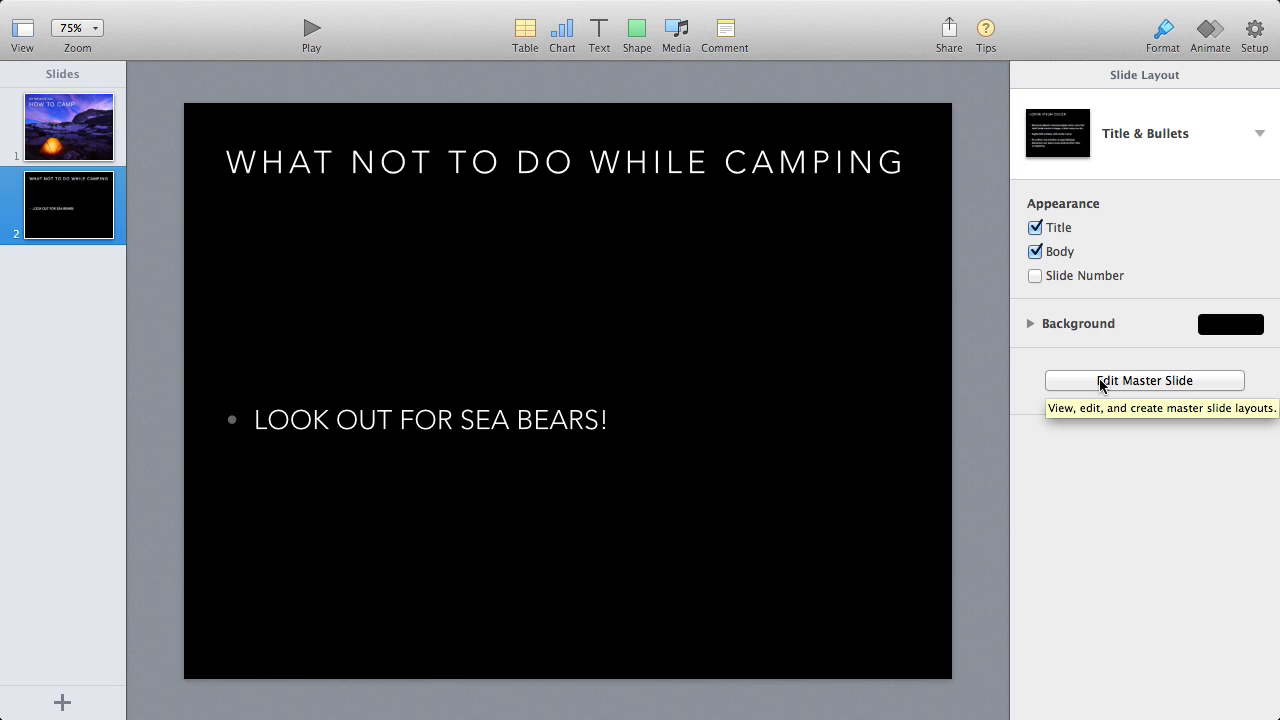
click(1144, 380)
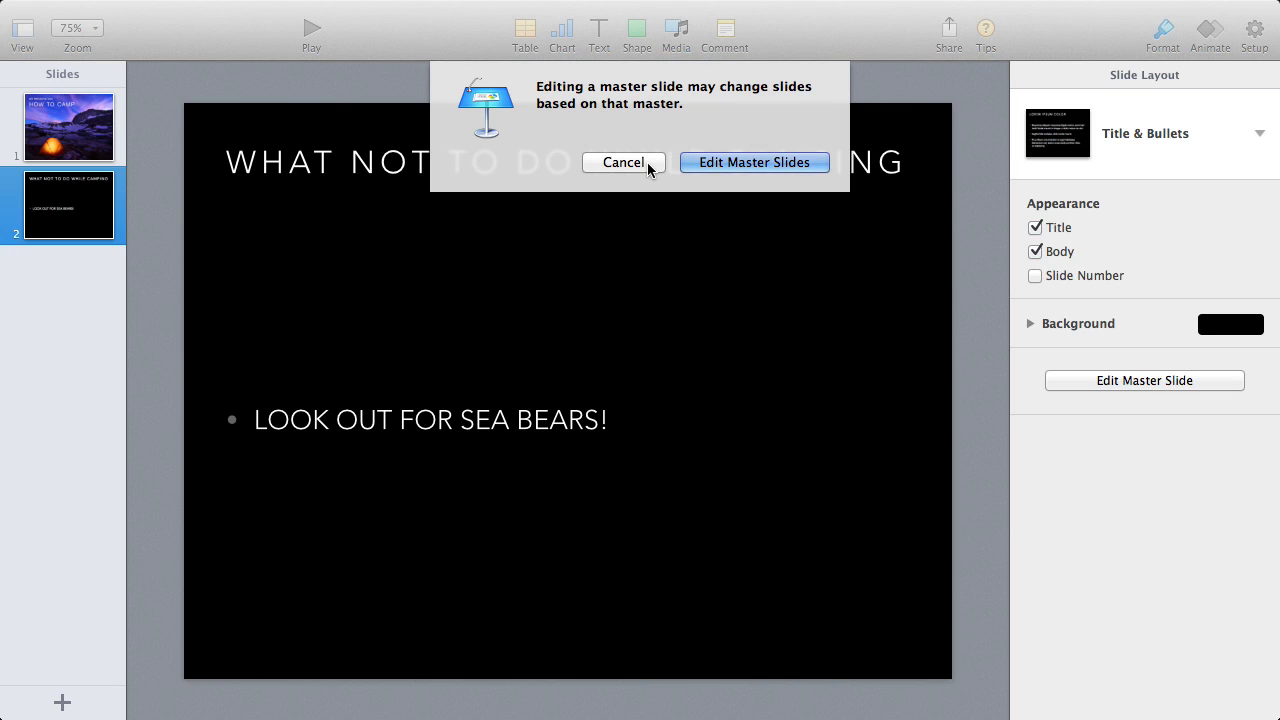
click(624, 162)
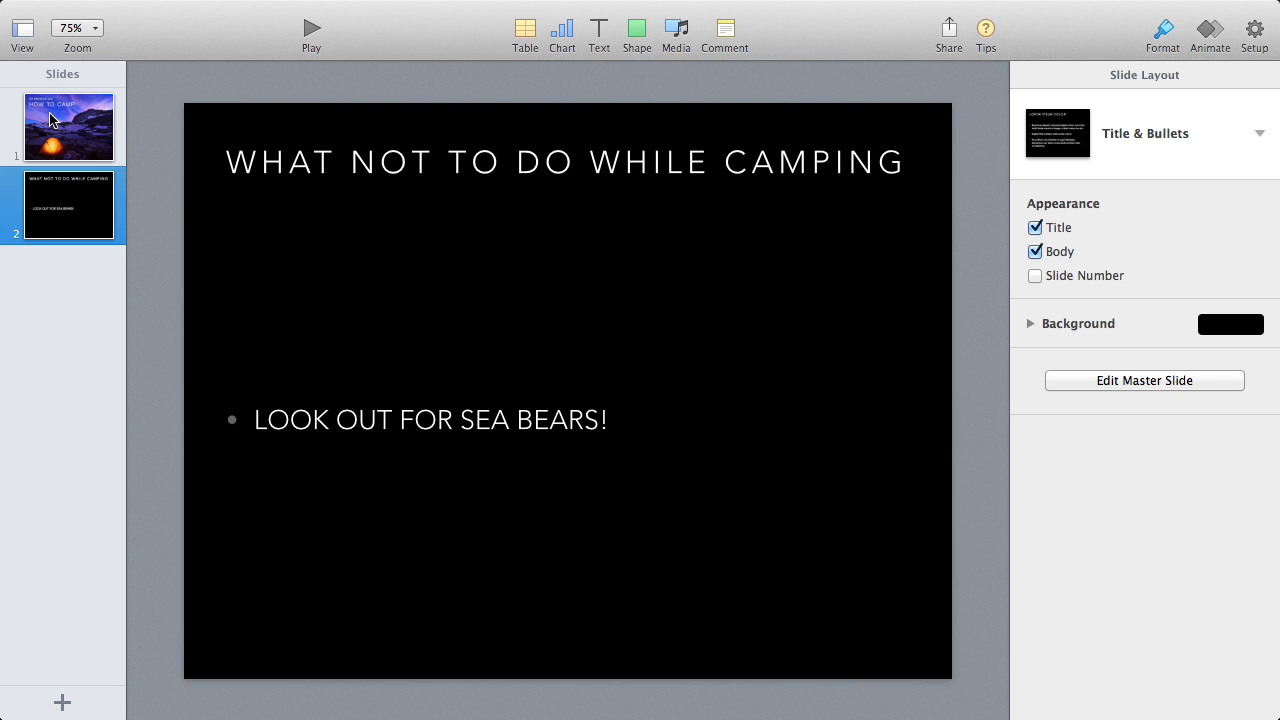
click(68, 128)
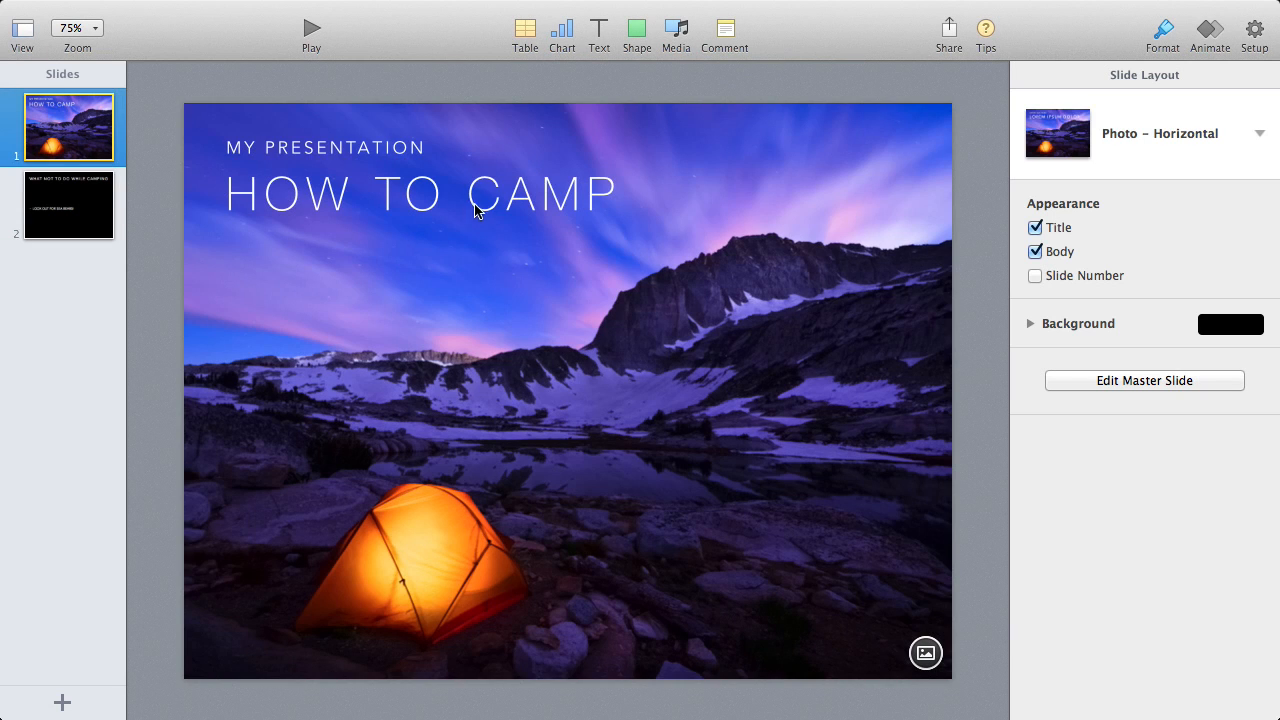
Step: Give the HOW TO CAMP title a Fireworks build-in effect after previewing it
click(420, 192)
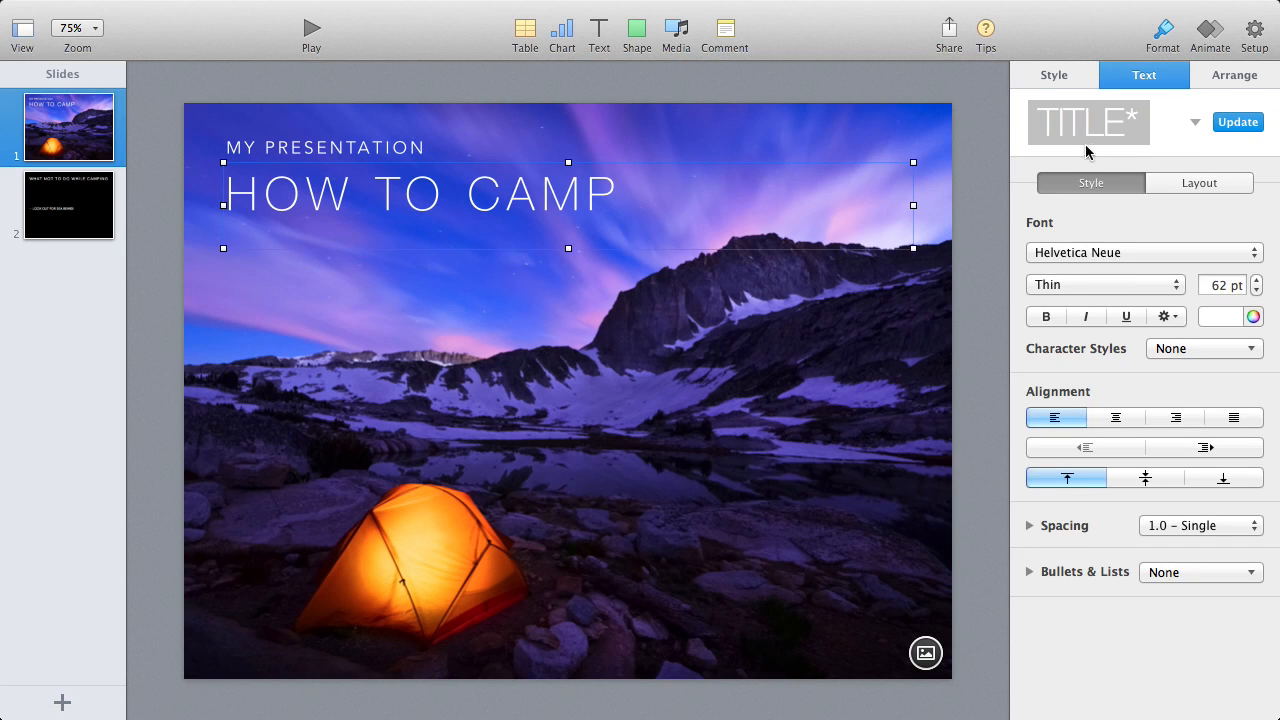
click(1210, 30)
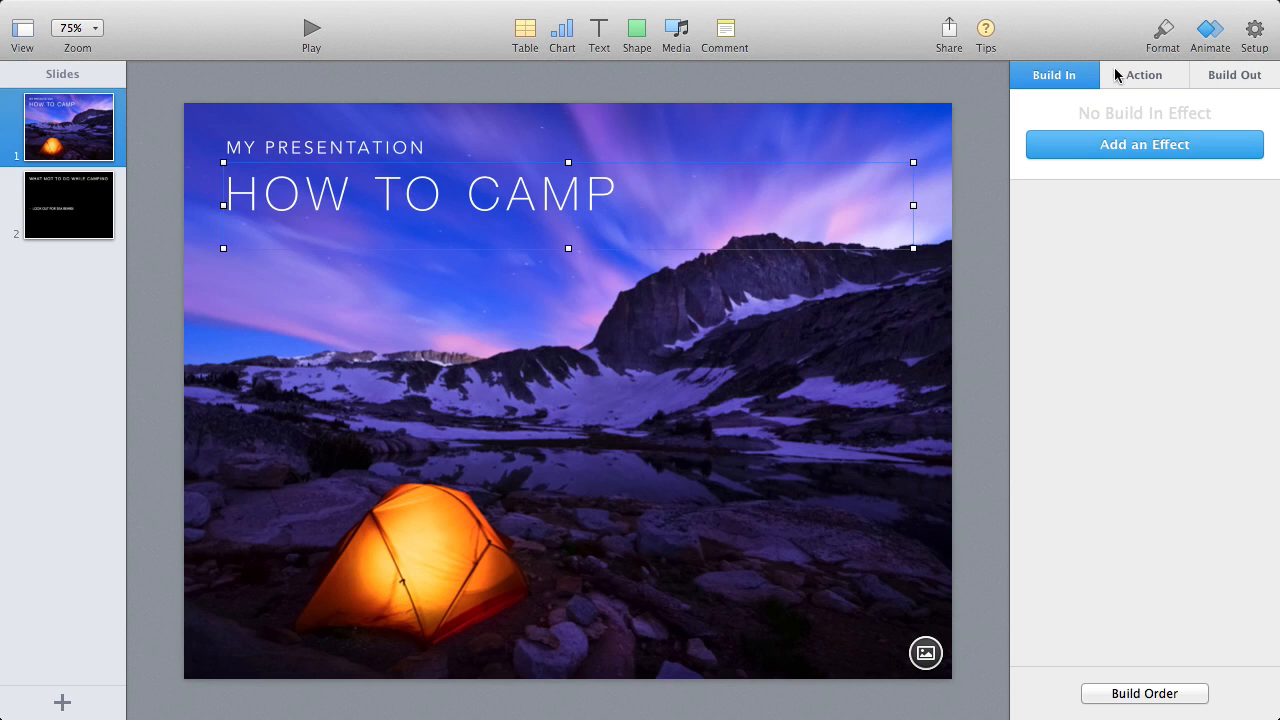
click(1144, 692)
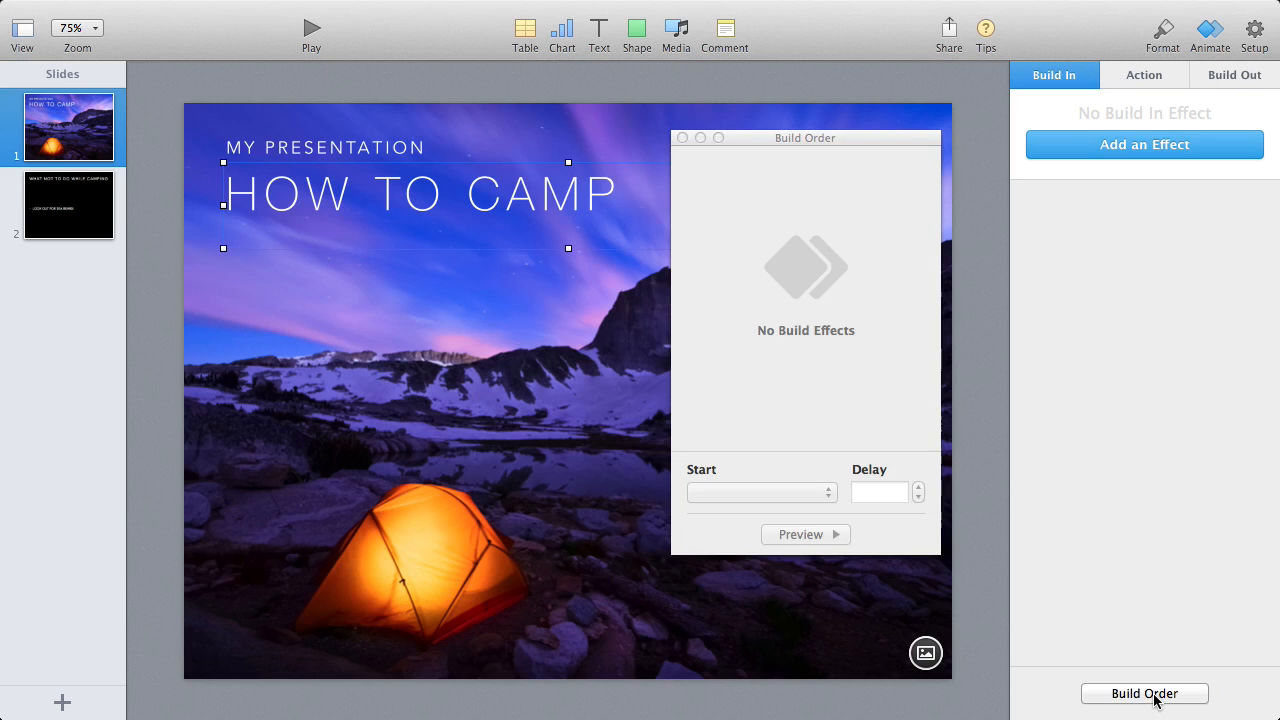
mouse_move(730, 436)
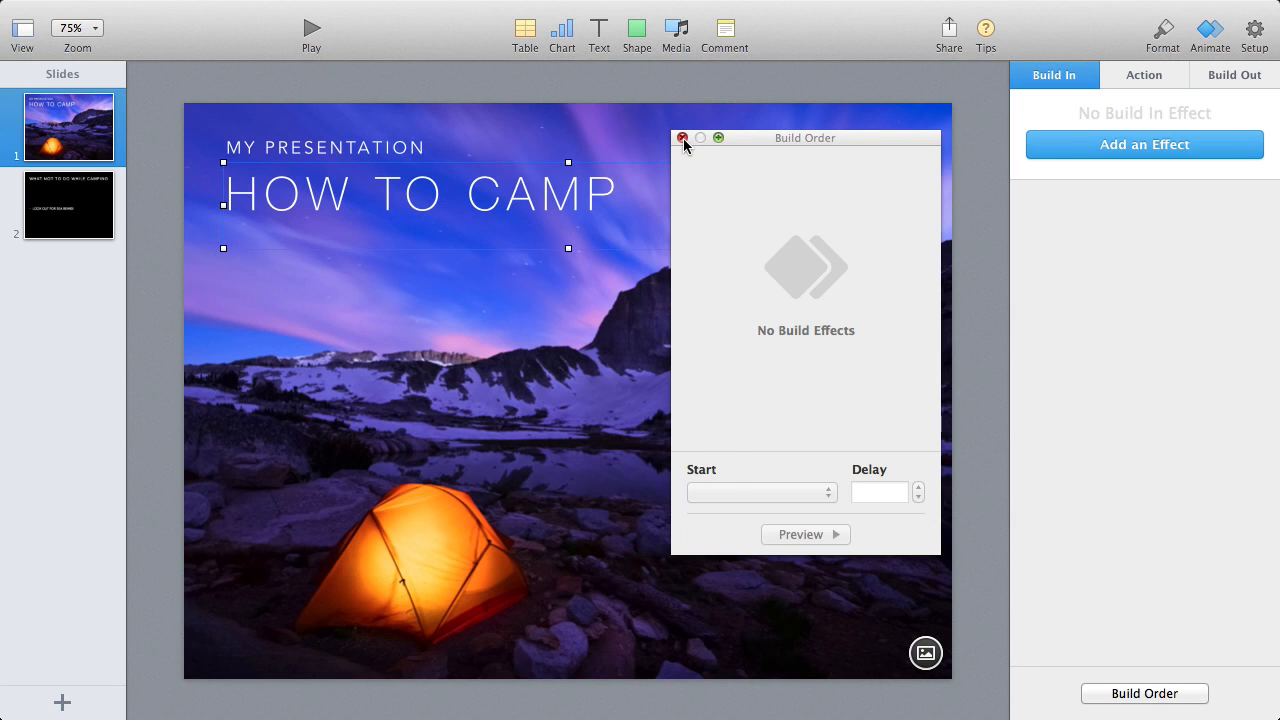
click(1144, 144)
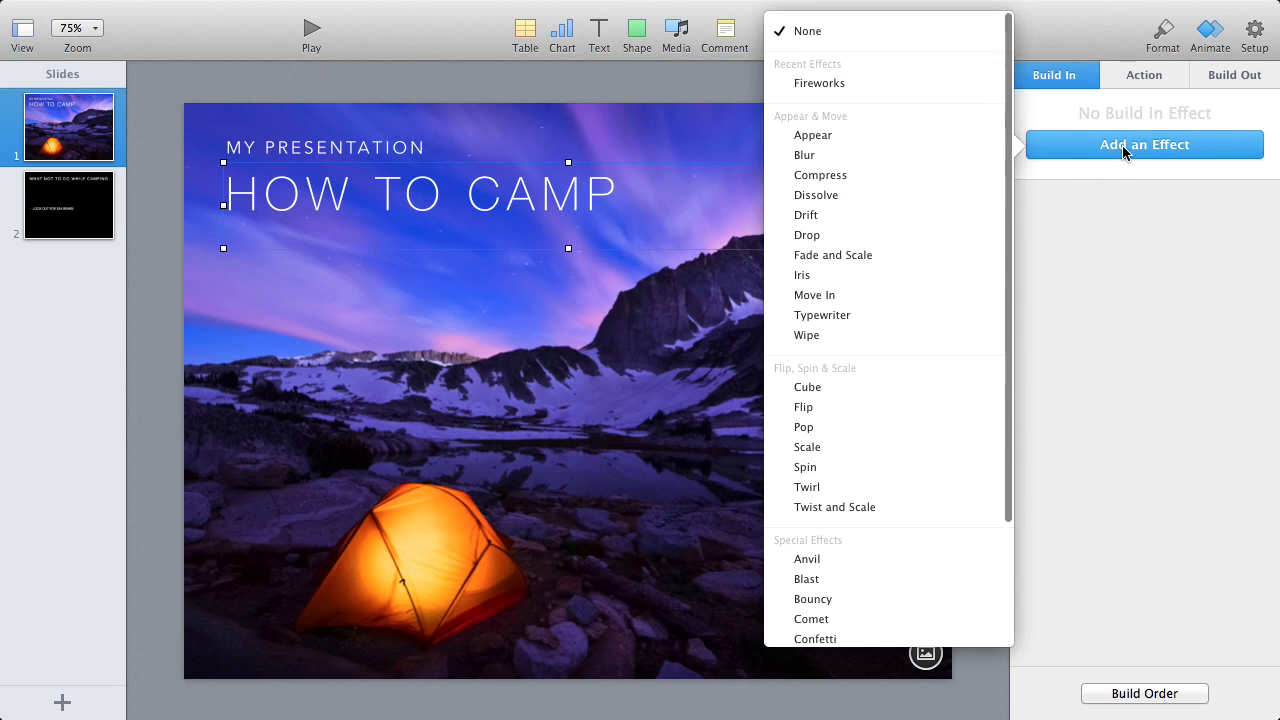
mouse_move(858, 156)
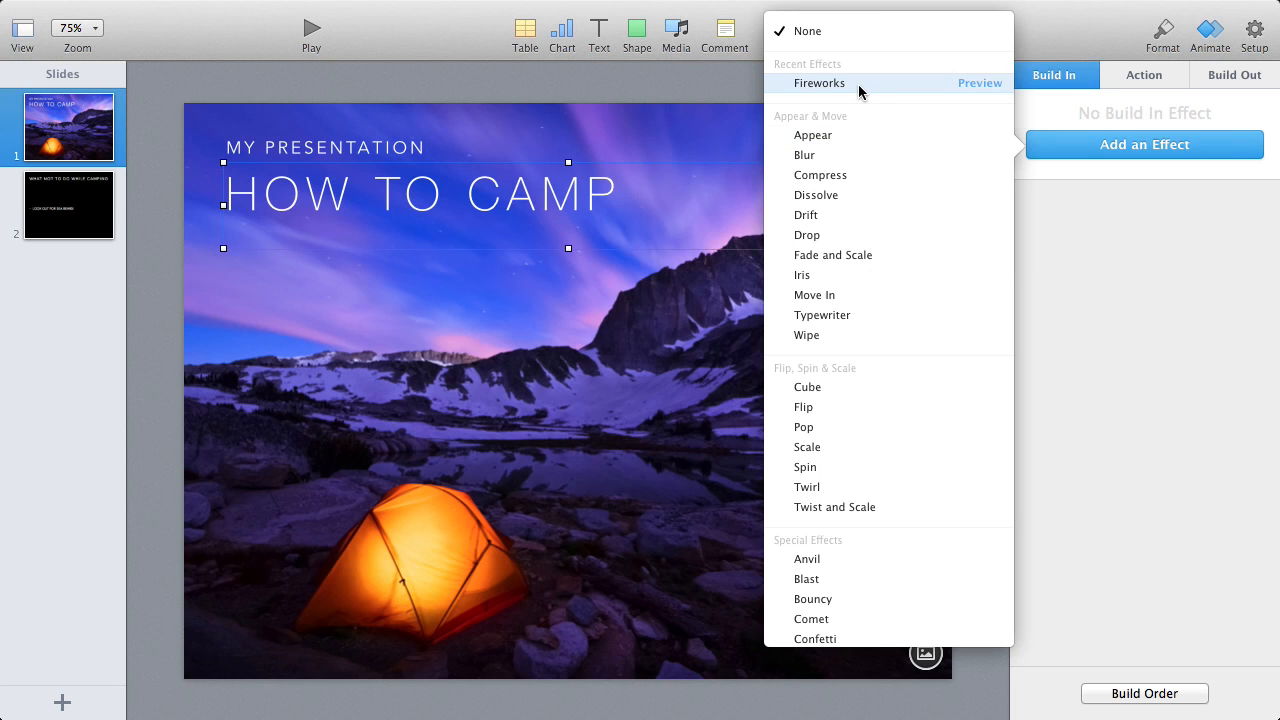
mouse_move(994, 88)
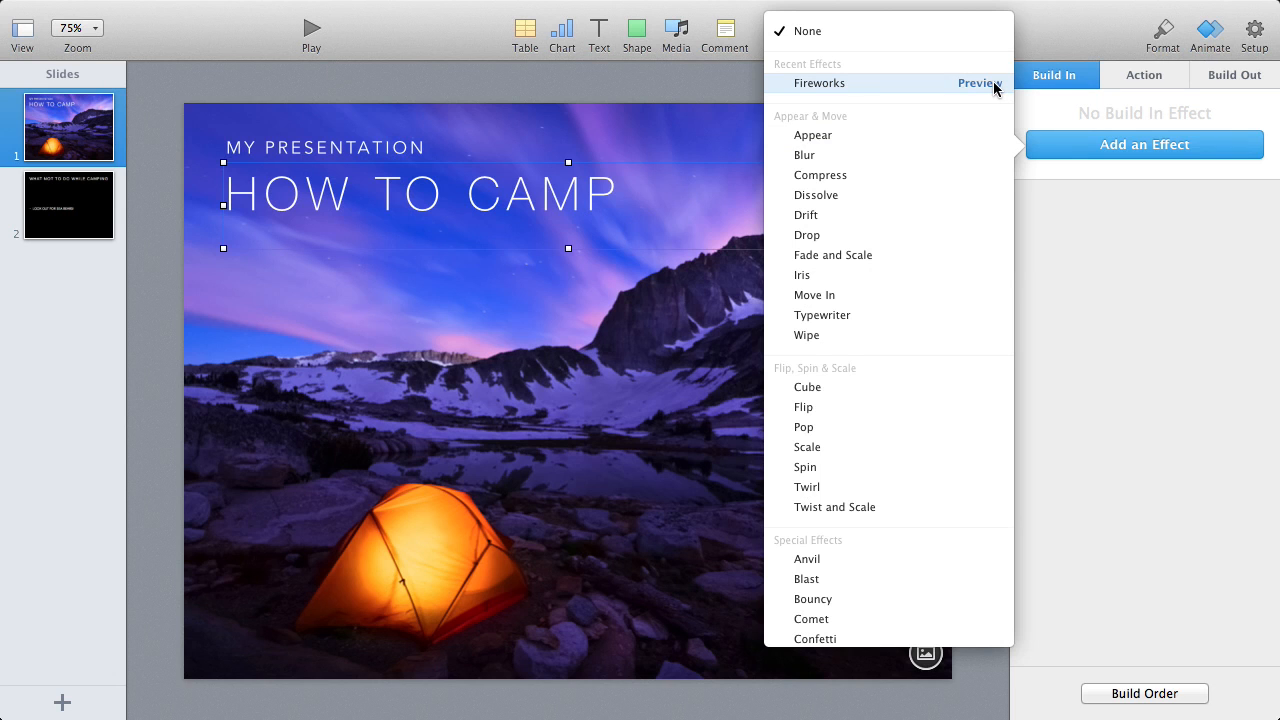
click(980, 84)
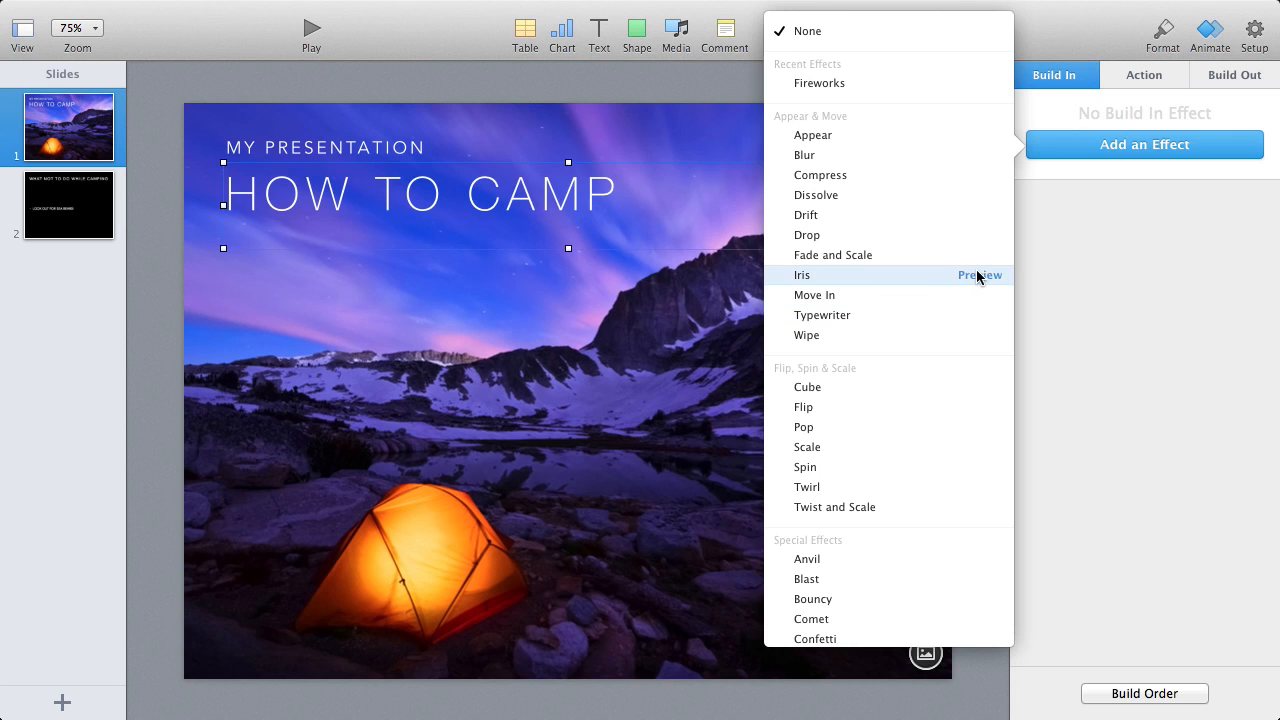
scroll(down, 3)
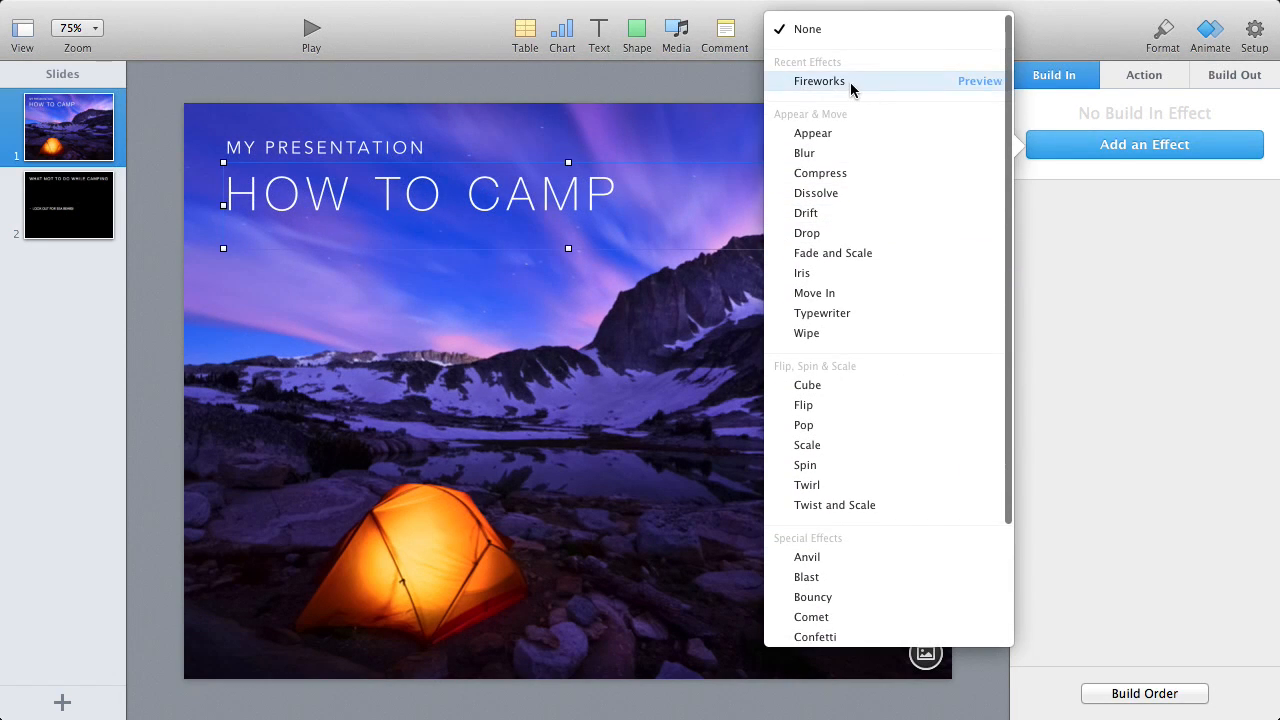
click(820, 80)
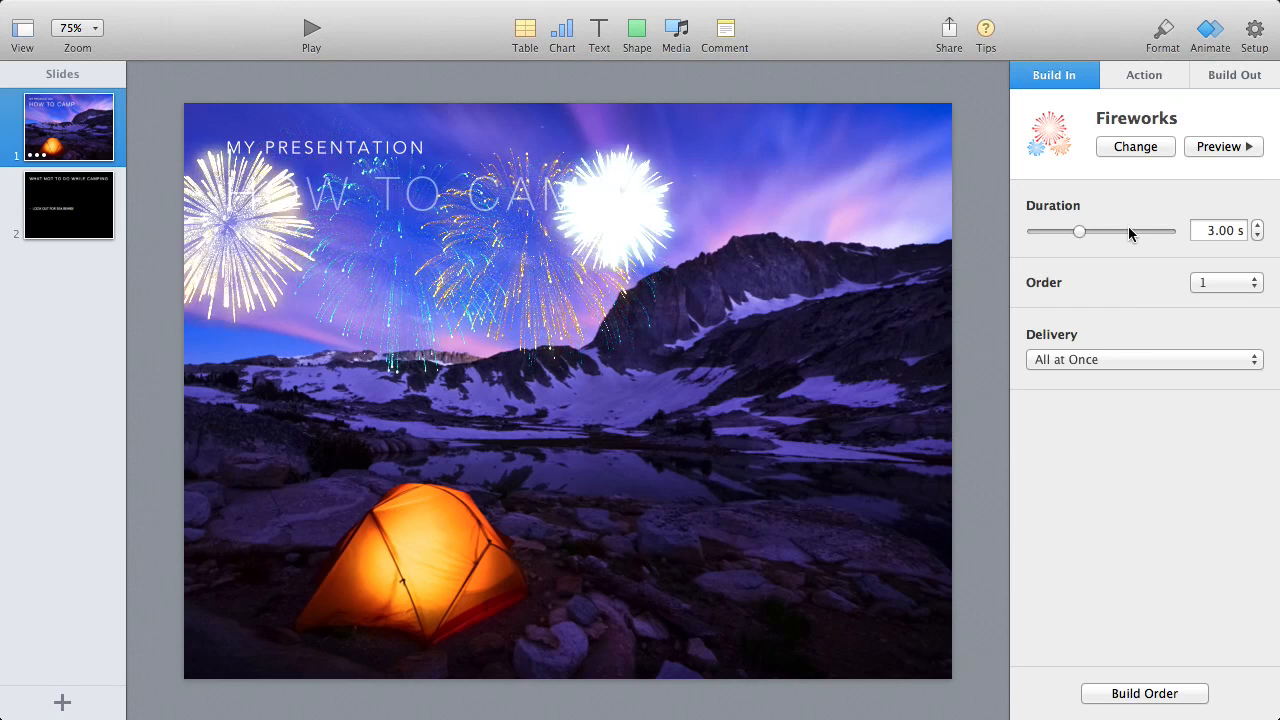
Step: Review the build order list, then move to the title's Build Out settings
click(1144, 360)
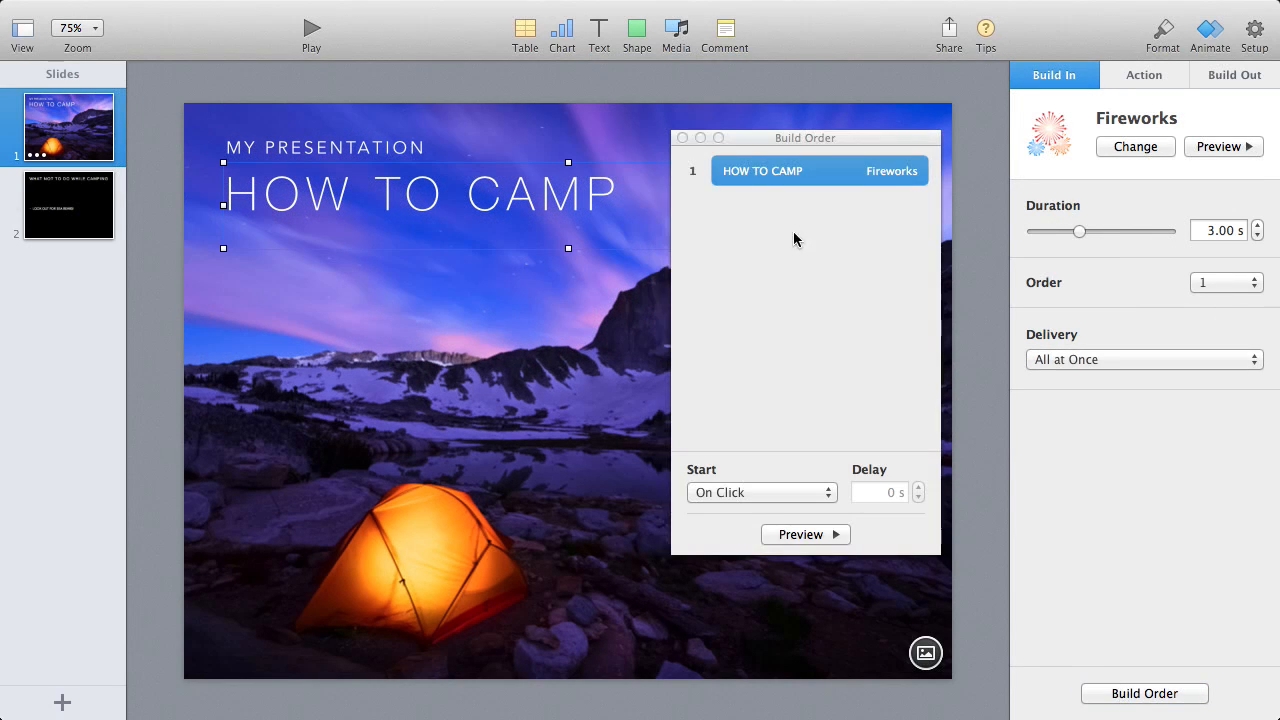
mouse_move(728, 266)
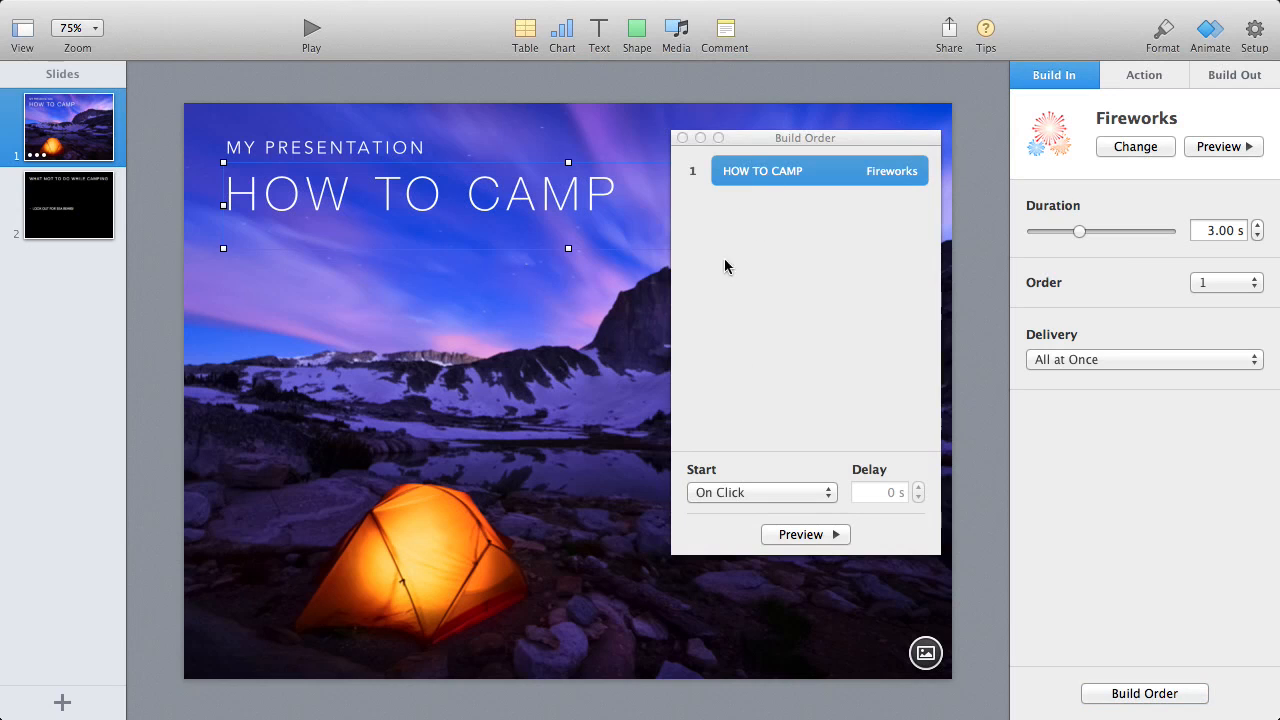
click(682, 138)
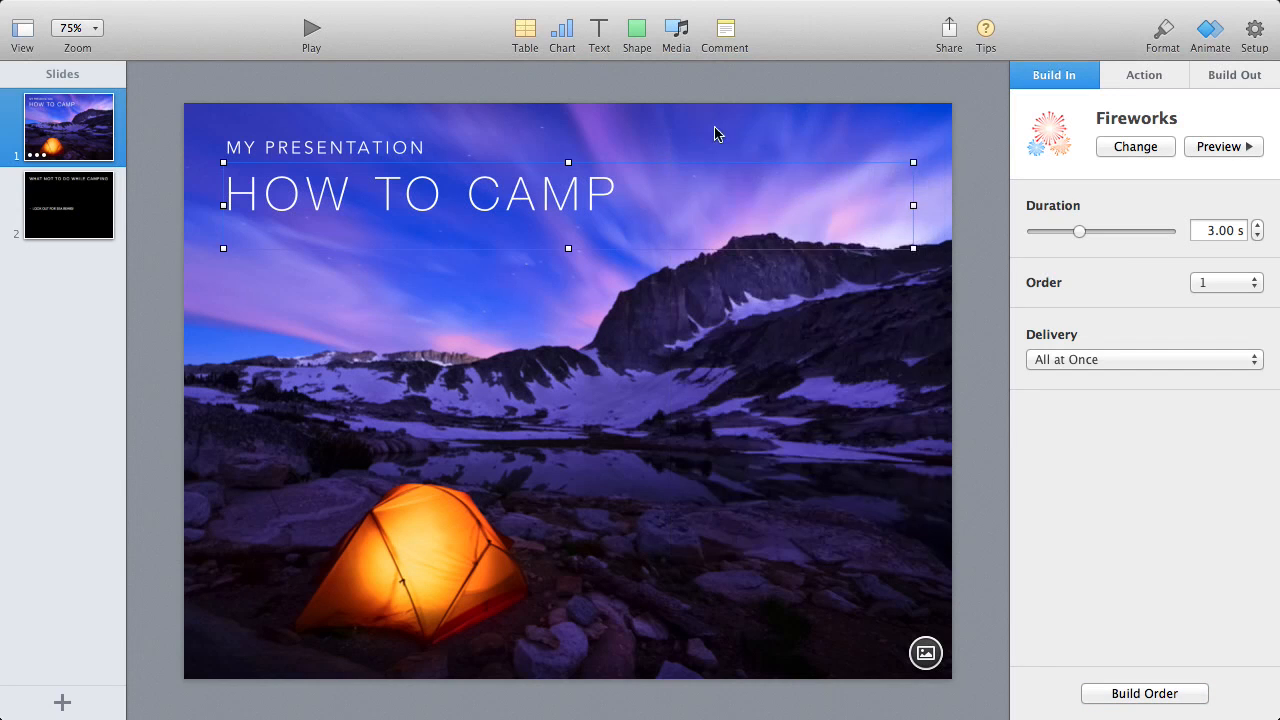
click(1234, 76)
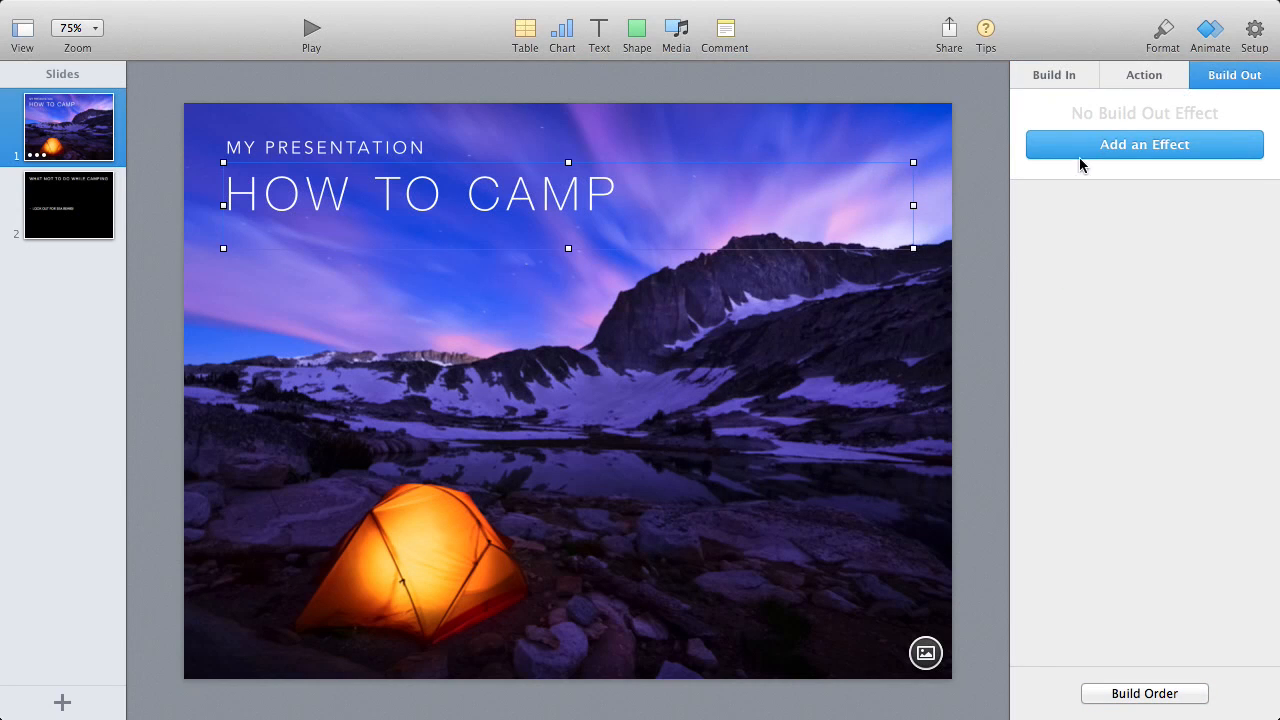
Step: Preview a Crumble exit effect on the background photo without applying it
click(1144, 144)
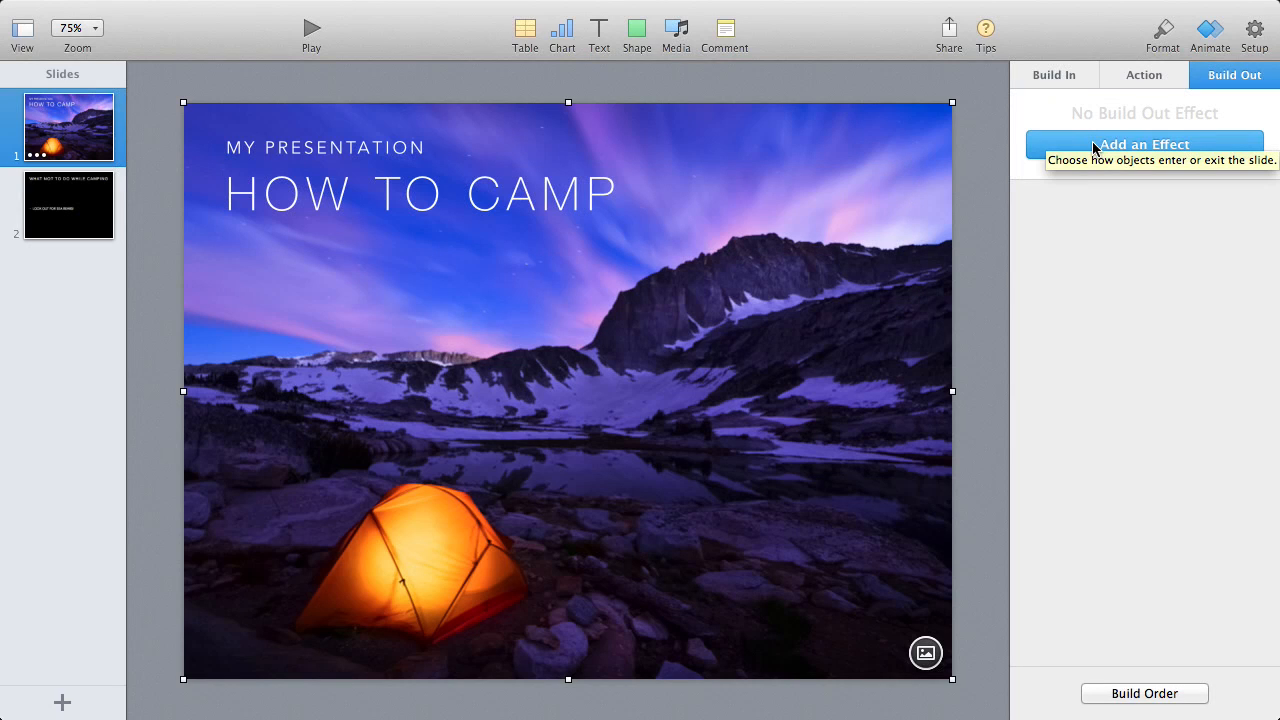
click(1144, 144)
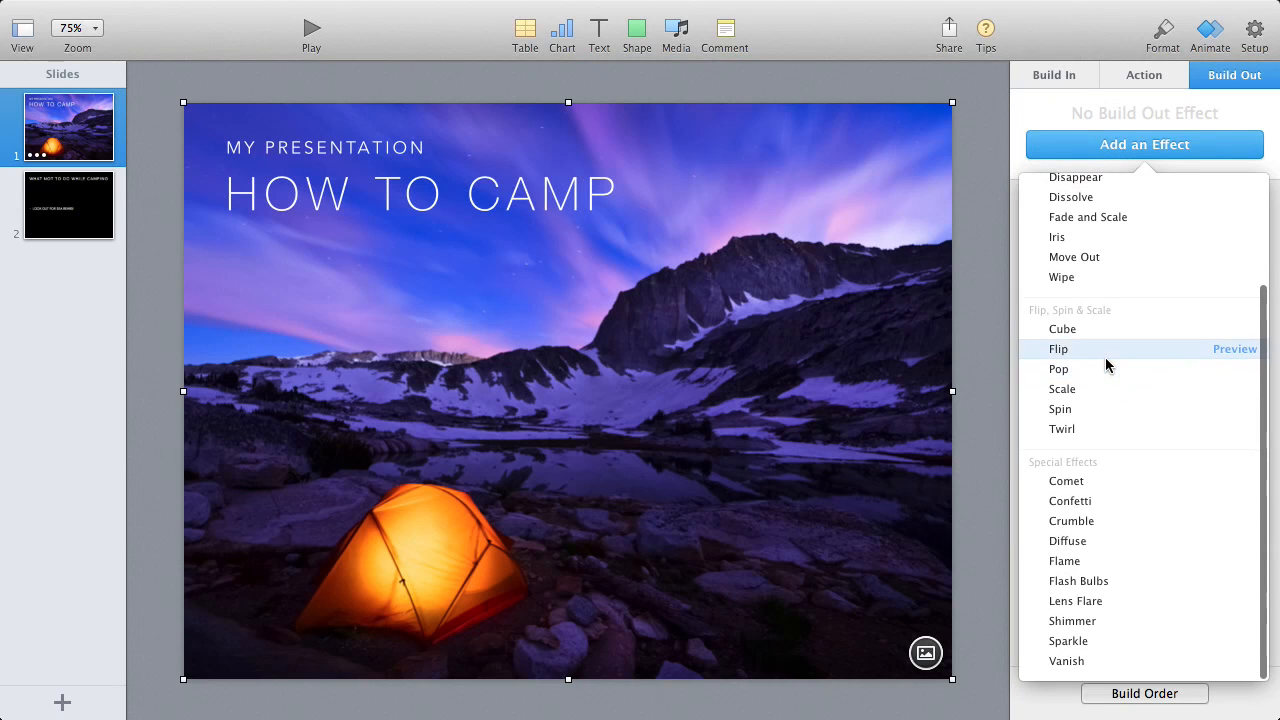
mouse_move(1078, 540)
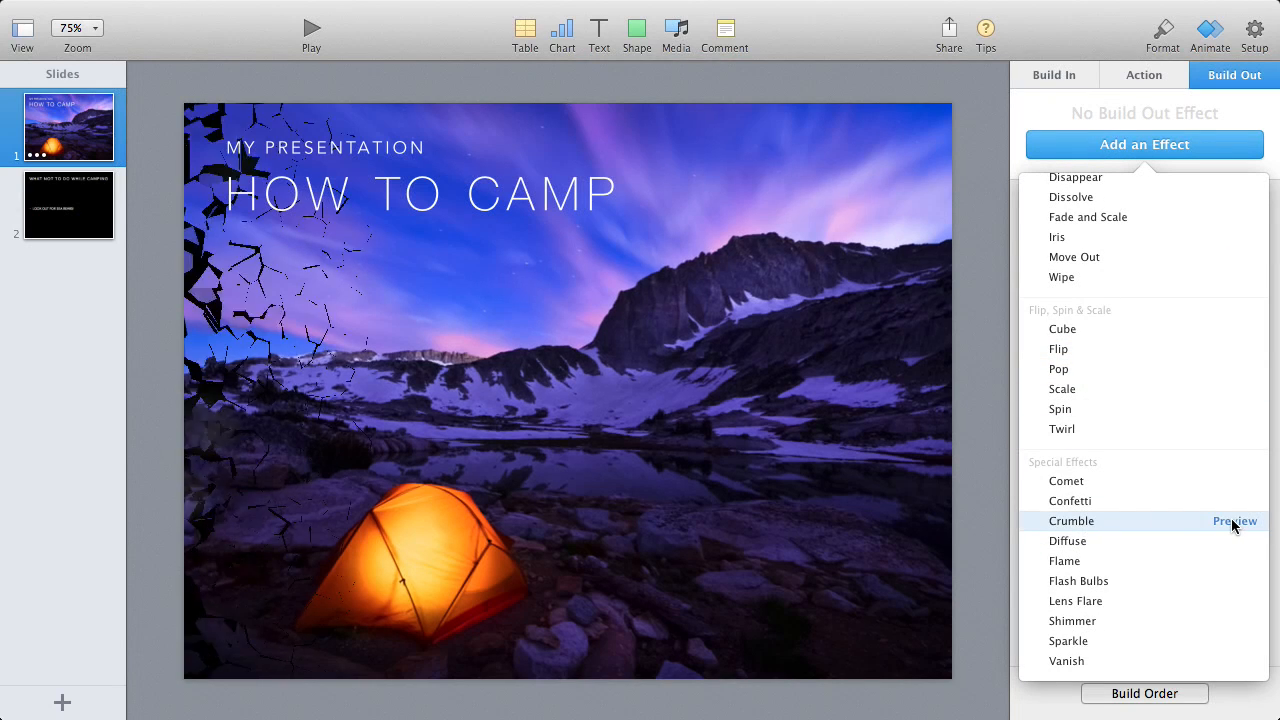
click(1234, 520)
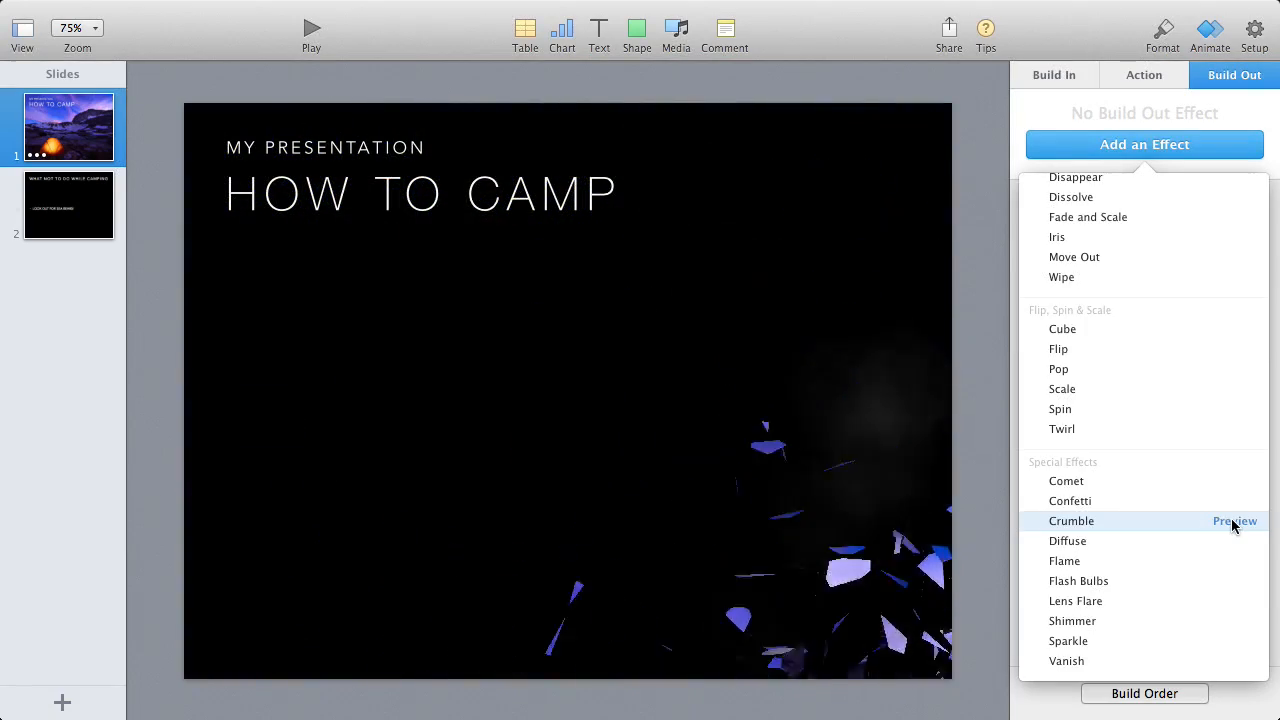
click(1234, 520)
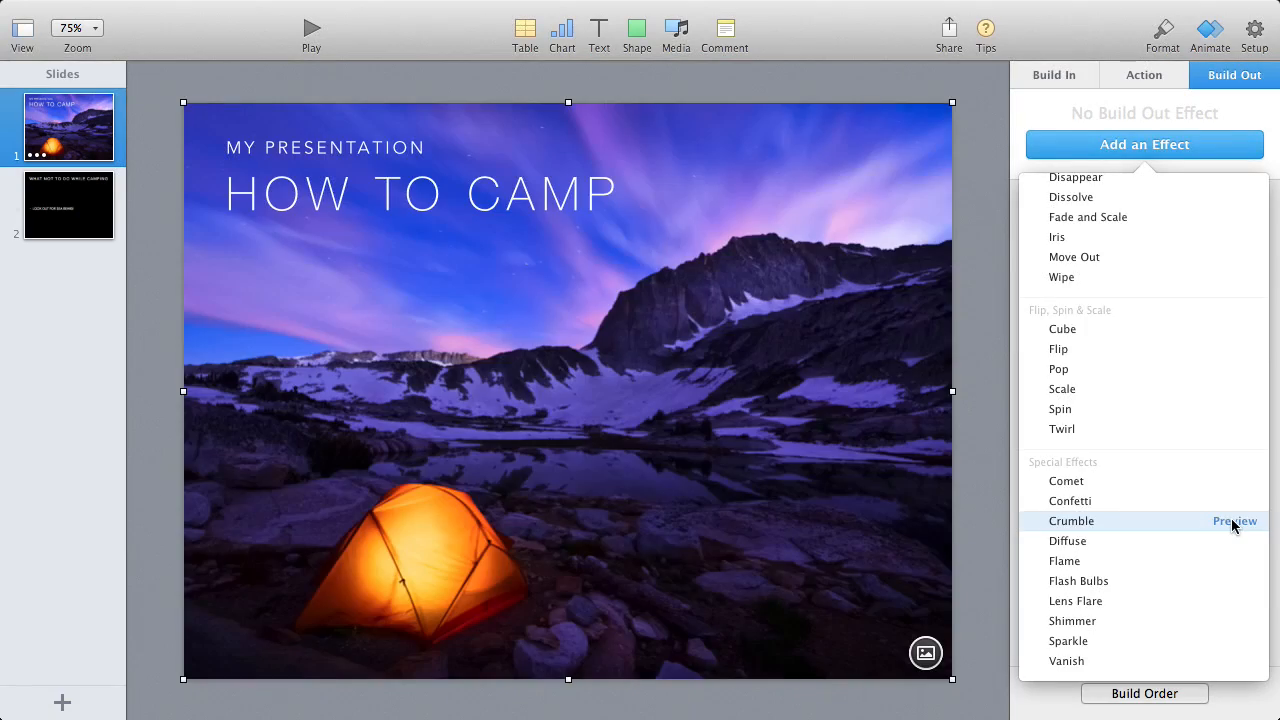
click(1072, 520)
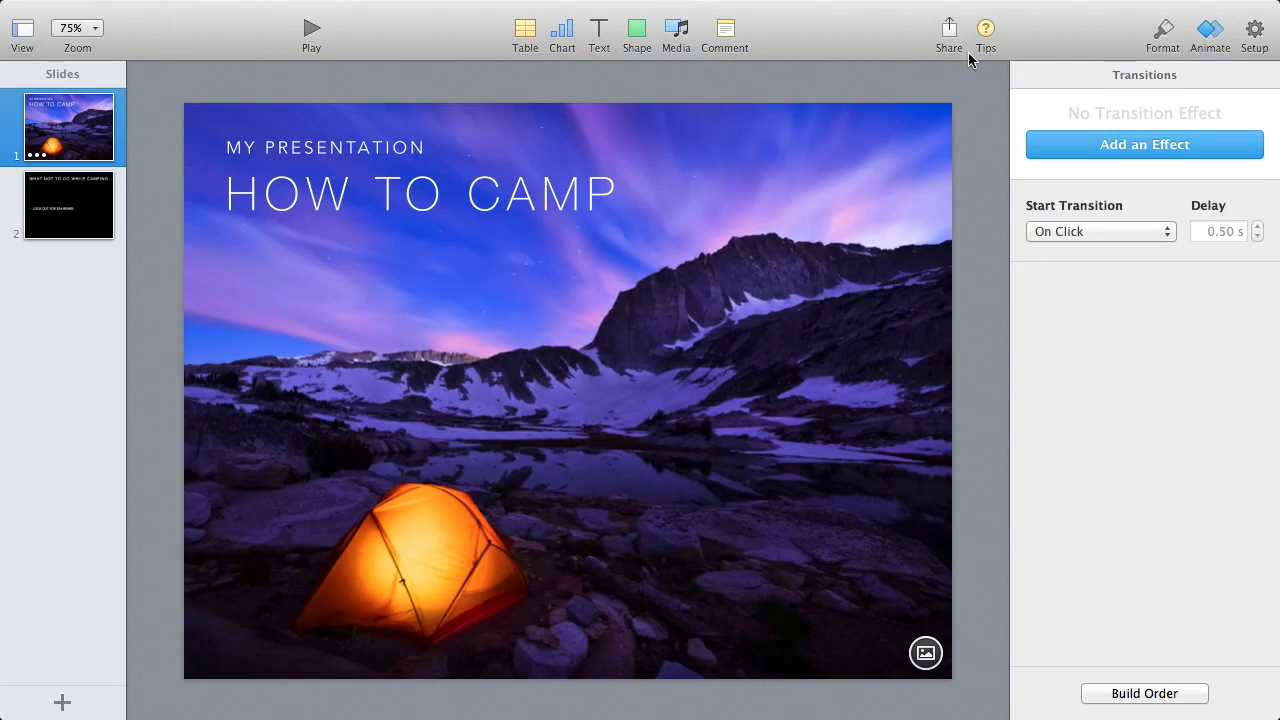
Step: Show the presentation's sharing options from the toolbar
click(948, 28)
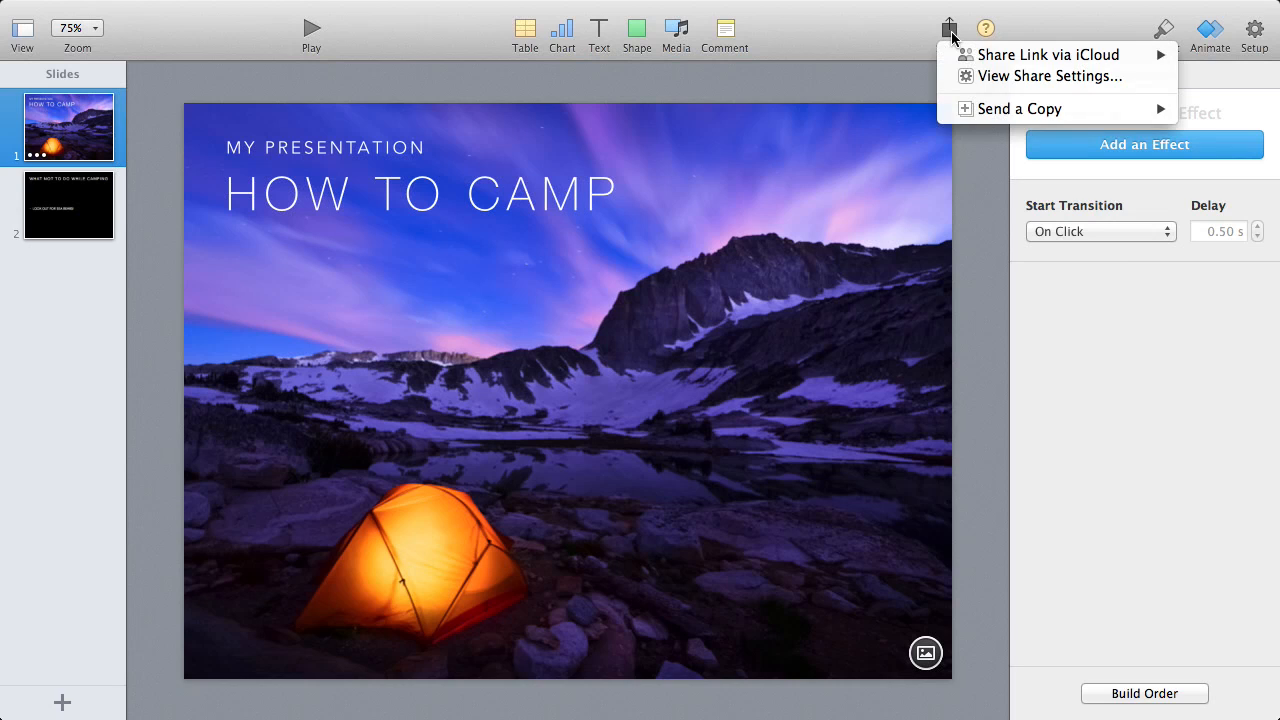
mouse_move(1050, 56)
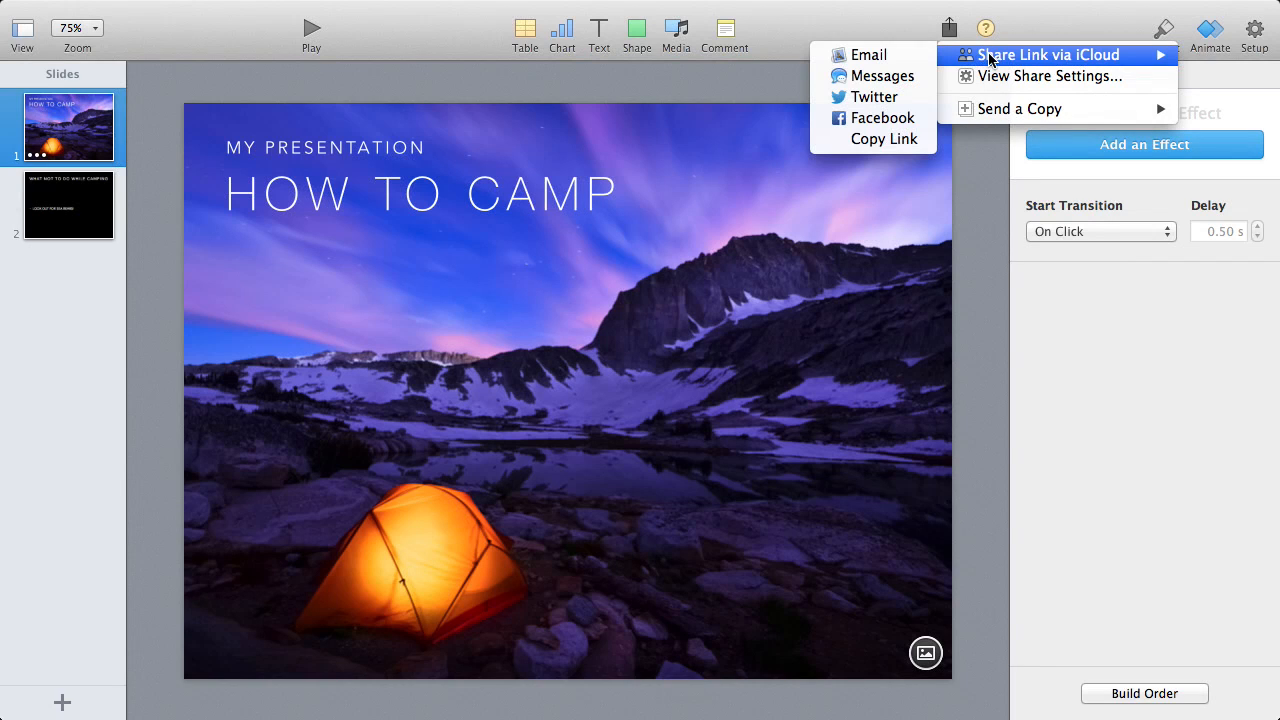
mouse_move(1050, 76)
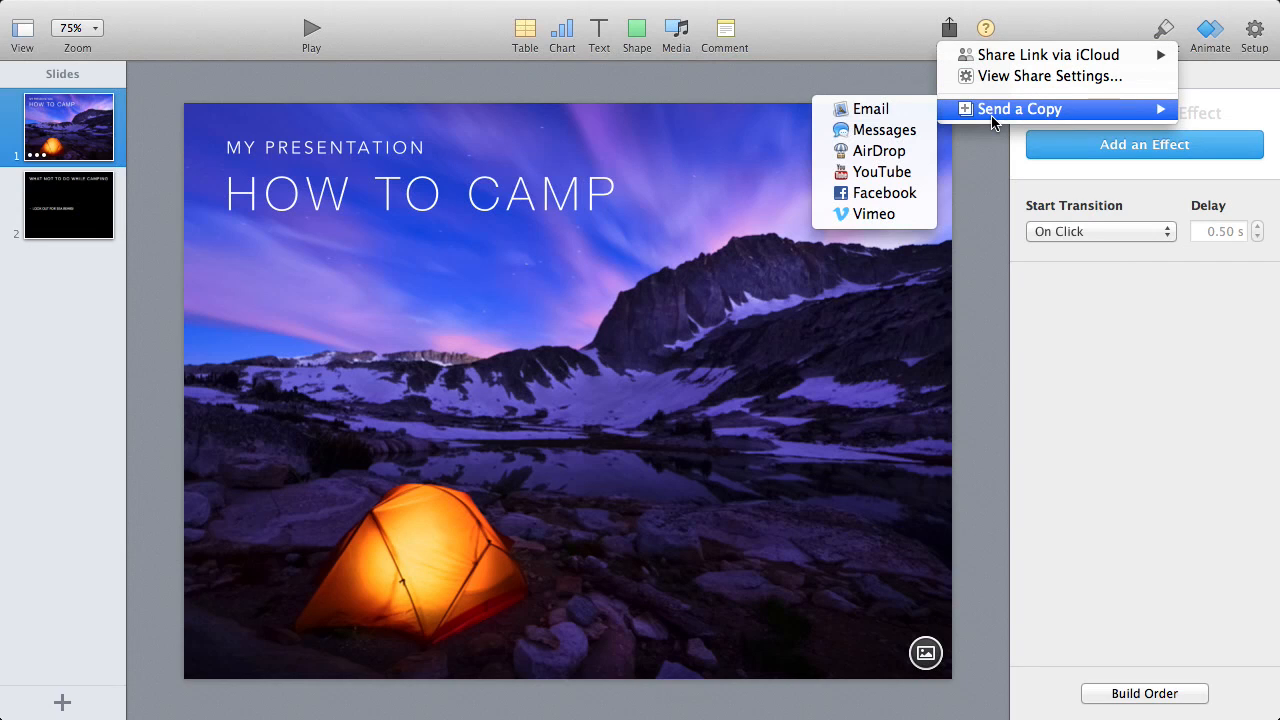
mouse_move(880, 172)
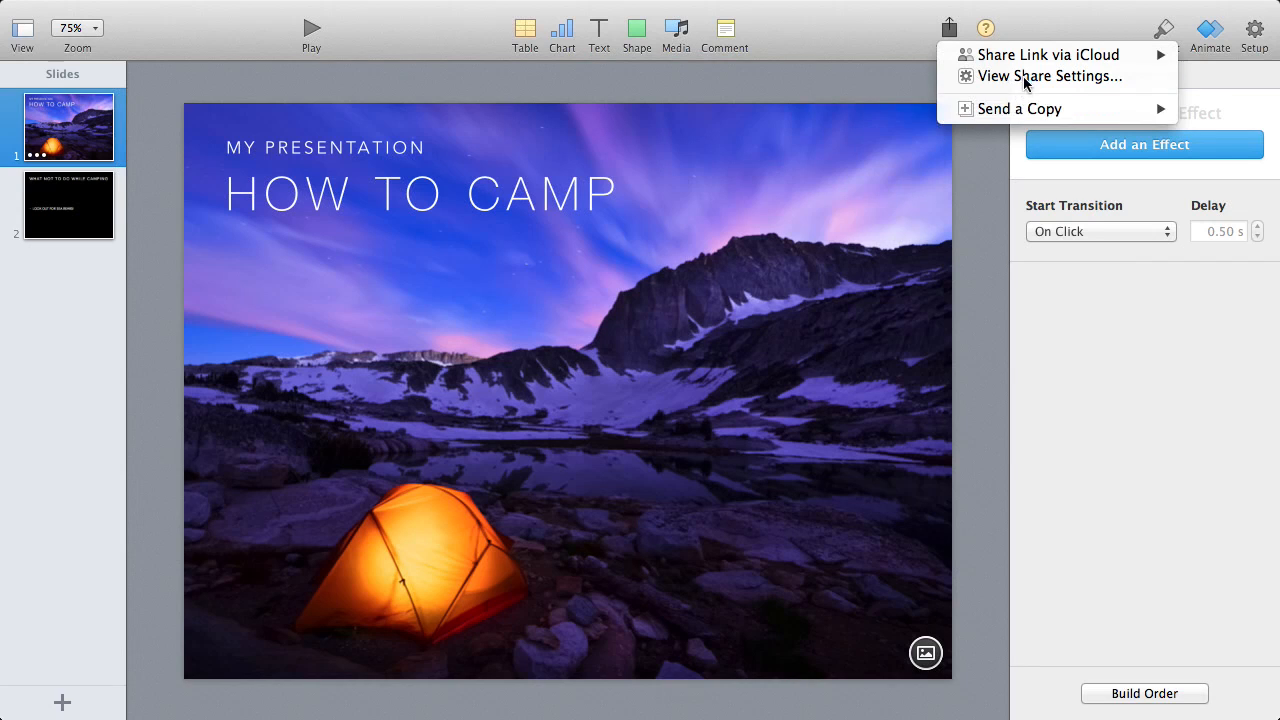
Step: Review the Keynote presentation's share settings and close them, leaving it unshared
click(1040, 76)
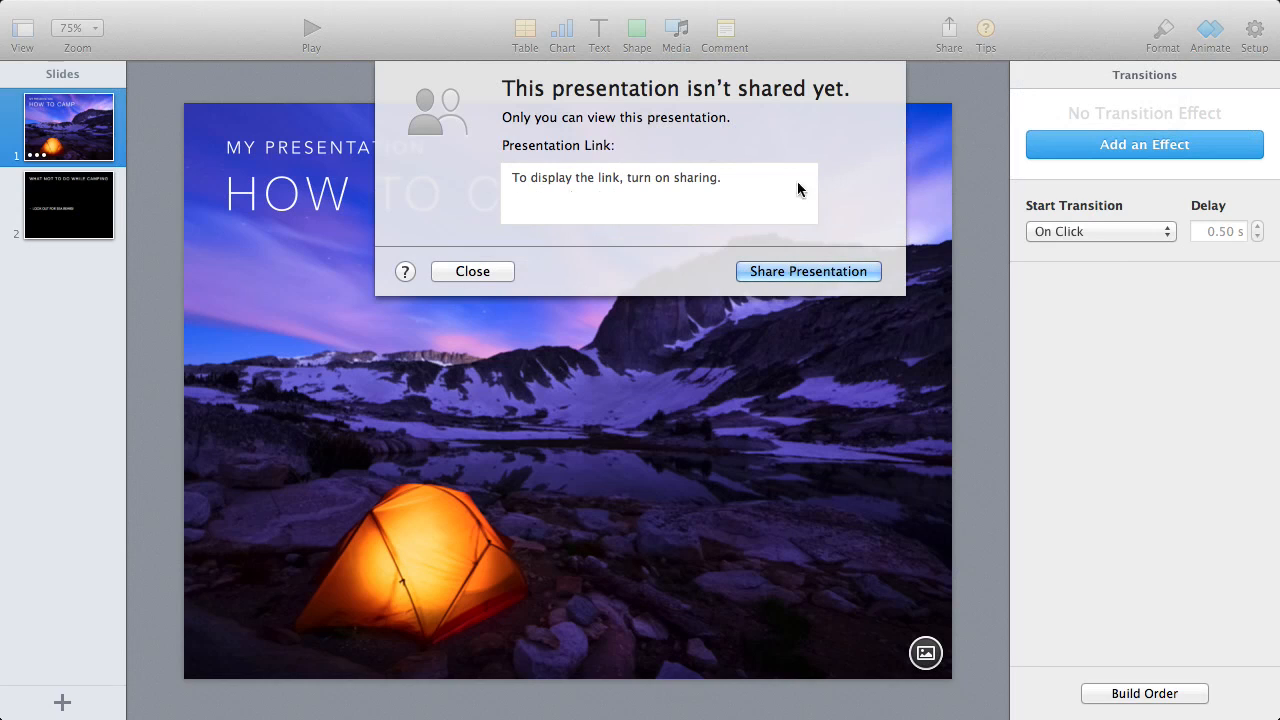
mouse_move(548, 200)
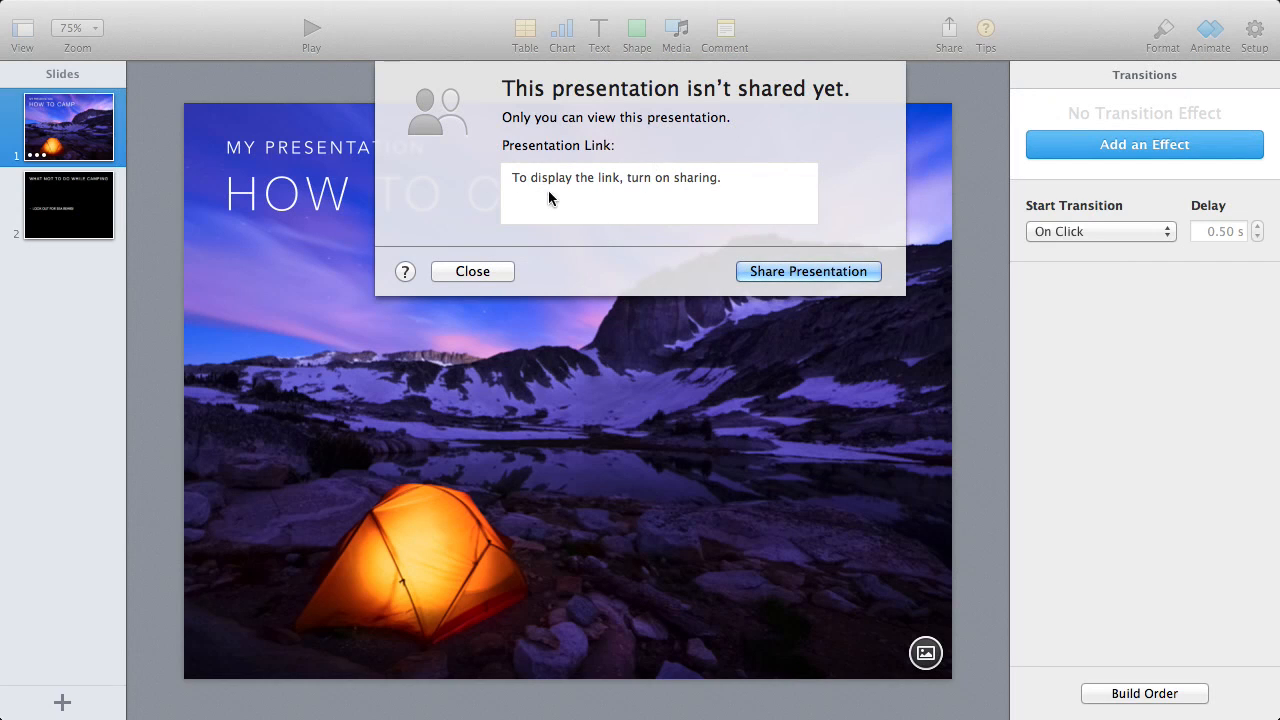
mouse_move(688, 218)
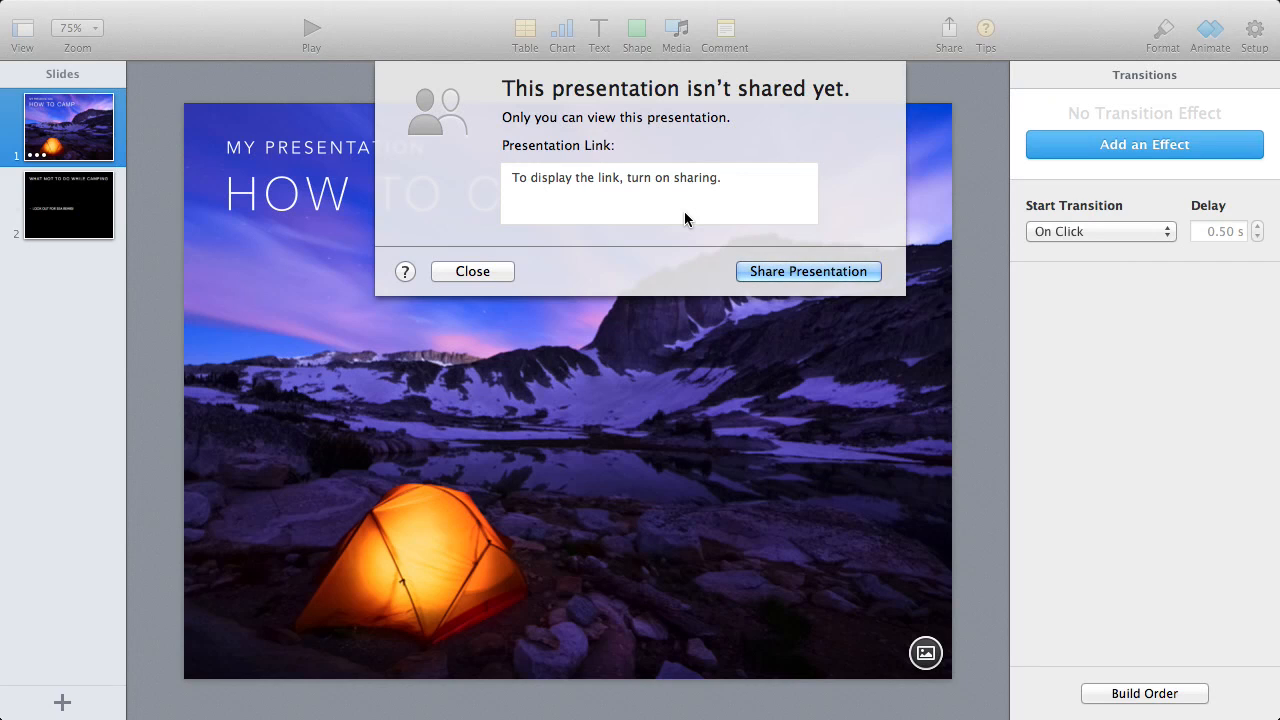
mouse_move(668, 188)
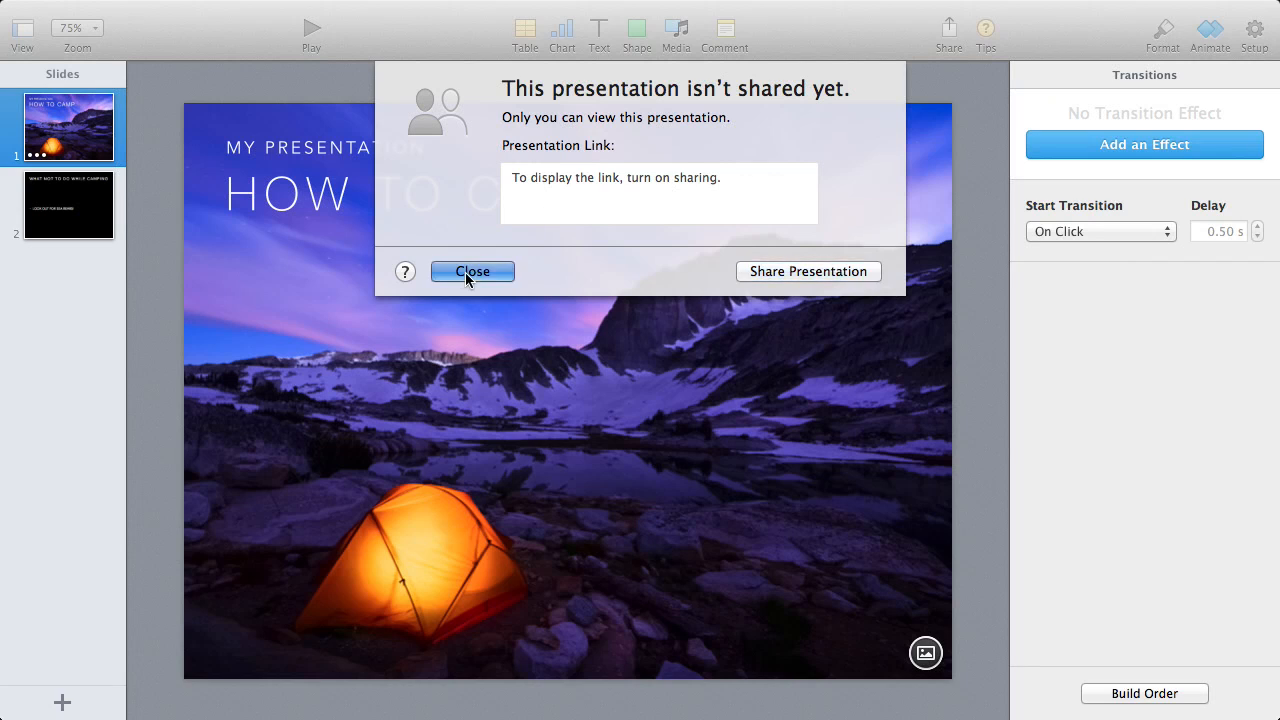
click(472, 272)
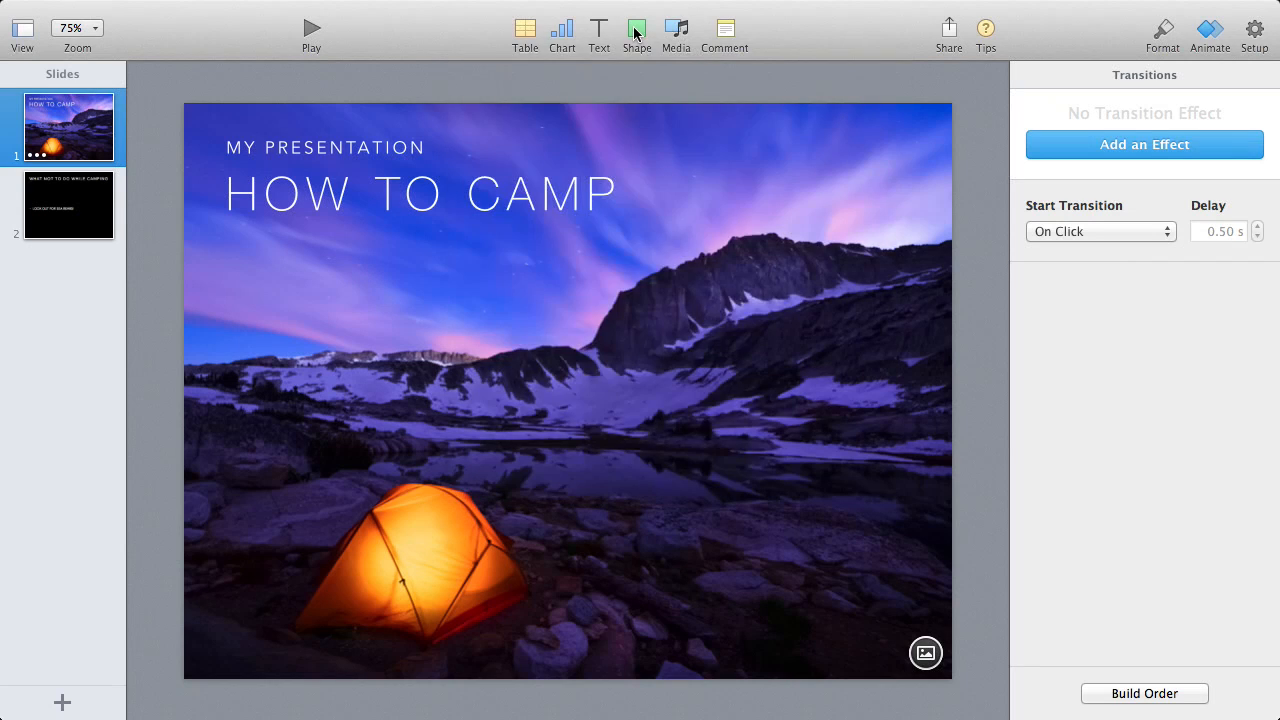
click(600, 36)
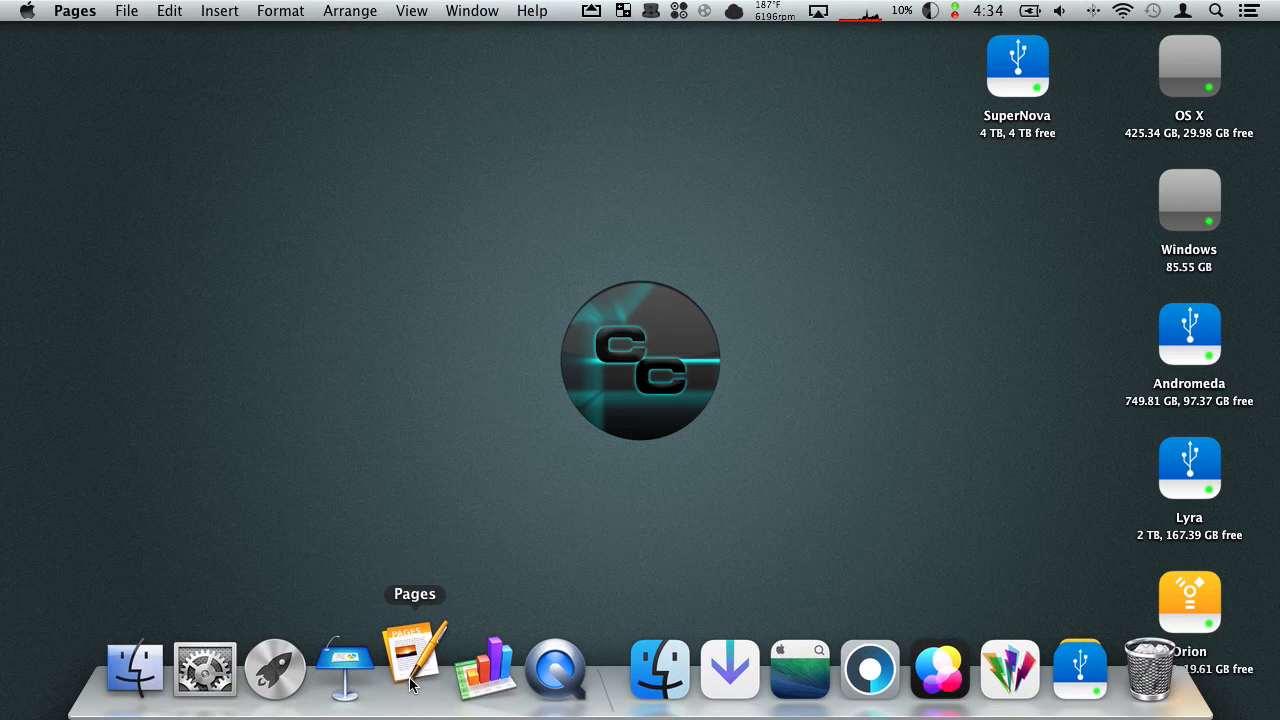
Step: Launch Pages and create a new document from the Photo Poster Small template under Flyers & Posters
click(414, 668)
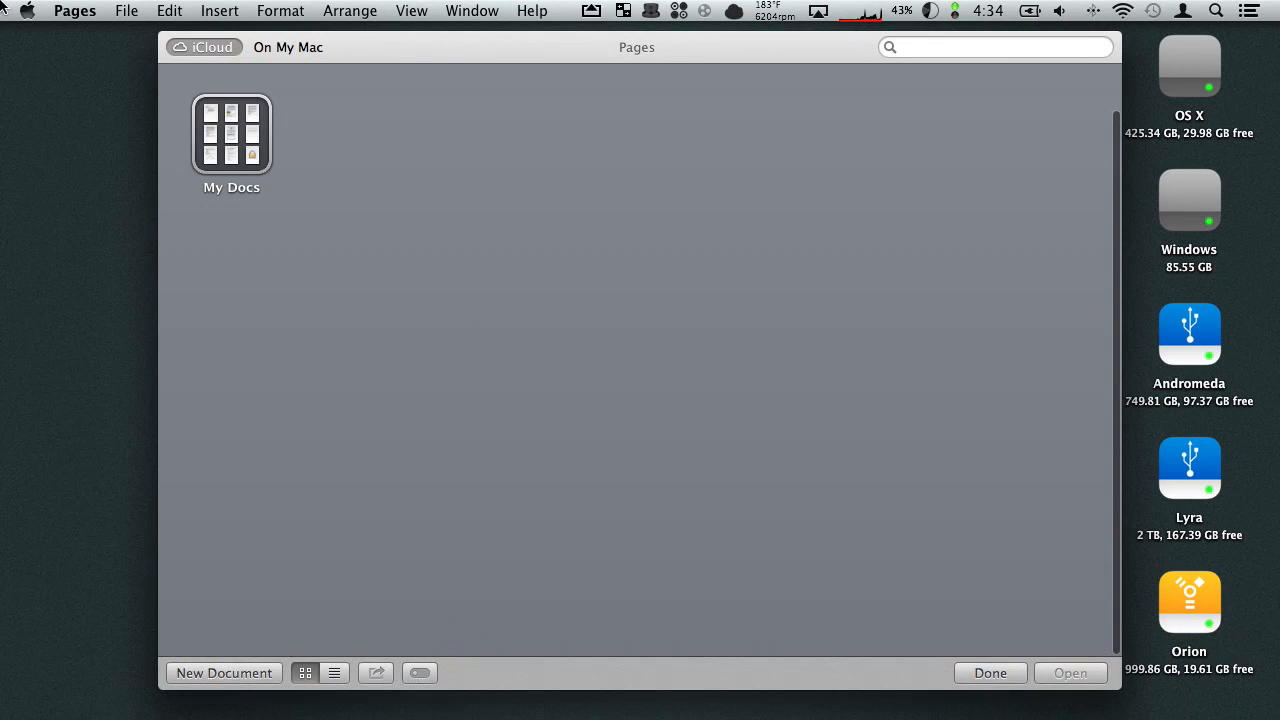
click(224, 672)
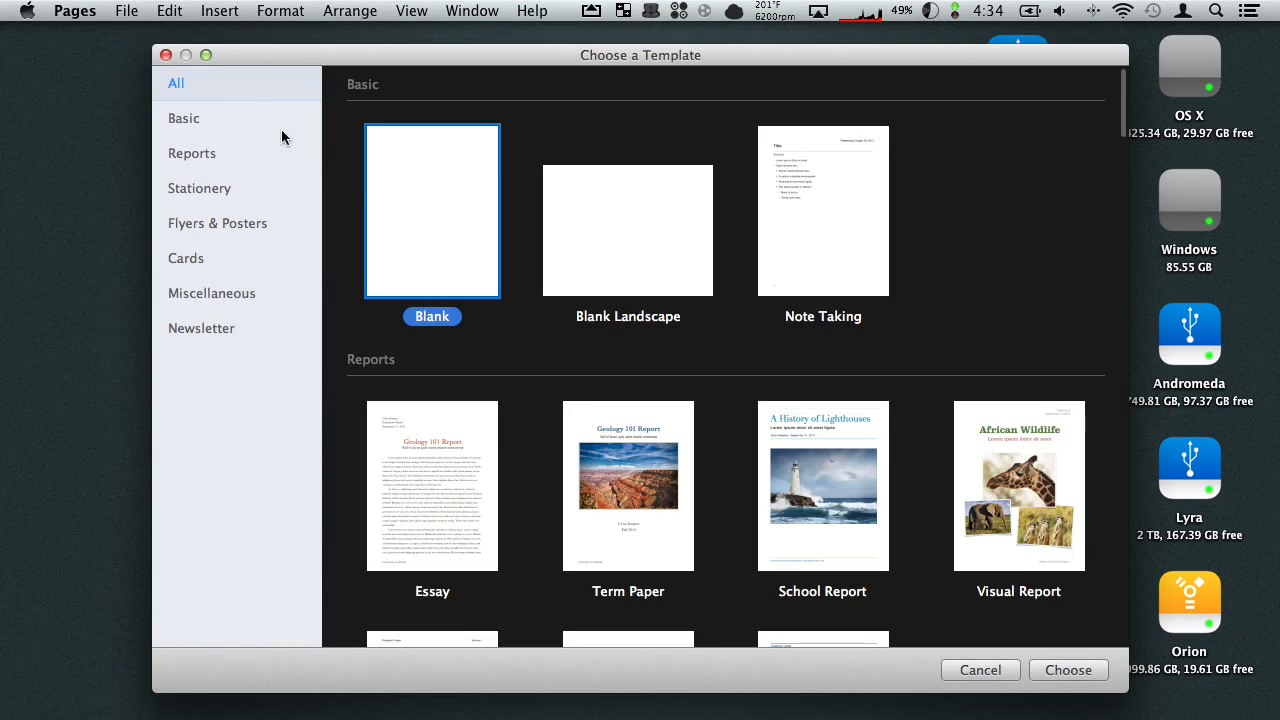
scroll(down, 3)
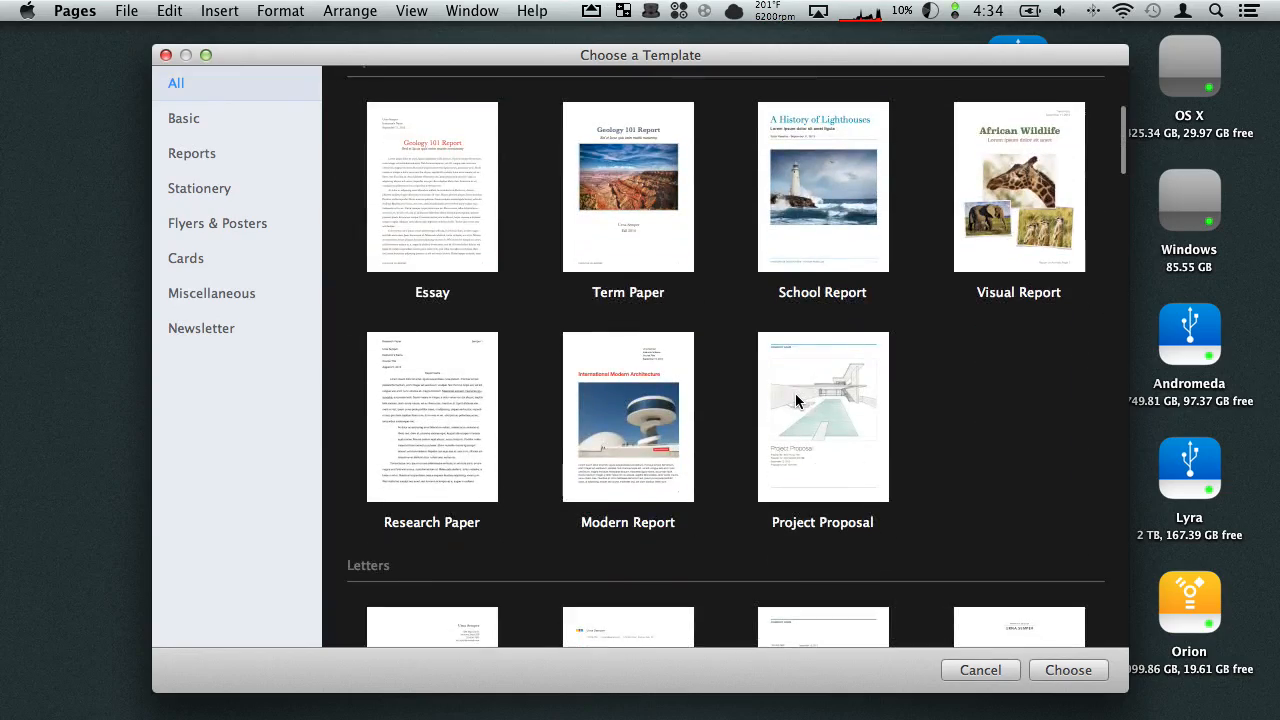
scroll(down, 3)
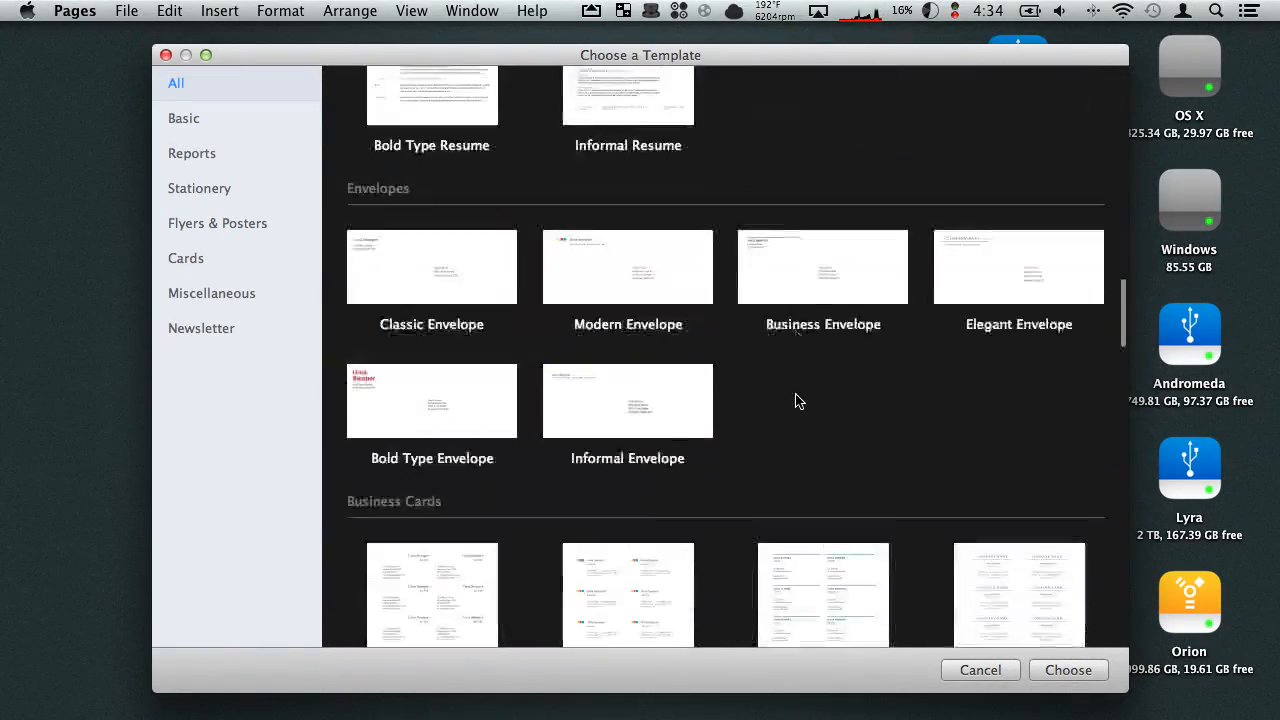
scroll(down, 3)
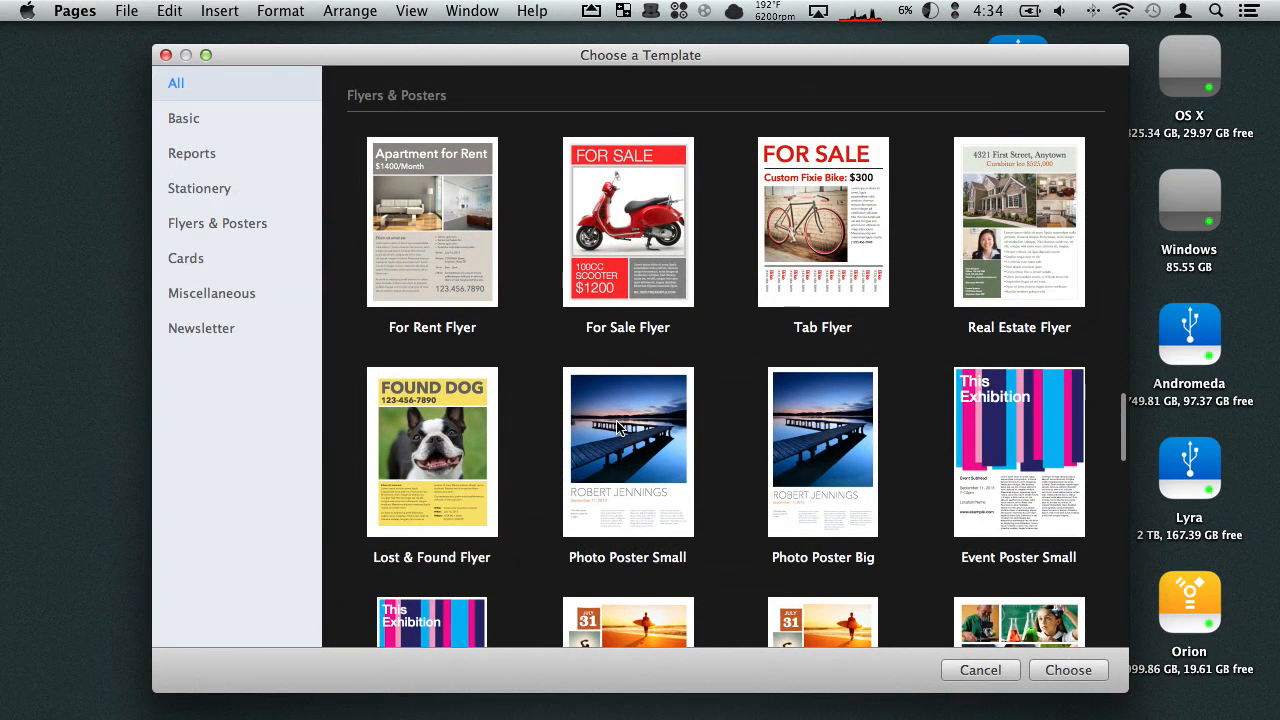
click(628, 452)
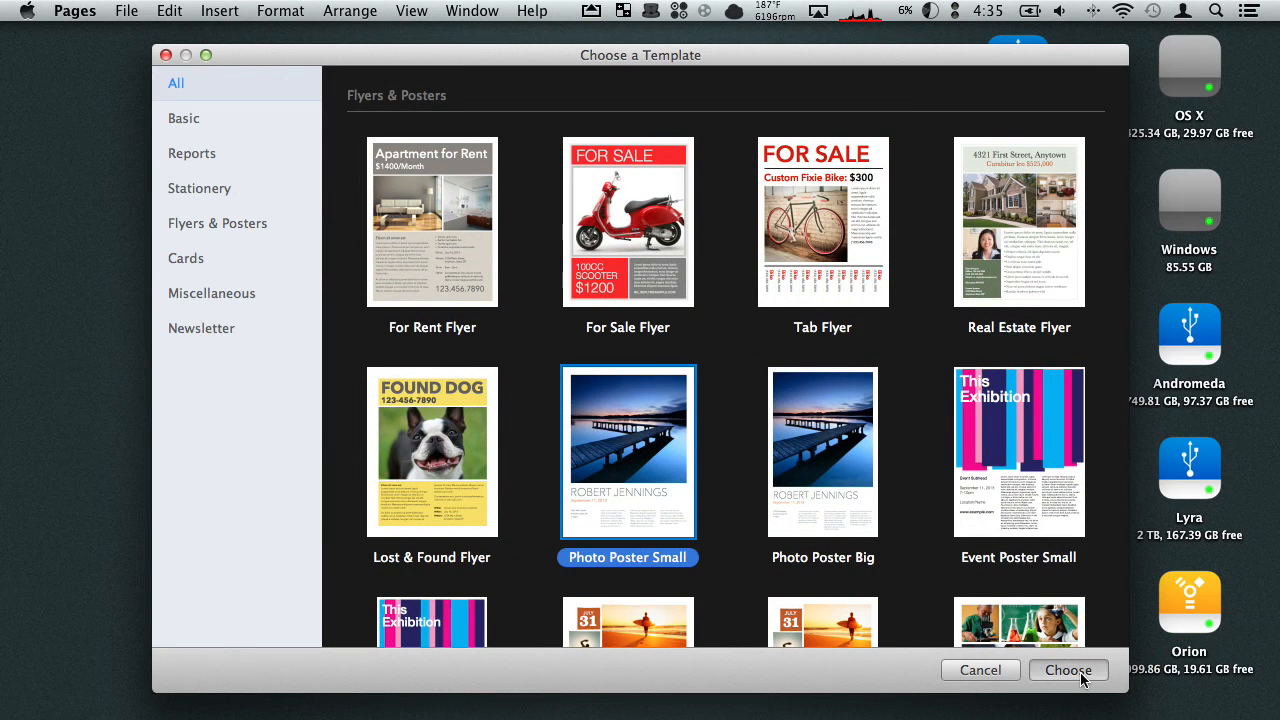
click(1068, 670)
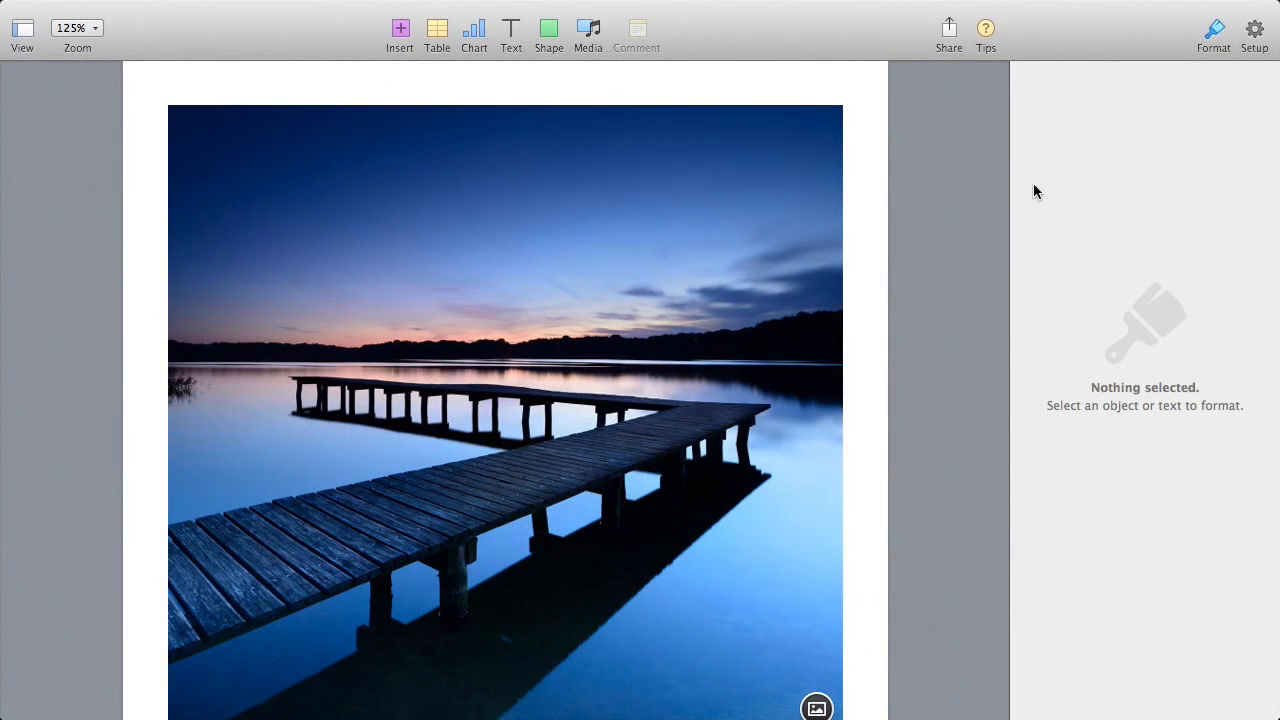
mouse_move(968, 280)
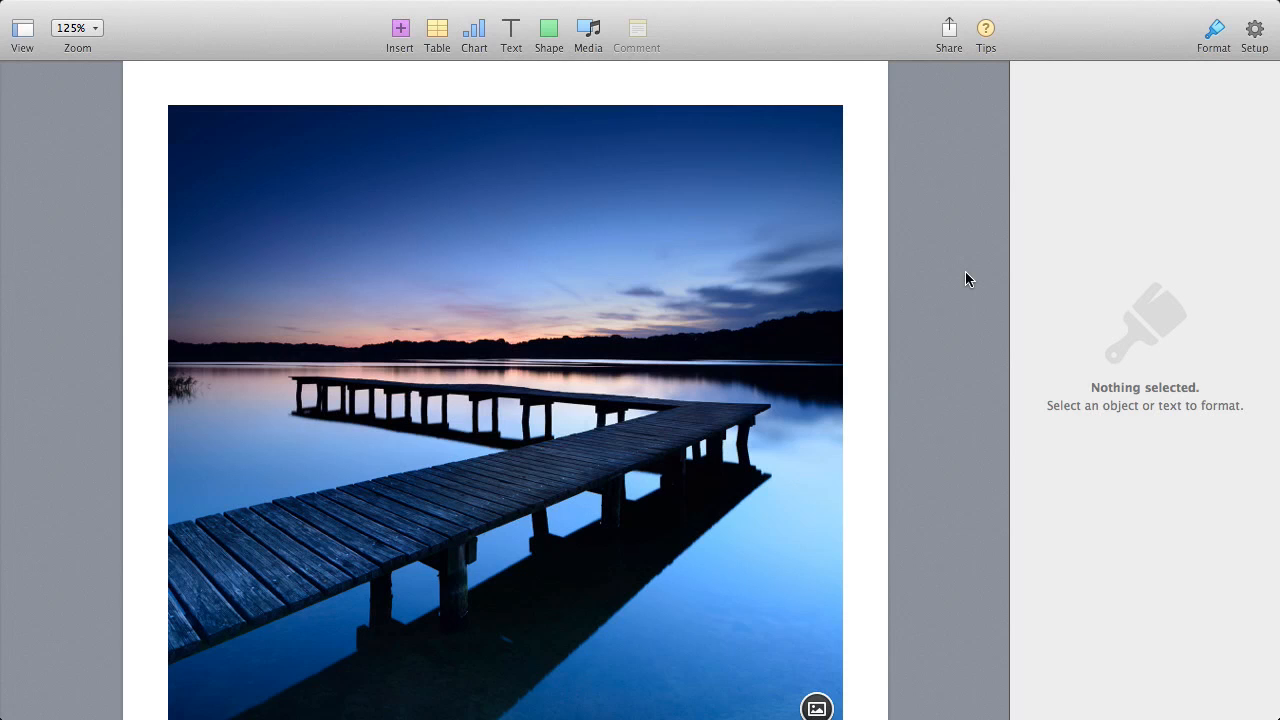
Step: Show the page thumbnails sidebar, word count and ruler, checking the word count statistic options
scroll(down, 3)
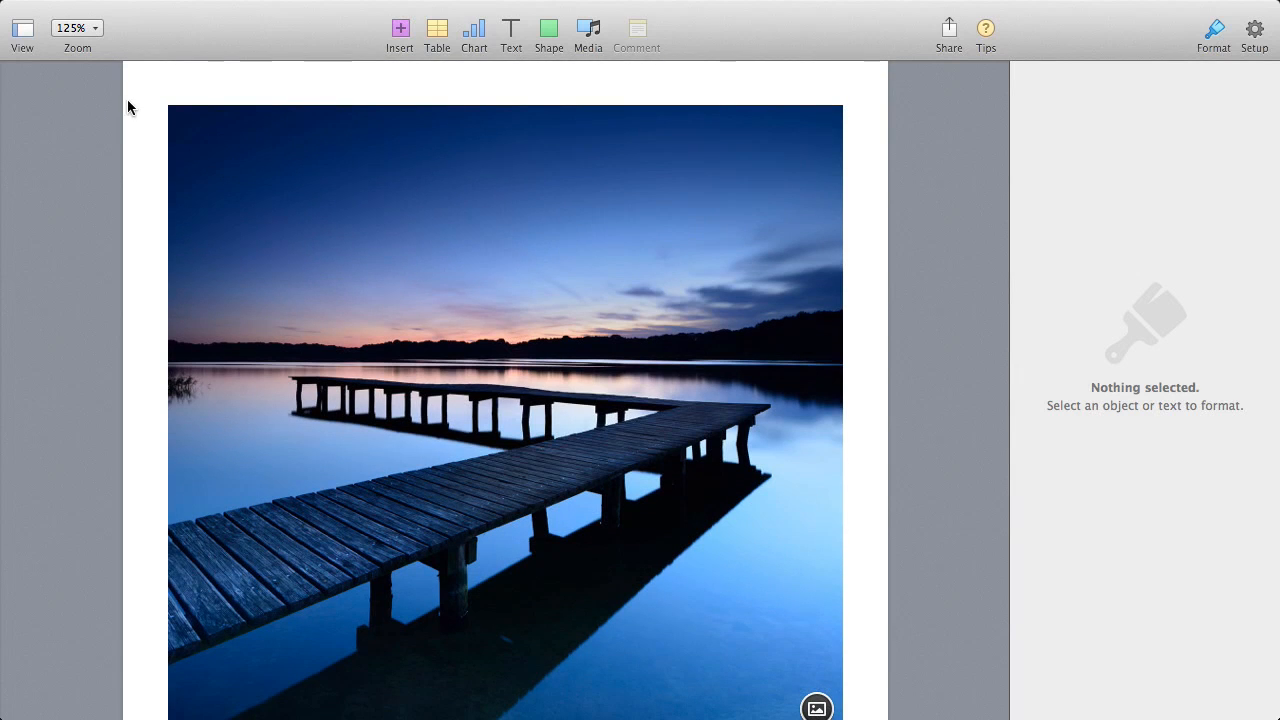
click(22, 28)
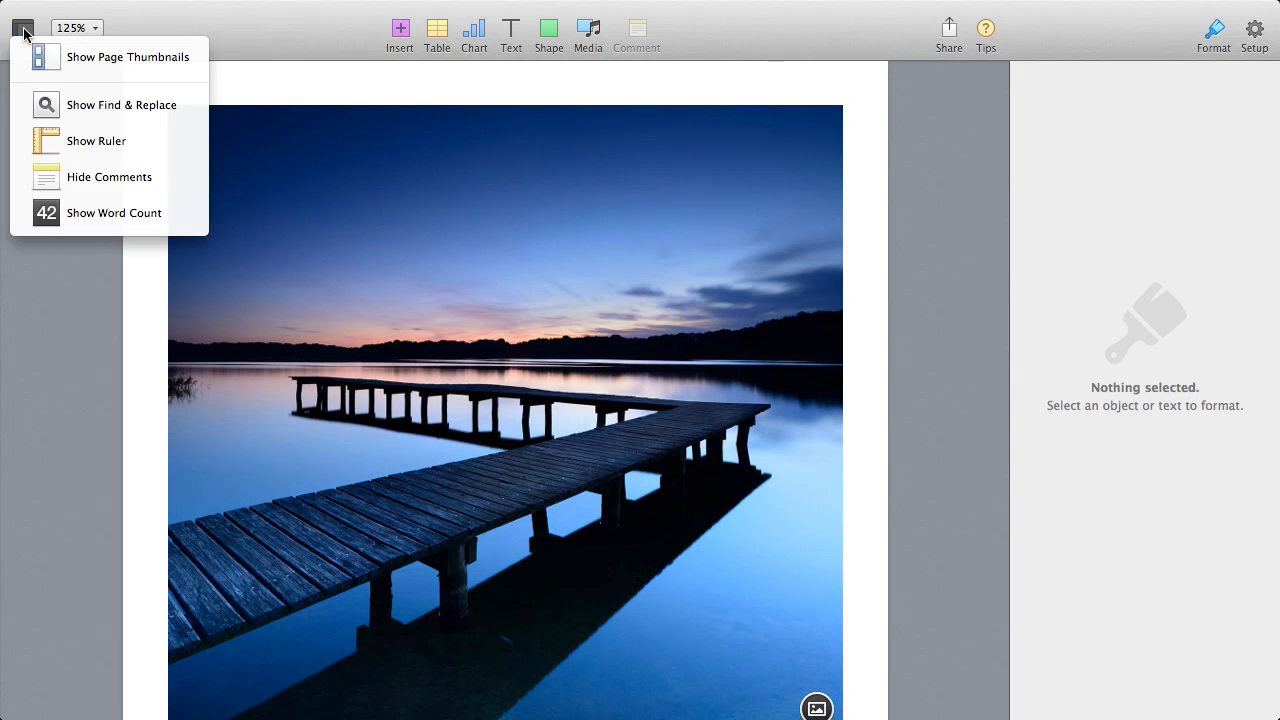
click(126, 56)
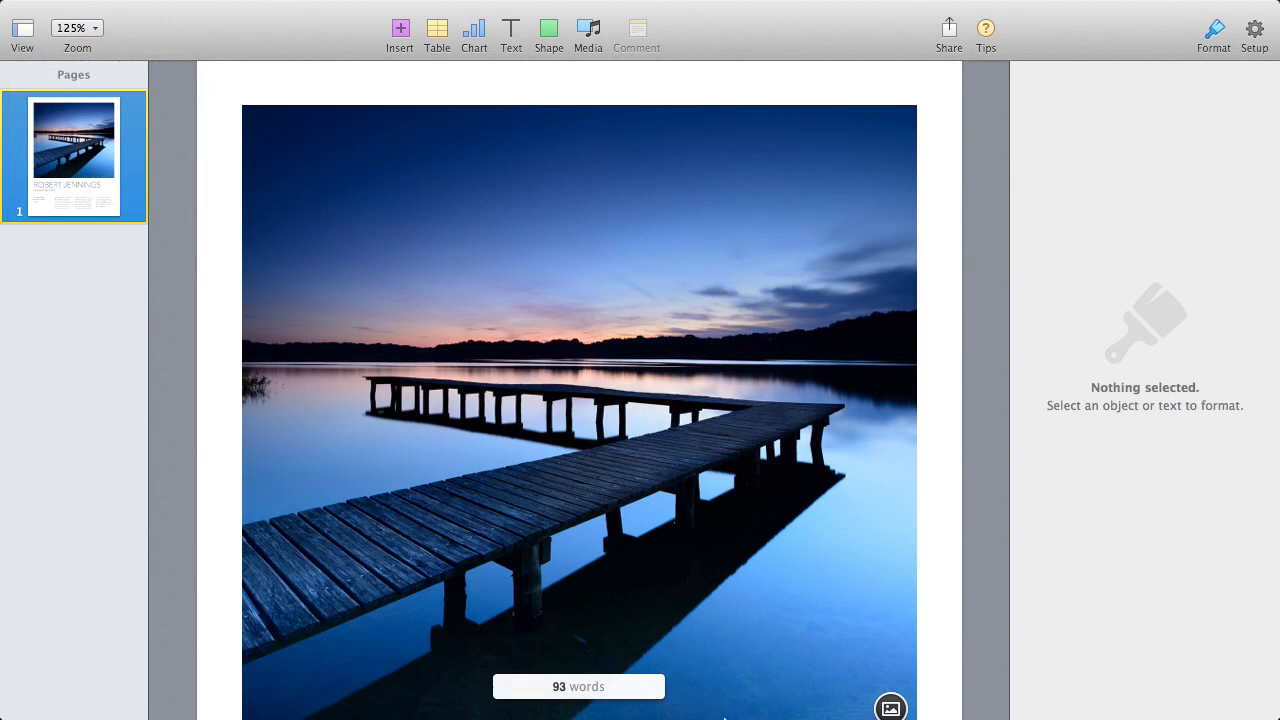
click(578, 686)
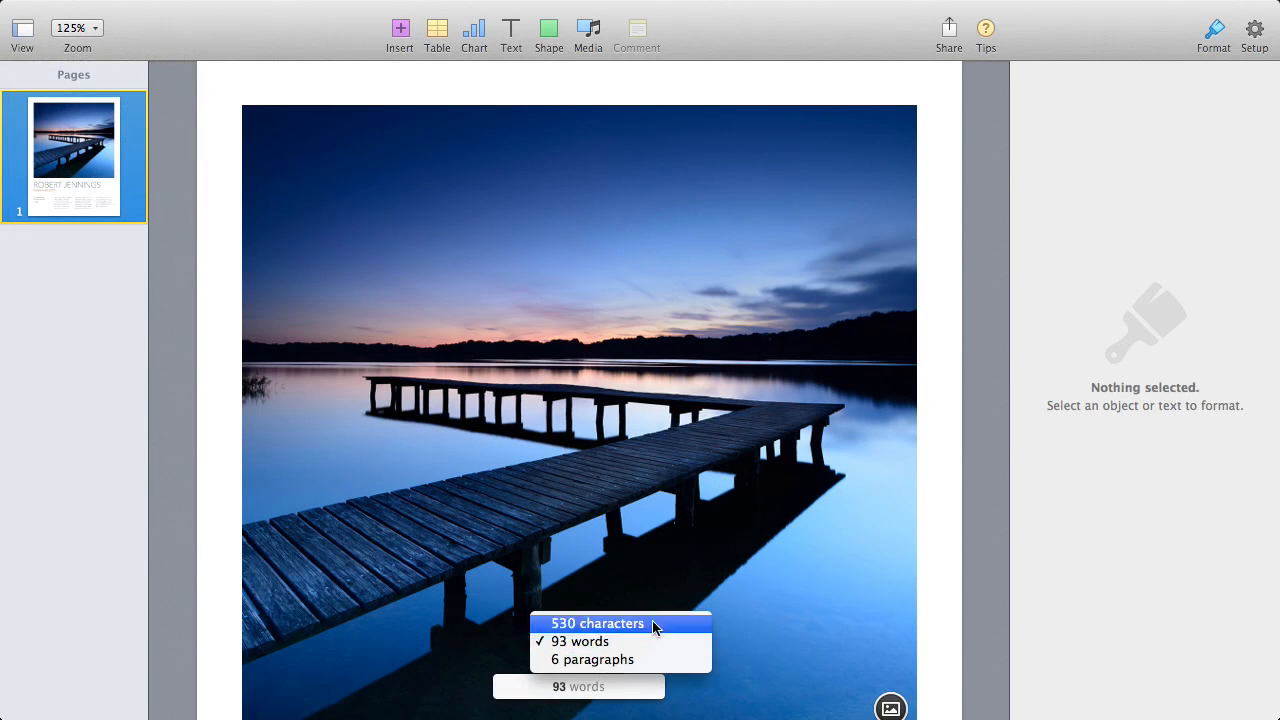
click(22, 28)
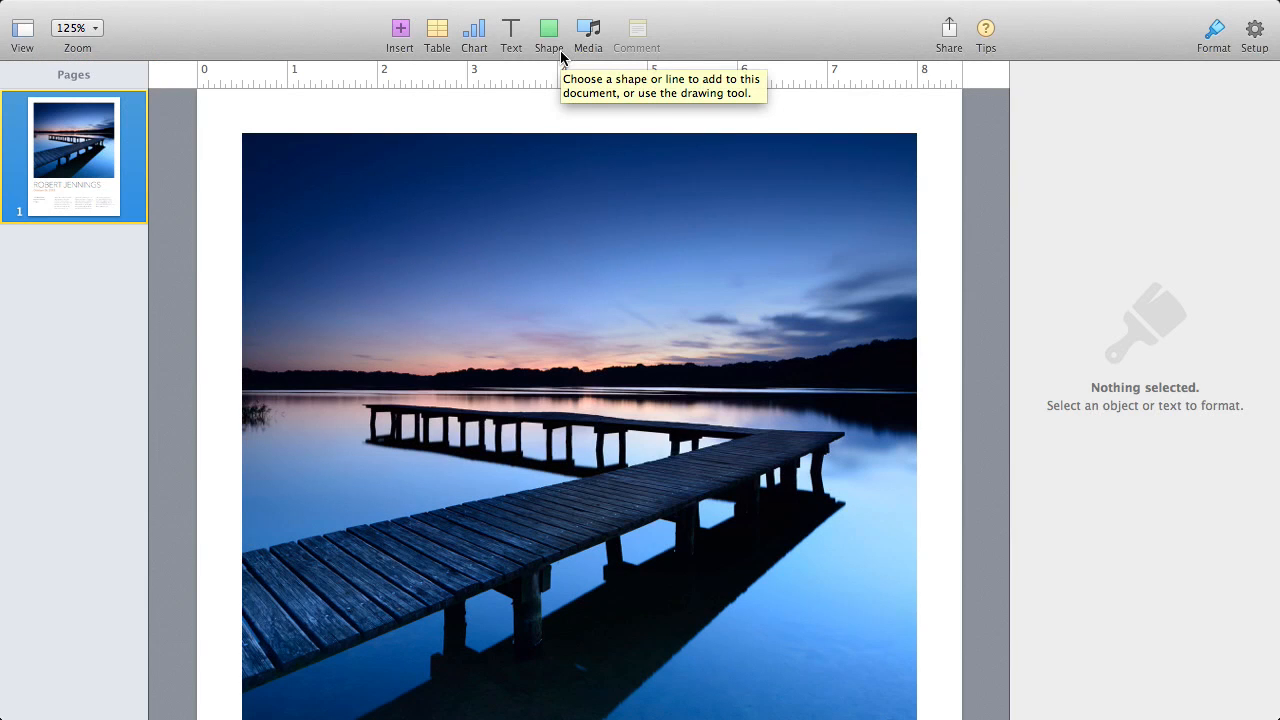
mouse_move(150, 638)
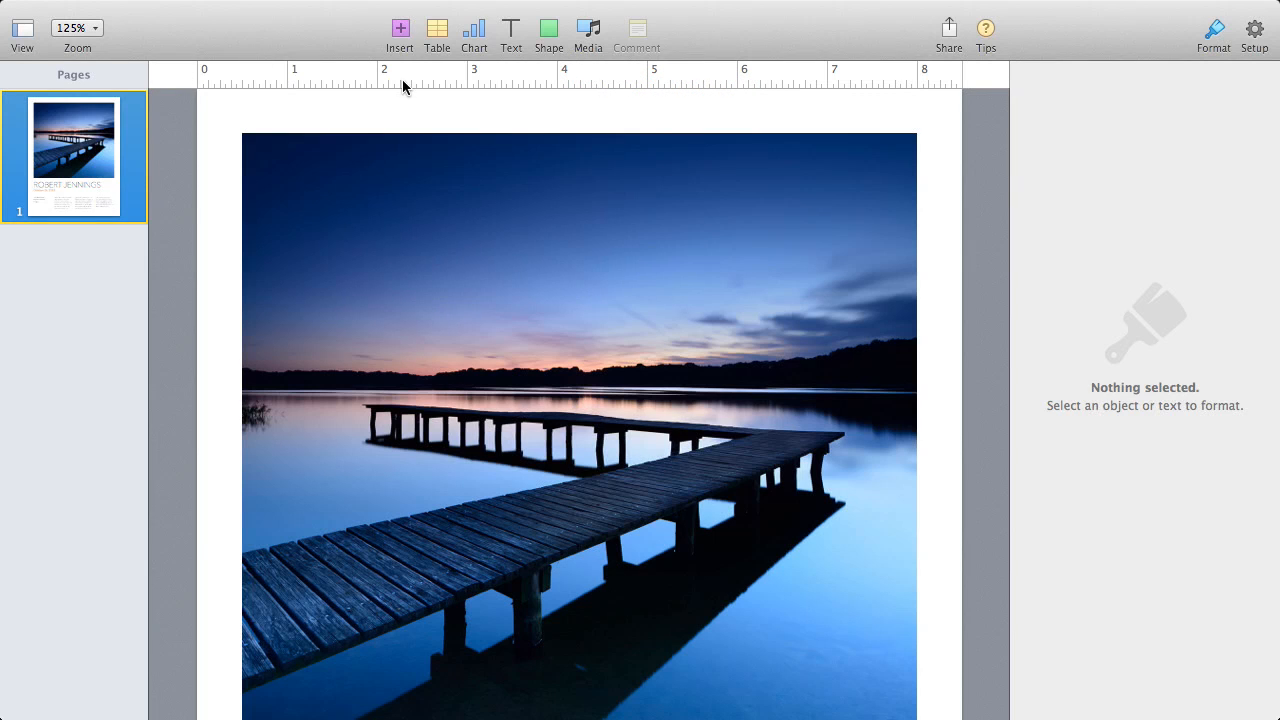
click(22, 28)
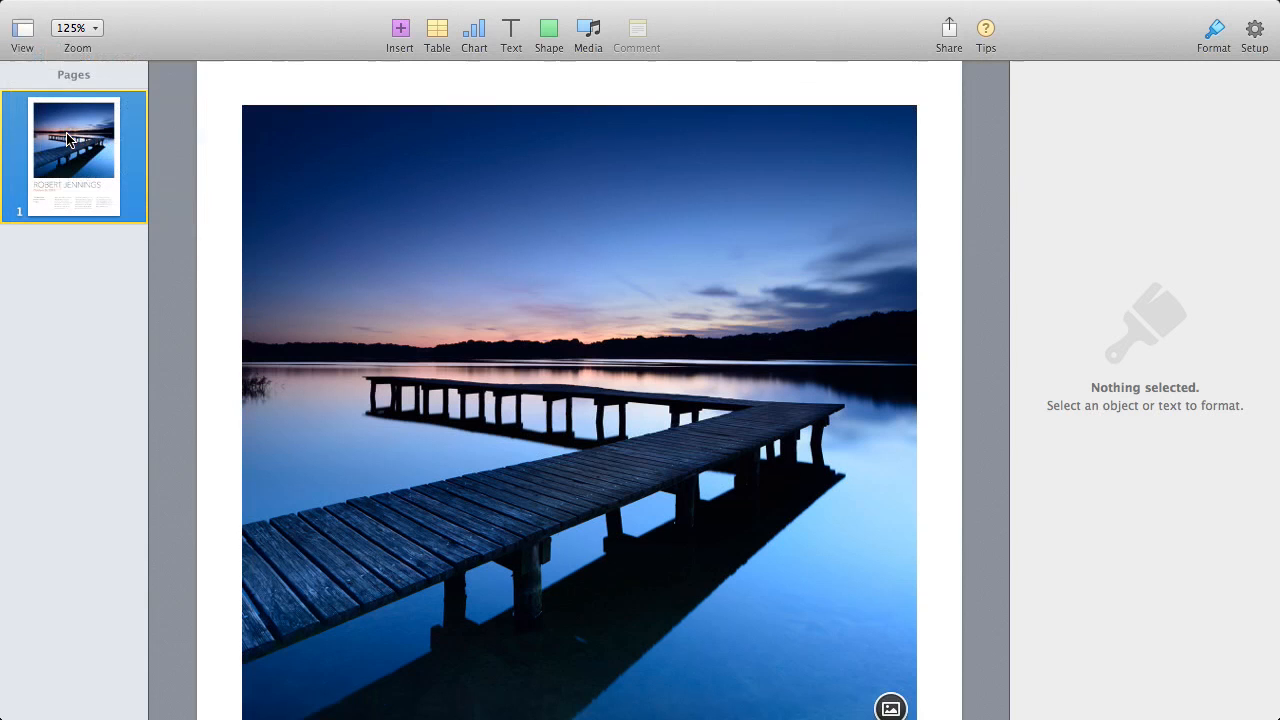
scroll(down, 3)
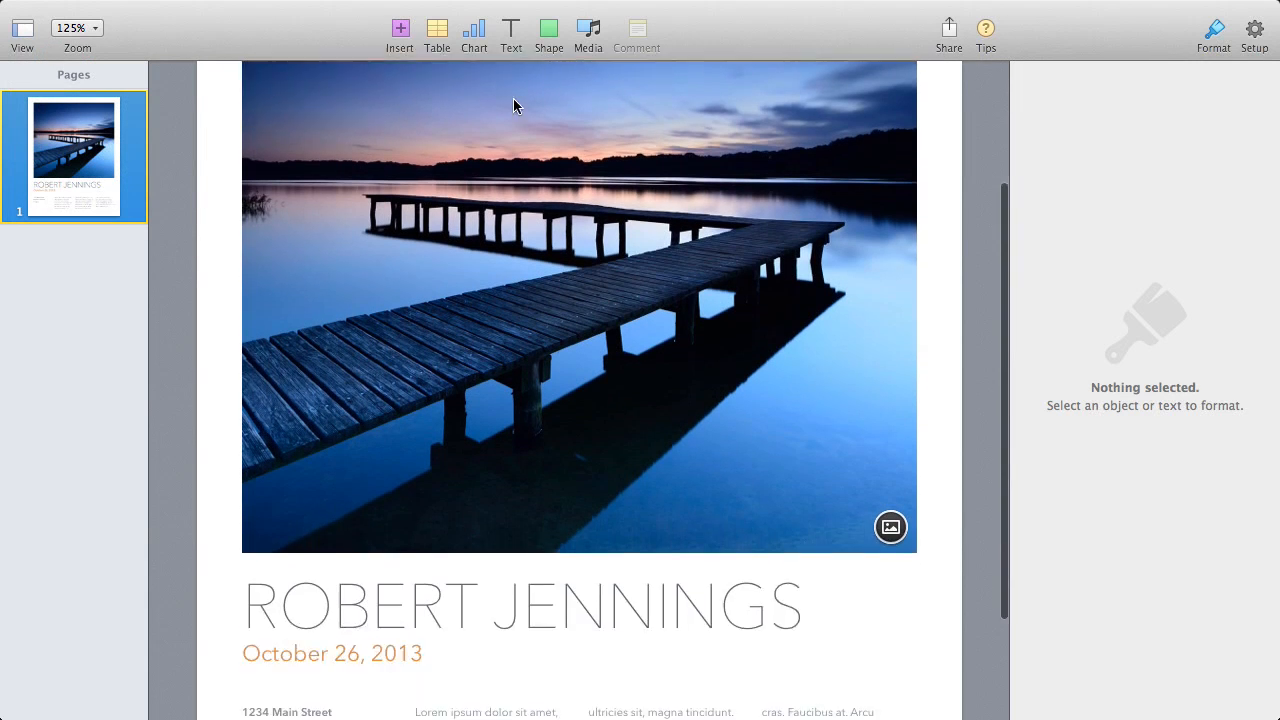
click(520, 604)
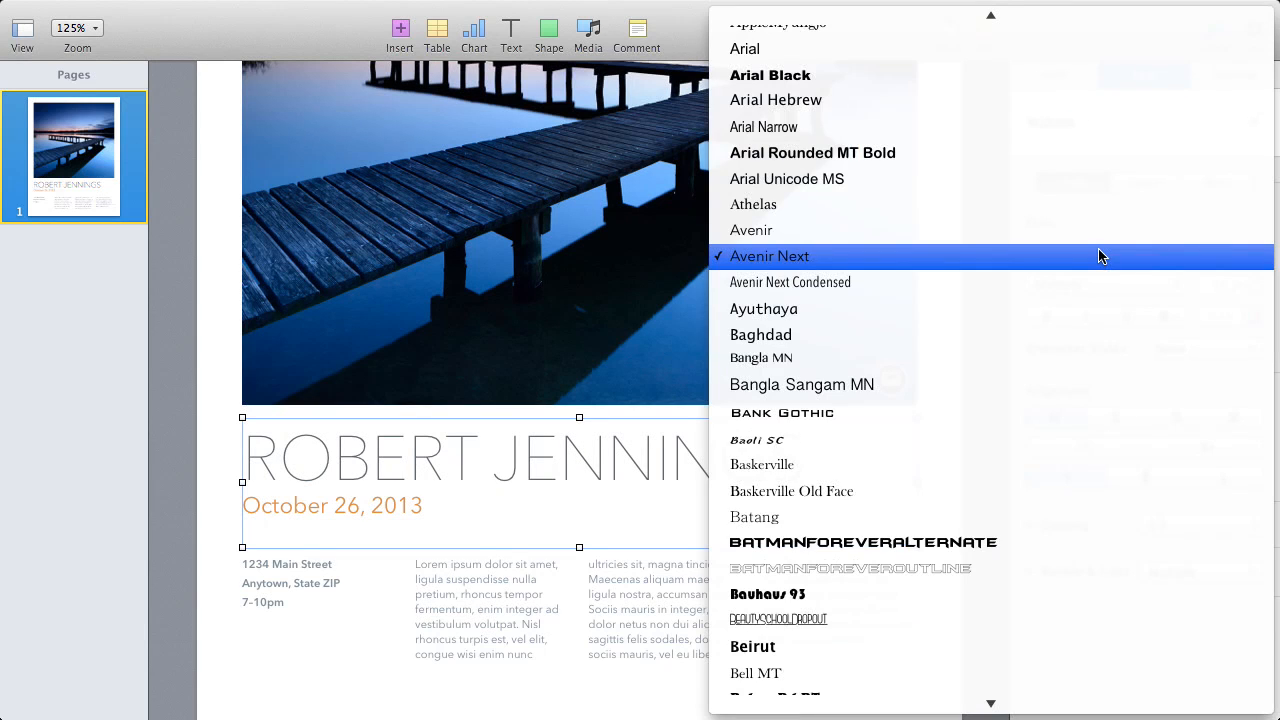
scroll(down, 3)
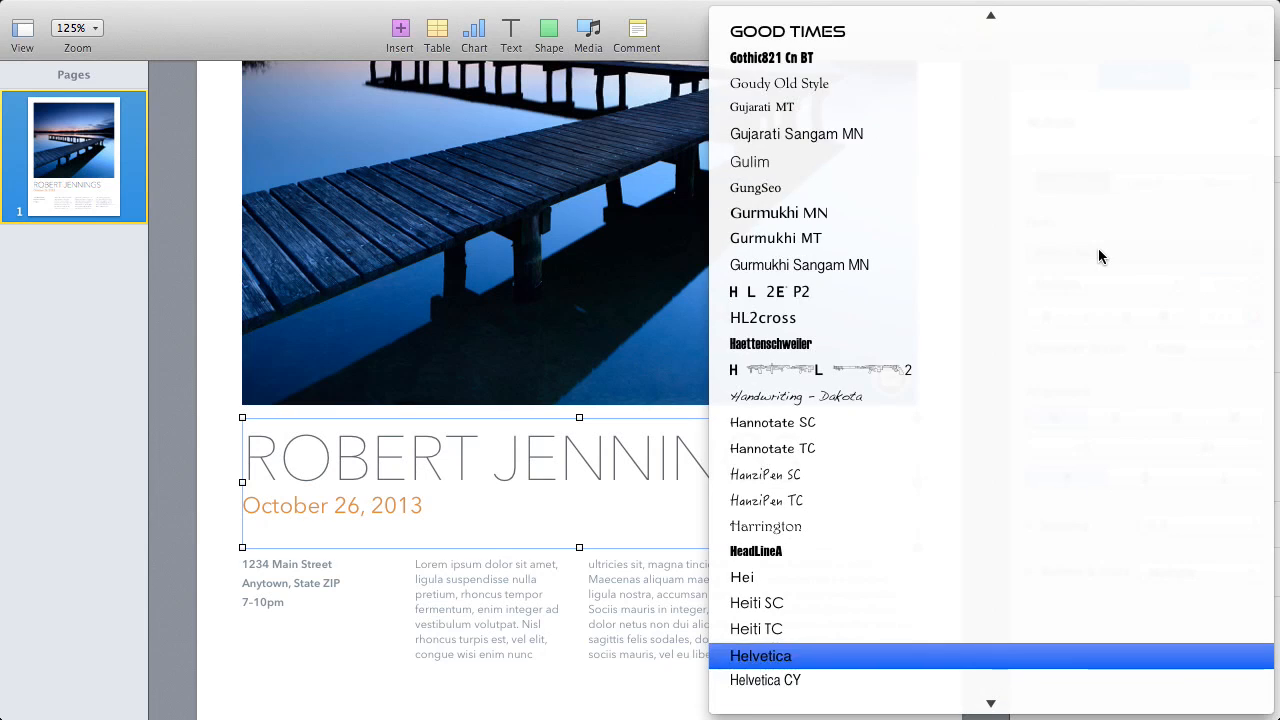
click(760, 656)
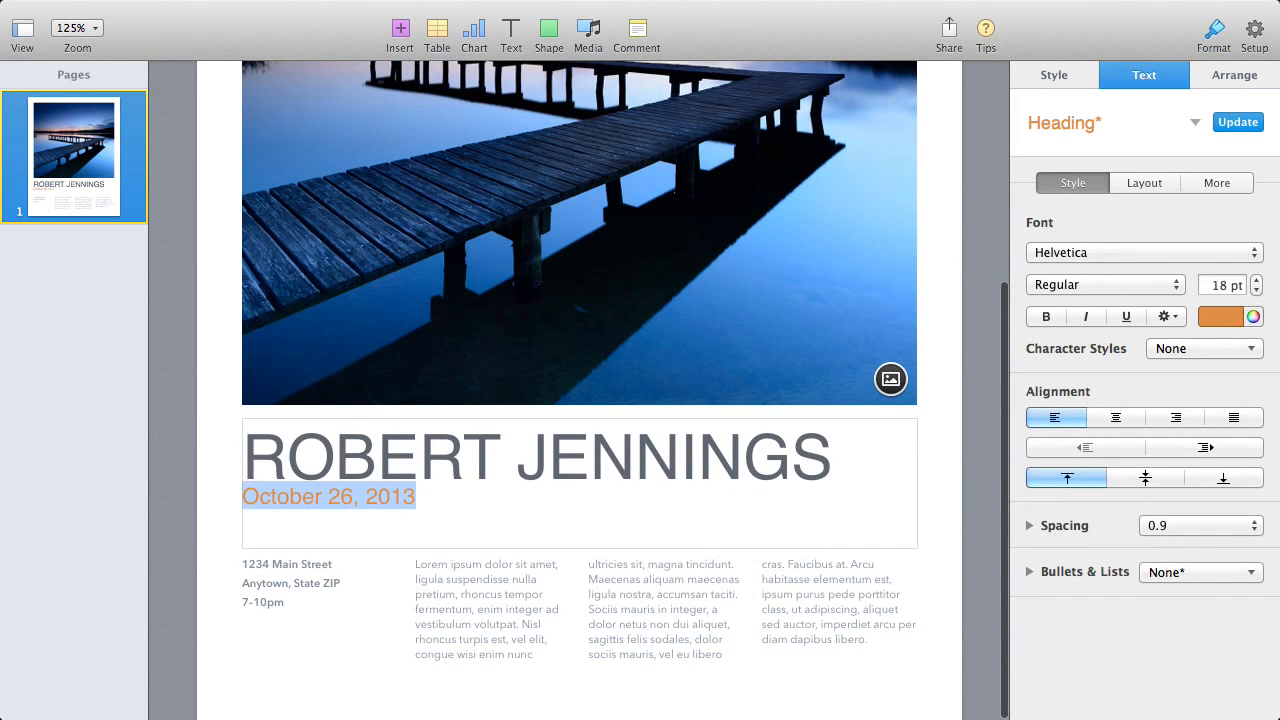
Step: Colour the October 26, 2013 date blue from the text colour well and deselect the text
click(1220, 316)
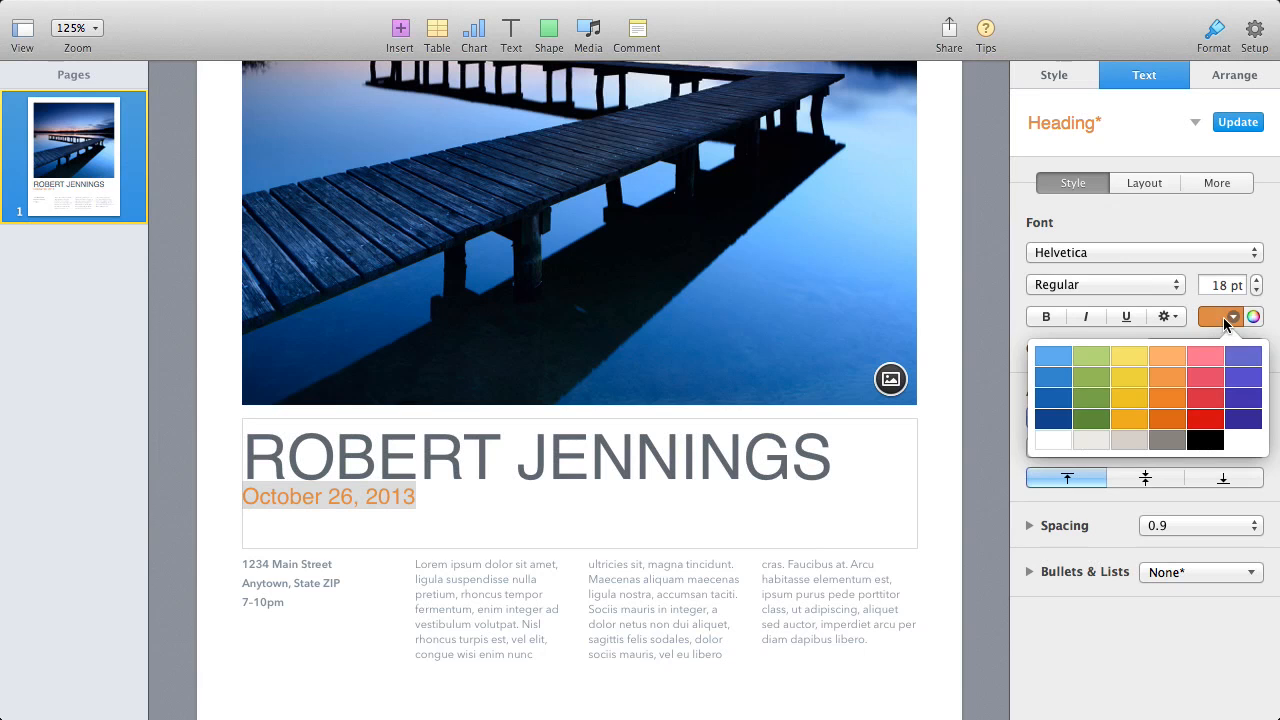
mouse_move(1188, 412)
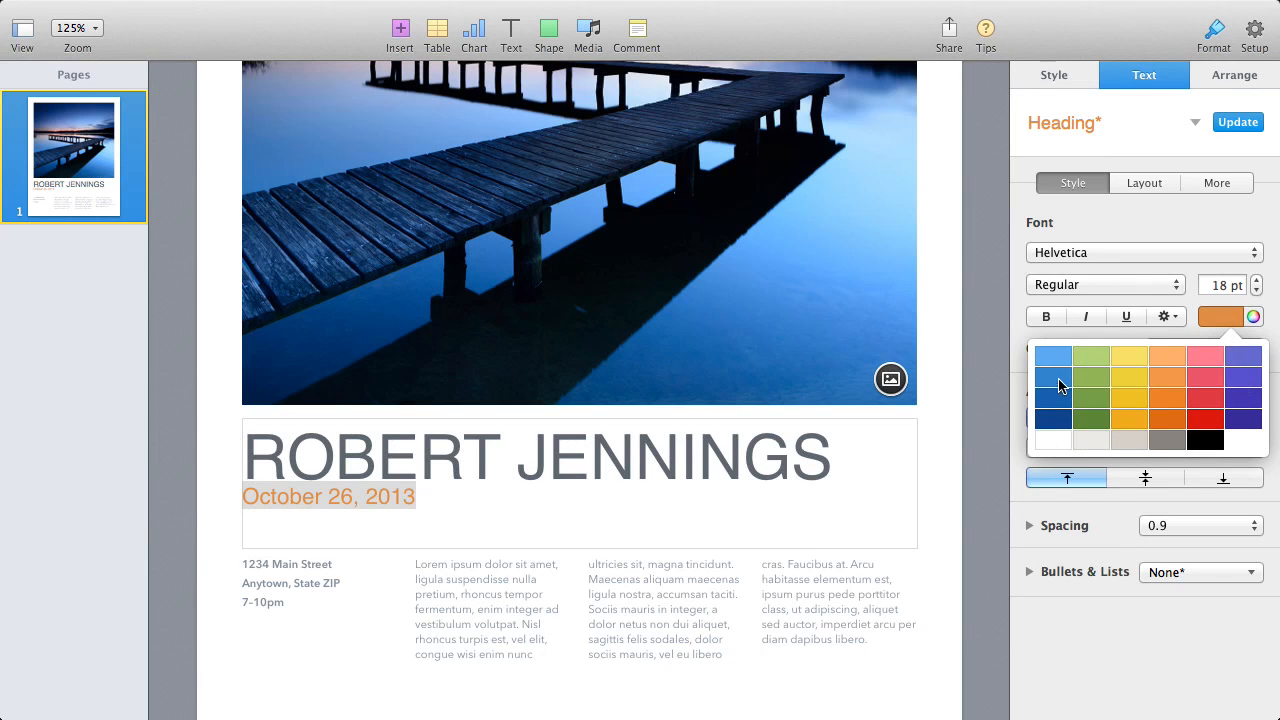
click(1052, 386)
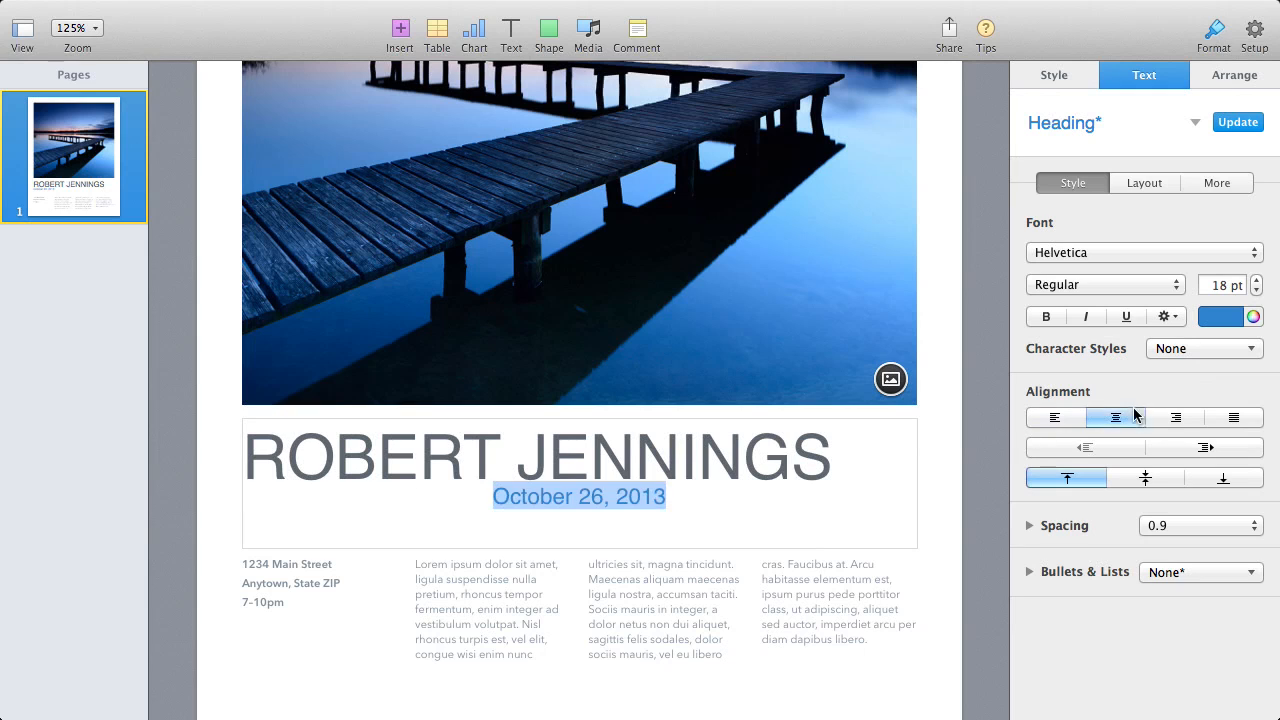
click(1056, 418)
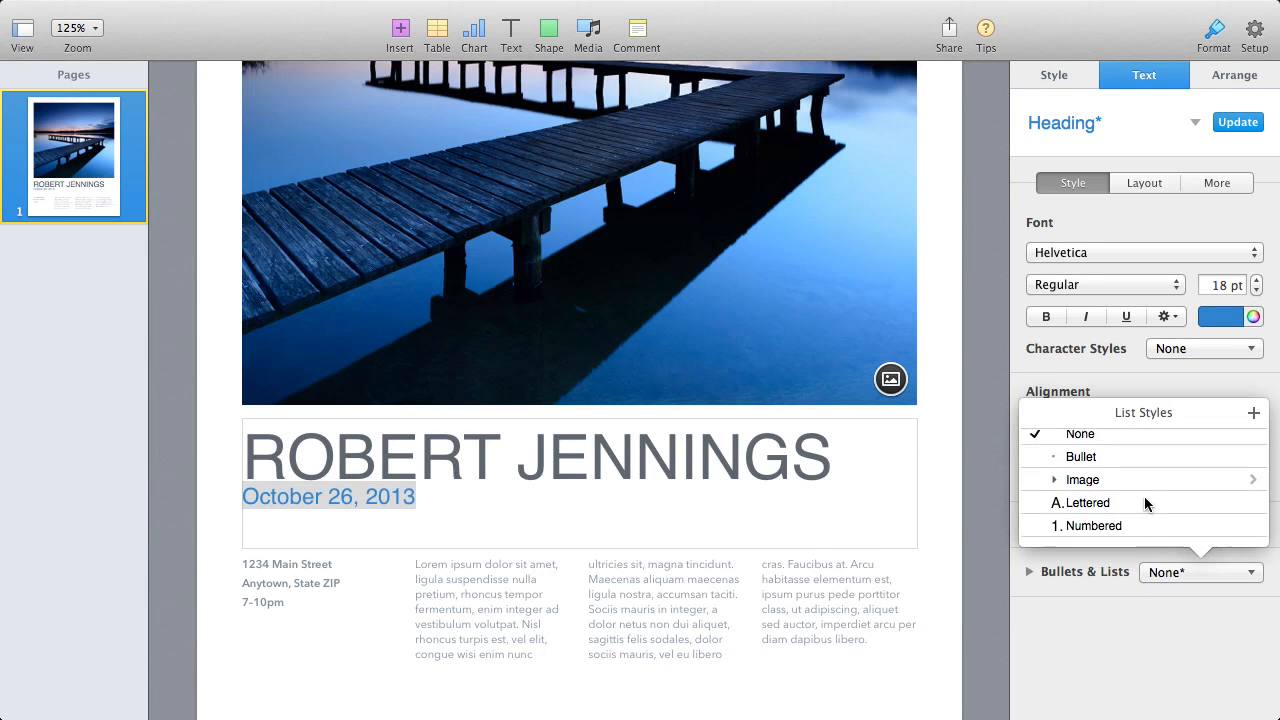
click(1144, 184)
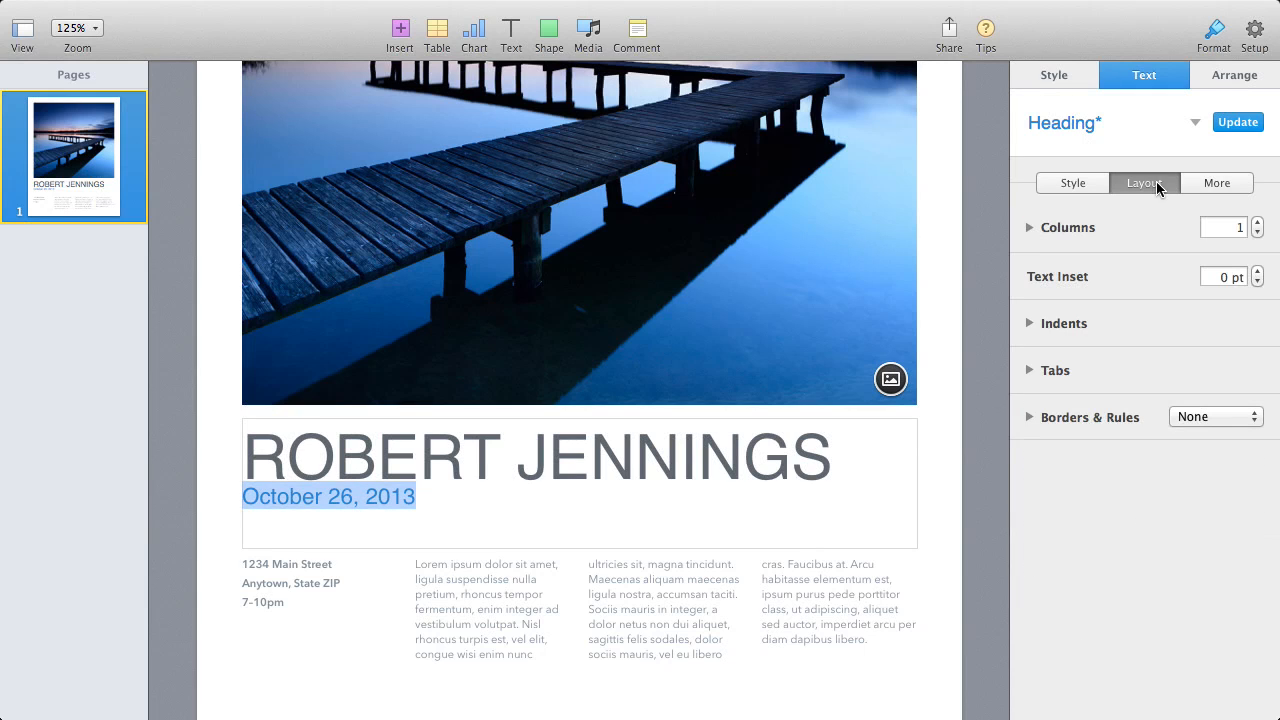
click(1216, 184)
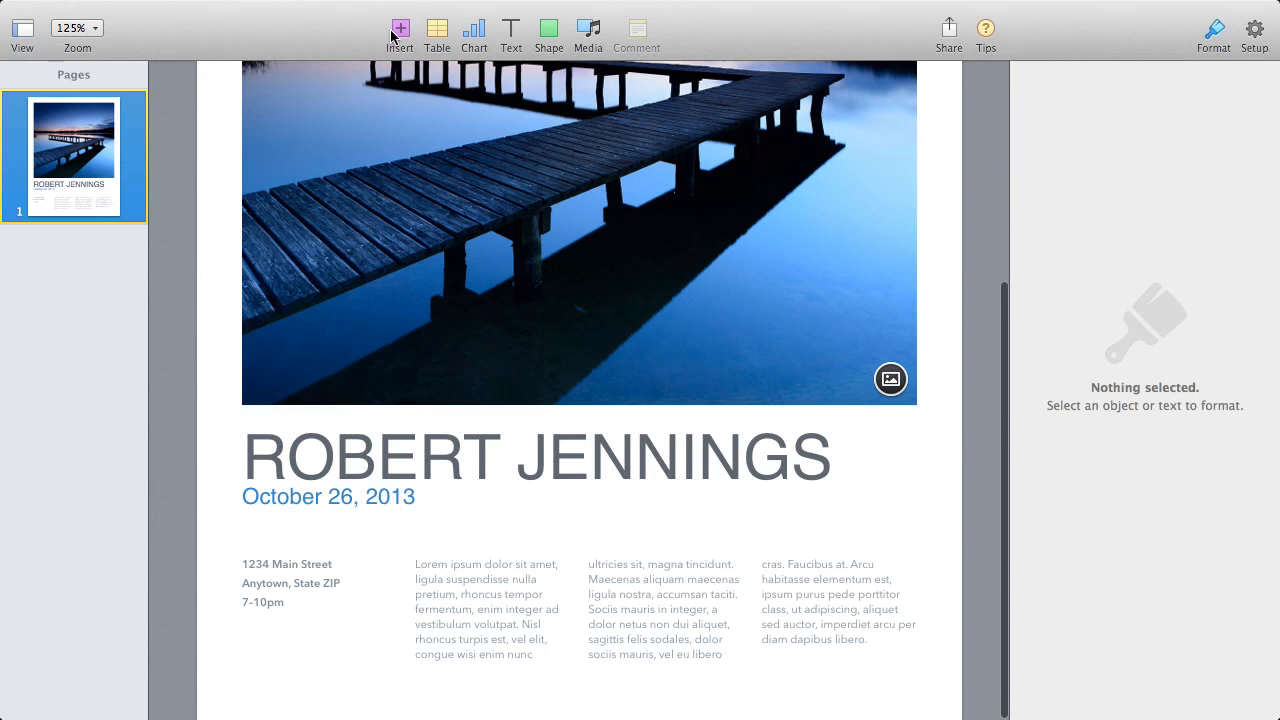
mouse_move(400, 30)
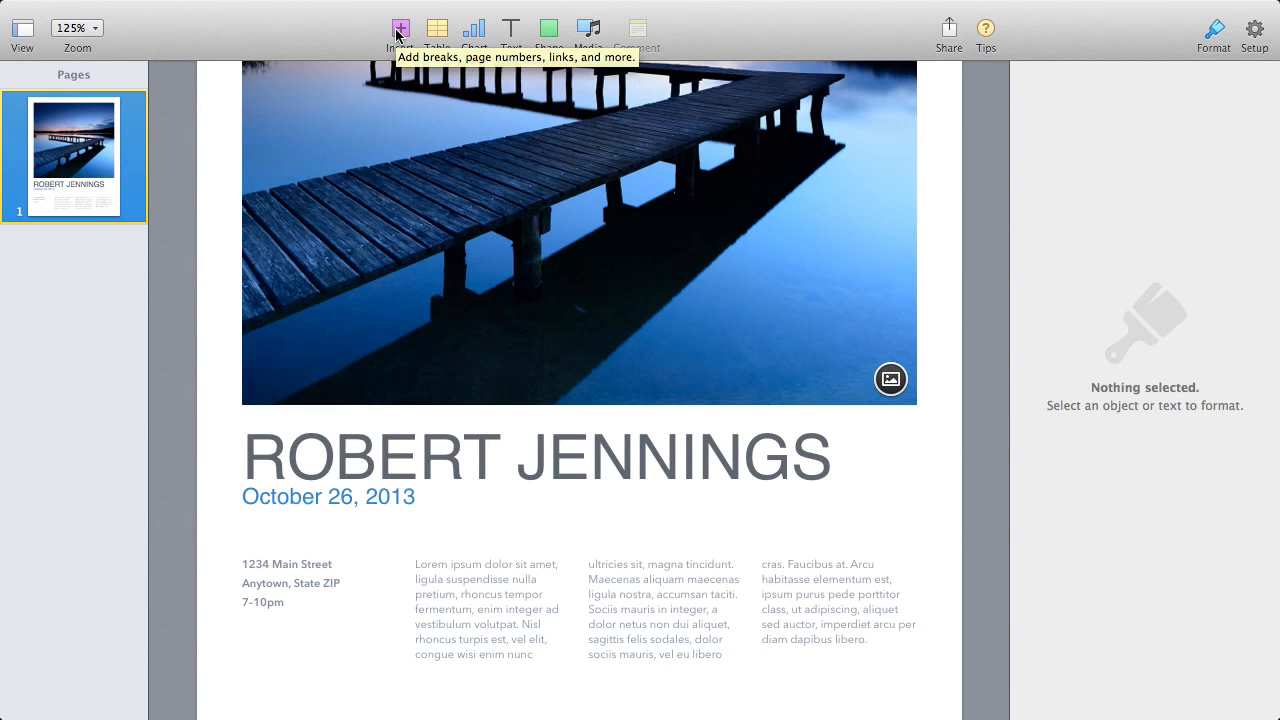
click(400, 28)
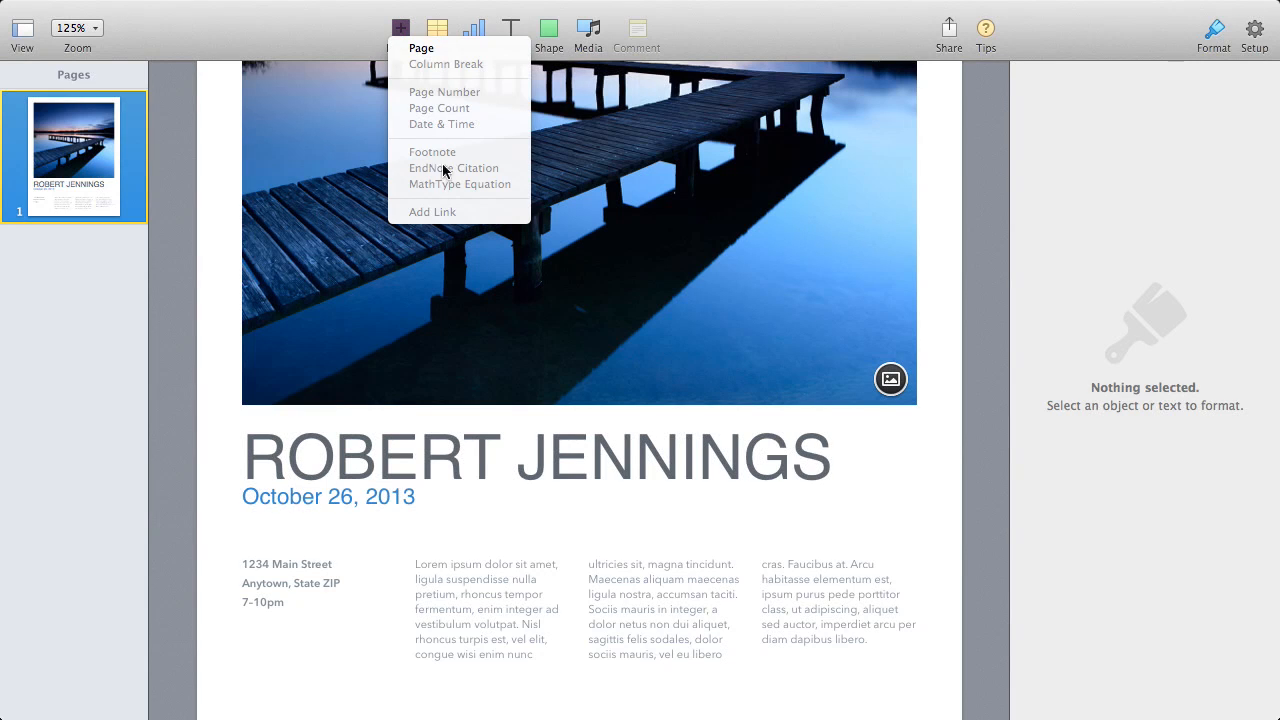
mouse_move(360, 130)
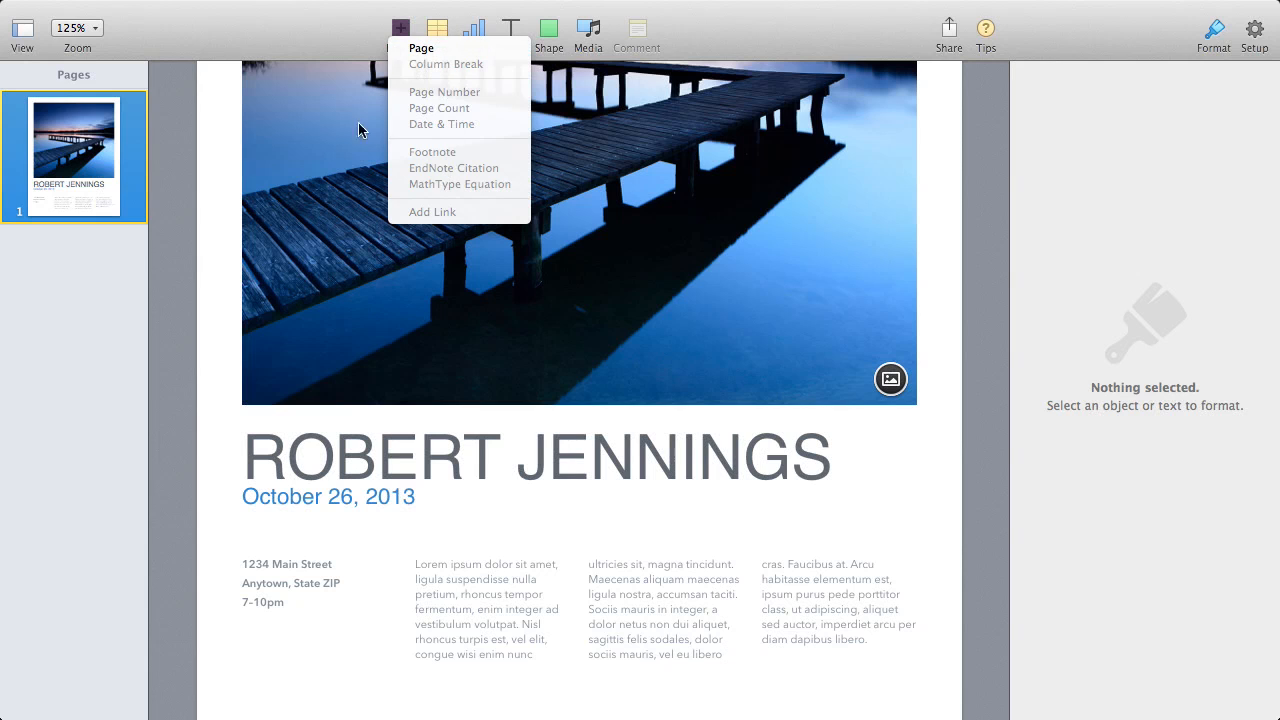
click(220, 12)
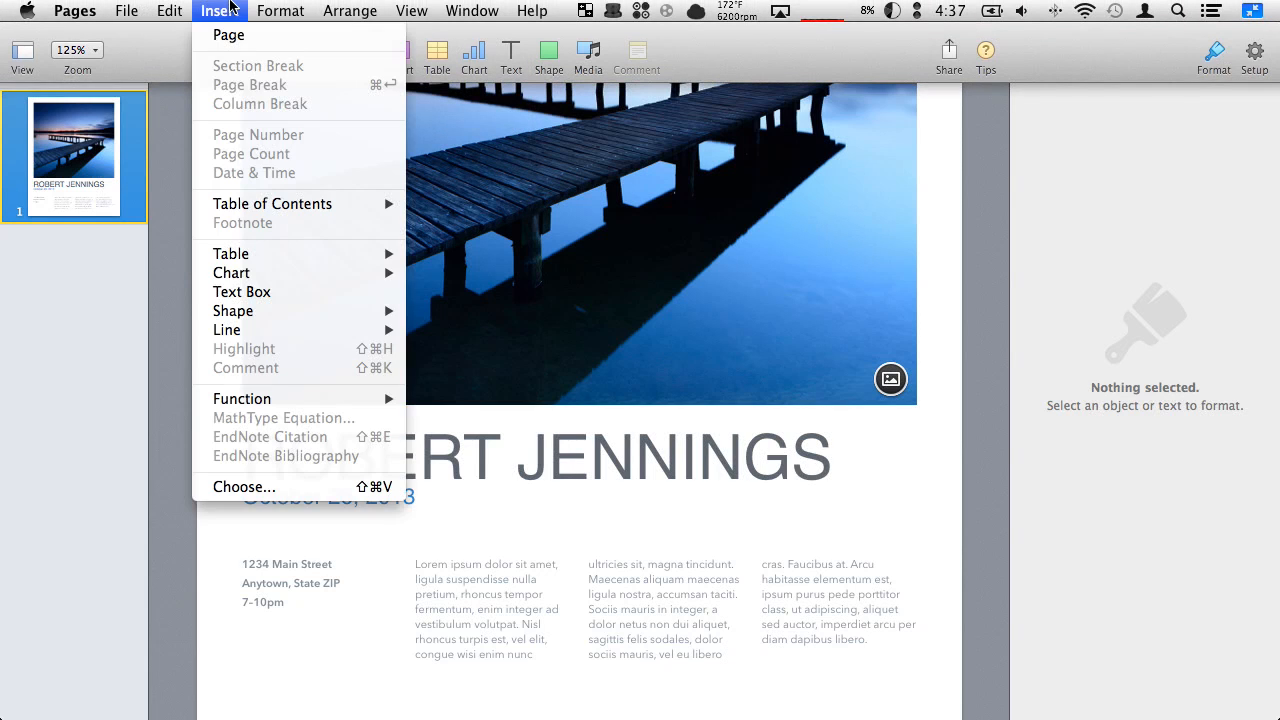
click(402, 52)
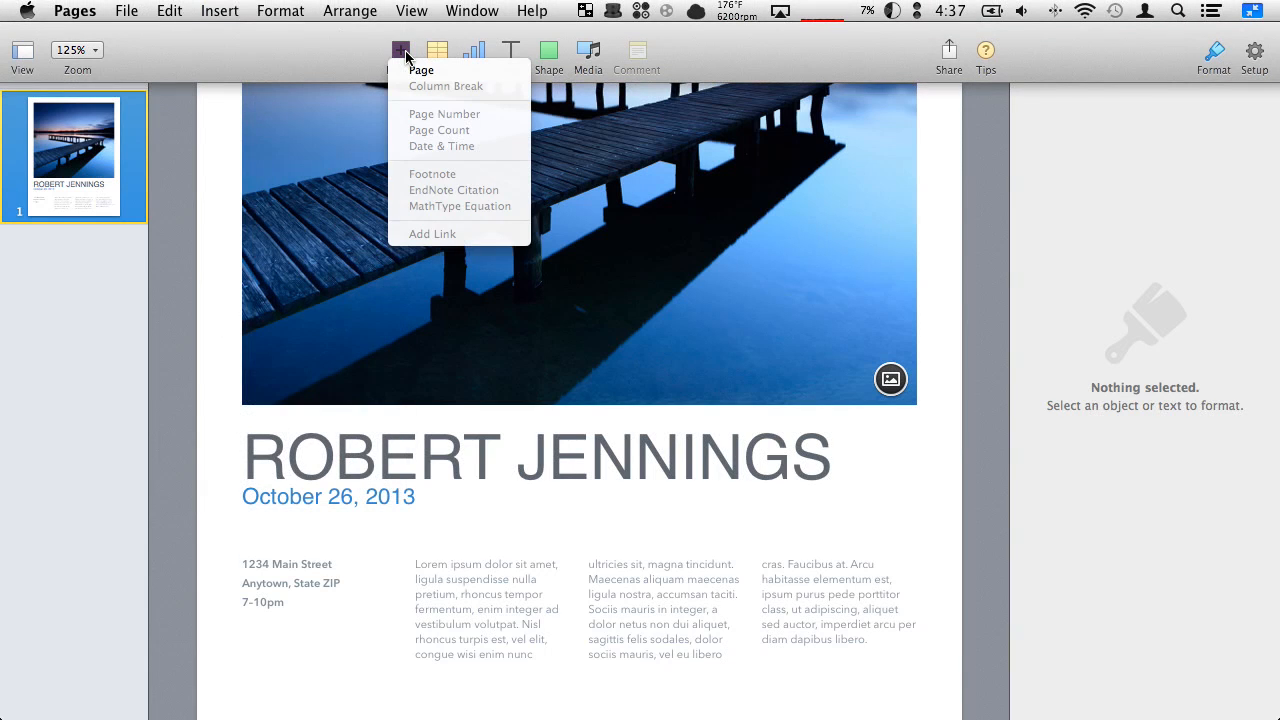
mouse_move(180, 276)
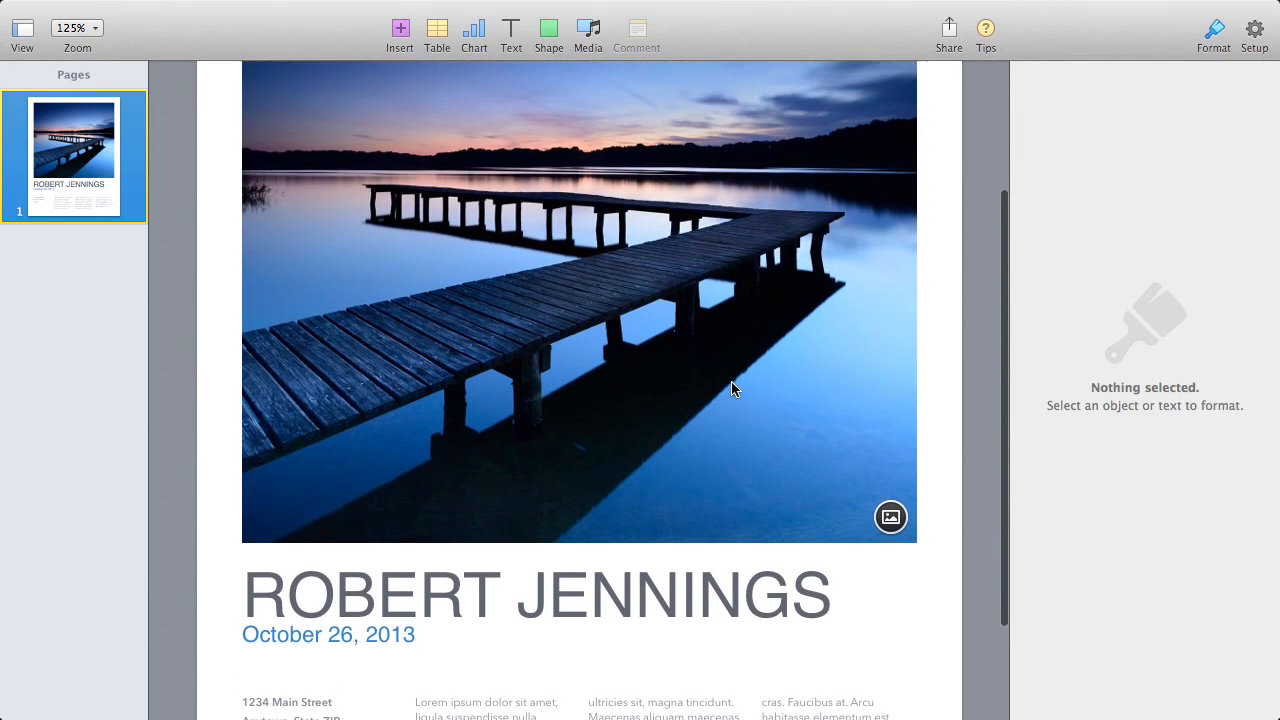
click(124, 10)
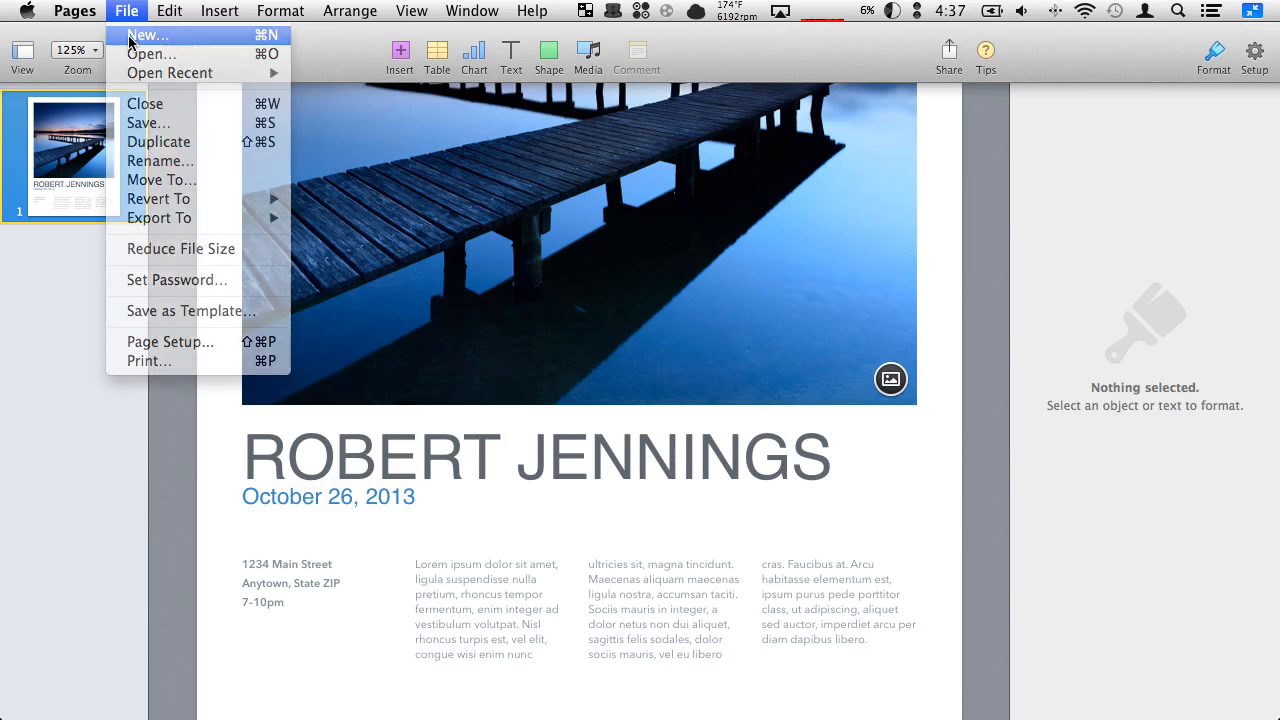
Step: Create a second document from the Blank template and place the insertion point in the body
click(148, 36)
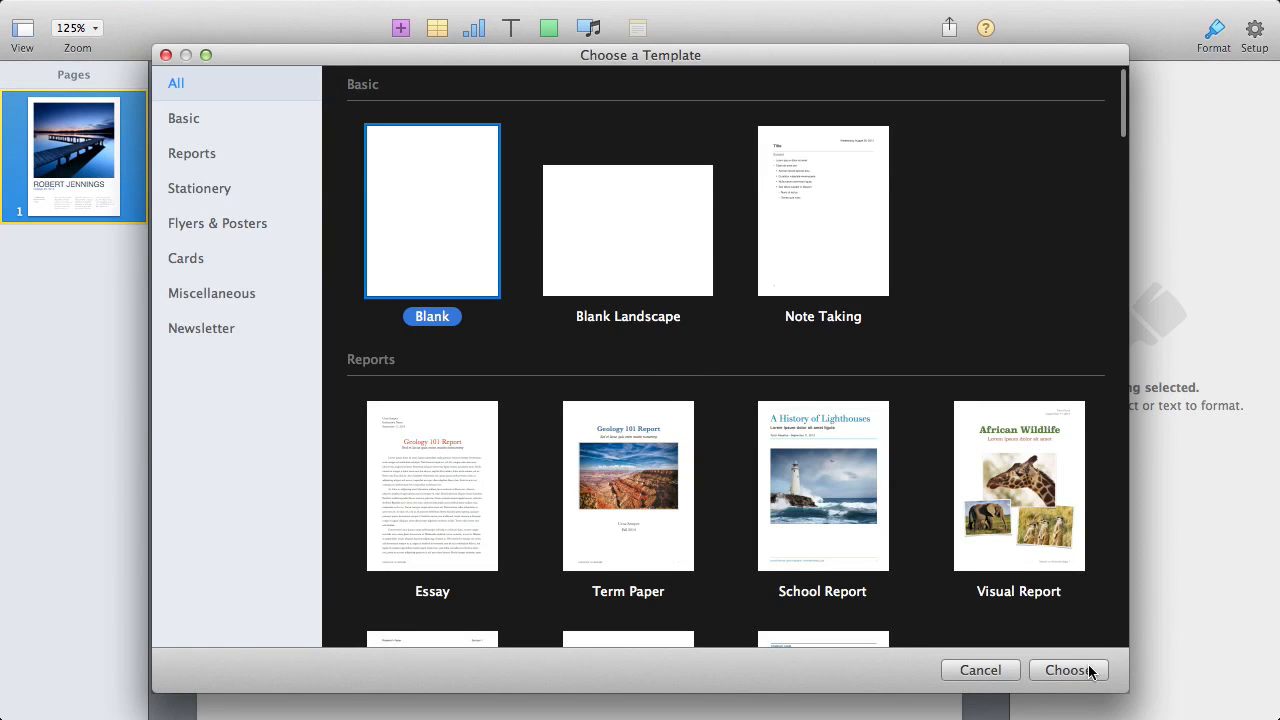
click(1068, 670)
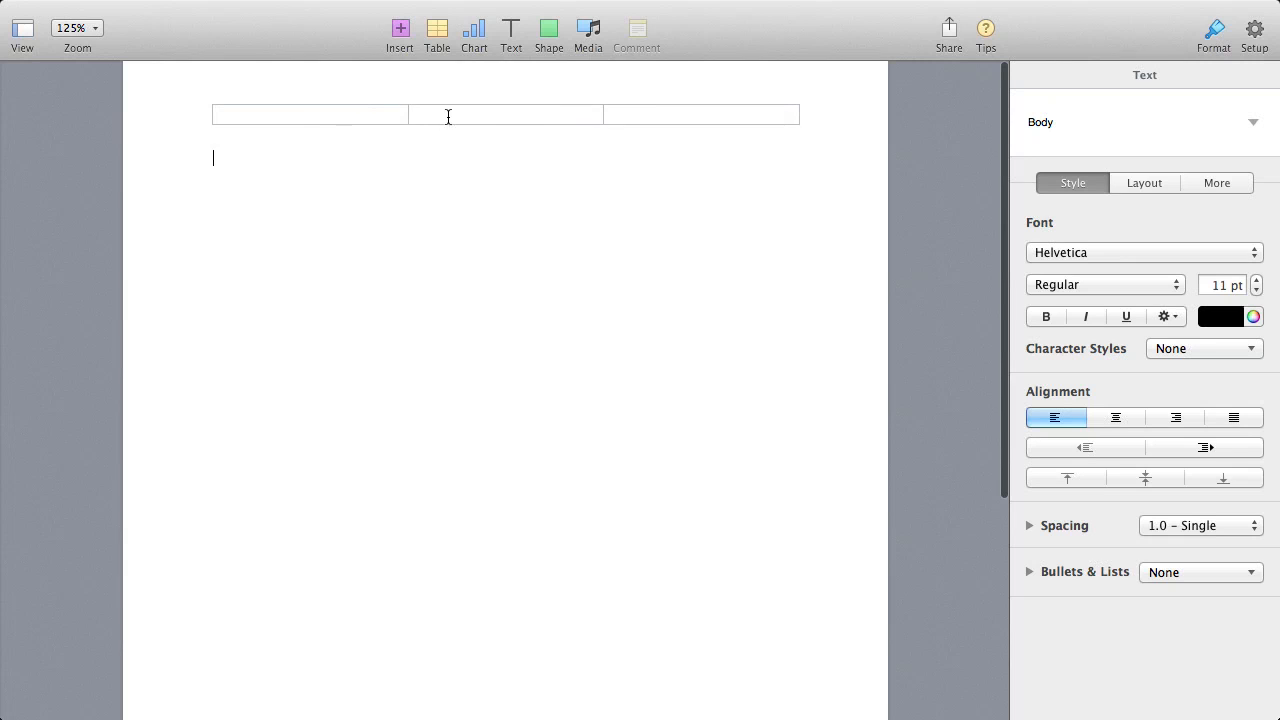
click(700, 114)
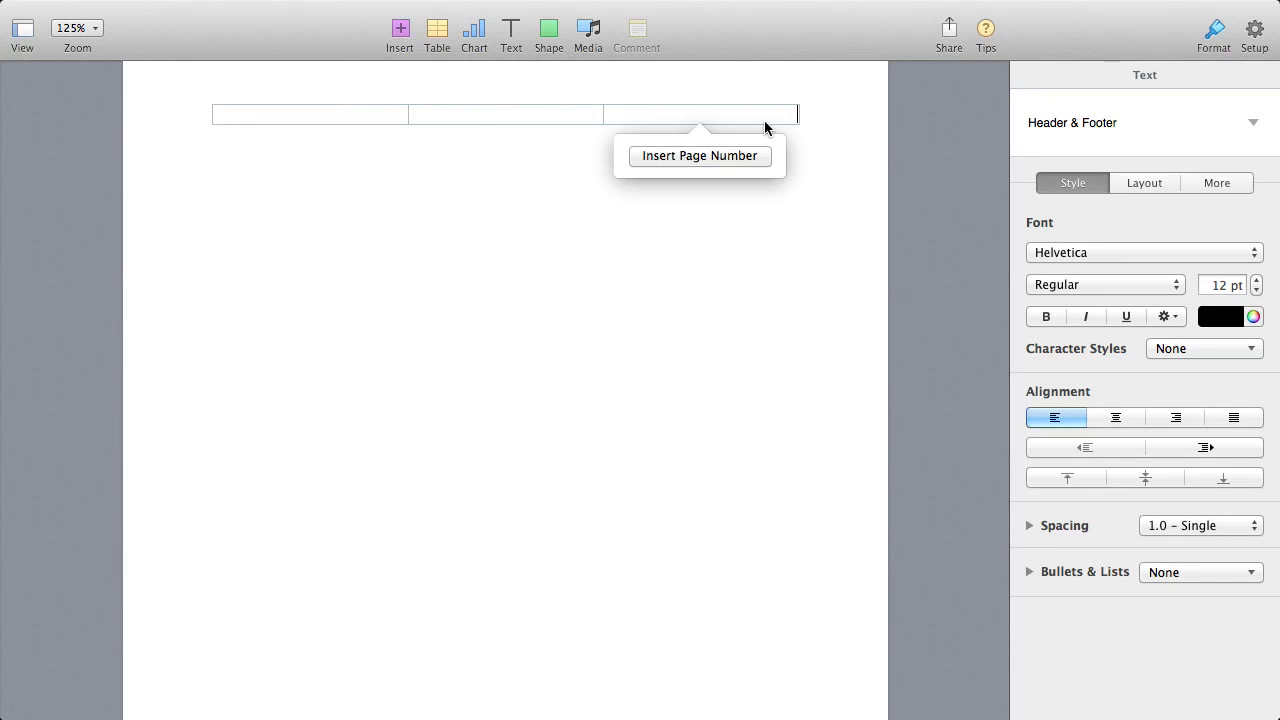
click(698, 156)
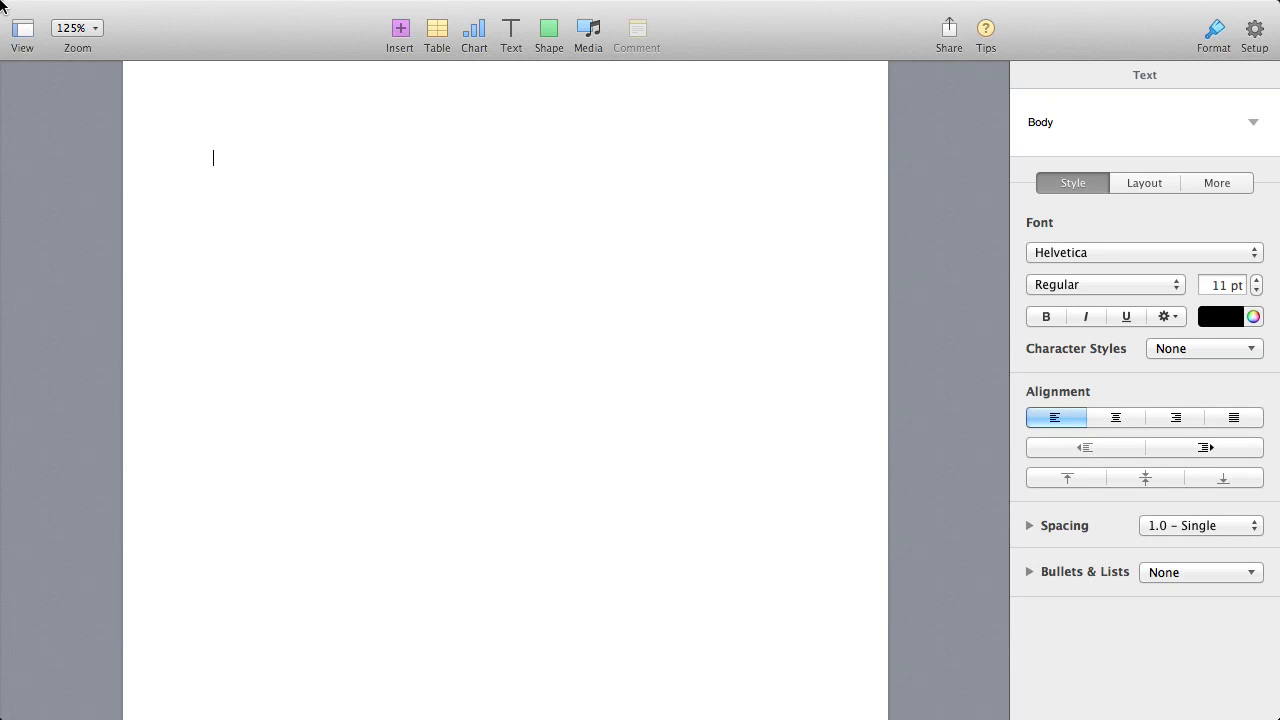
click(22, 28)
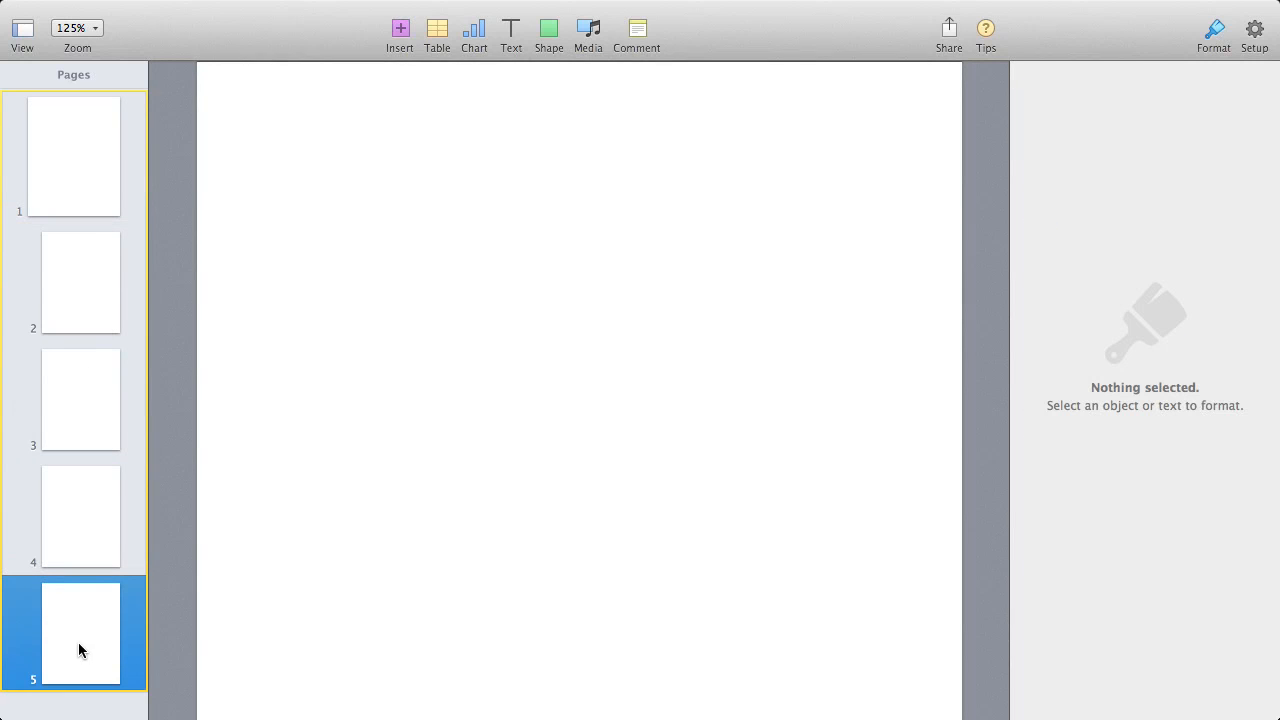
Step: Insert a Page 1 of 5 page number in the first page's header, then return to the poster
click(72, 160)
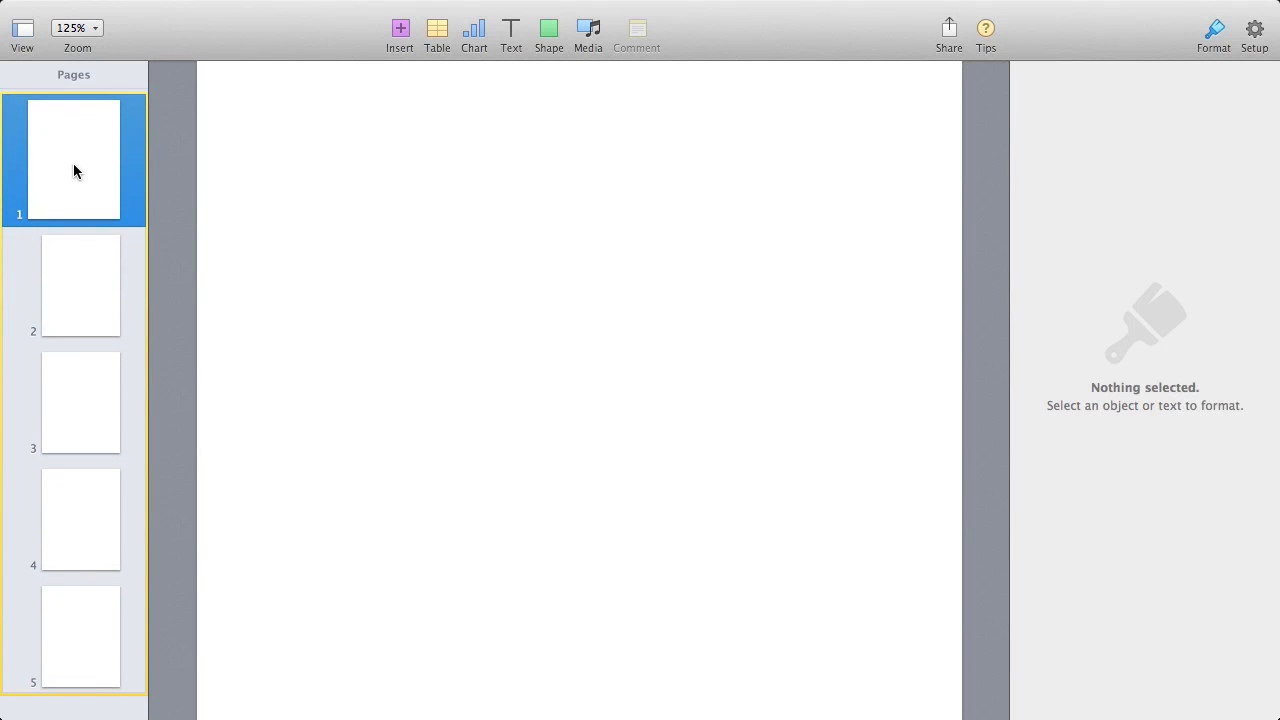
click(772, 114)
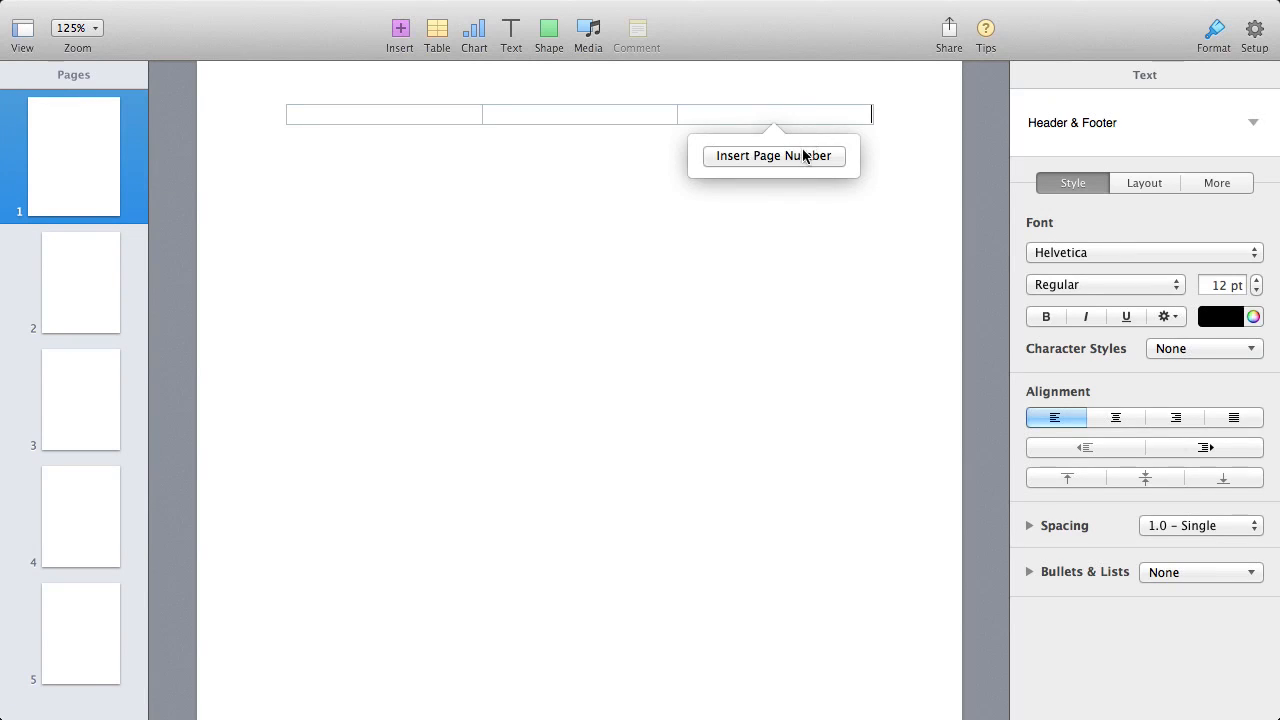
click(772, 156)
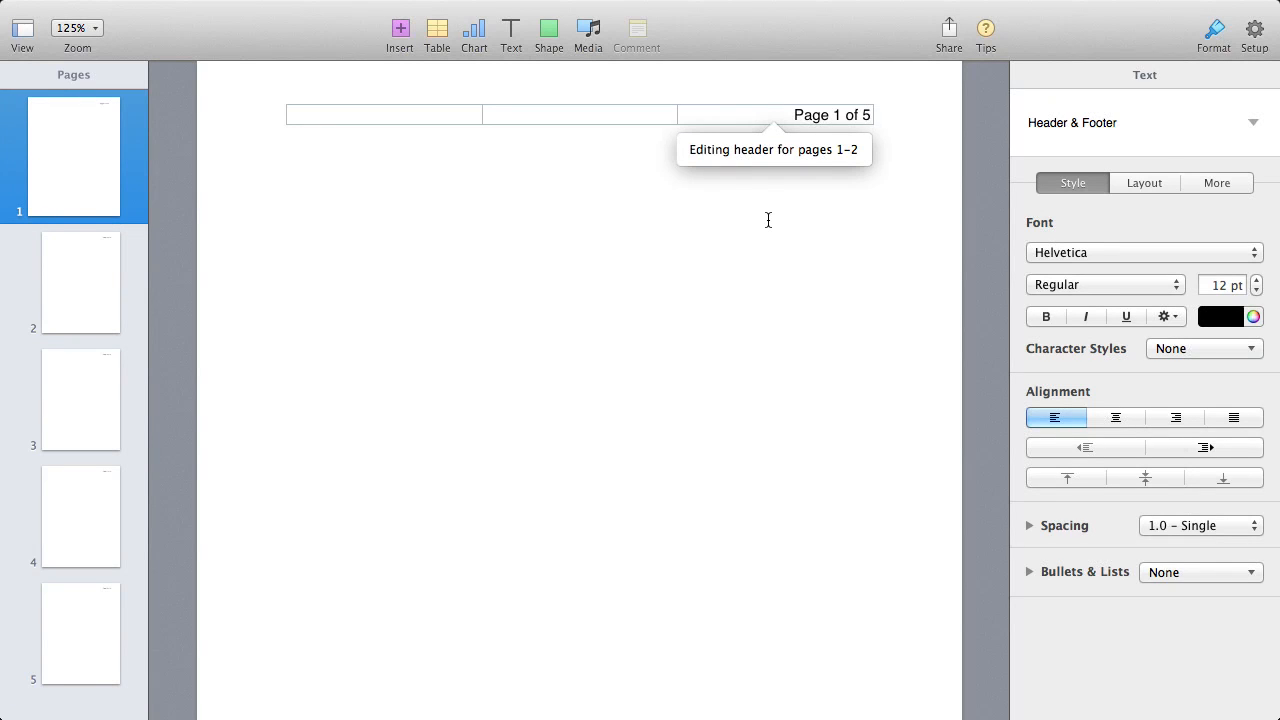
scroll(down, 3)
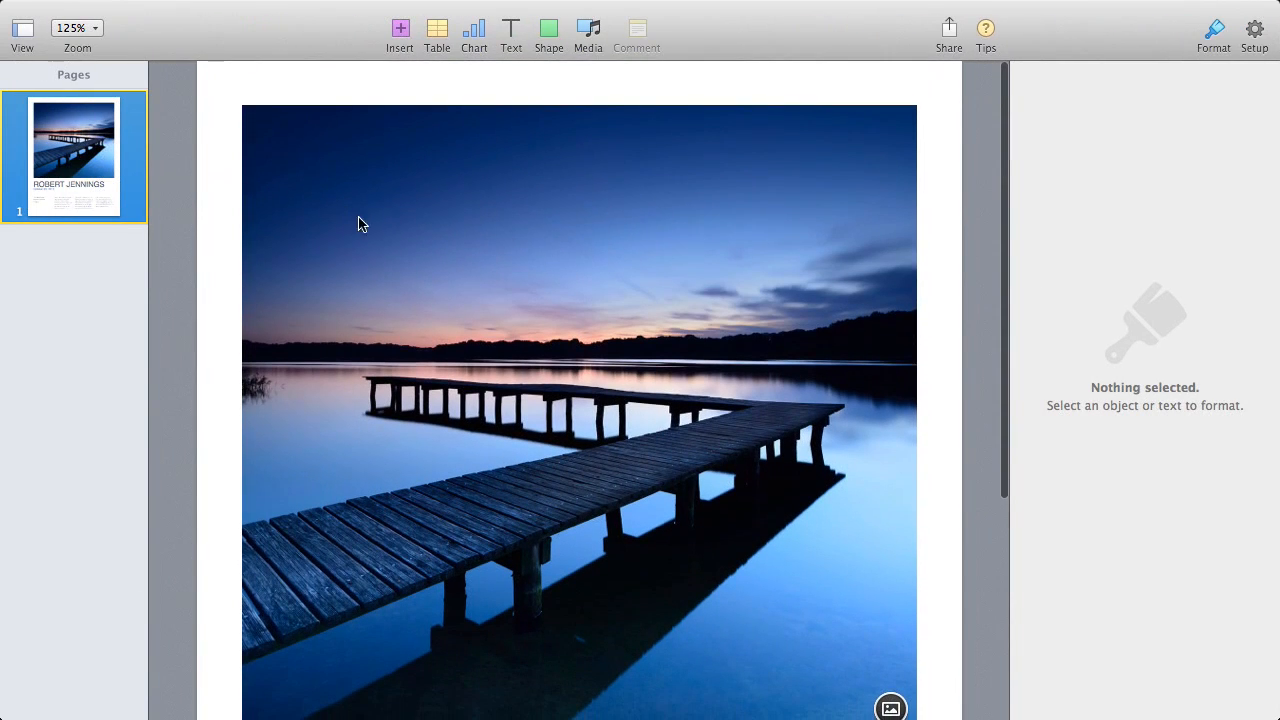
mouse_move(948, 28)
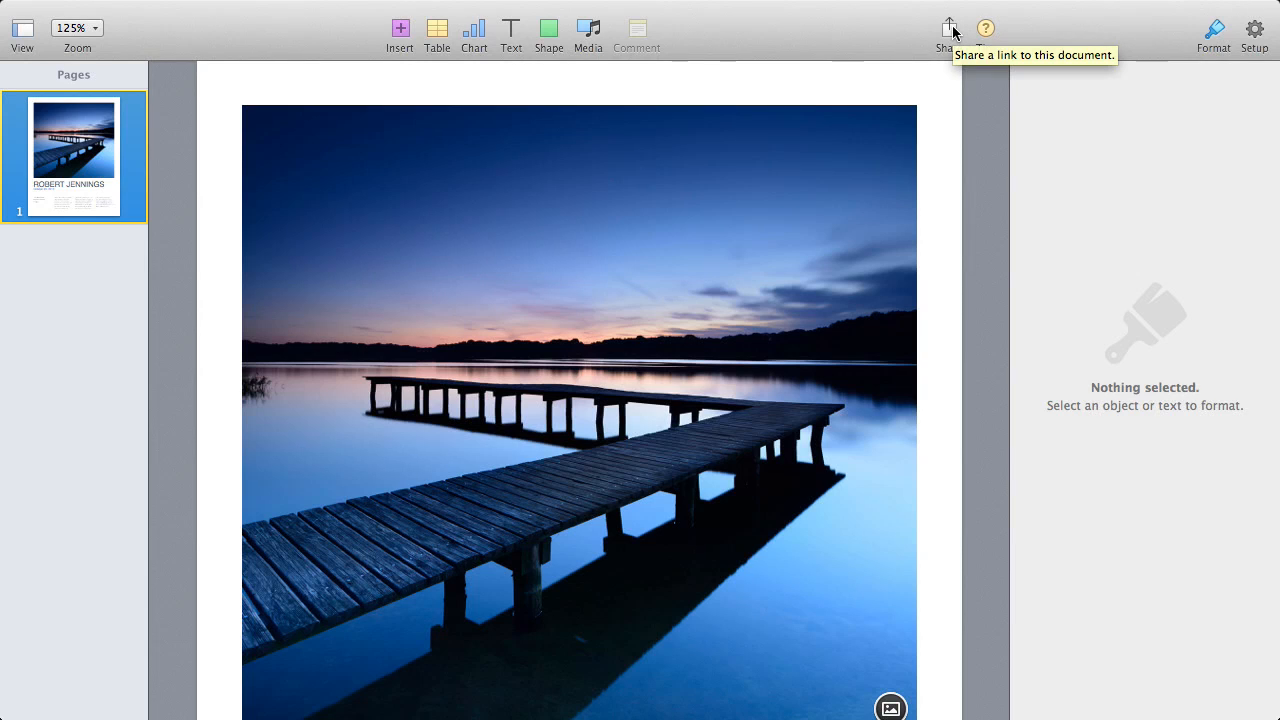
click(578, 400)
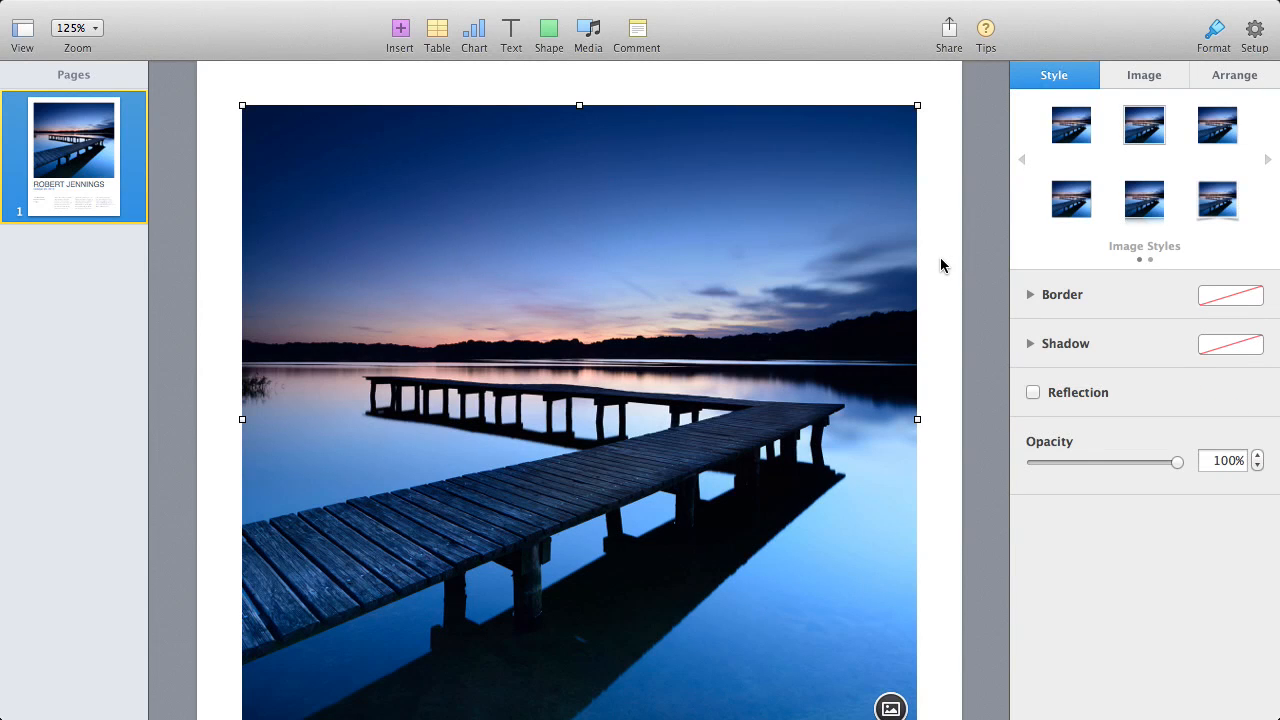
click(948, 28)
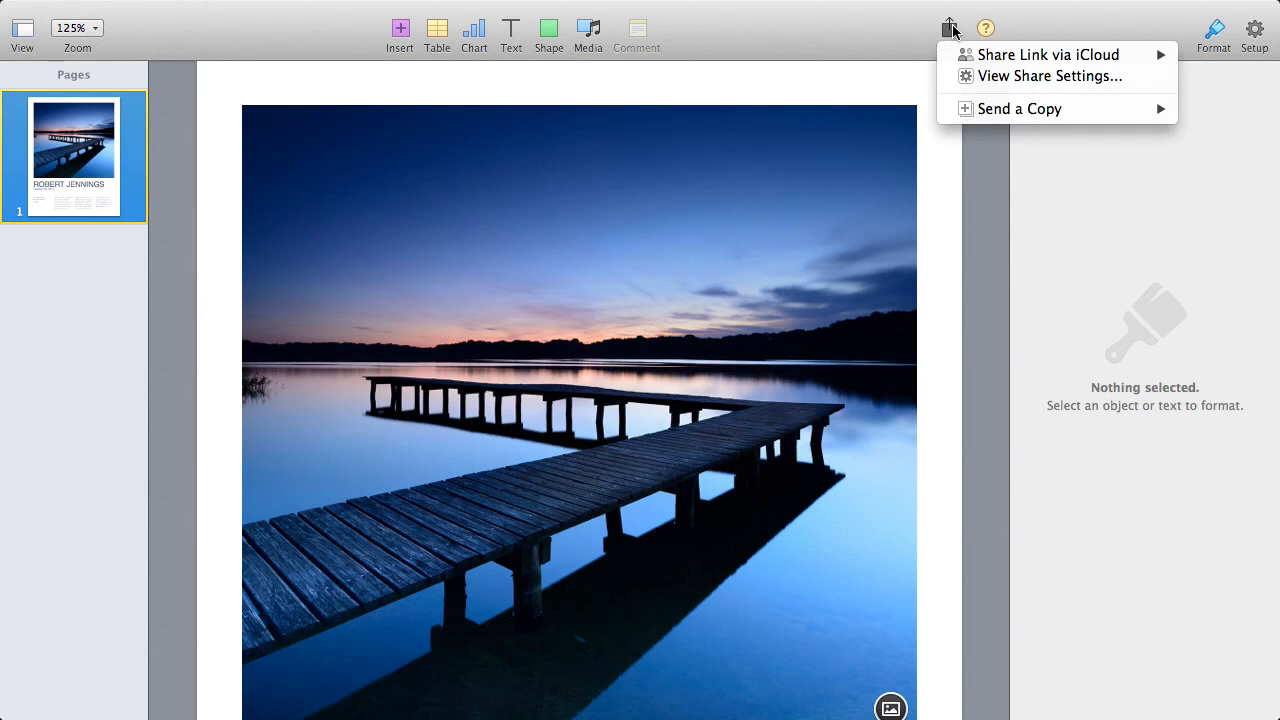
mouse_move(1020, 108)
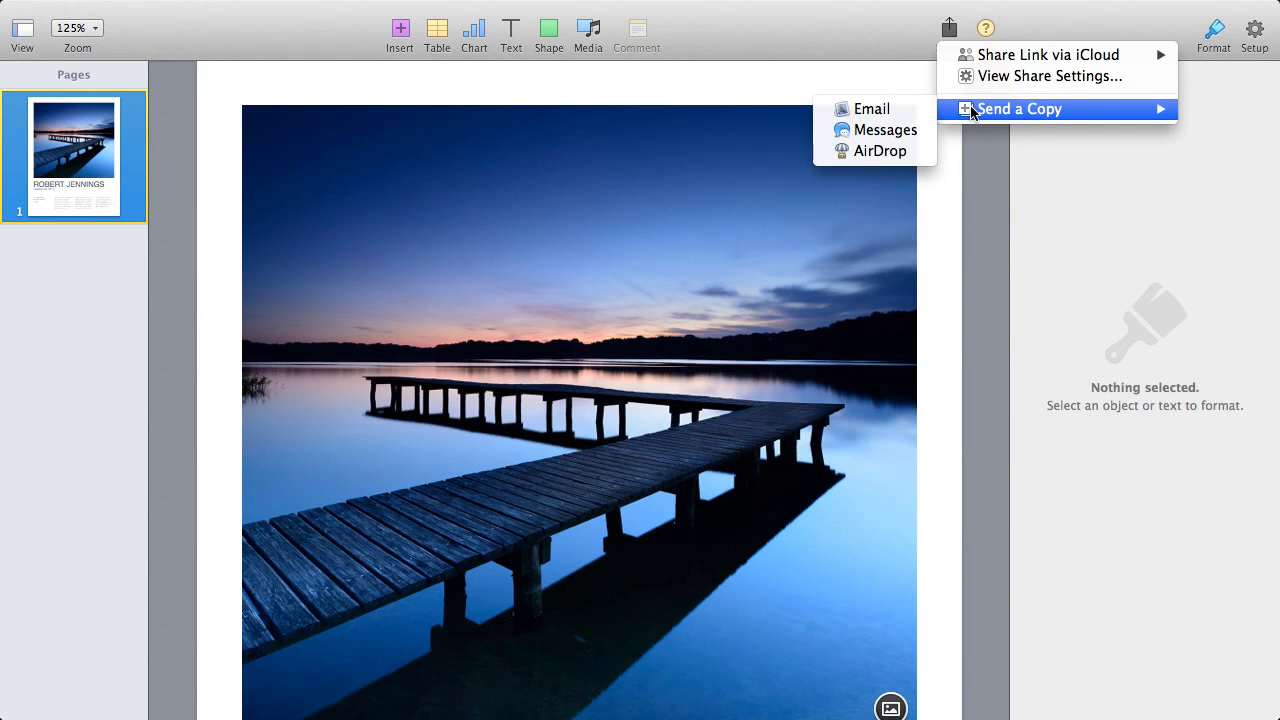
mouse_move(1050, 56)
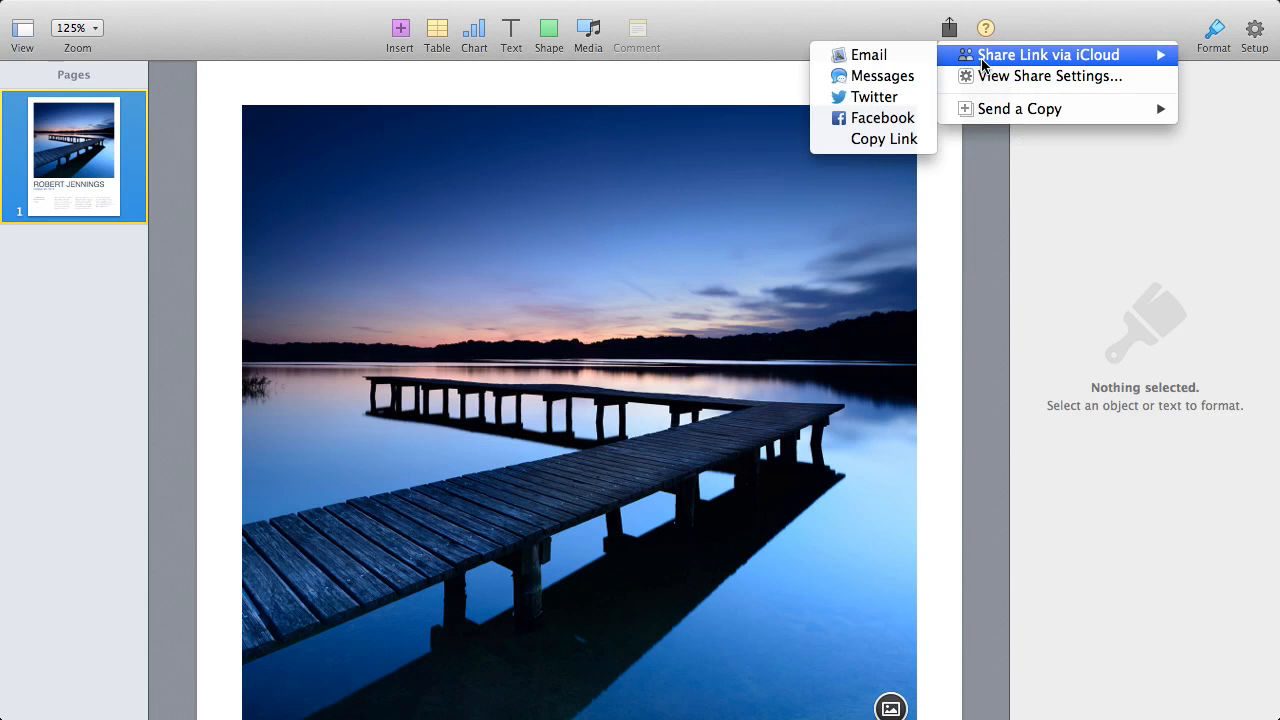
mouse_move(1020, 108)
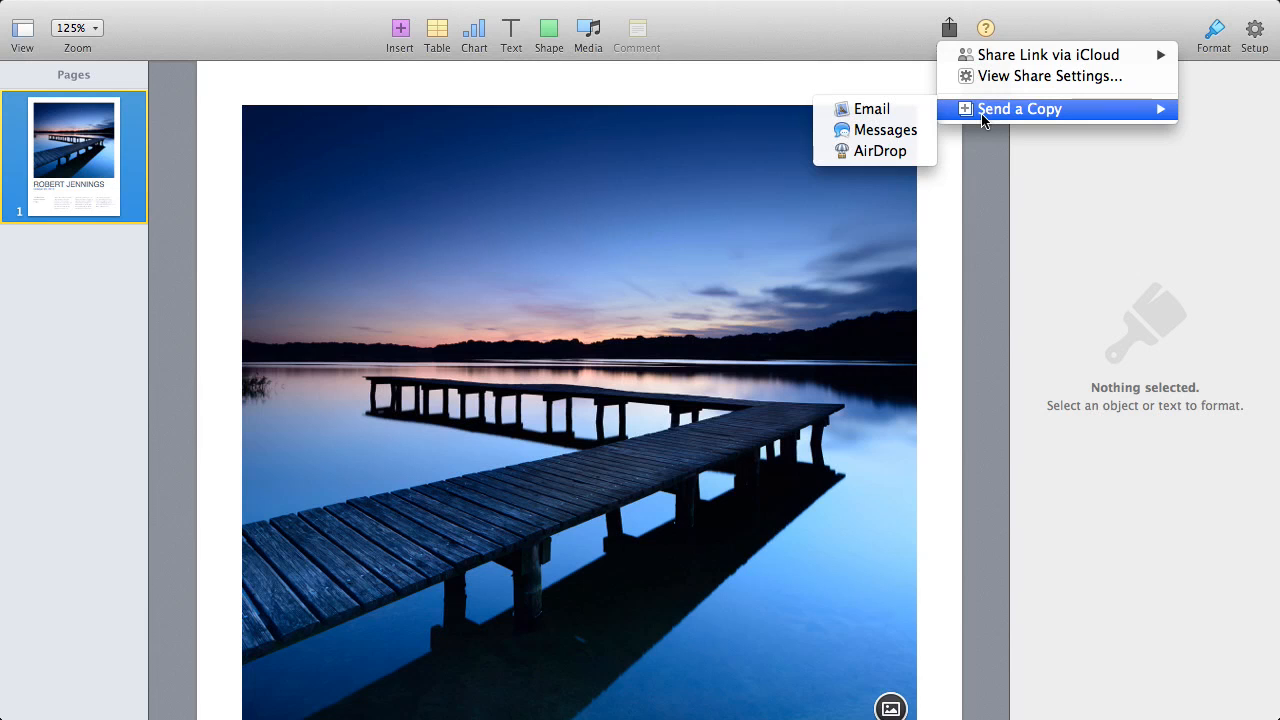
mouse_move(948, 38)
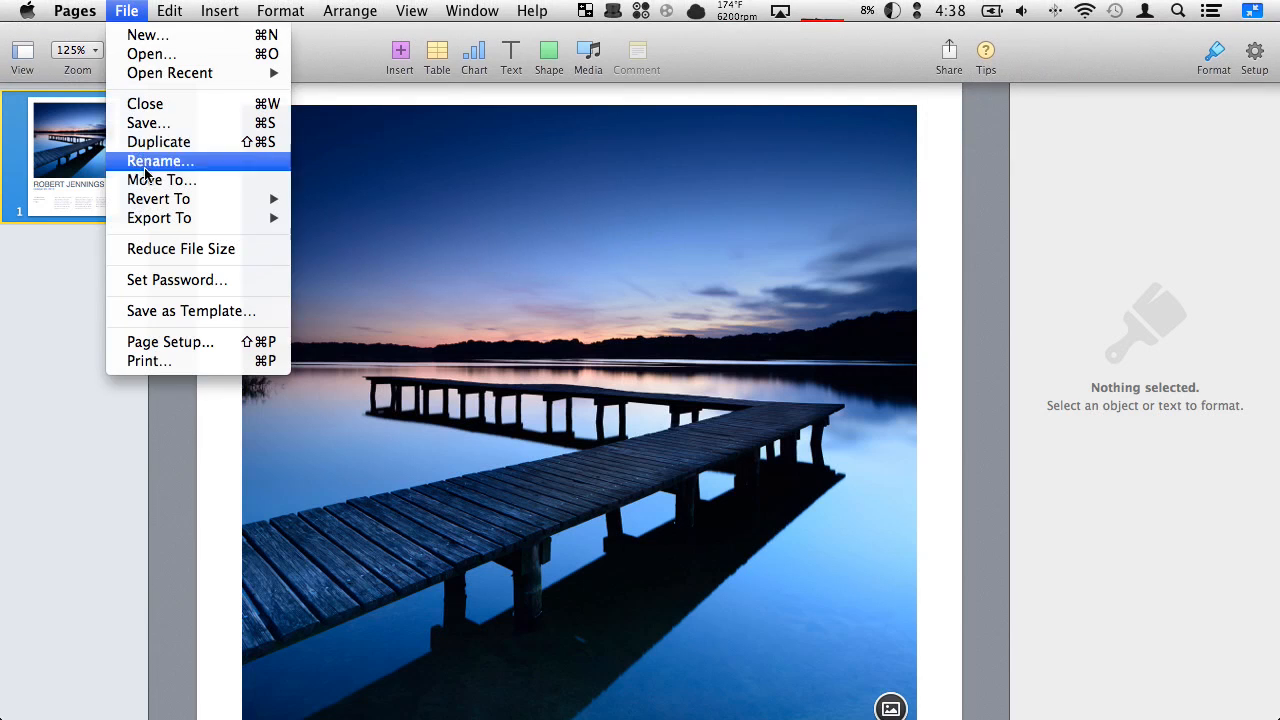
click(160, 218)
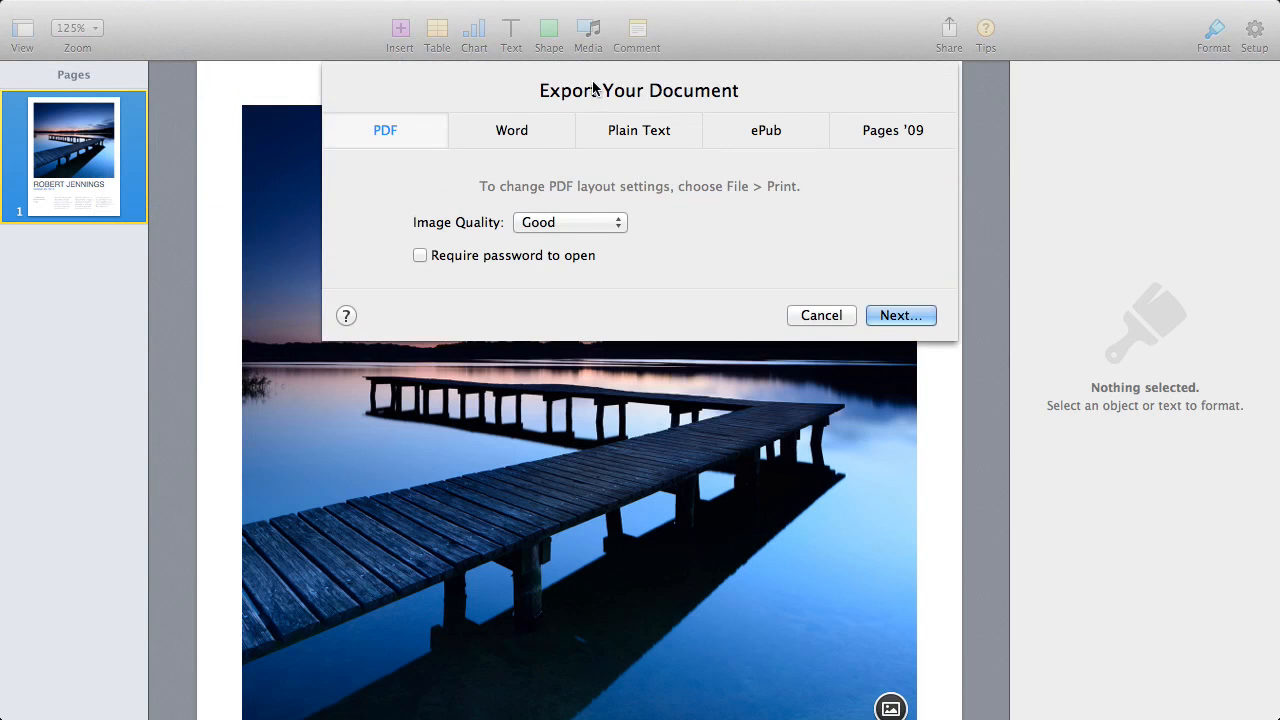
click(764, 130)
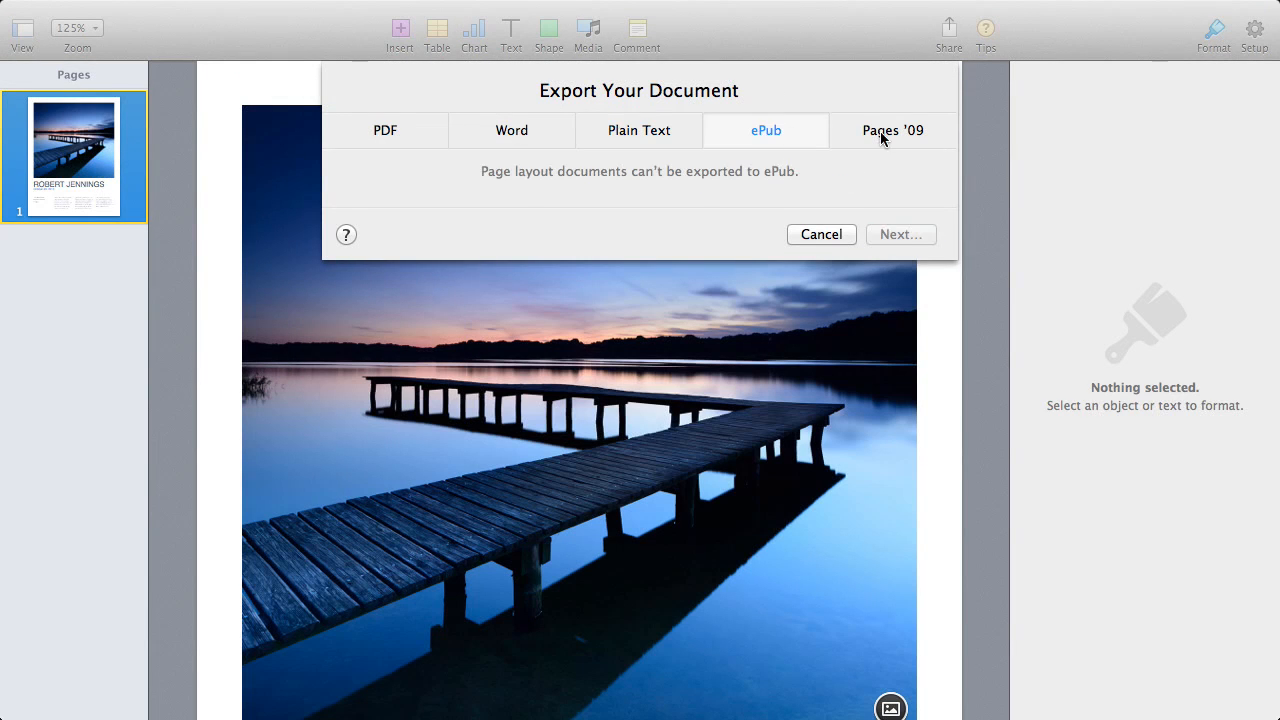
click(384, 130)
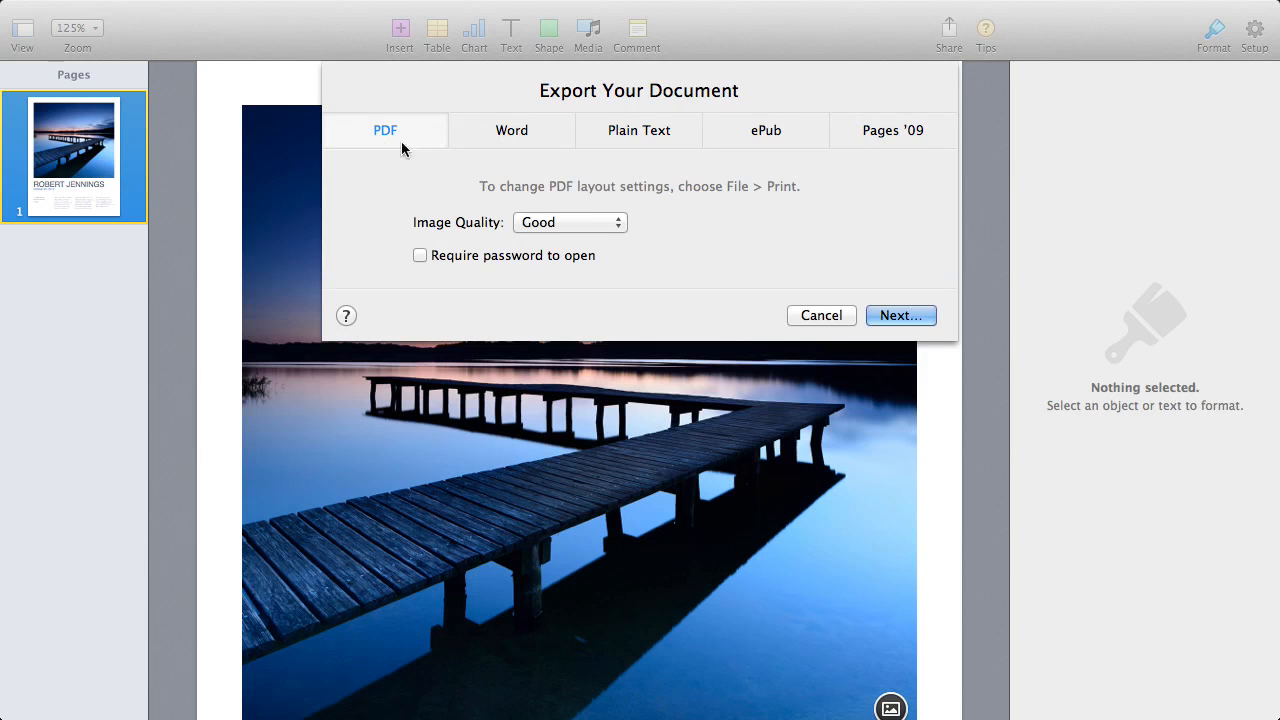
click(820, 316)
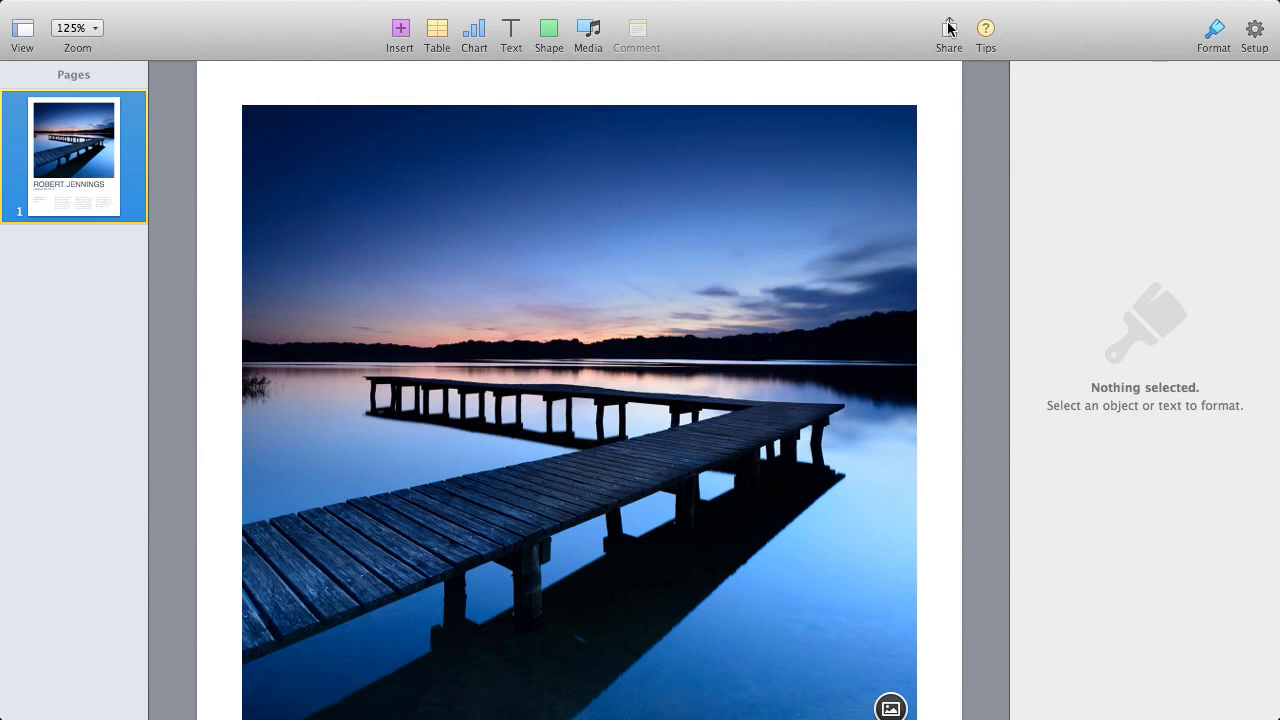
mouse_move(948, 28)
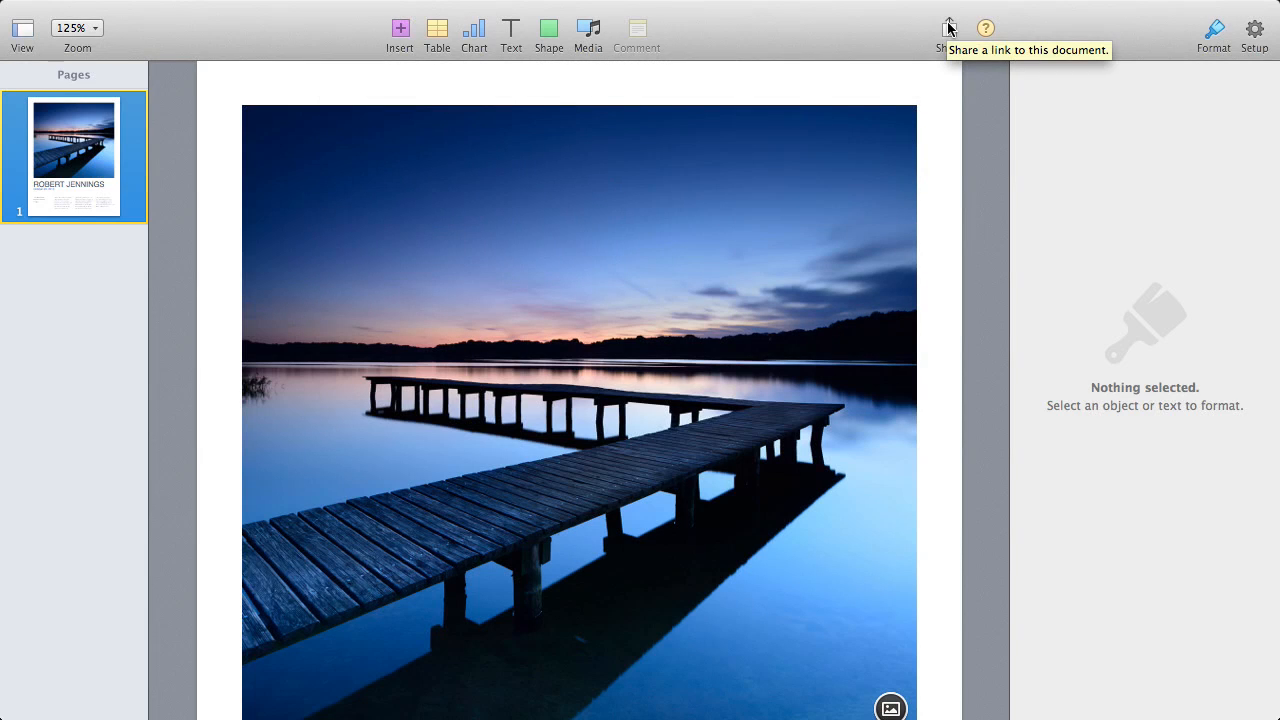
Step: Share the poster's link via iCloud, saving it to iCloud under the name Demo
click(948, 28)
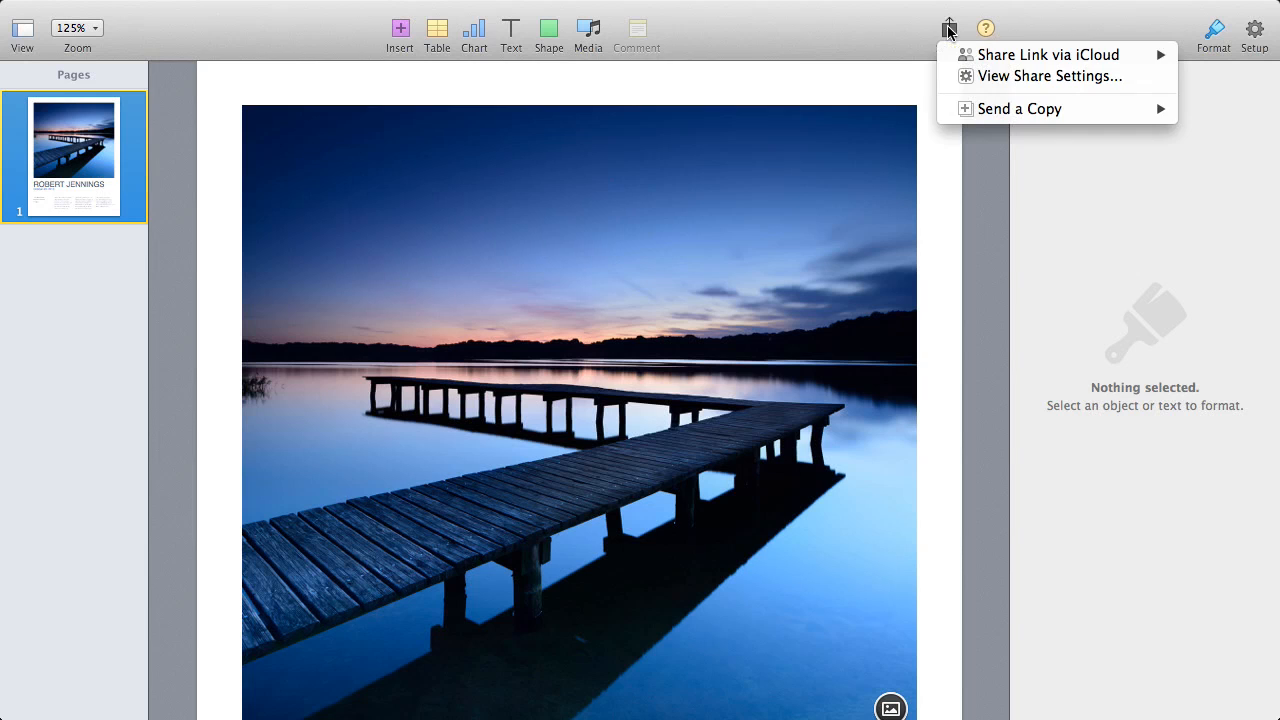
mouse_move(1048, 56)
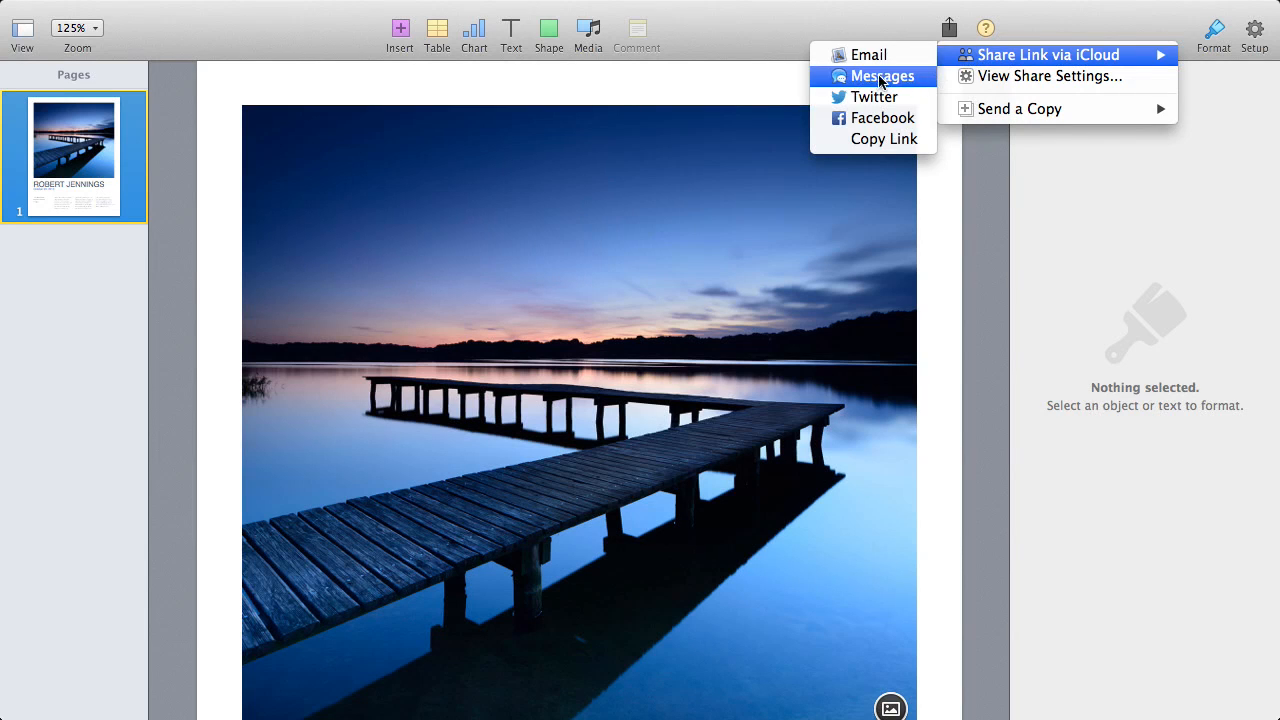
mouse_move(868, 118)
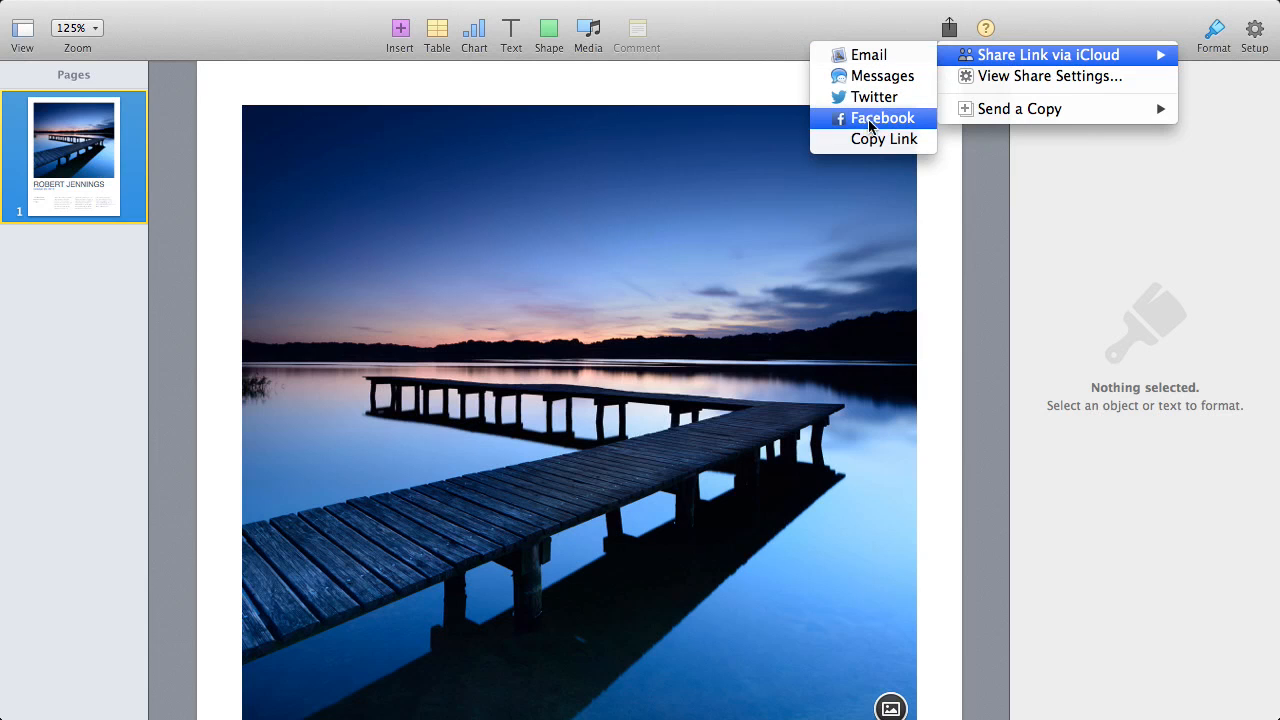
click(884, 116)
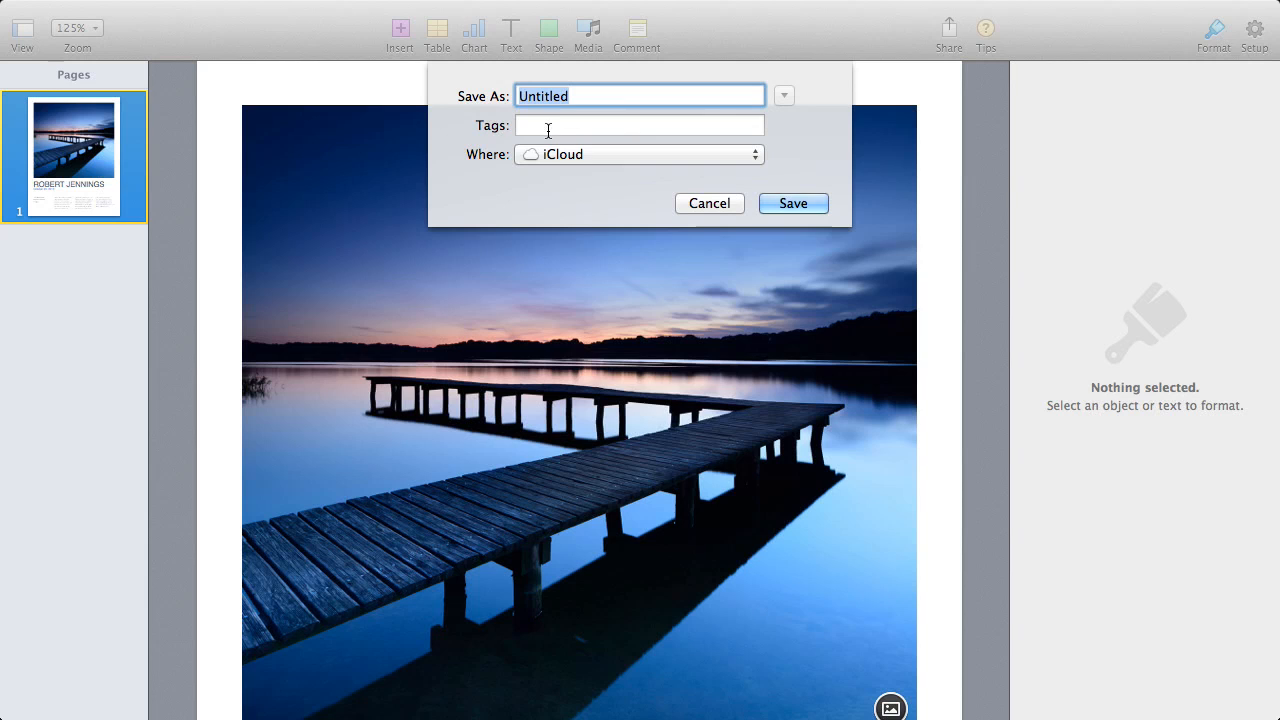
text(D)
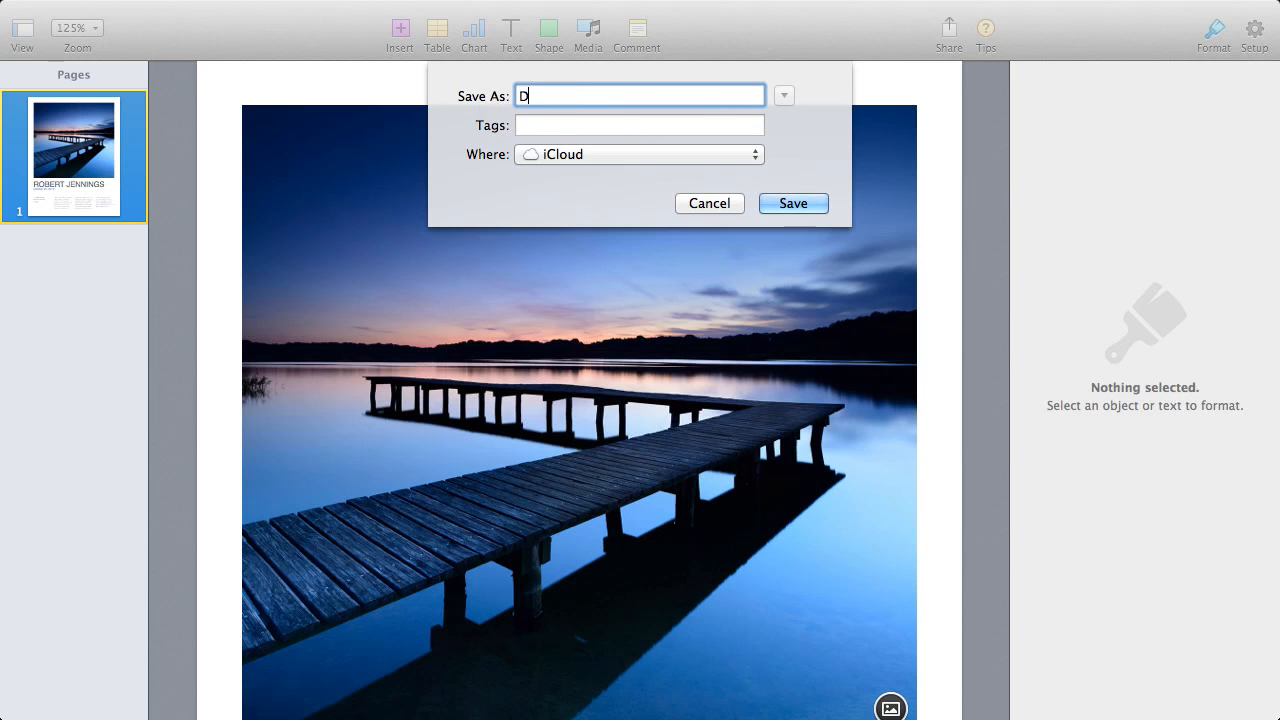
click(708, 204)
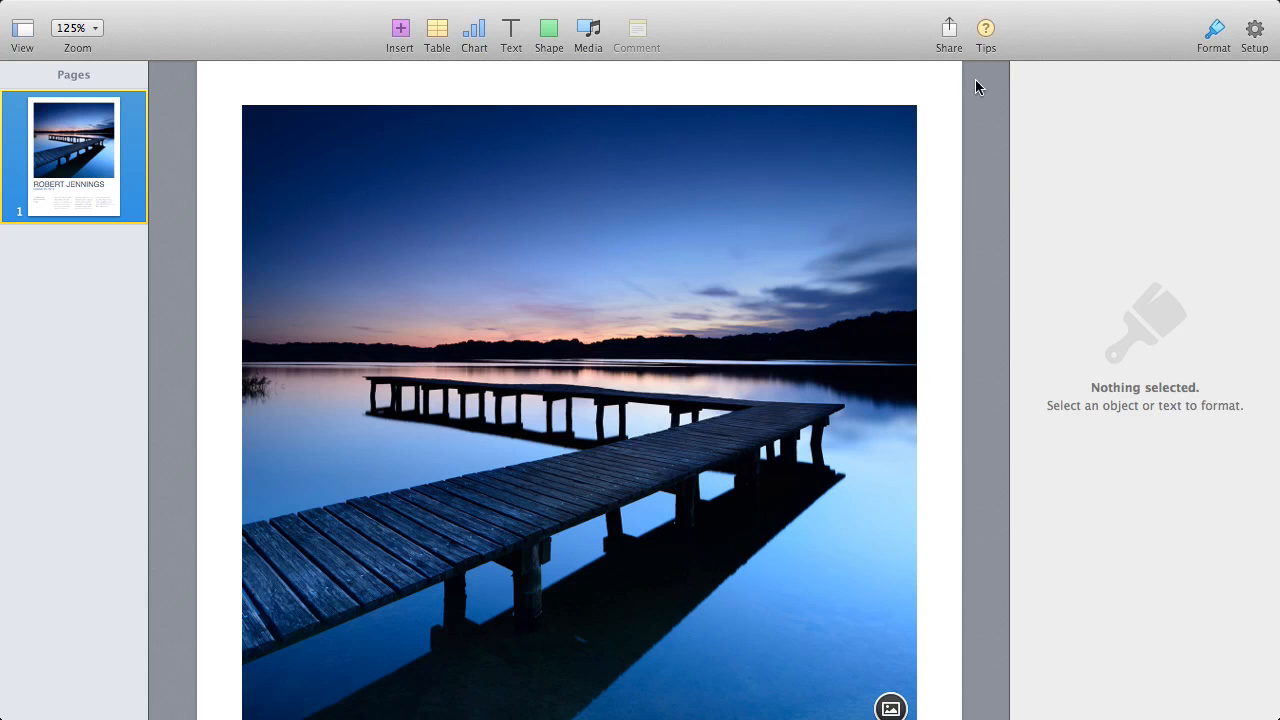
mouse_move(730, 232)
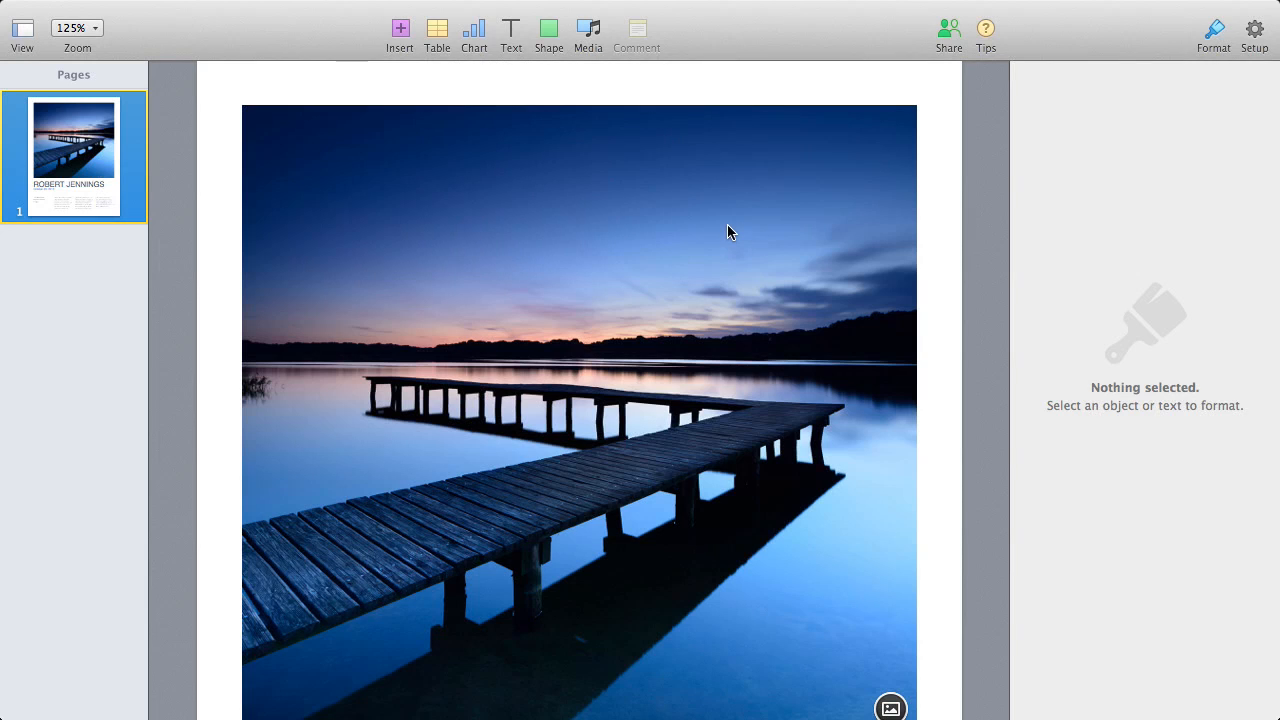
Step: Copy the document's shared iCloud link from the share settings and leave Pages
click(948, 28)
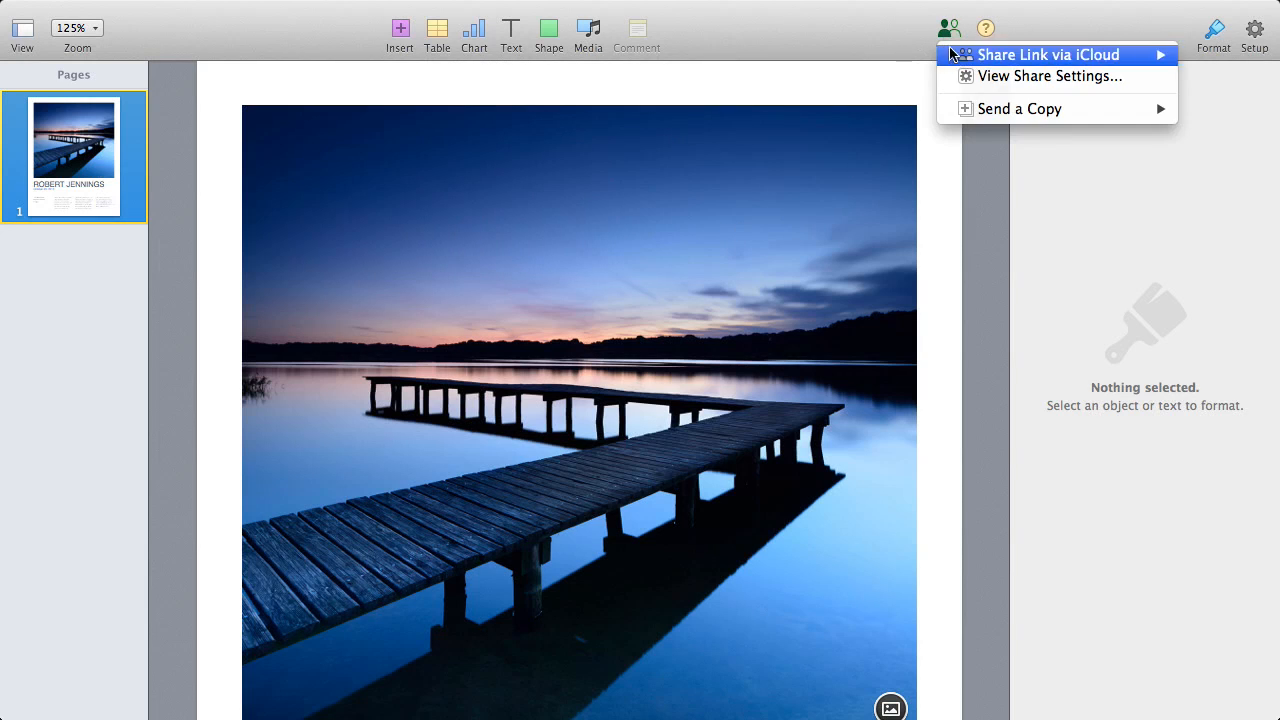
click(1052, 76)
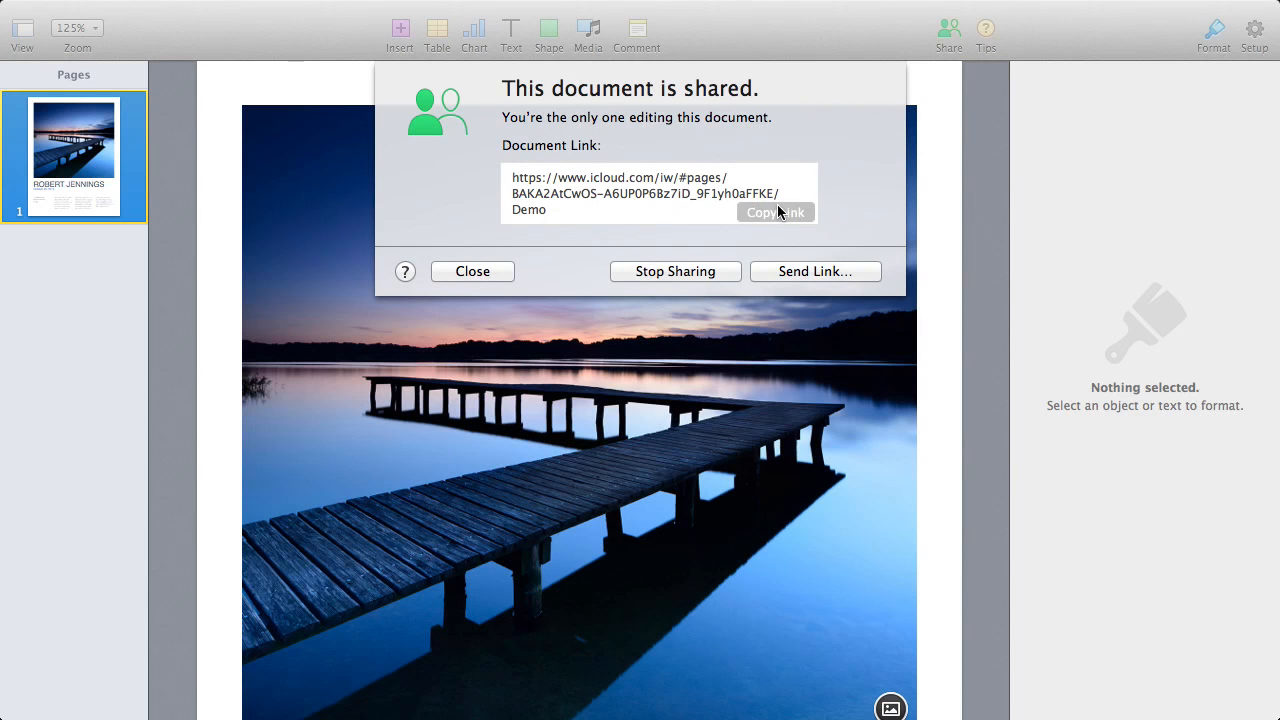
click(472, 272)
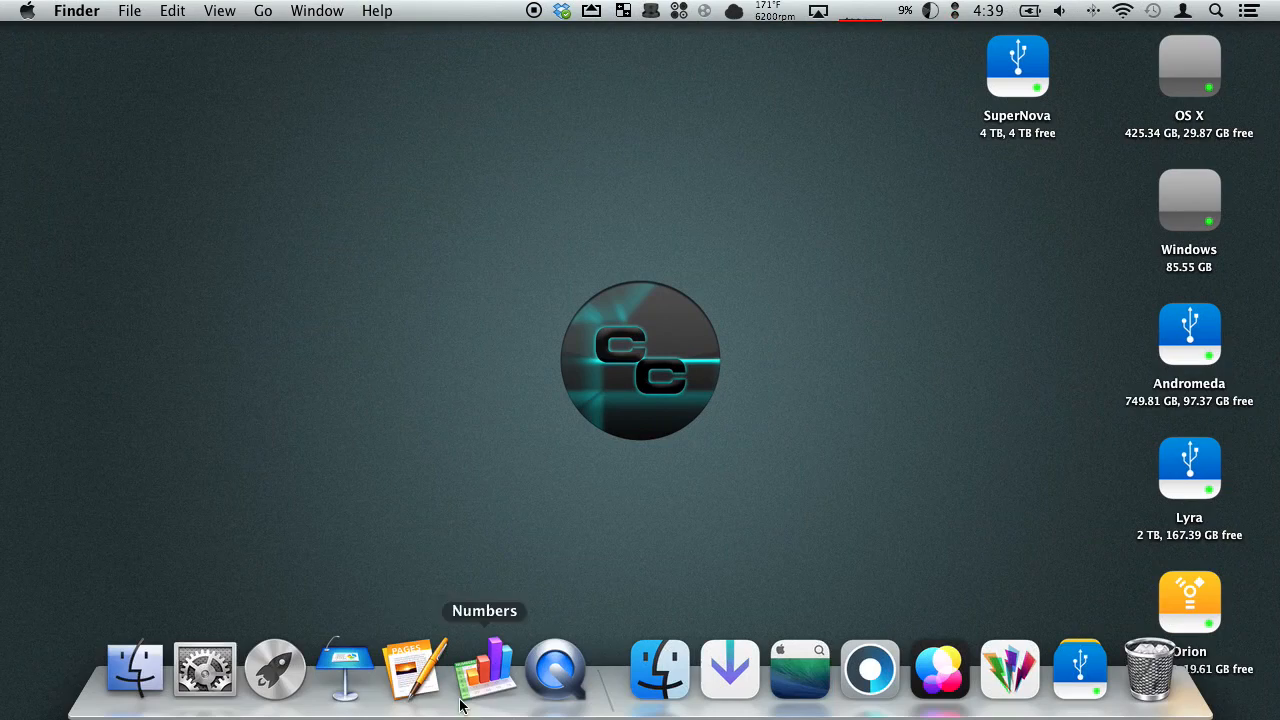
click(274, 668)
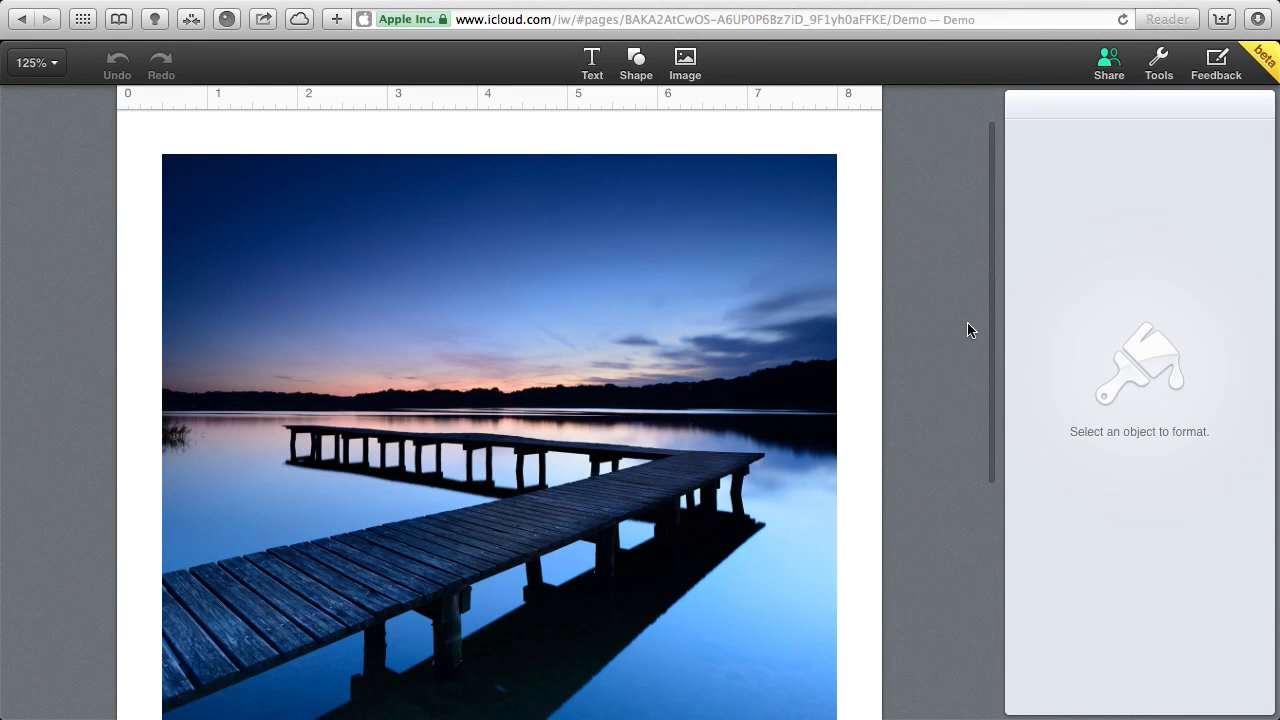
mouse_move(1018, 88)
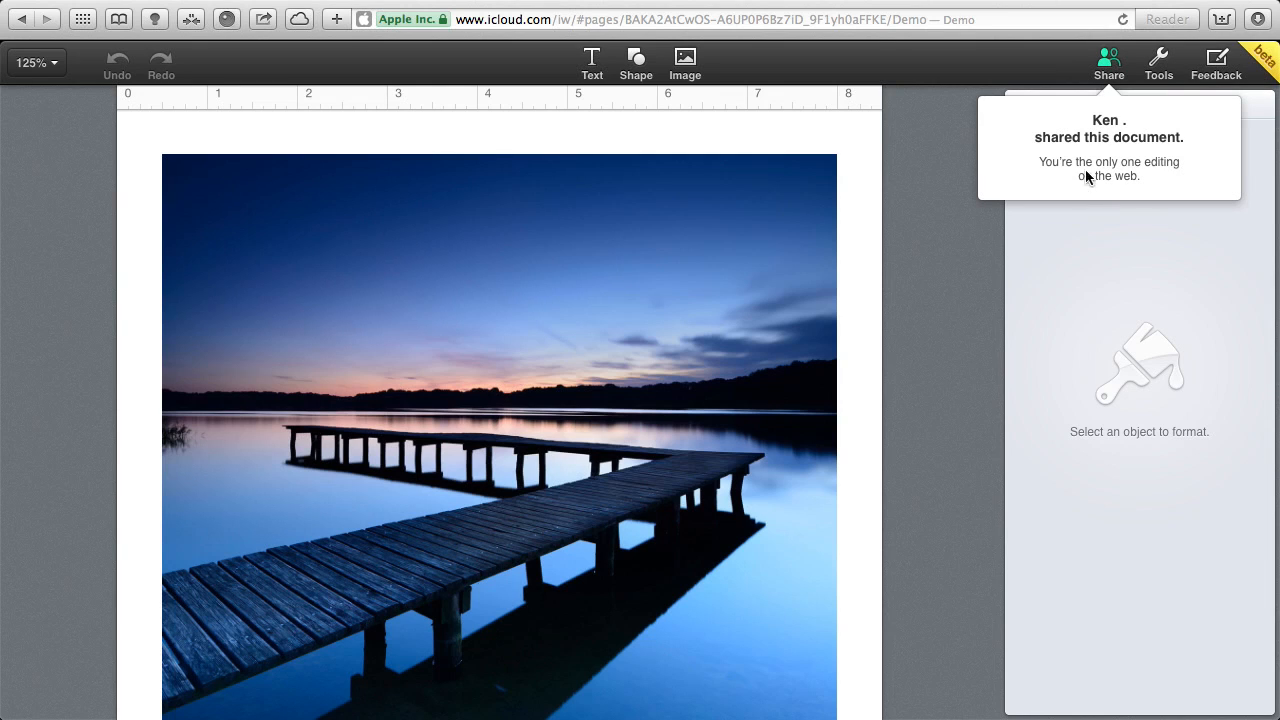
Step: Dismiss the sharing note, try a reflected image style on the pier photo, then apply a framed style
click(1108, 62)
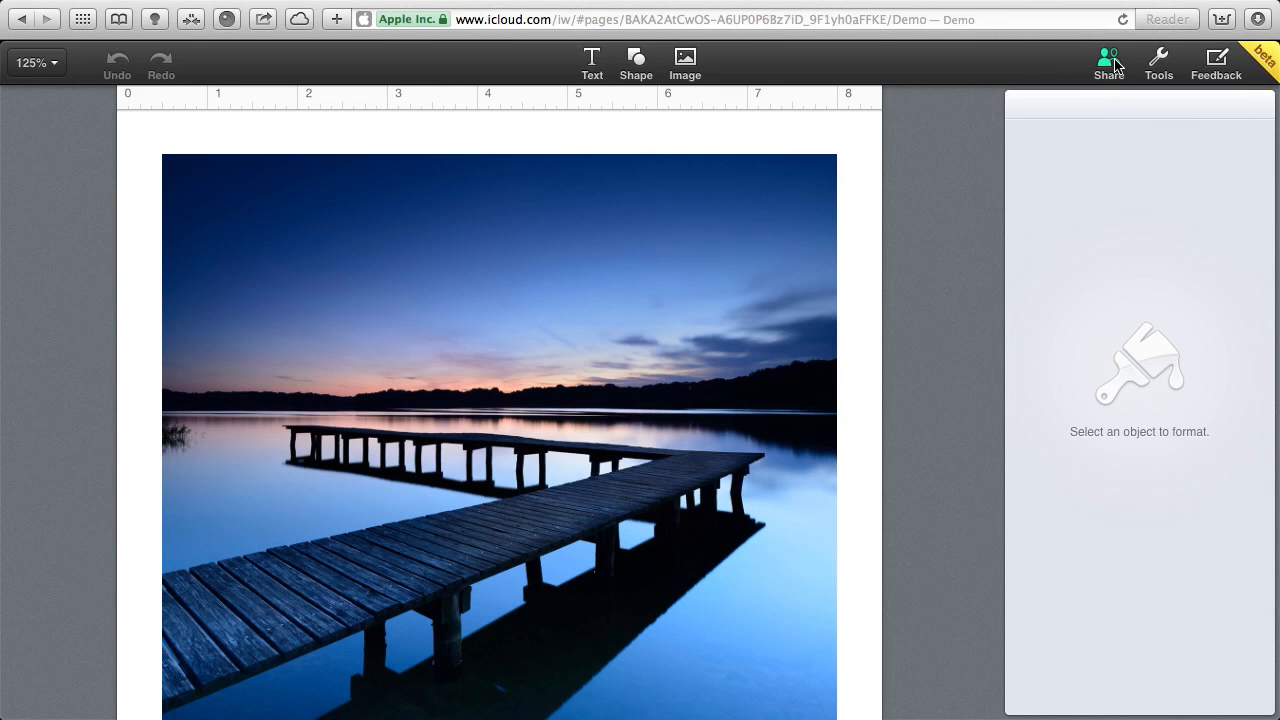
scroll(down, 3)
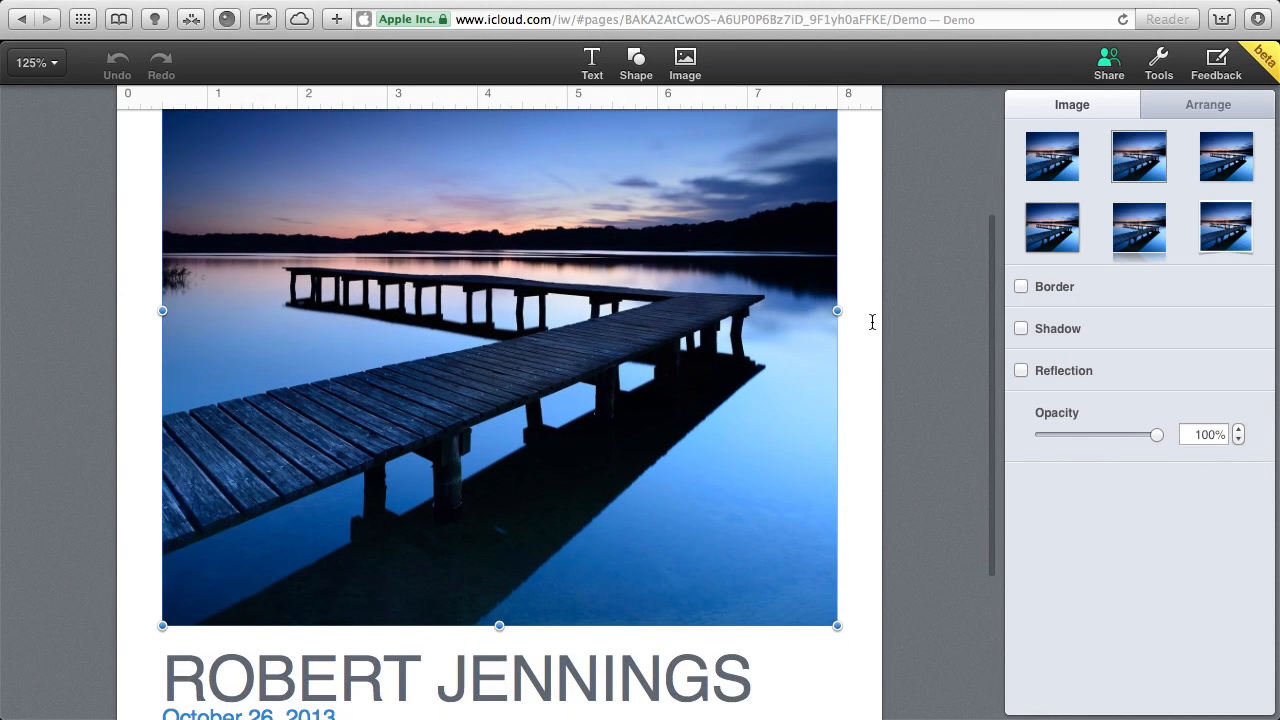
click(1020, 370)
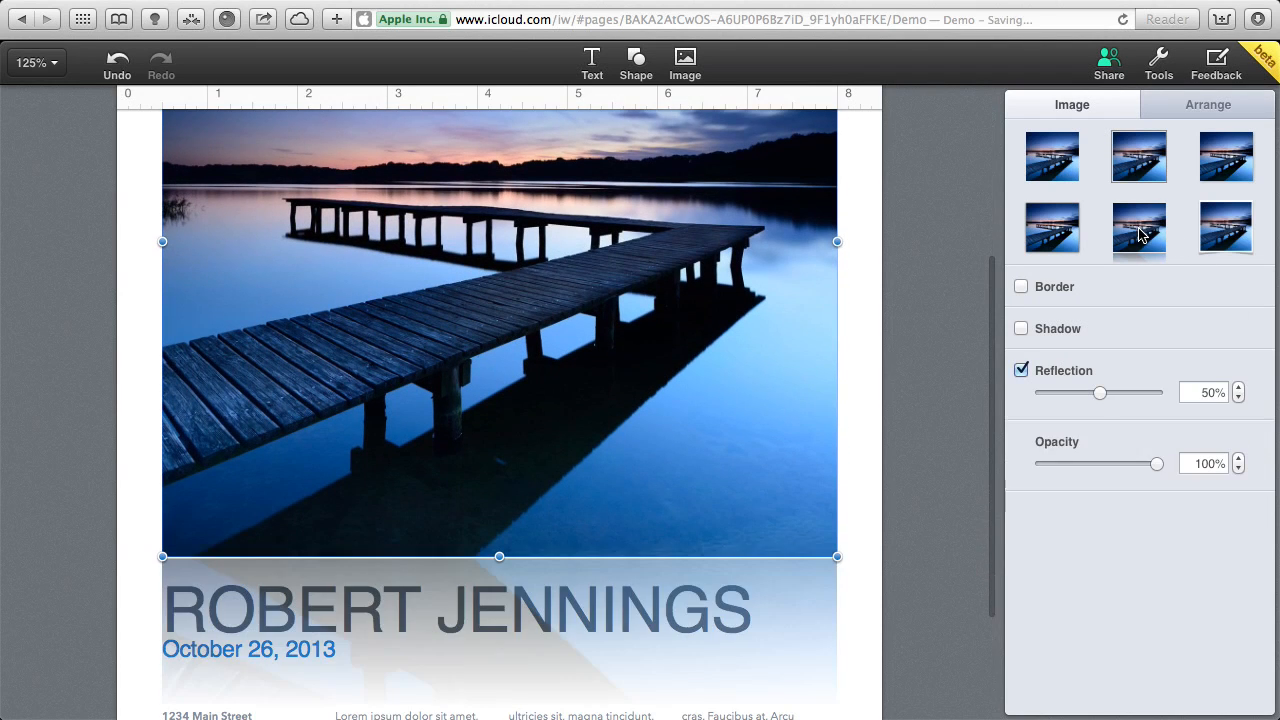
drag(1100, 392, 1076, 392)
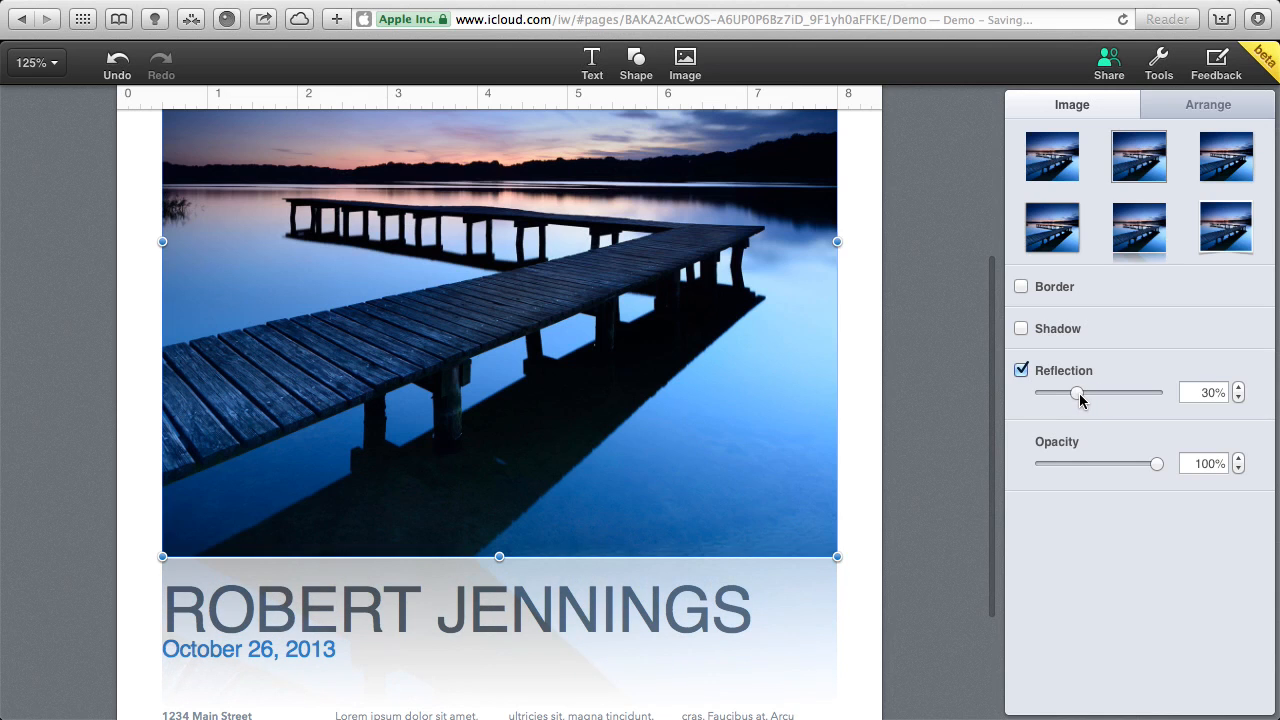
drag(1078, 392, 1072, 392)
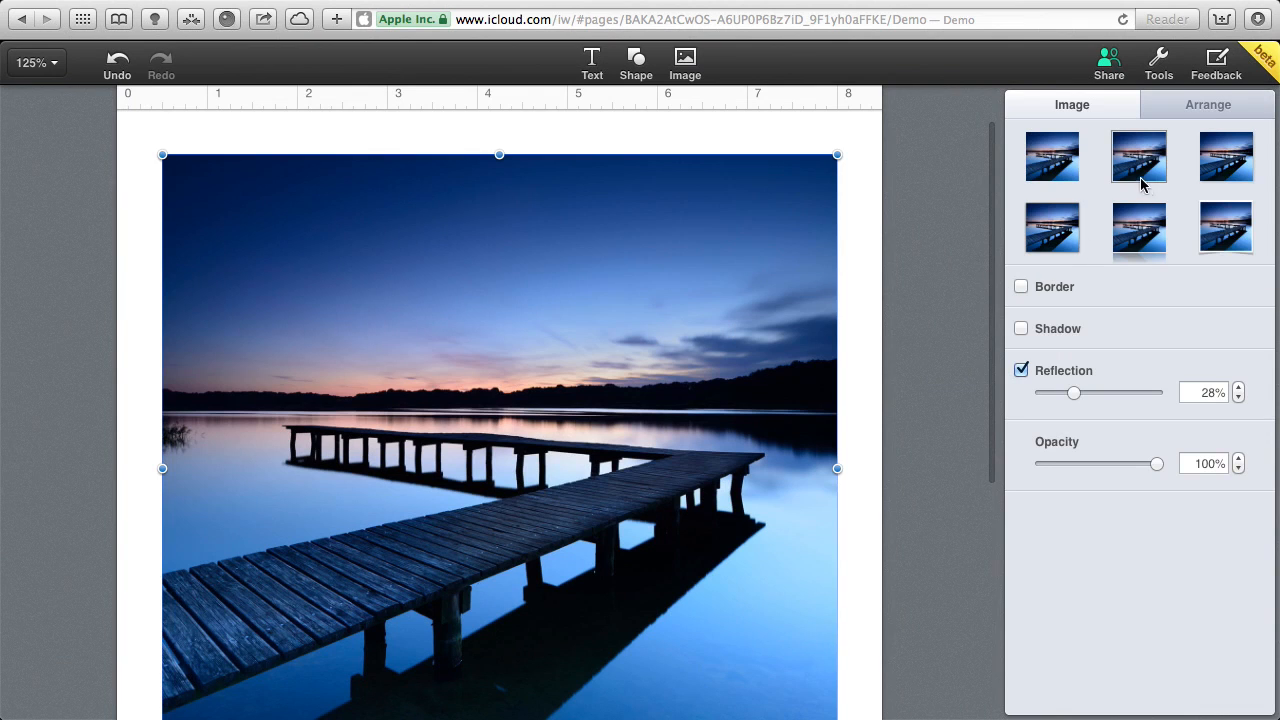
click(1020, 286)
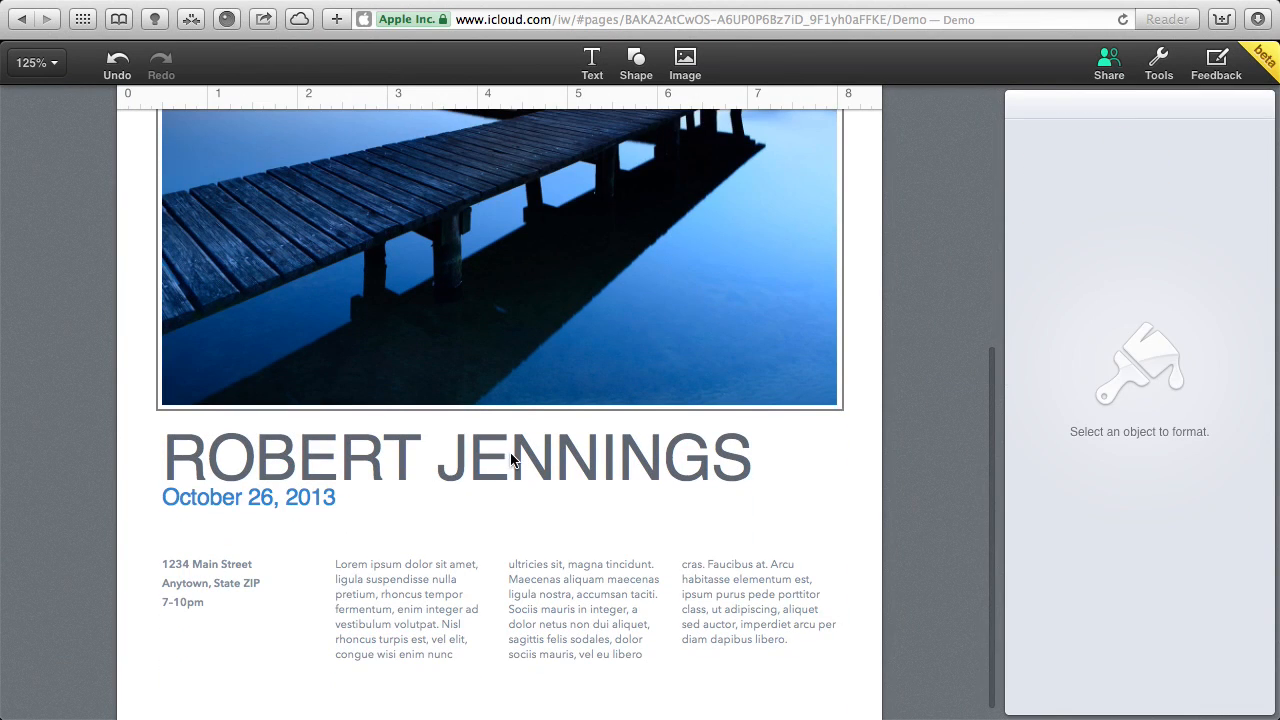
Step: Replace the ROBERT JENNINGS heading with GORDON FREEMAN and inspect the body and heading formatting
click(510, 456)
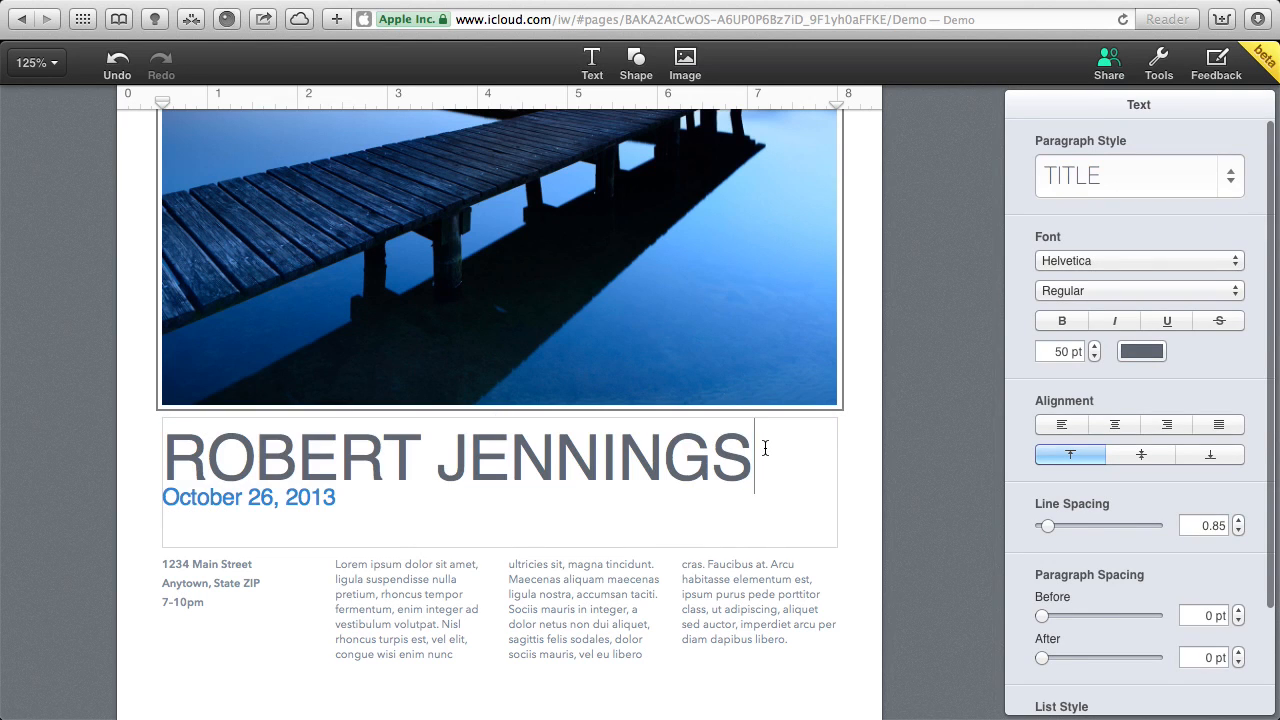
text(GORDON FREEMAN)
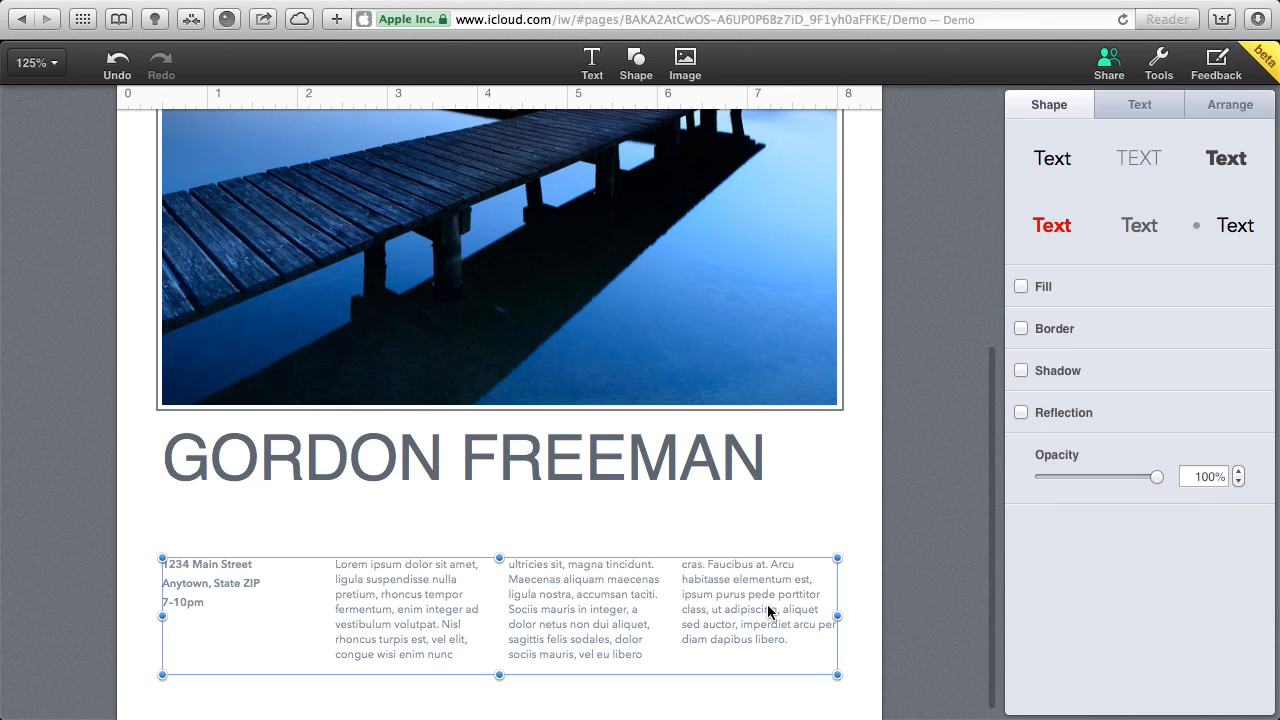
click(1140, 104)
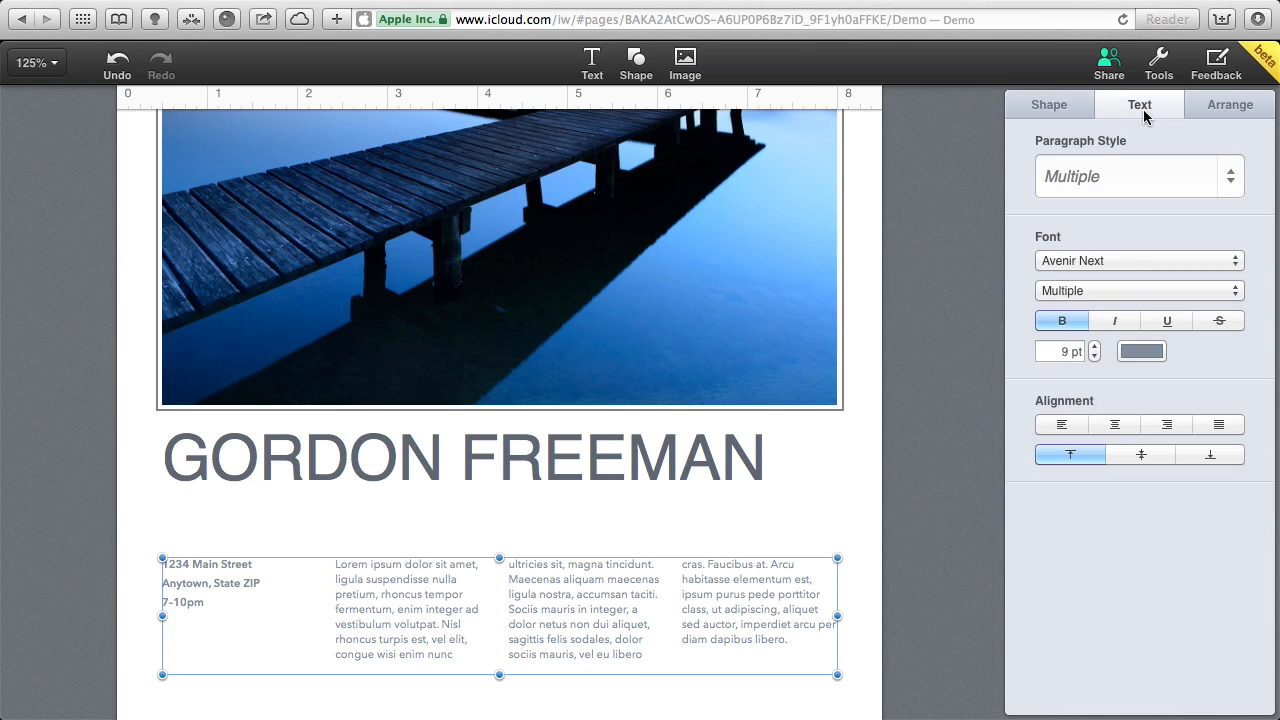
click(1140, 352)
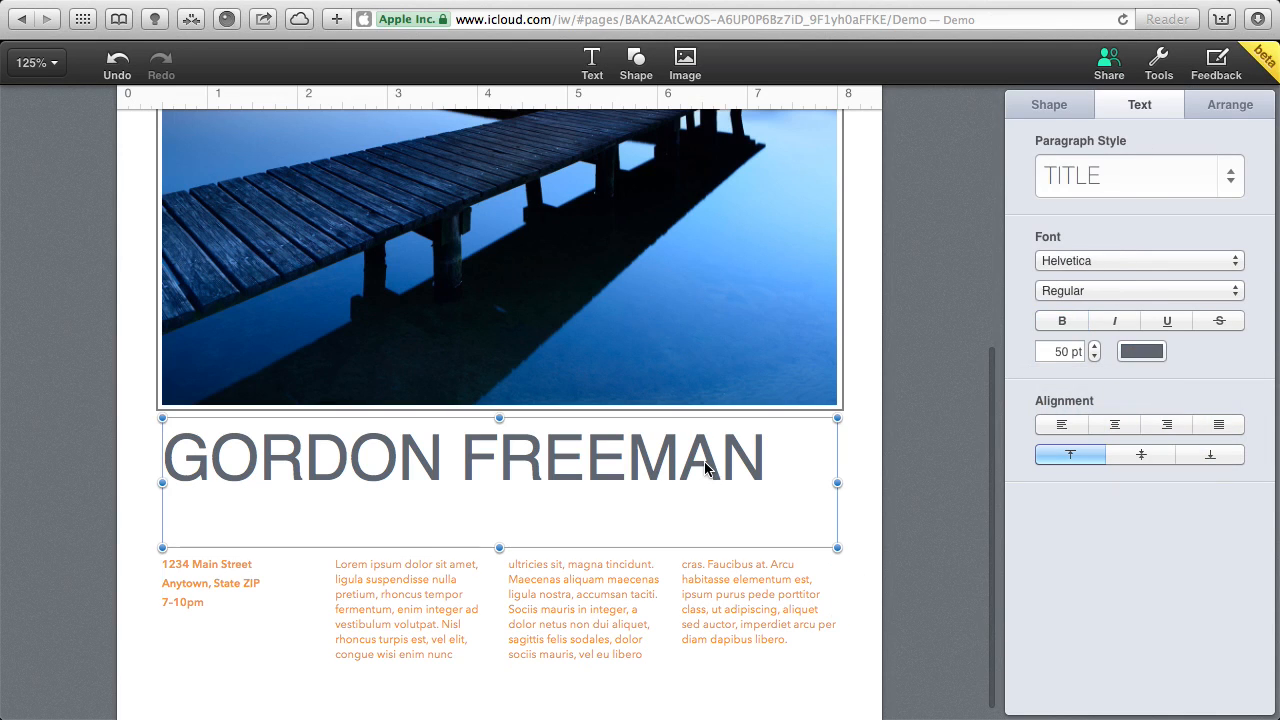
click(1140, 352)
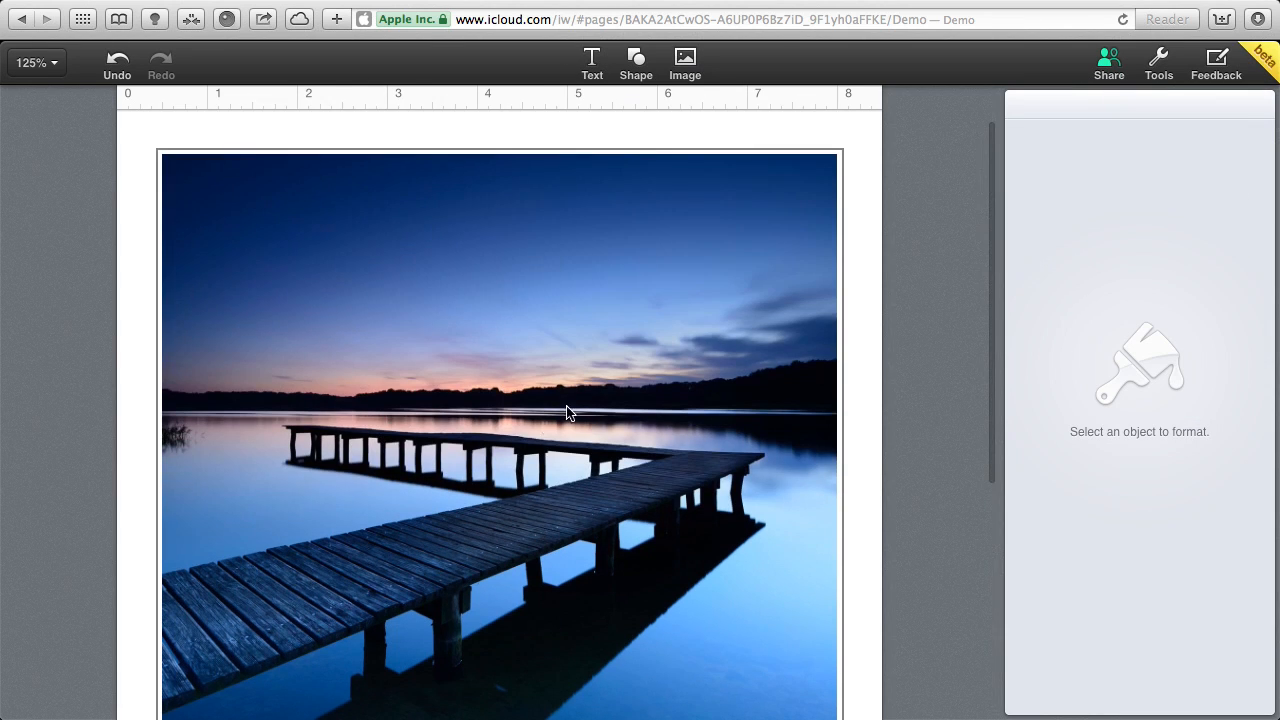
mouse_move(988, 244)
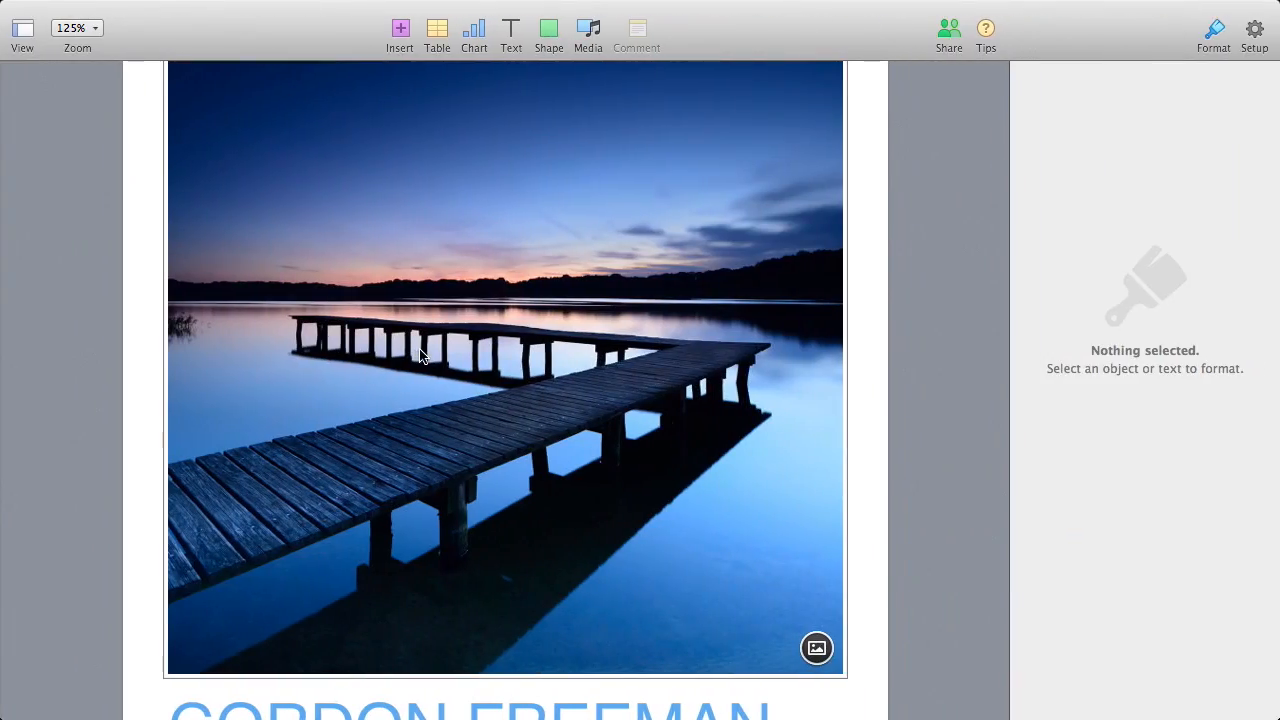
Step: Stop sharing the poster from its share settings and close the unavailable web copy, returning to iCloud.com
scroll(down, 3)
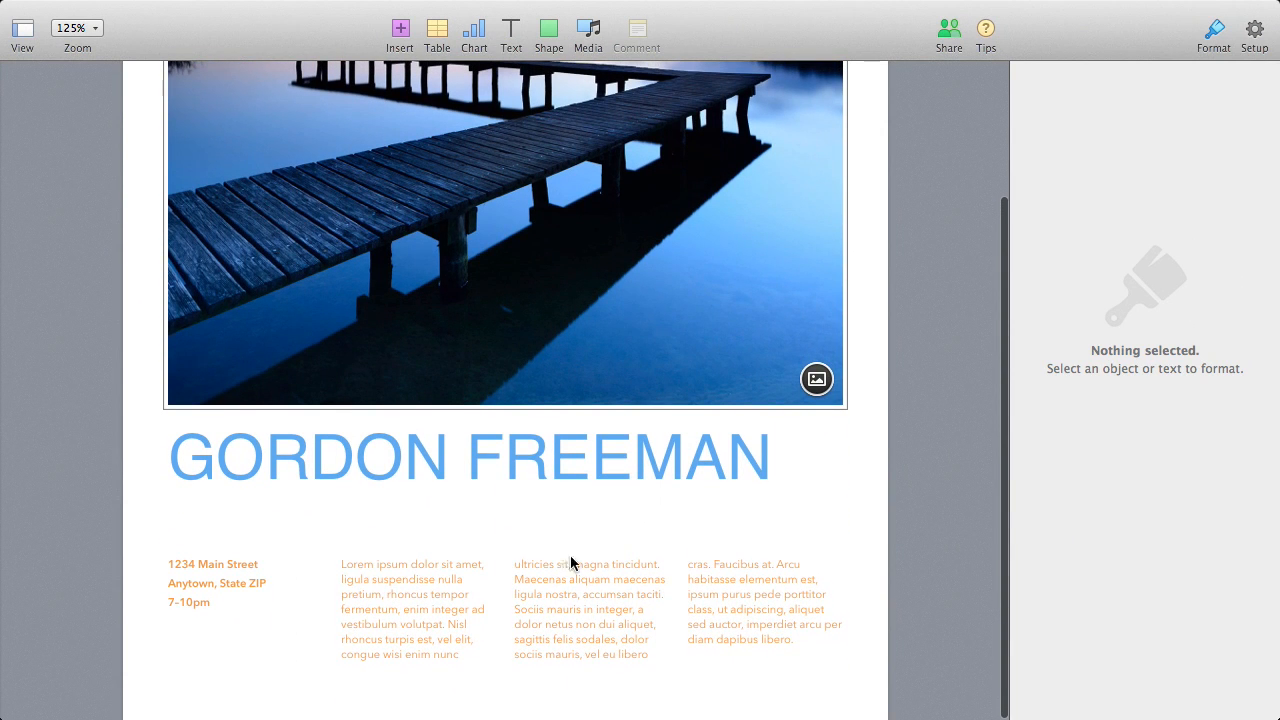
mouse_move(660, 324)
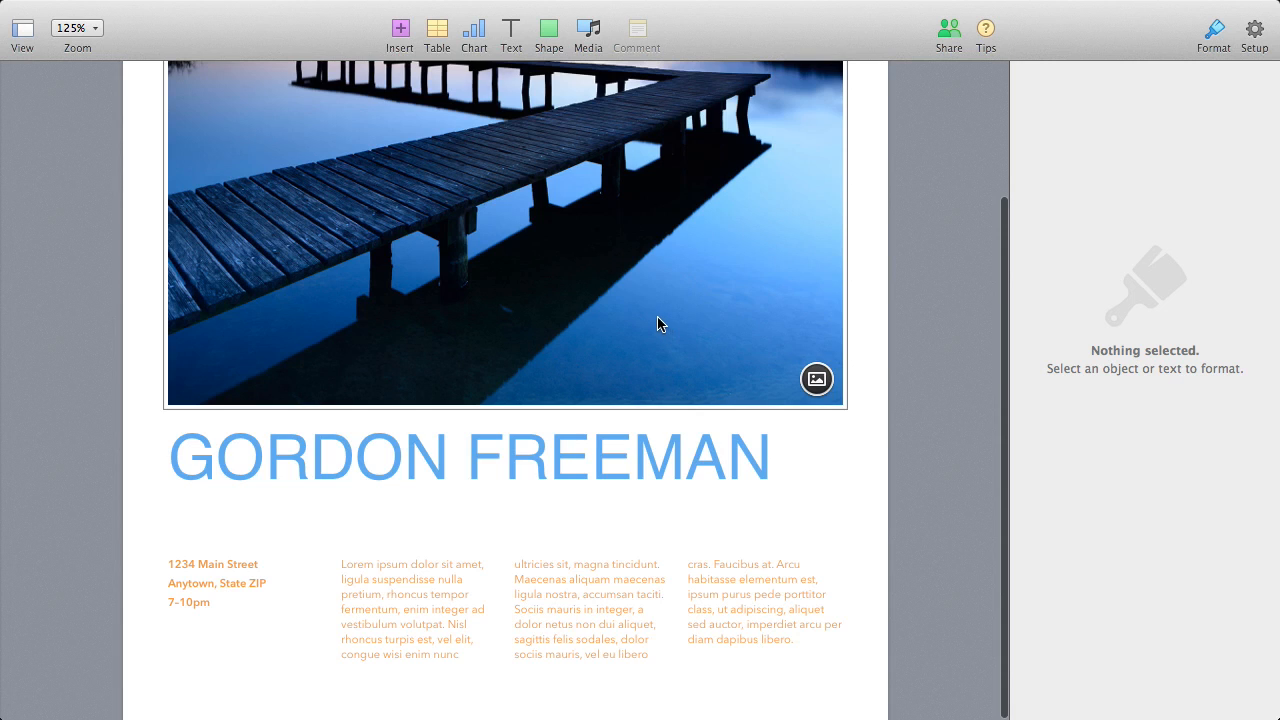
click(948, 28)
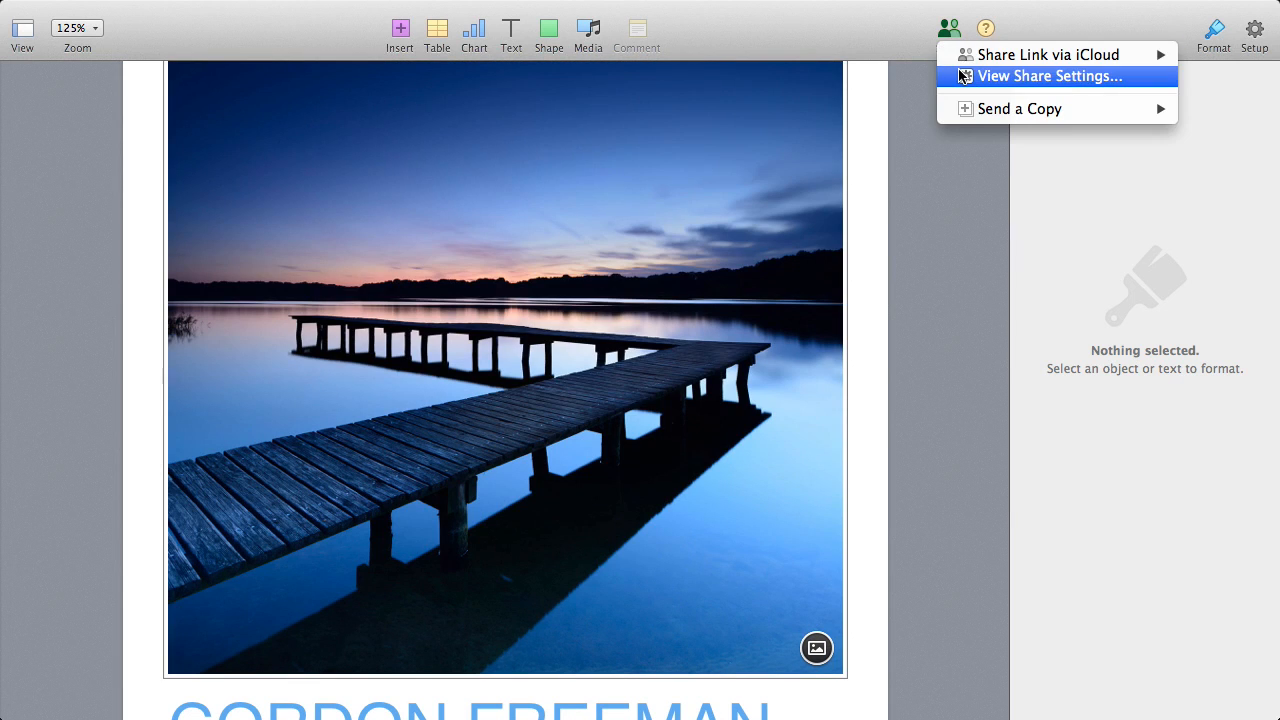
click(1048, 76)
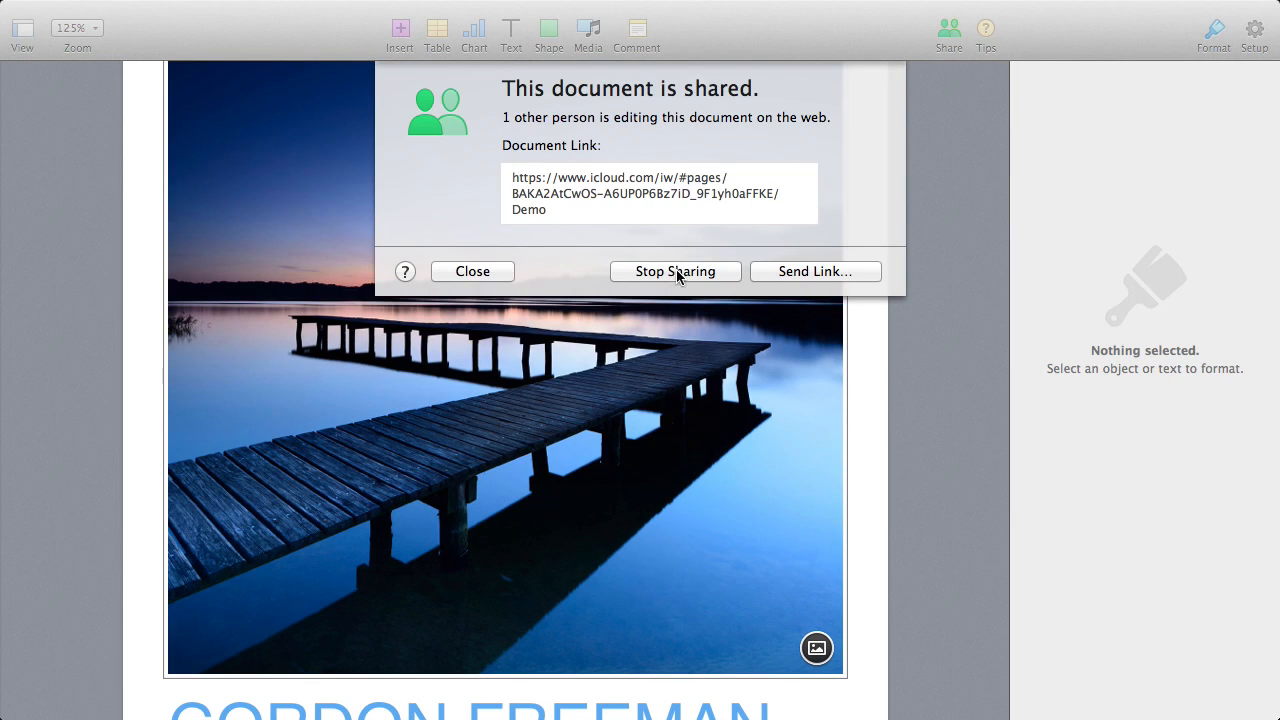
click(472, 272)
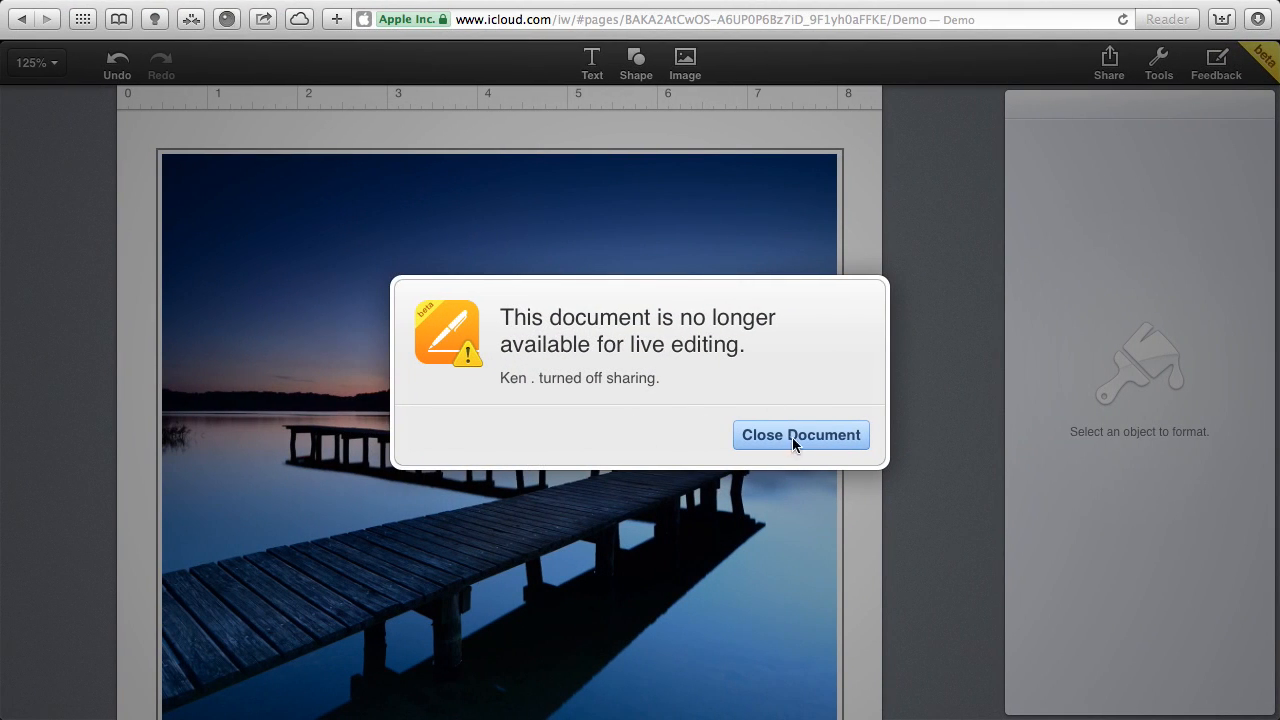
click(800, 434)
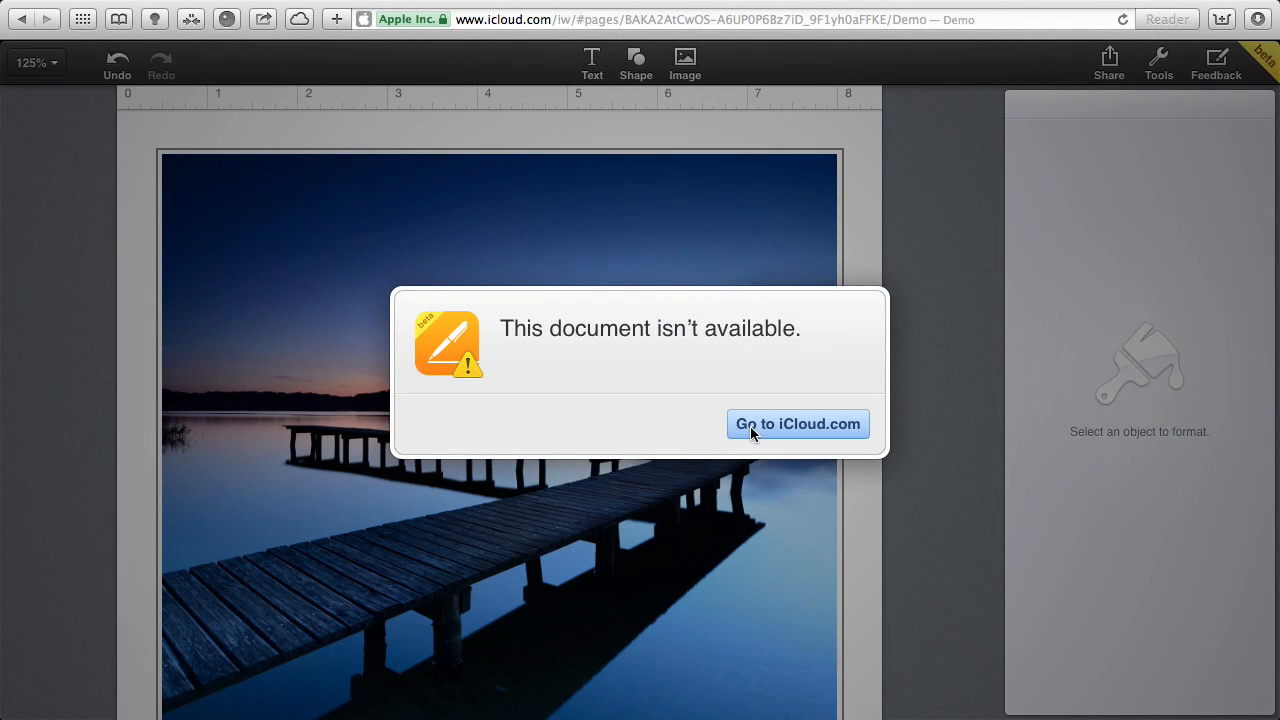
click(796, 424)
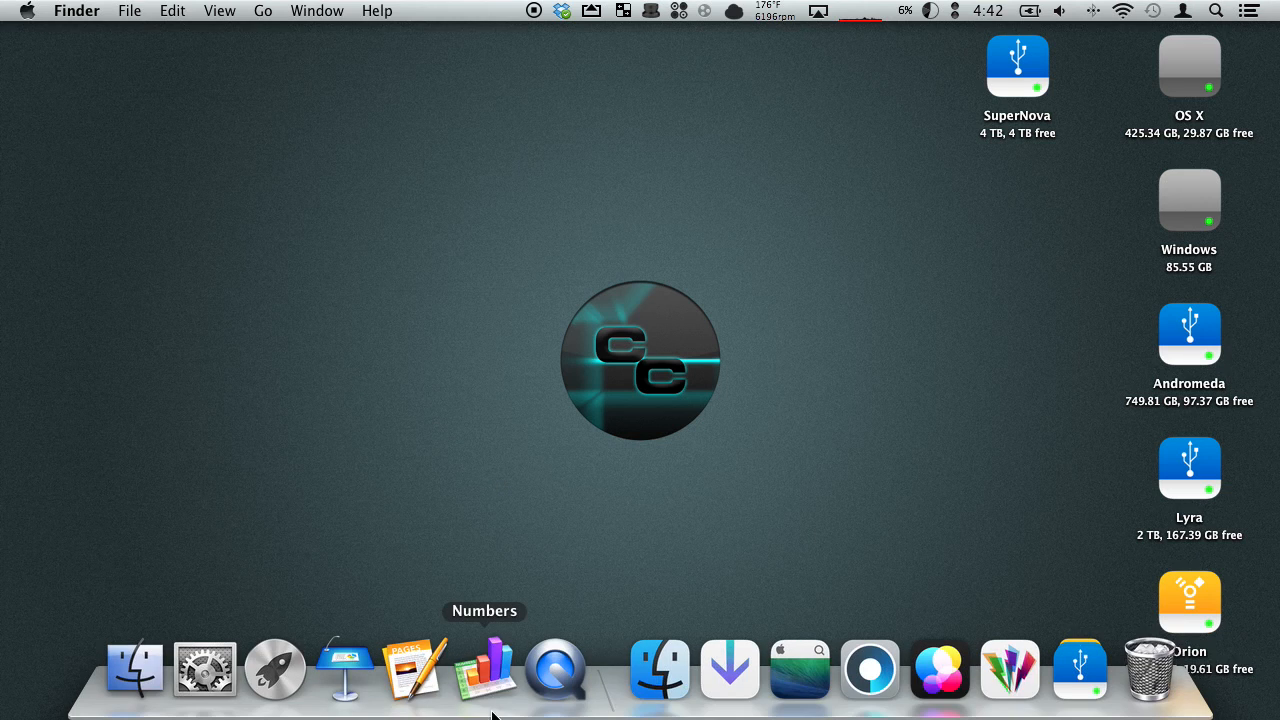
Step: Launch Numbers and create a new spreadsheet from the Blank template
click(484, 664)
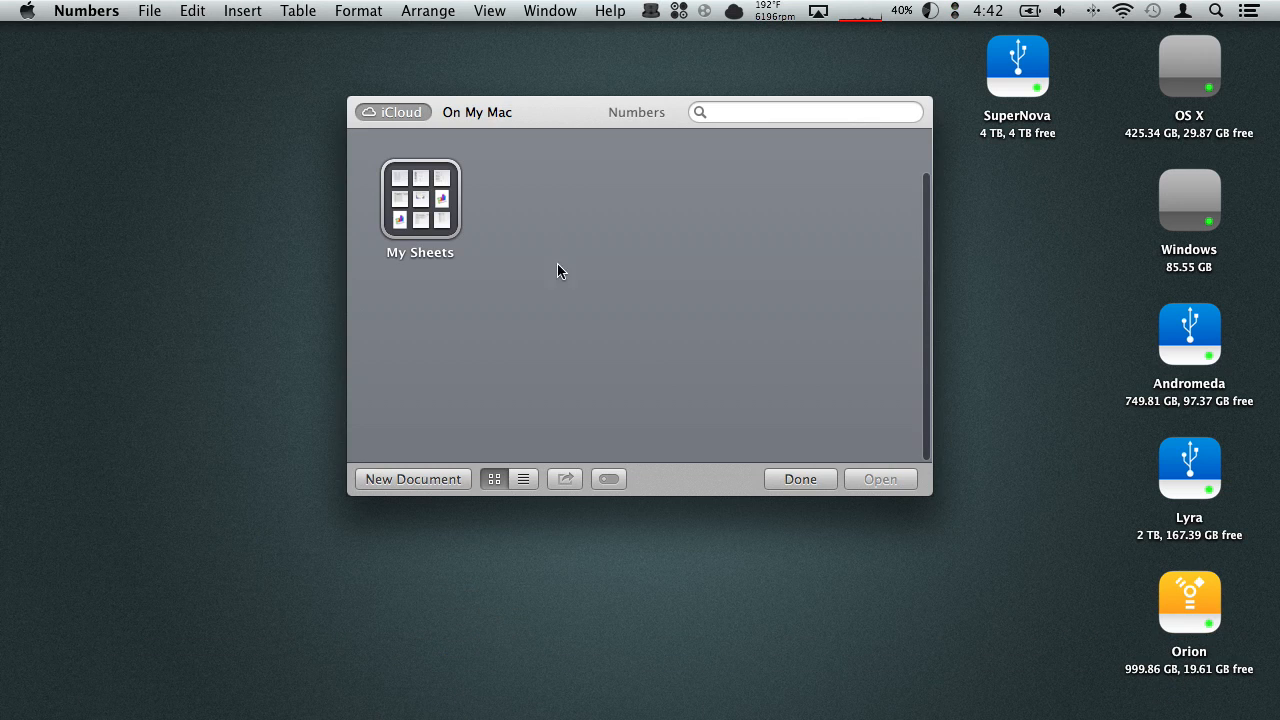
click(148, 12)
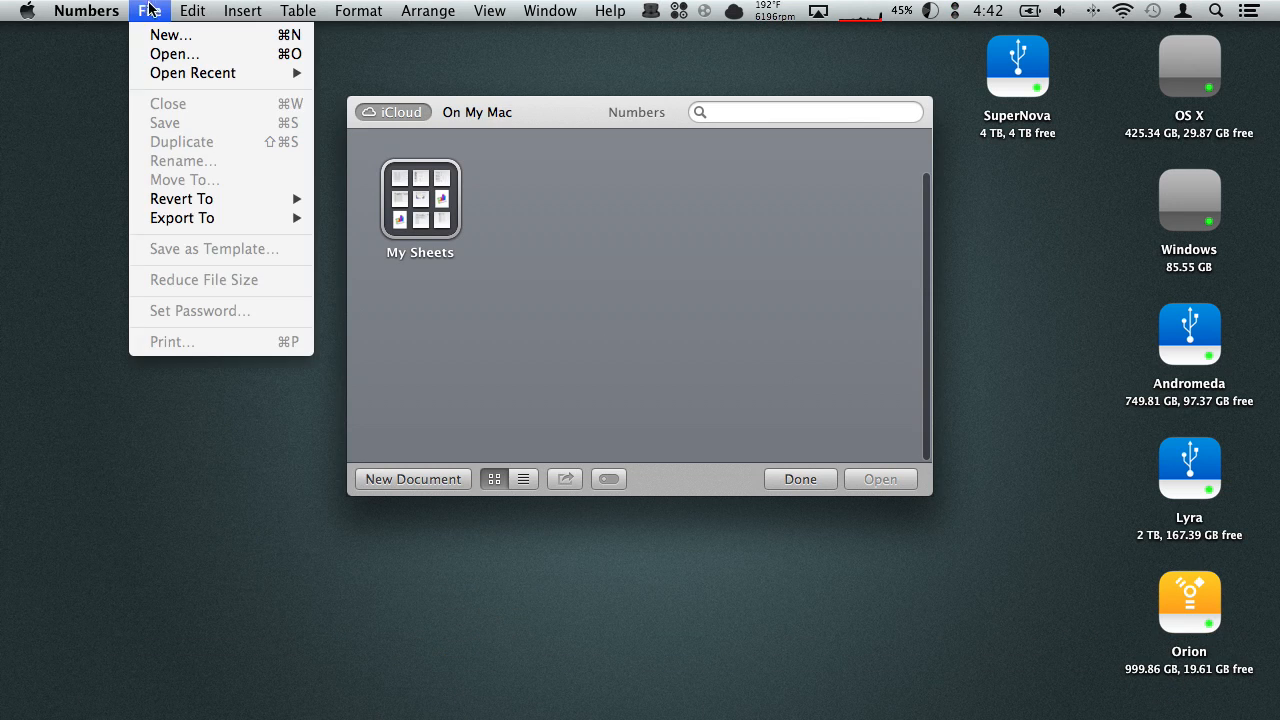
click(170, 34)
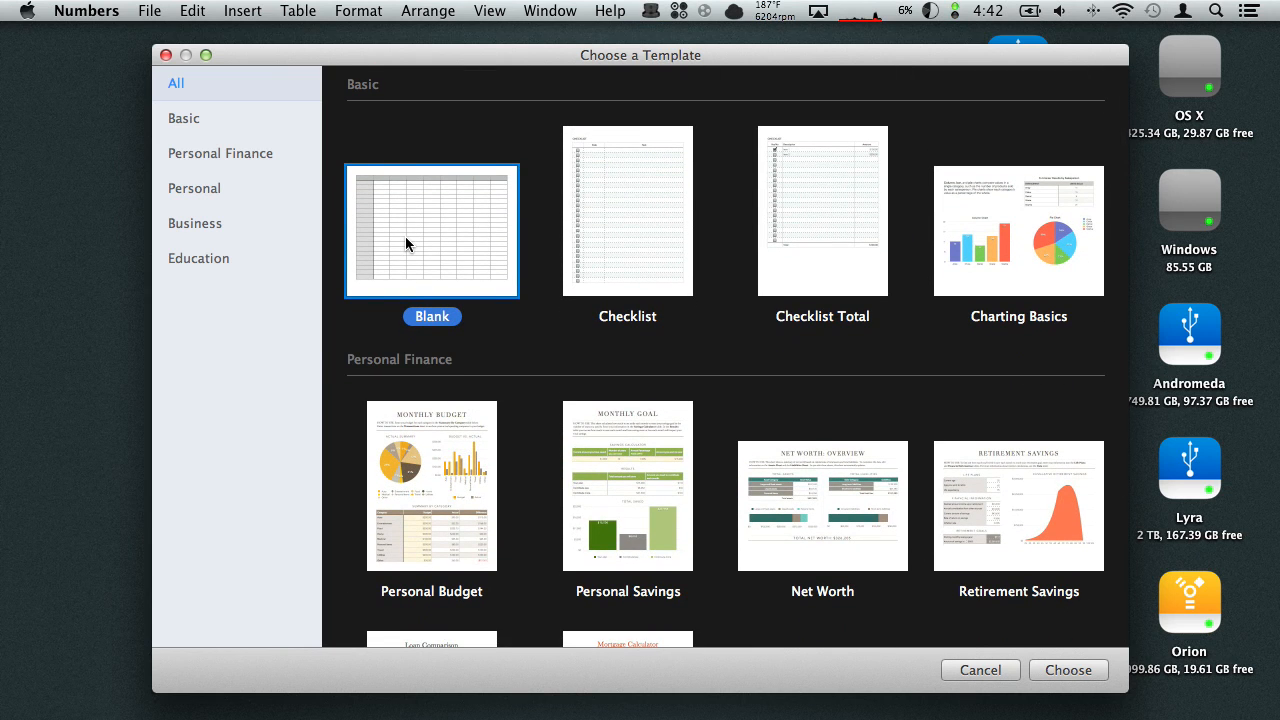
click(1068, 670)
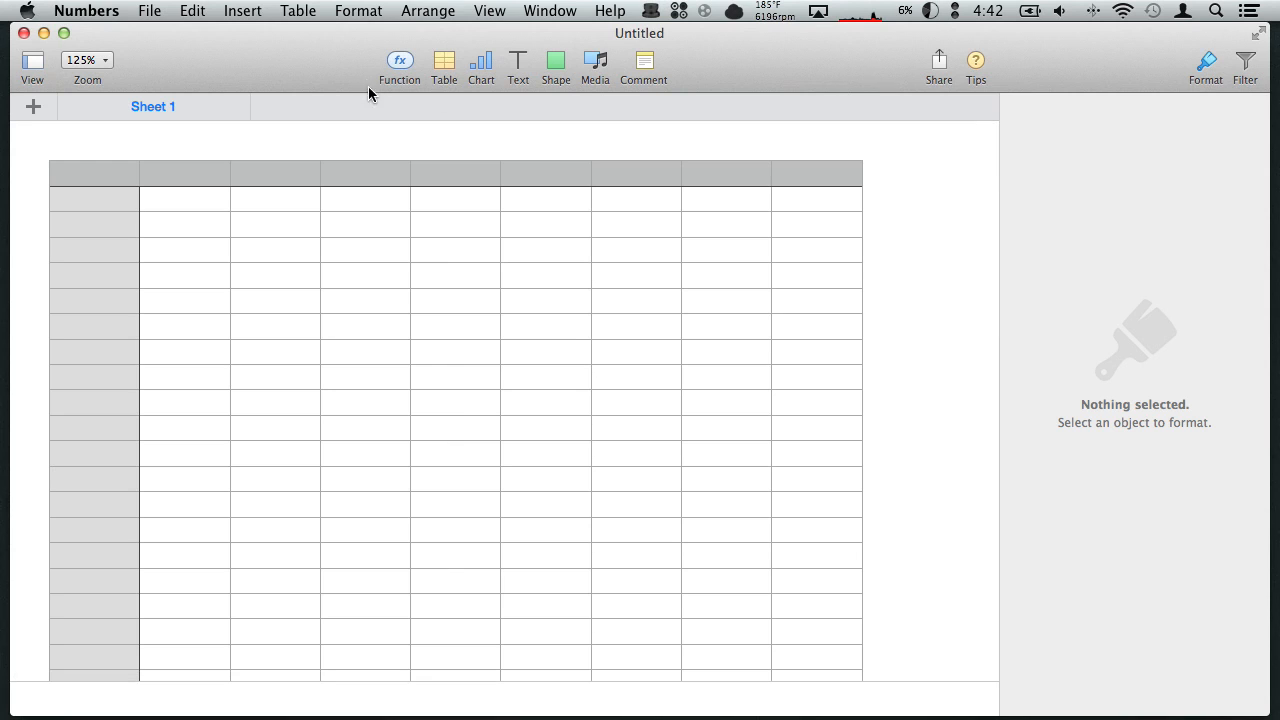
mouse_move(348, 70)
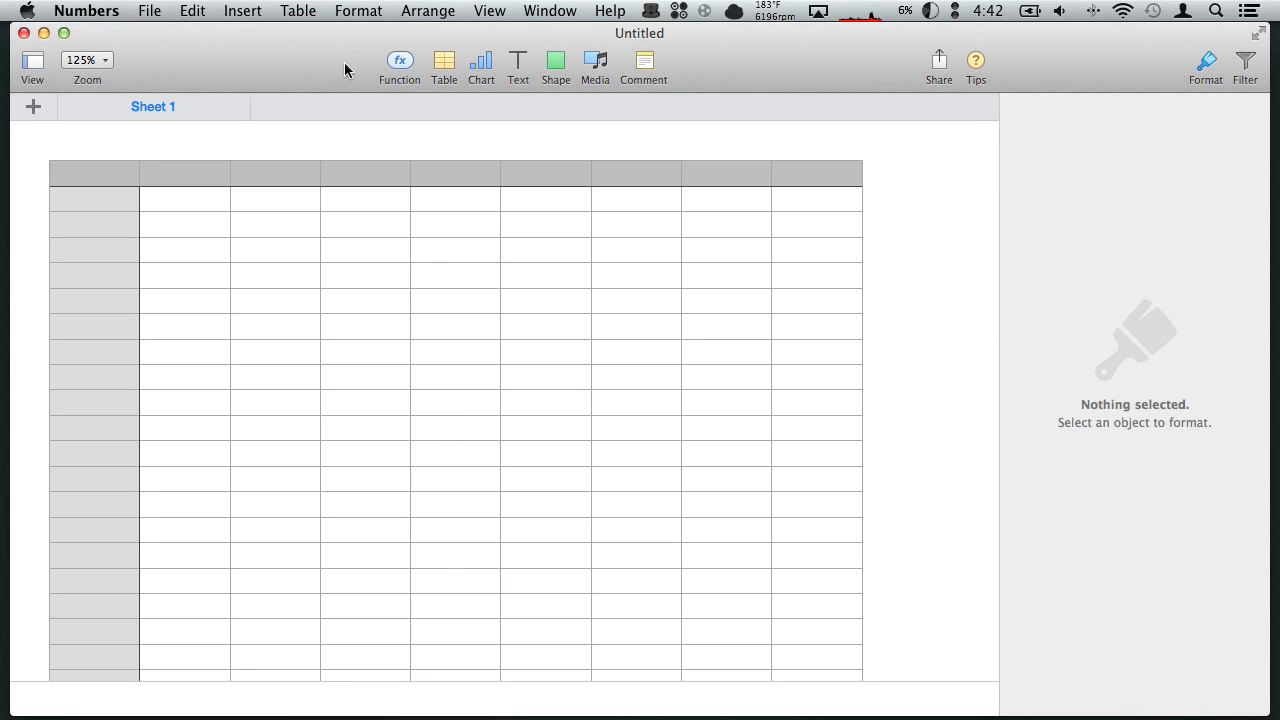
click(444, 60)
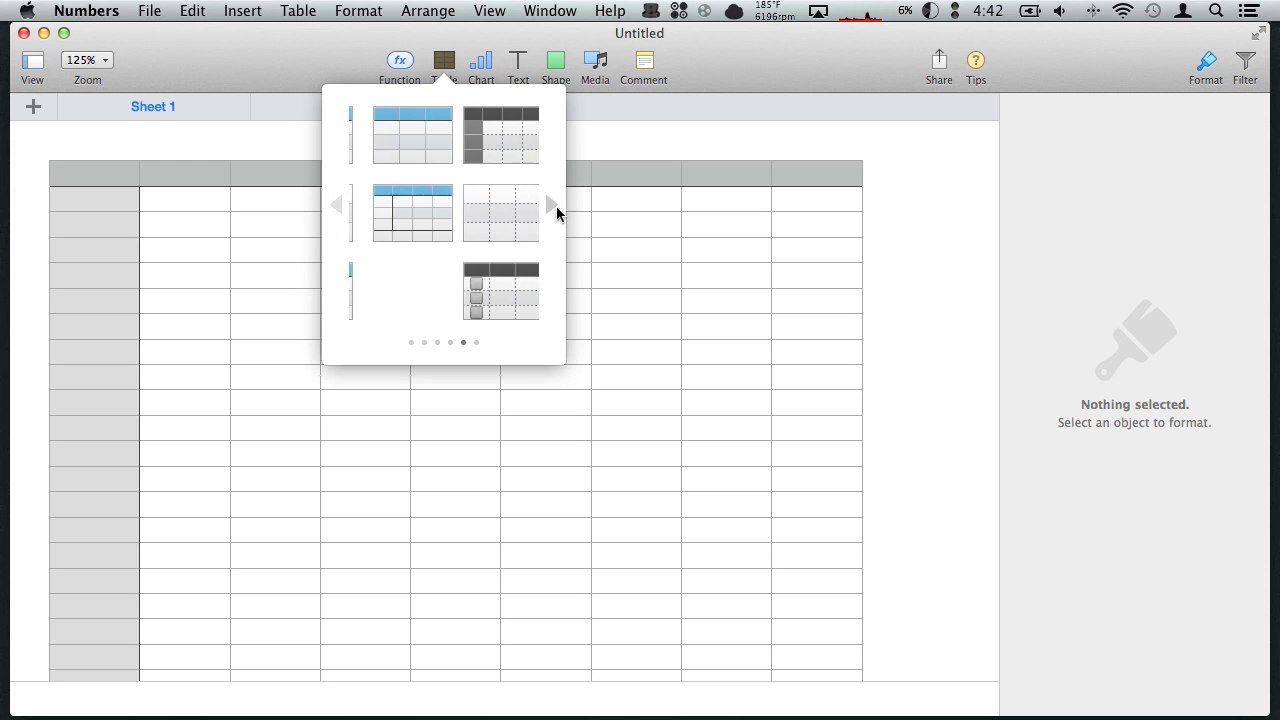
click(480, 60)
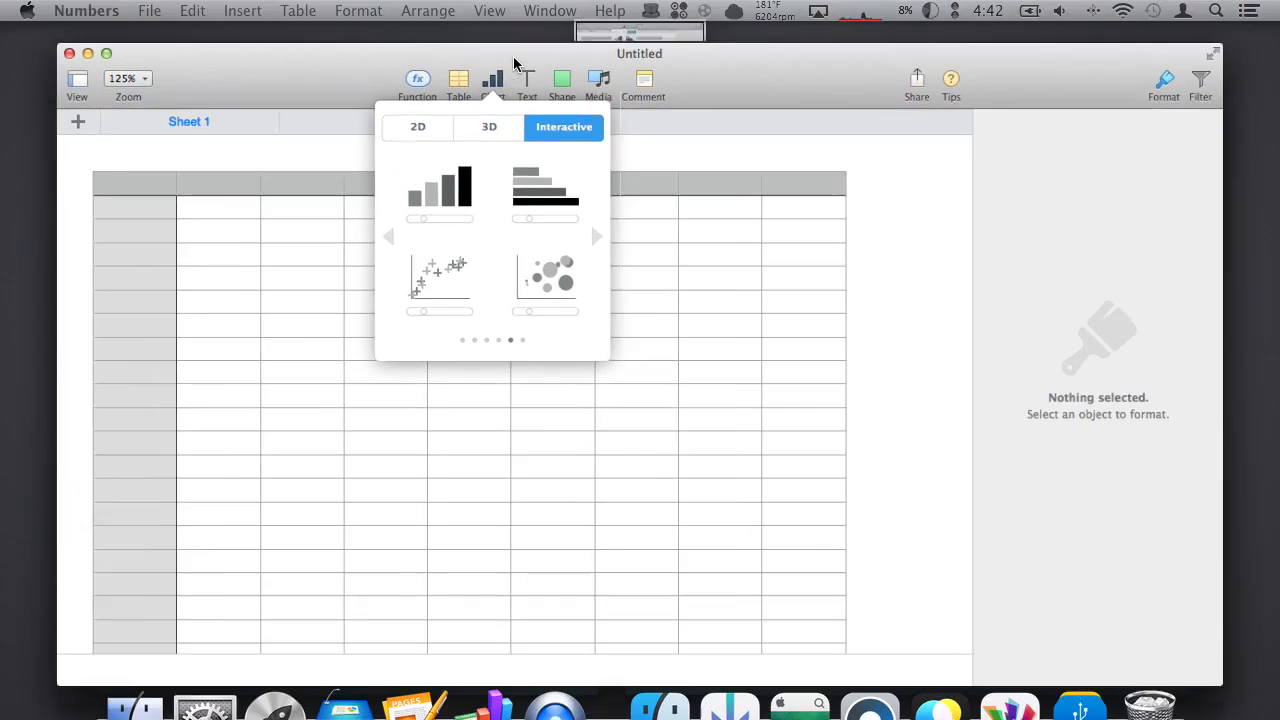
click(592, 232)
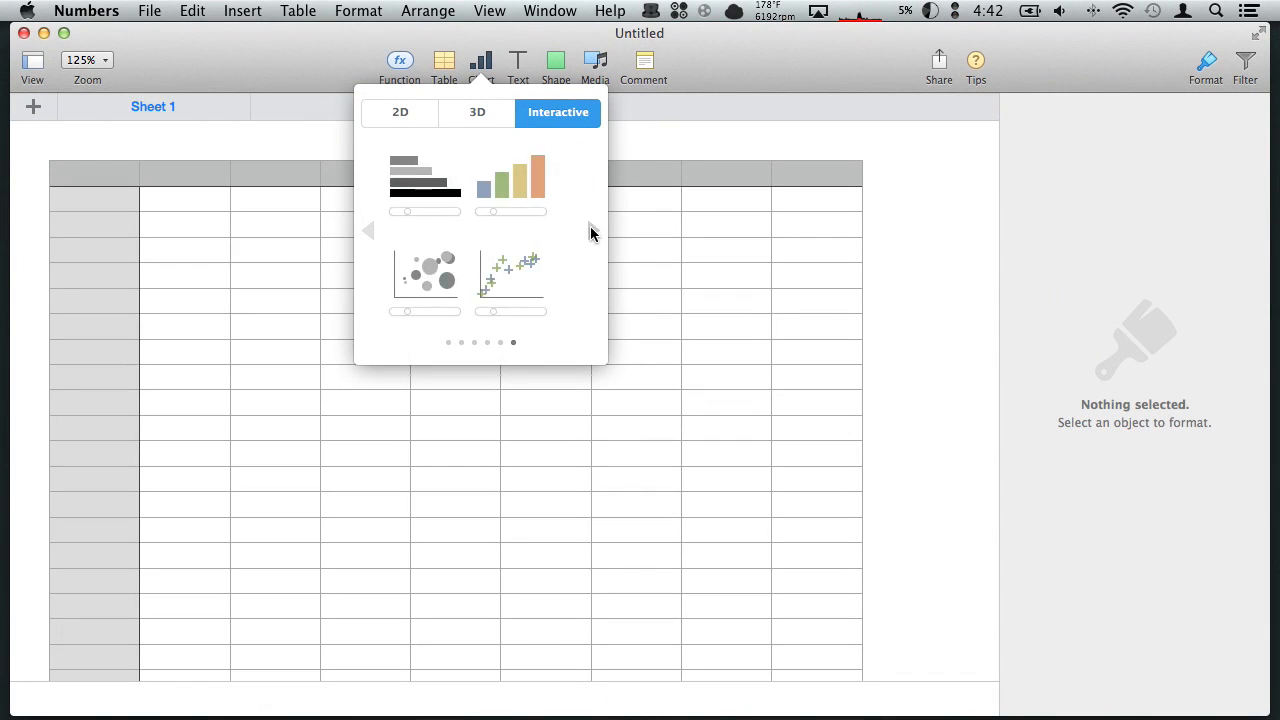
click(556, 60)
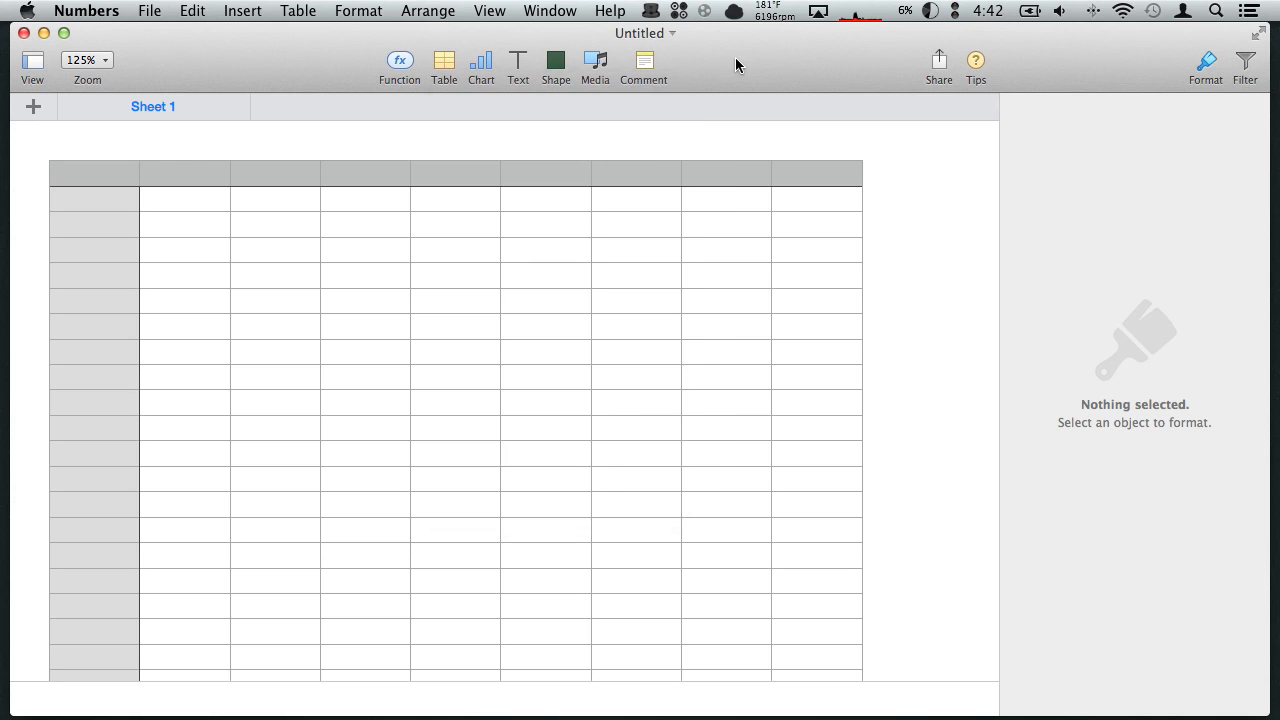
click(938, 60)
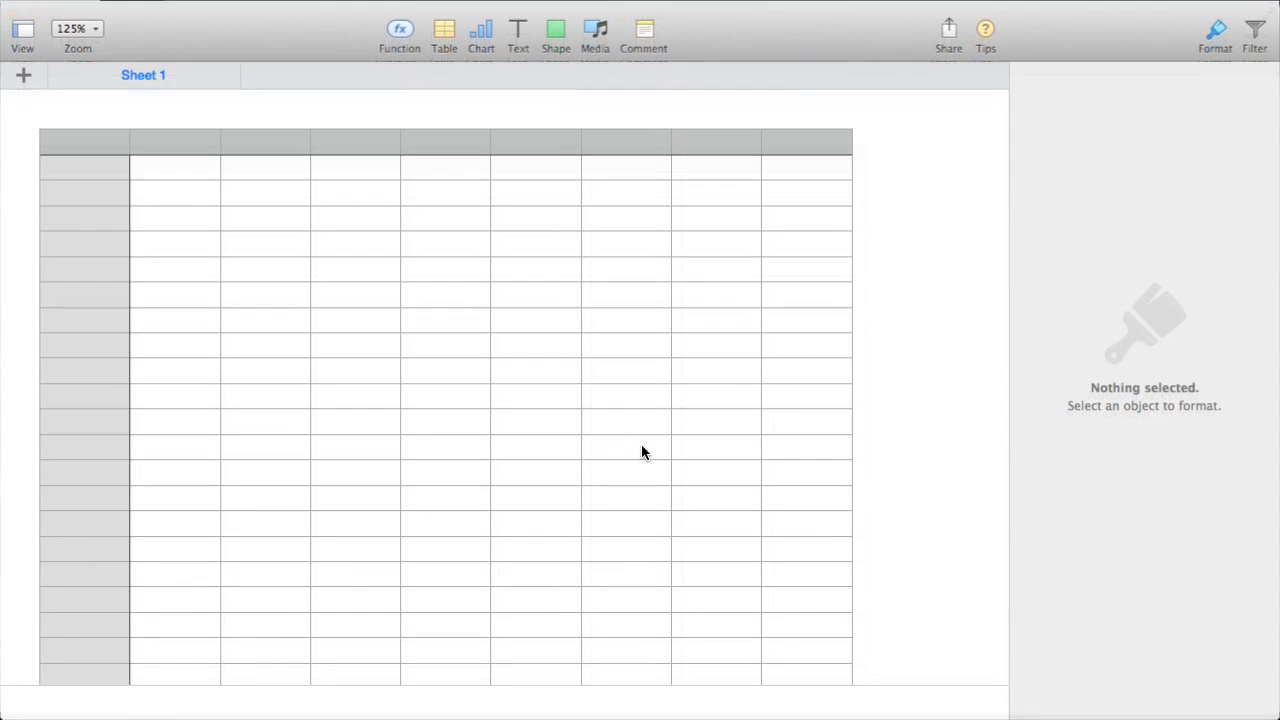
click(536, 218)
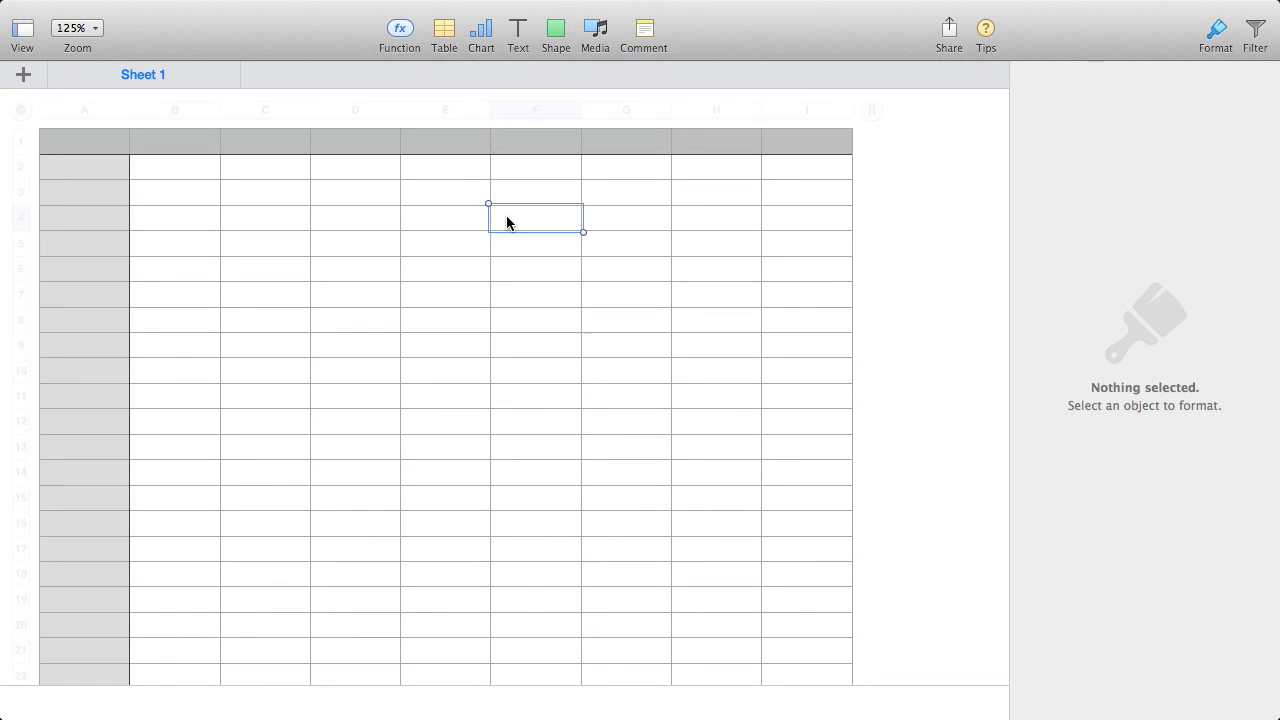
Step: Fill column A with the years 2013, 2014, 2015, 2017 under a 'Year' header
click(536, 218)
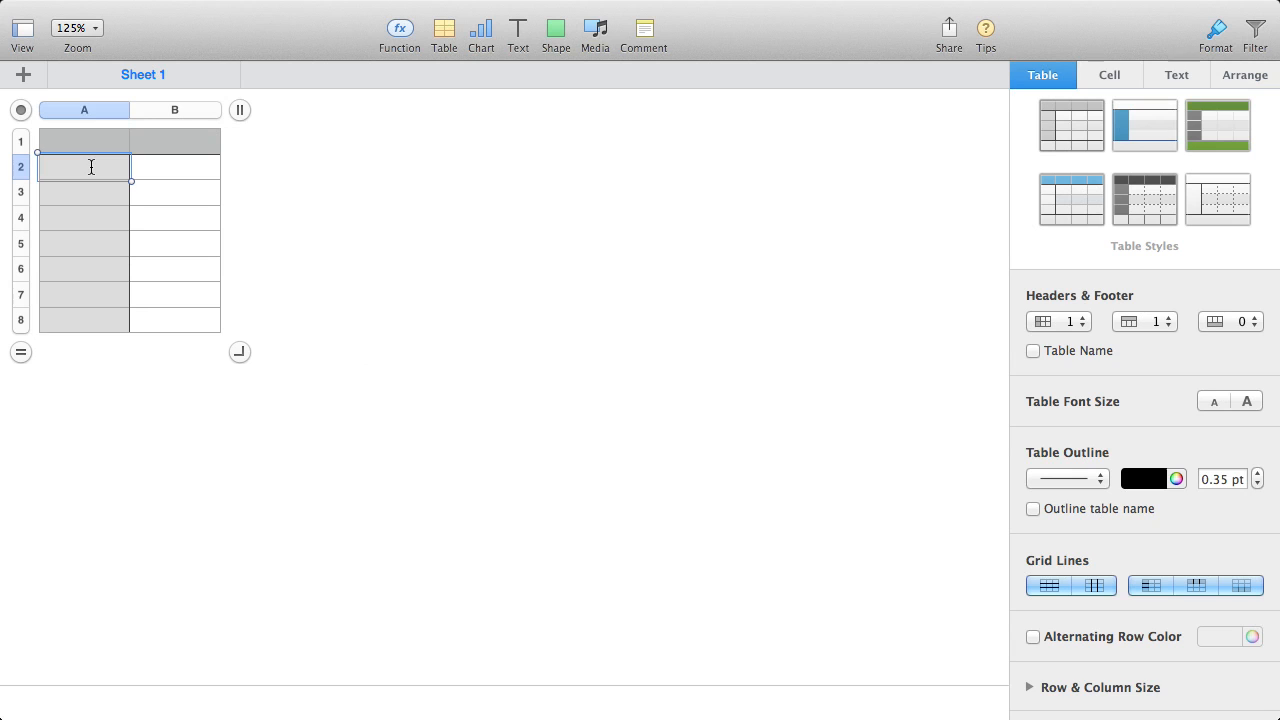
text(2013)
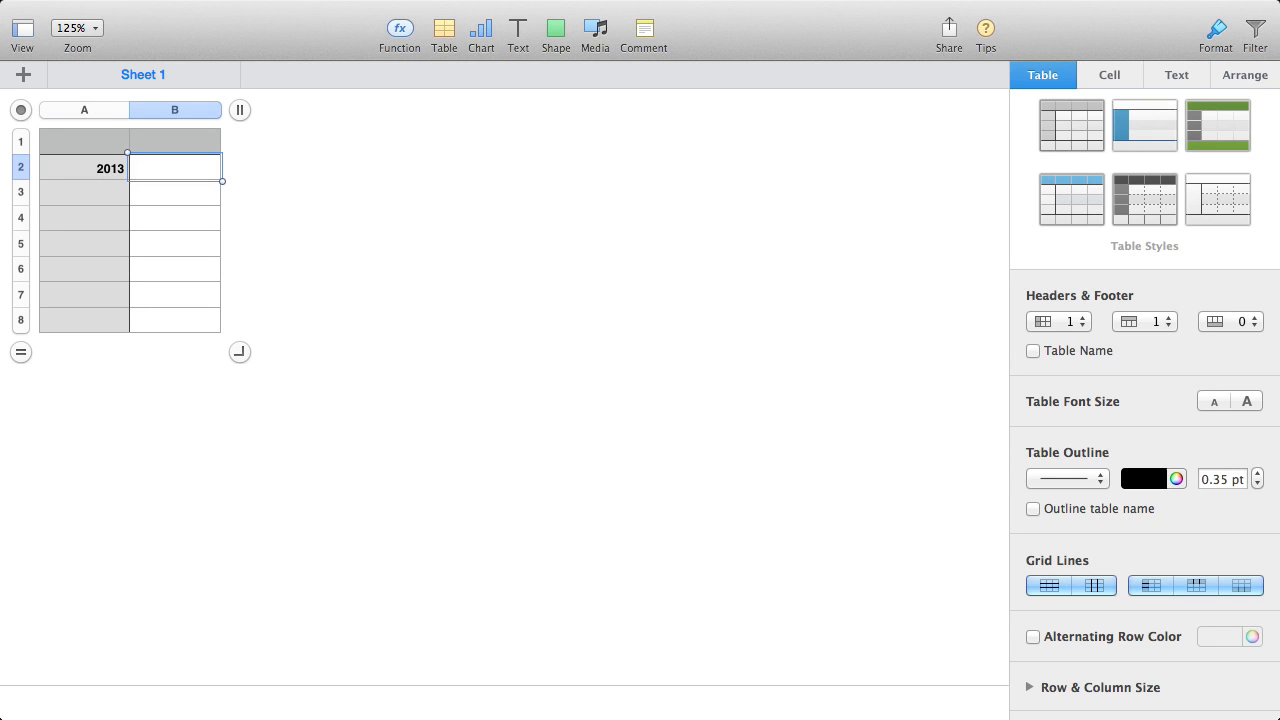
text(2014)
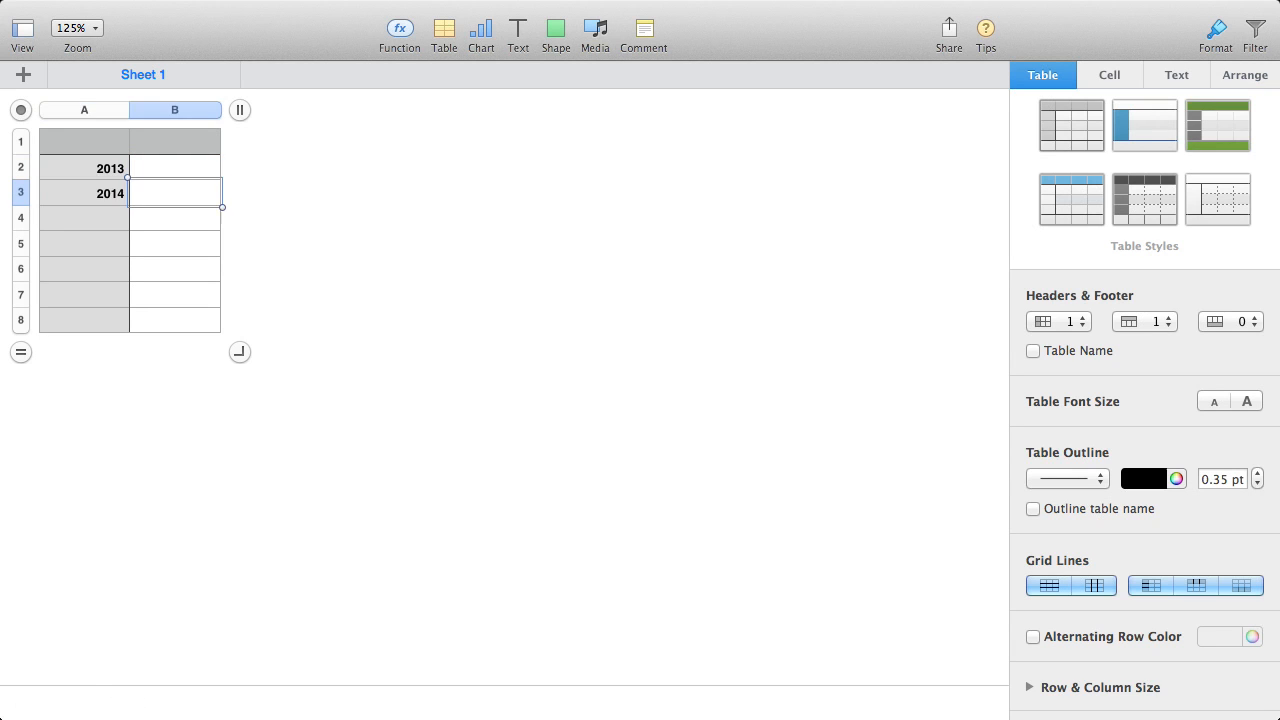
text(2015)
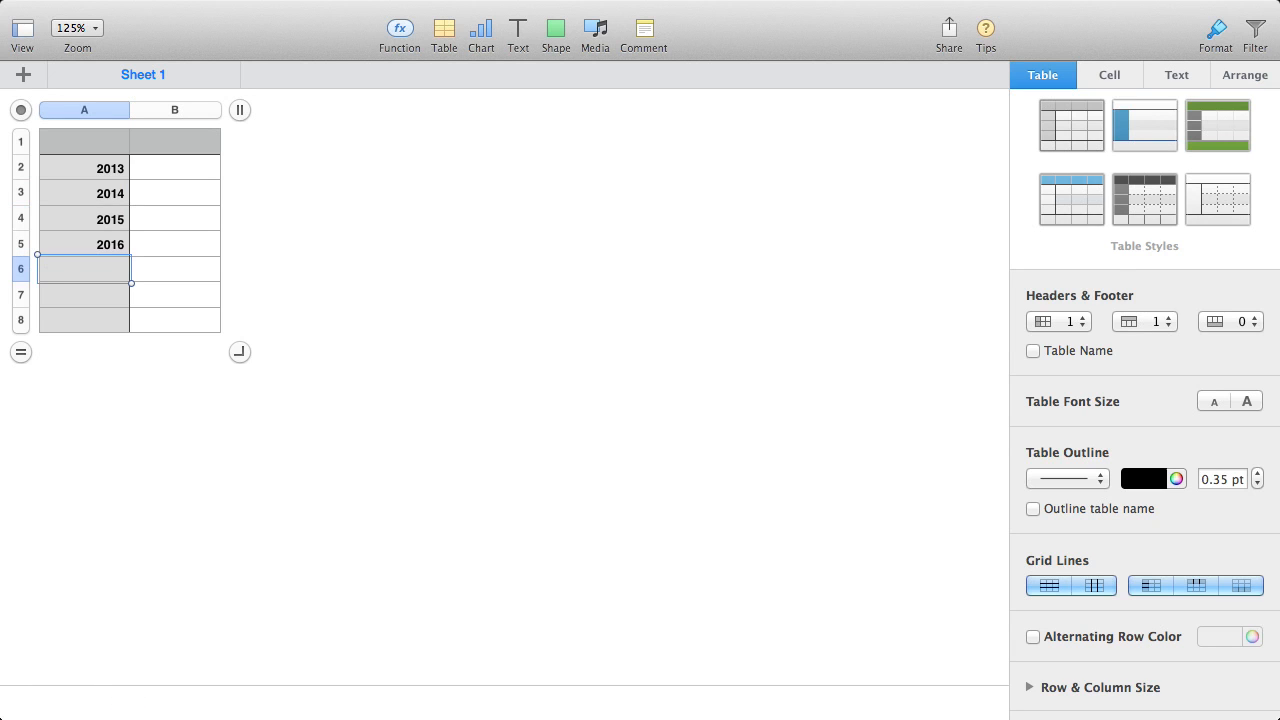
text(2017)
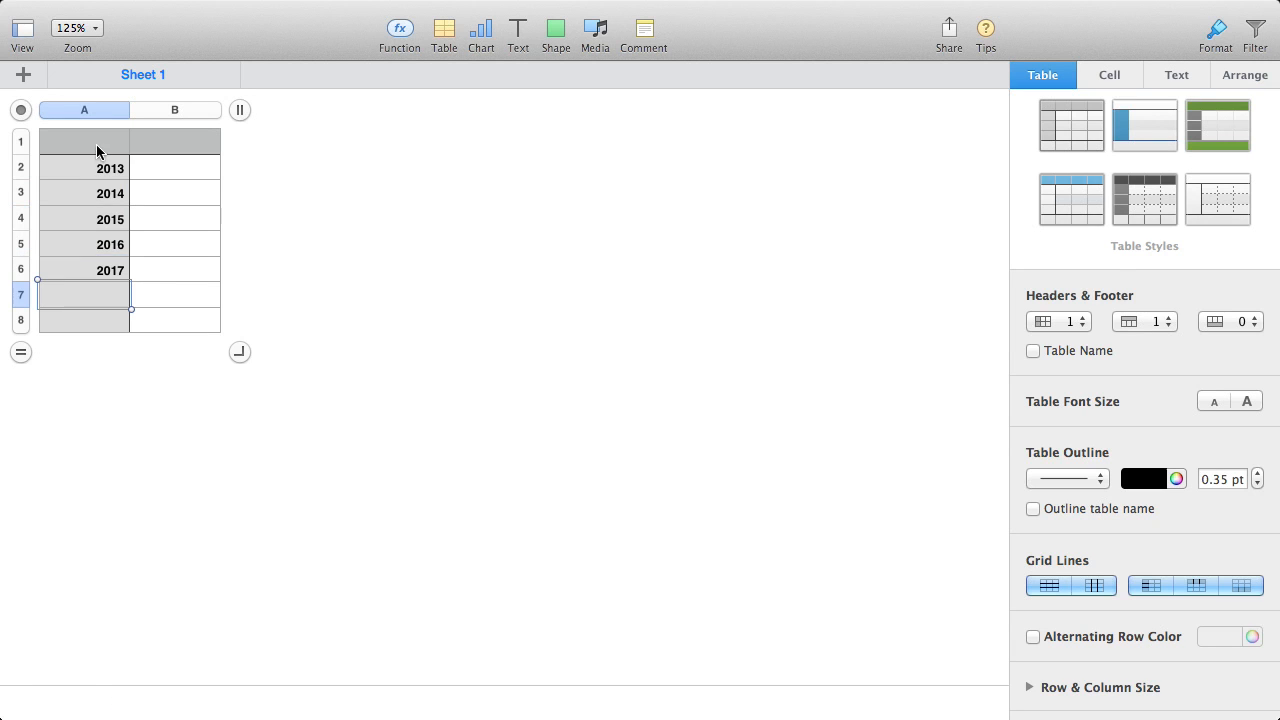
text(Year)
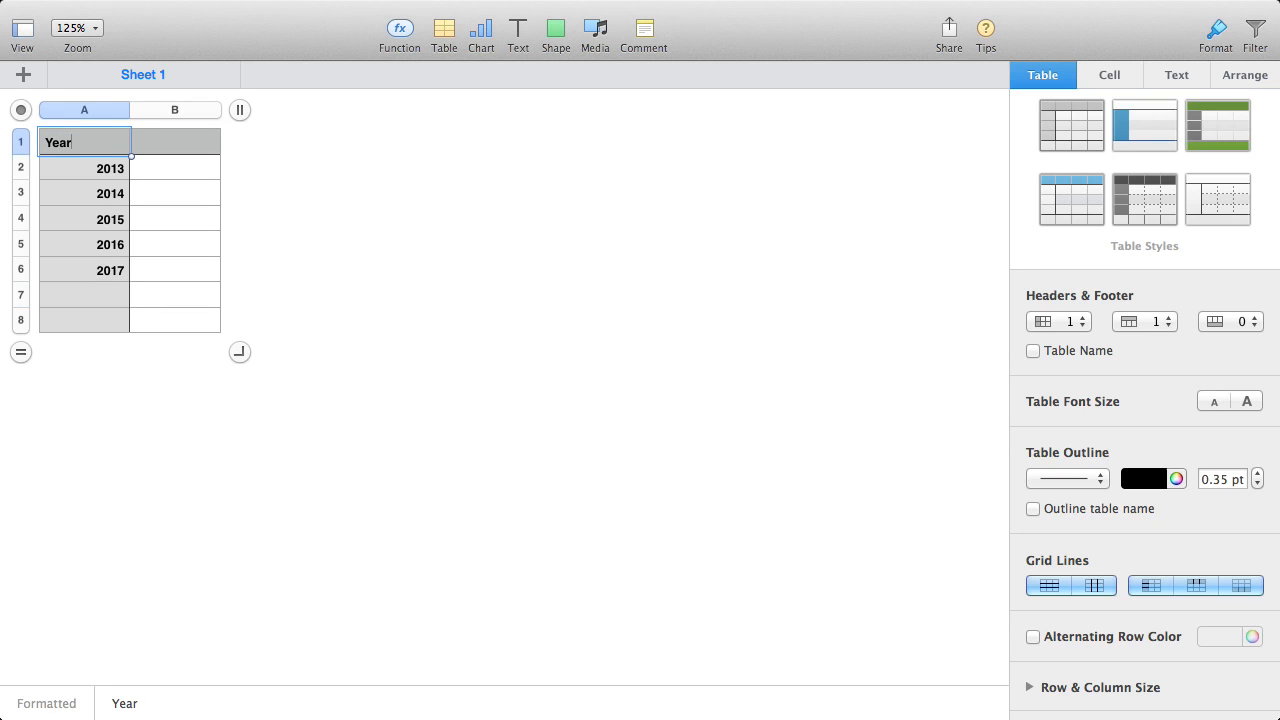
Step: Label the second column's header cell 'Rev'
click(174, 140)
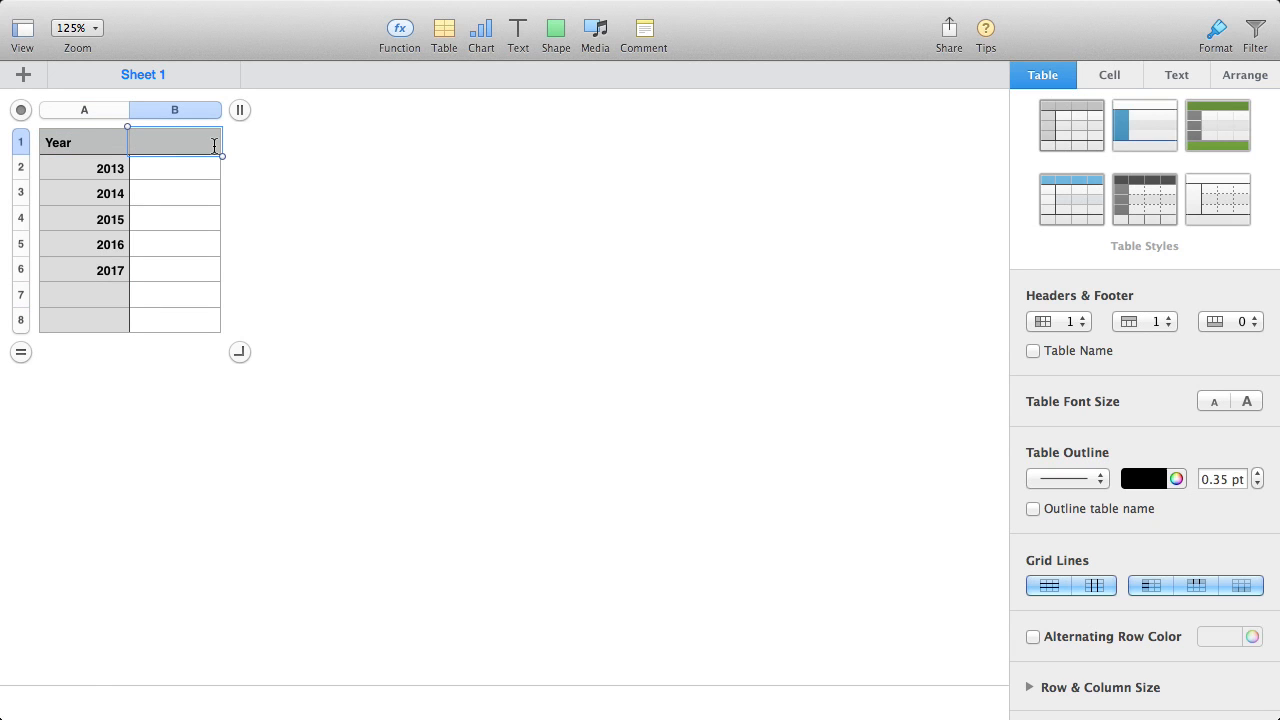
text(Rev)
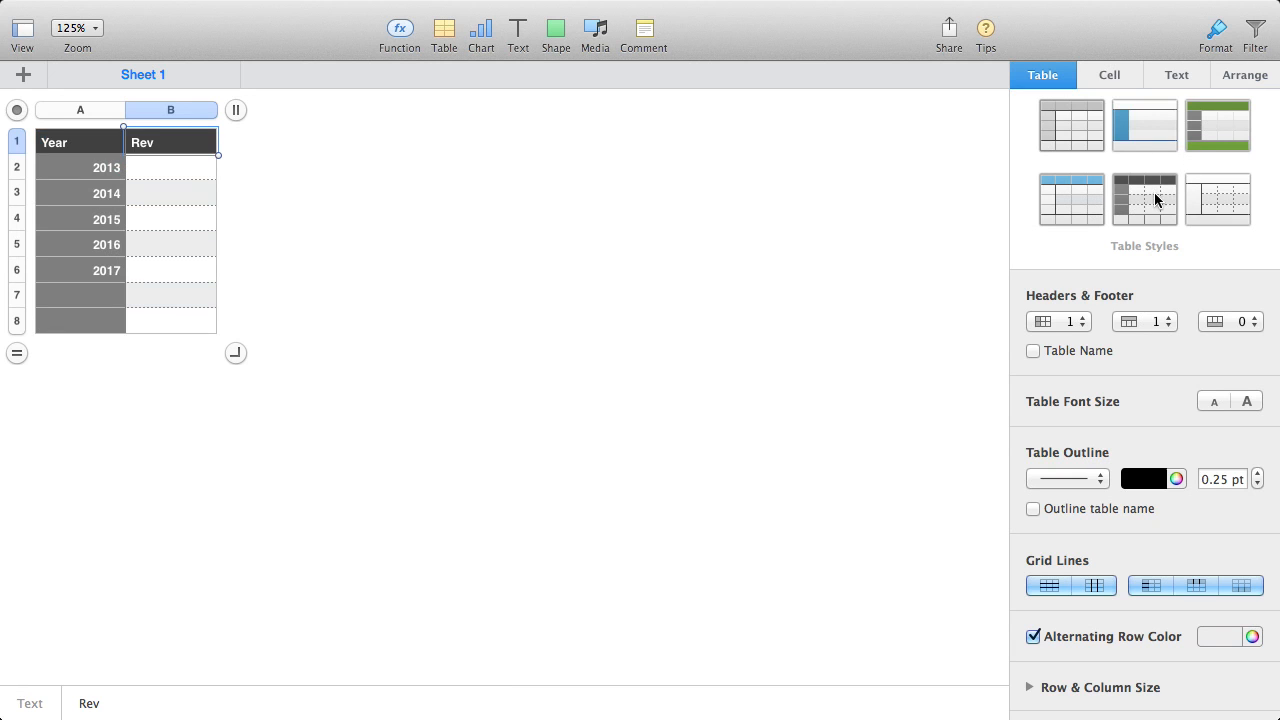
Step: Apply the blue table style with alternating row shading to the table
click(1216, 124)
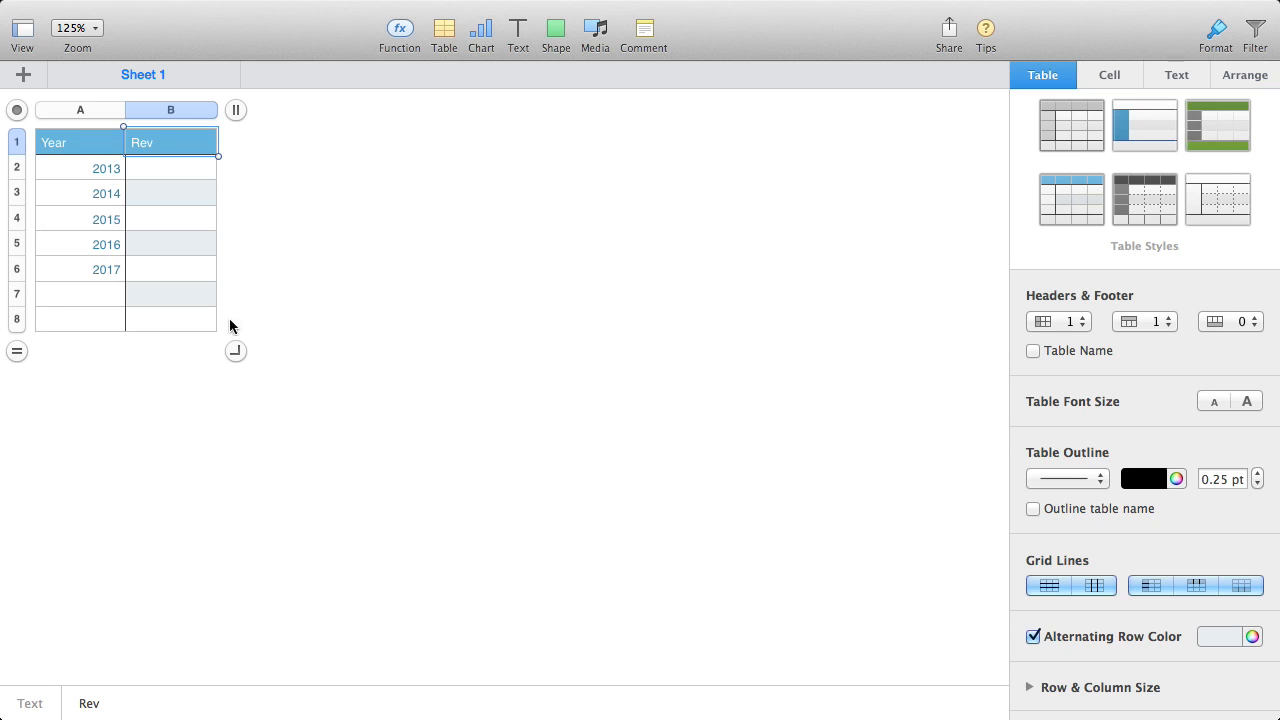
click(80, 168)
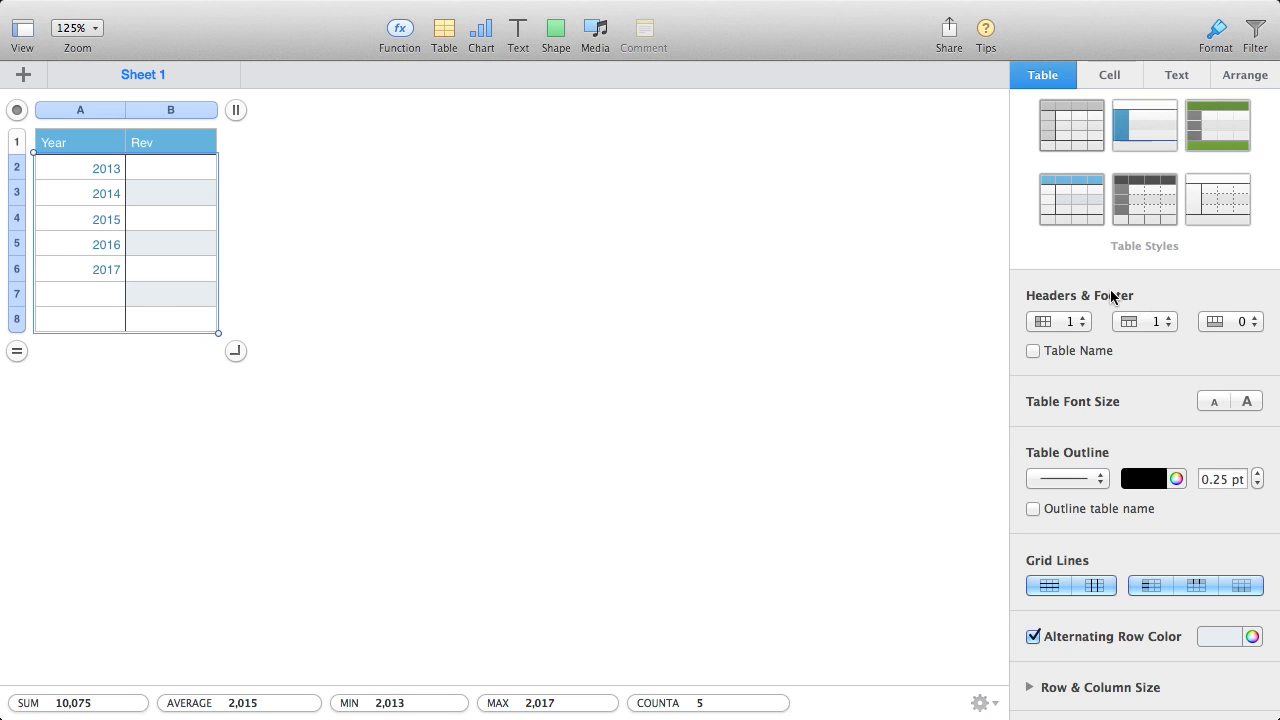
click(1176, 74)
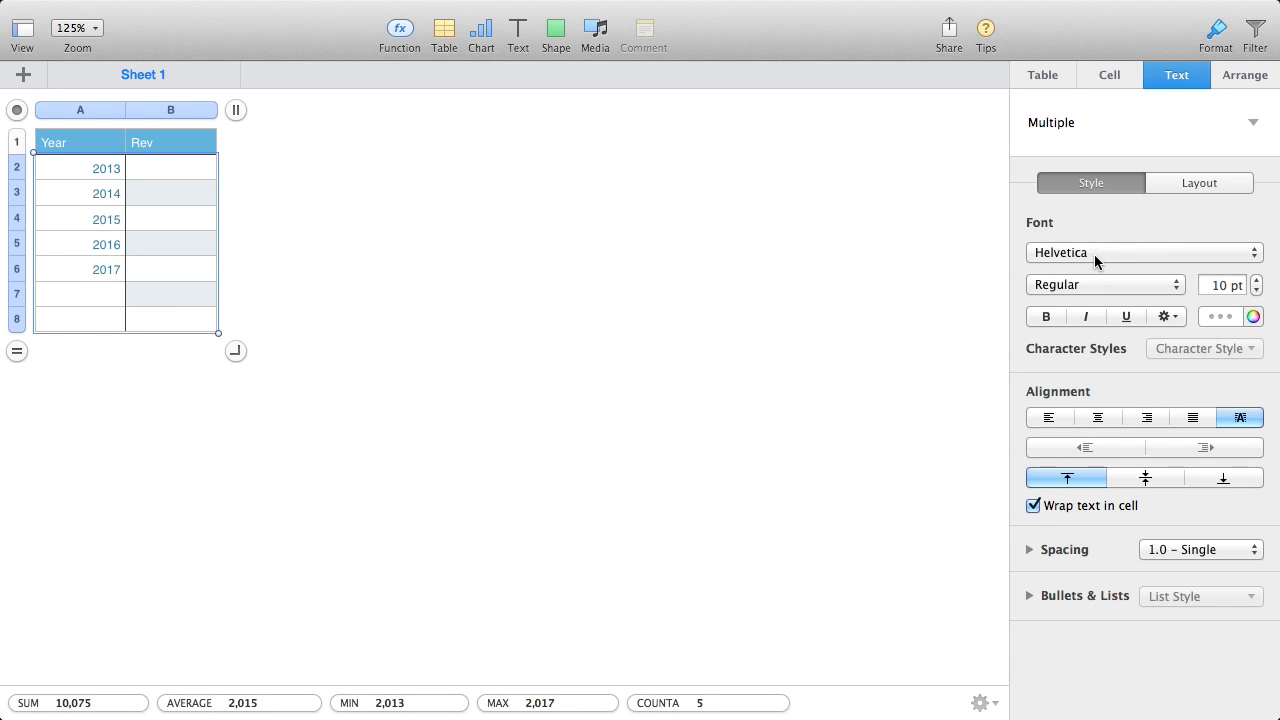
Step: Centre the header row text, make it bold and enlarge its size
click(1098, 418)
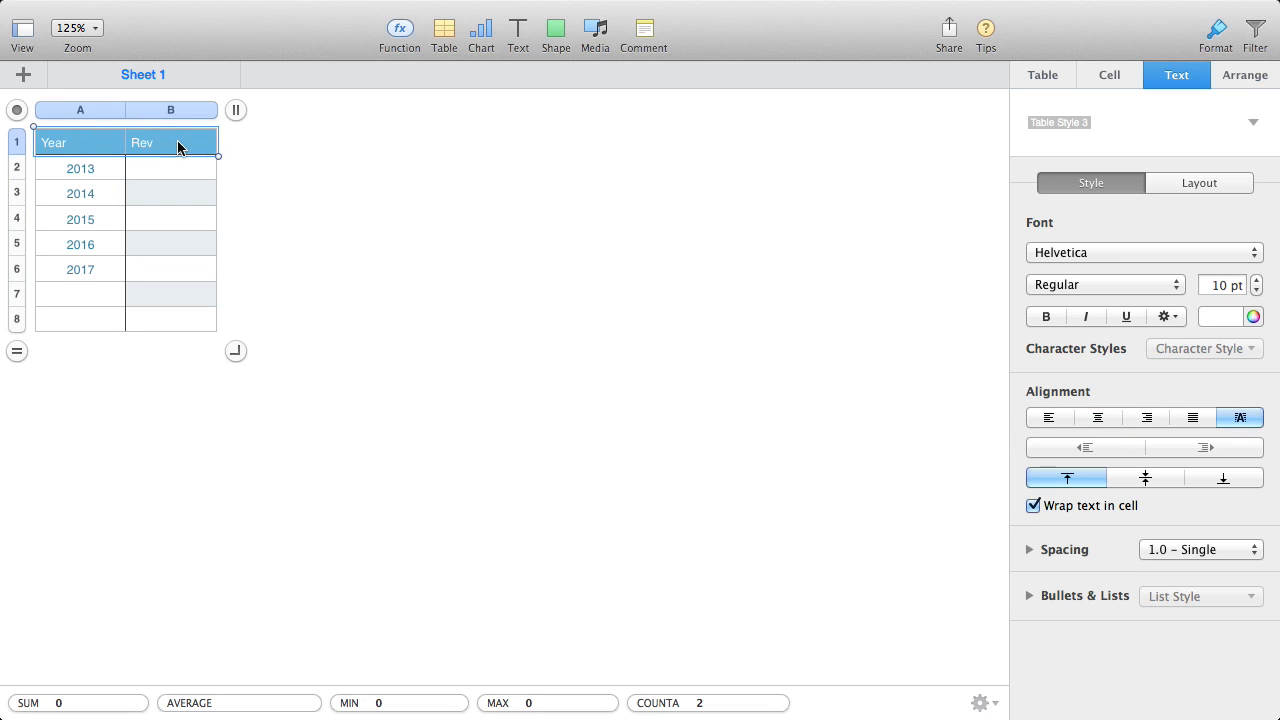
click(1098, 418)
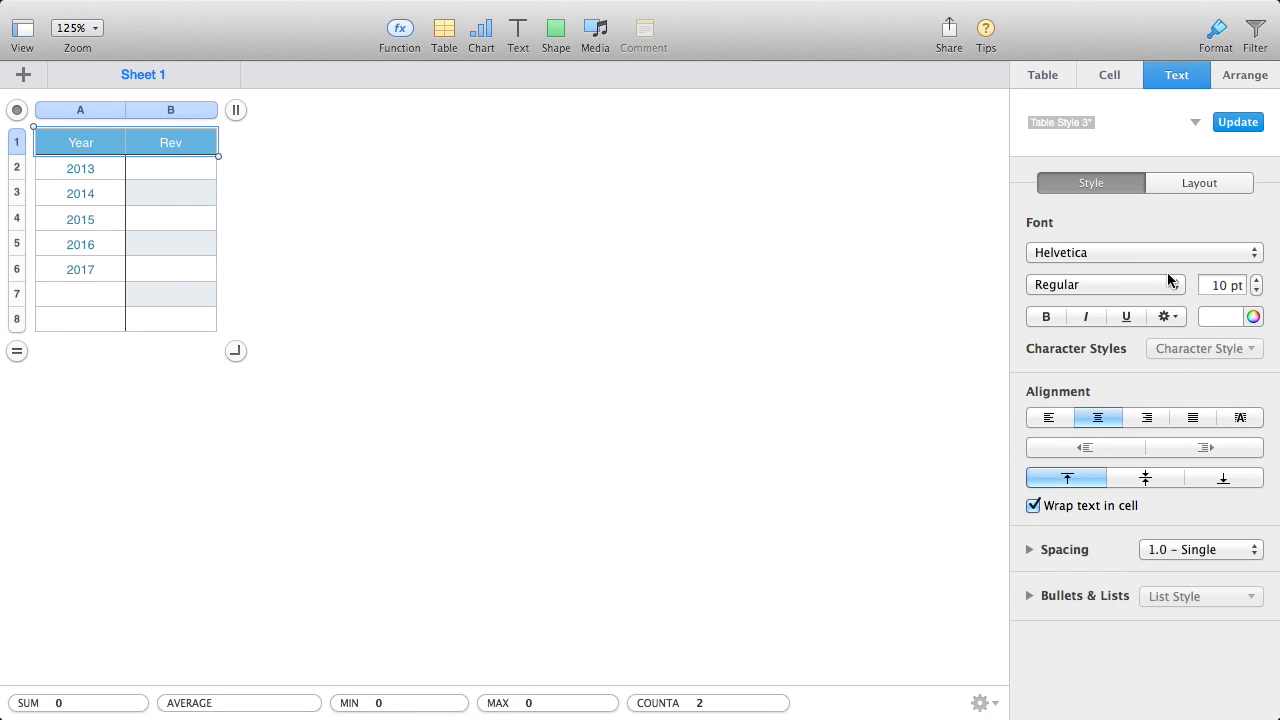
click(1100, 284)
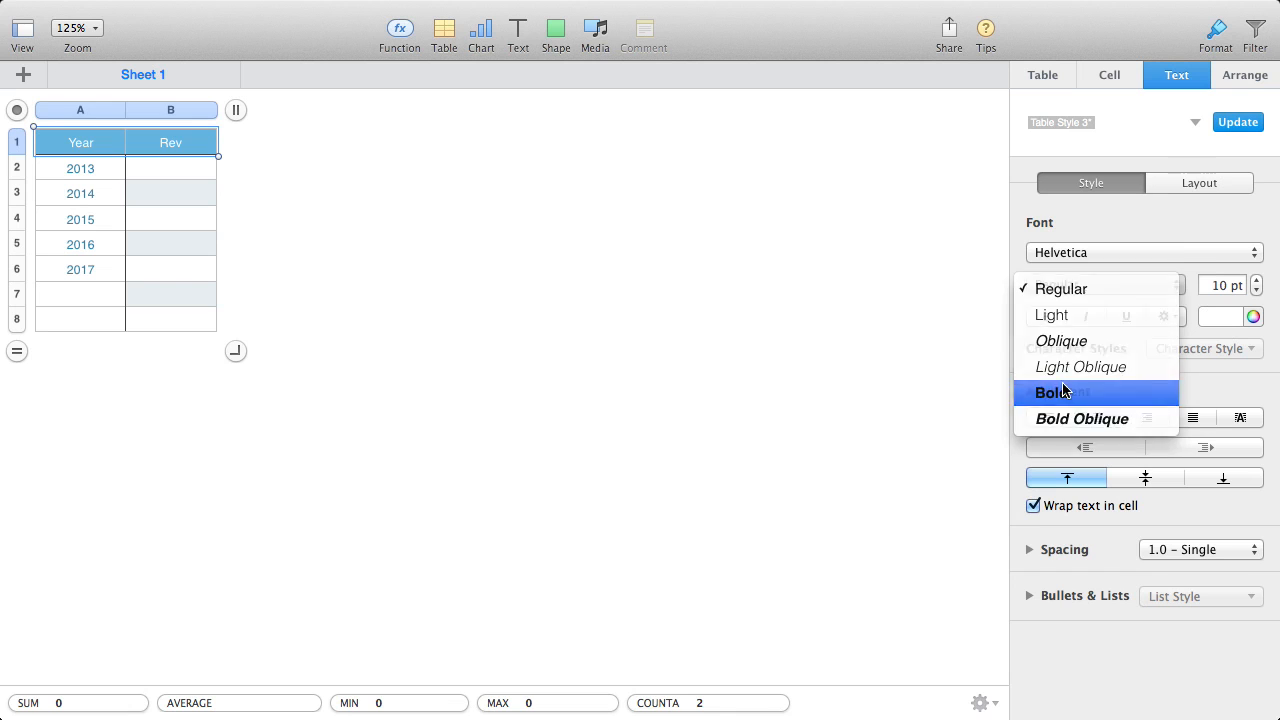
click(1056, 392)
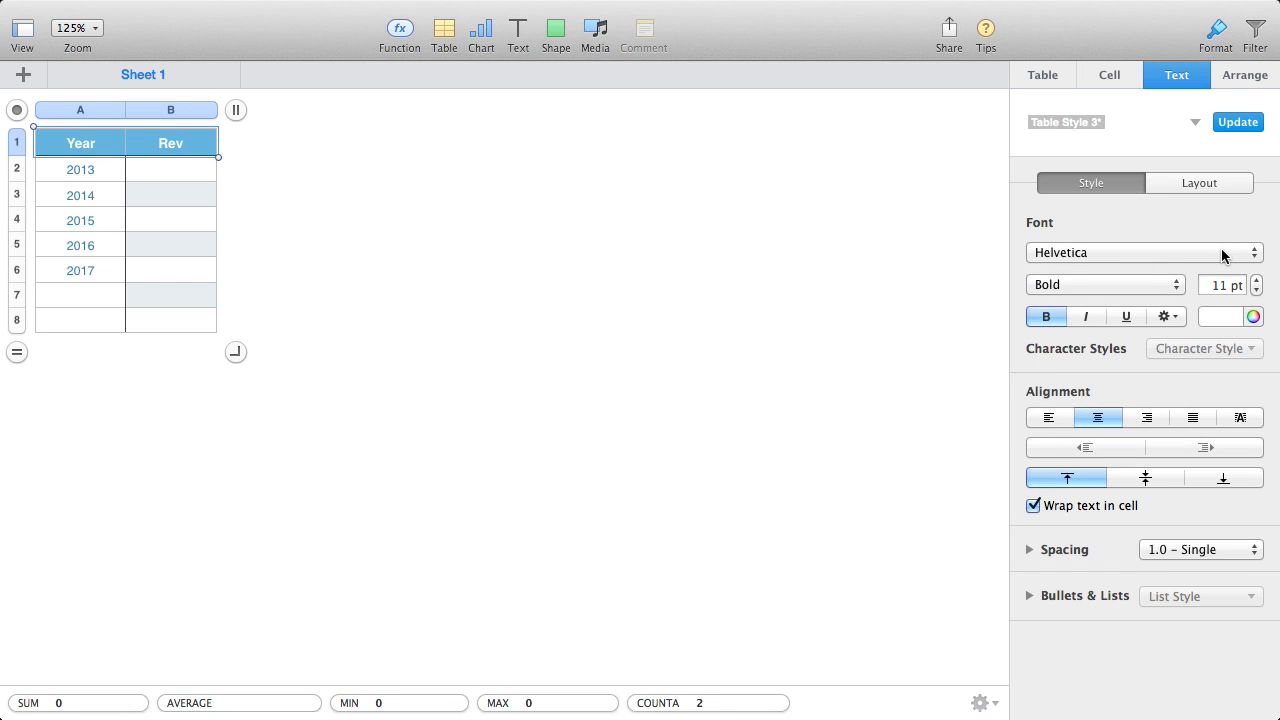
click(1256, 280)
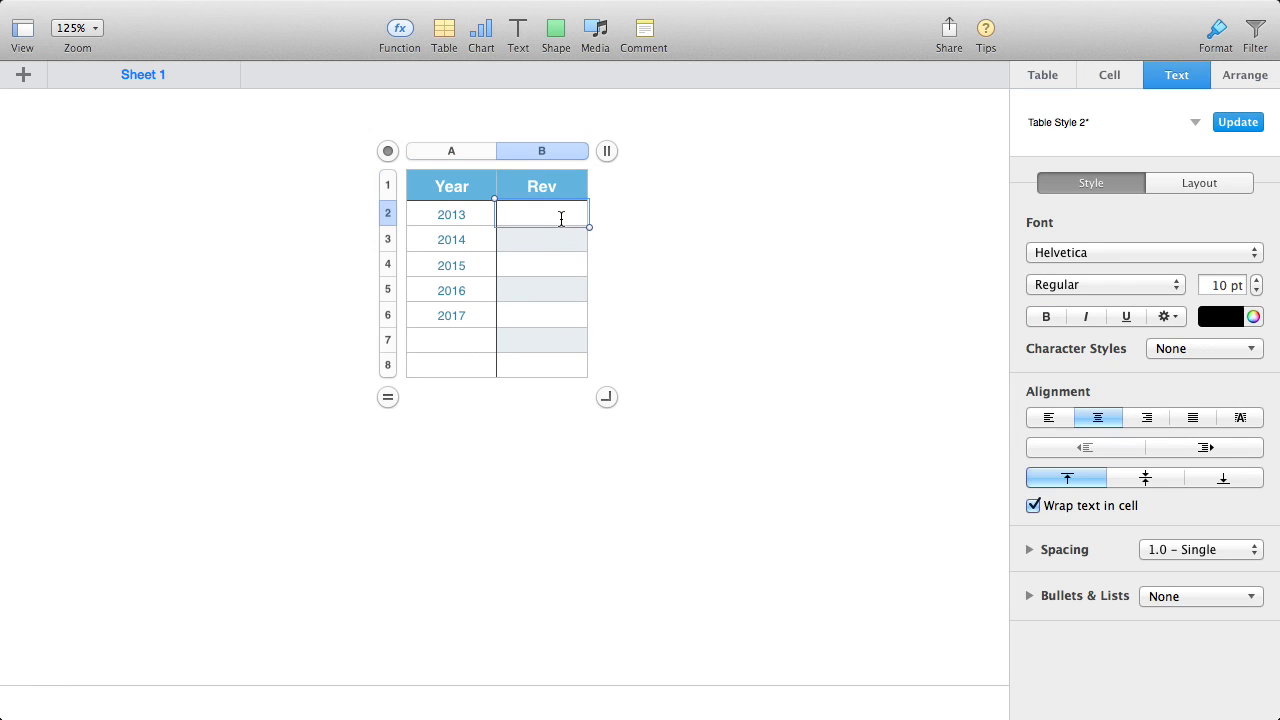
Step: Enter the Rev values 13, 16, 38, 24 and 45 beside the years 2013–2017
text(13)
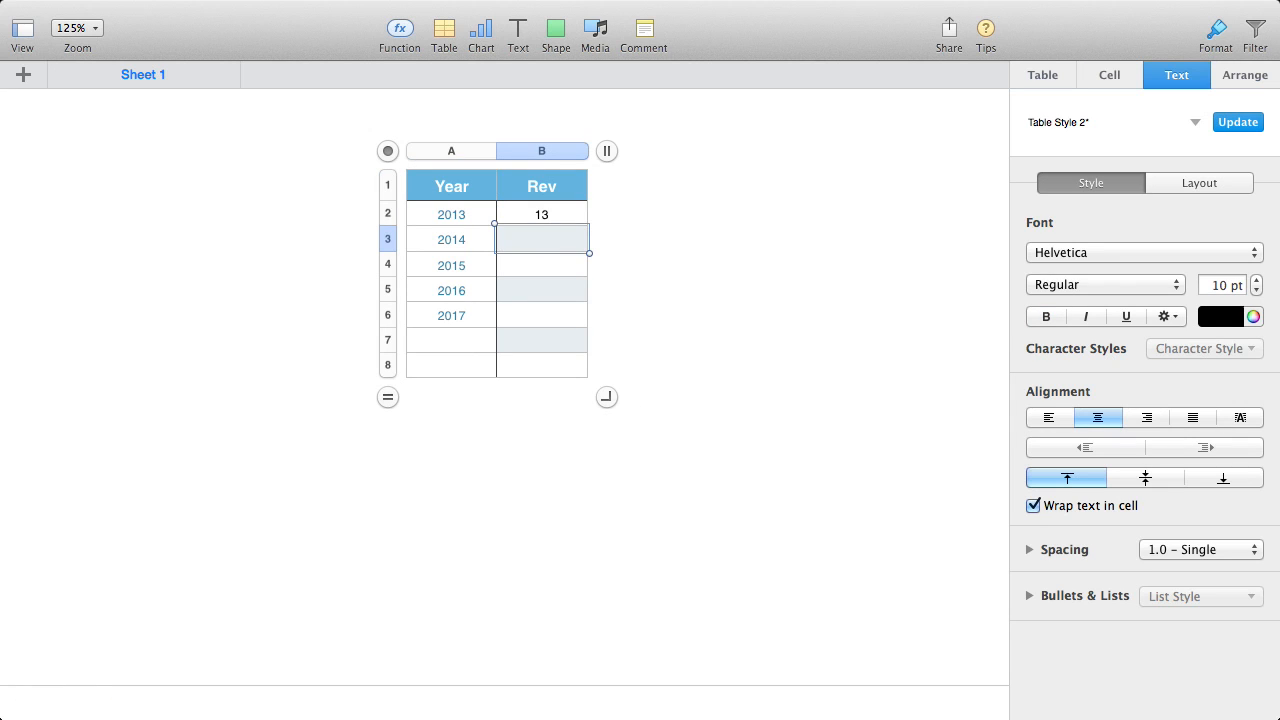
text(16)
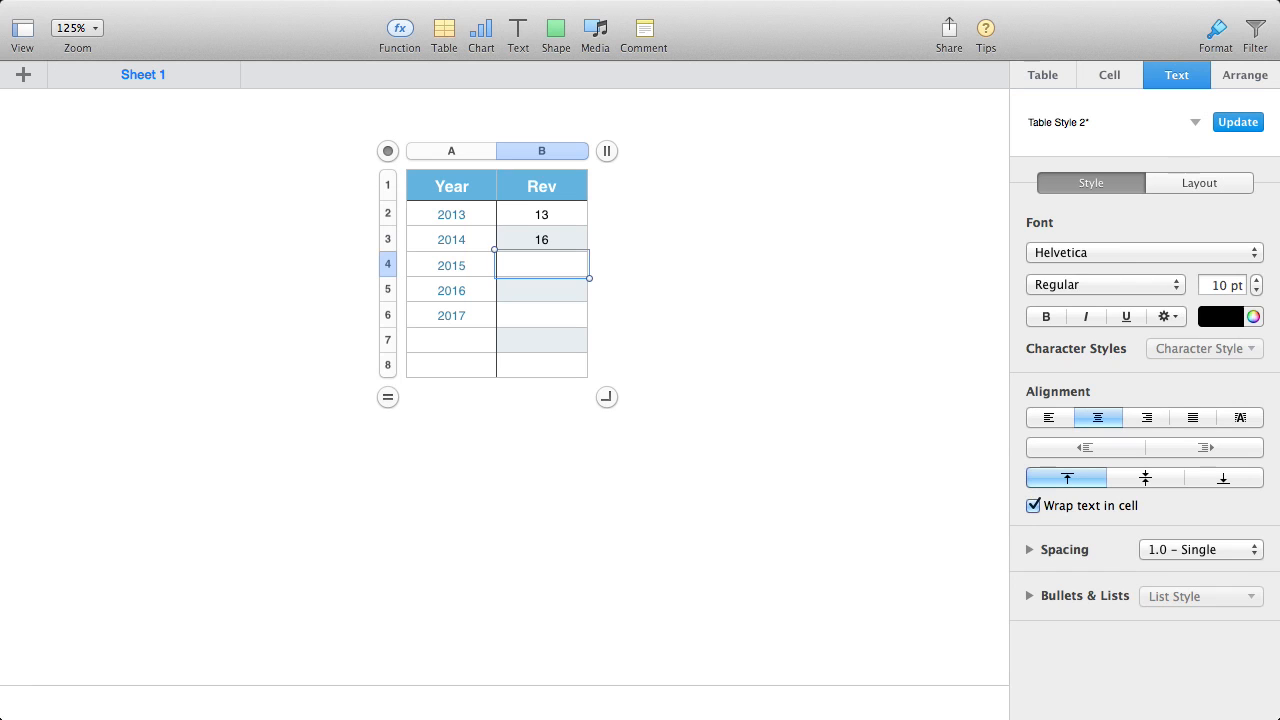
text(38)
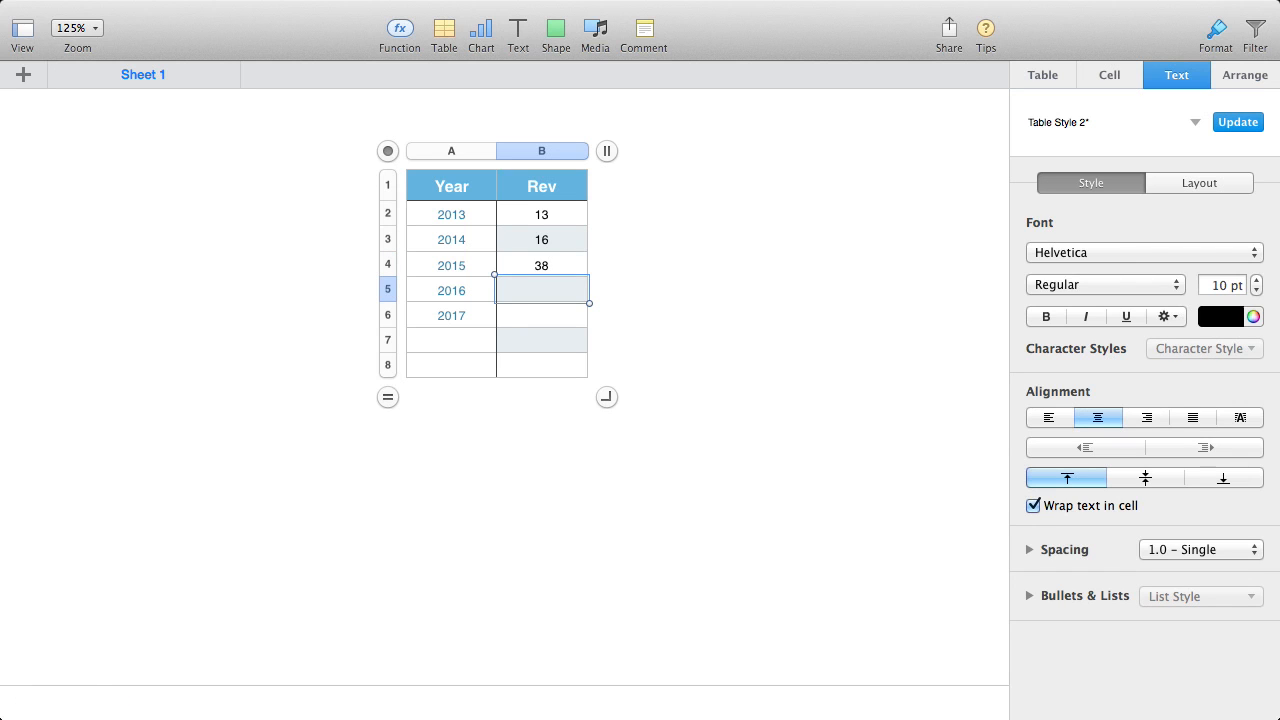
text(24)
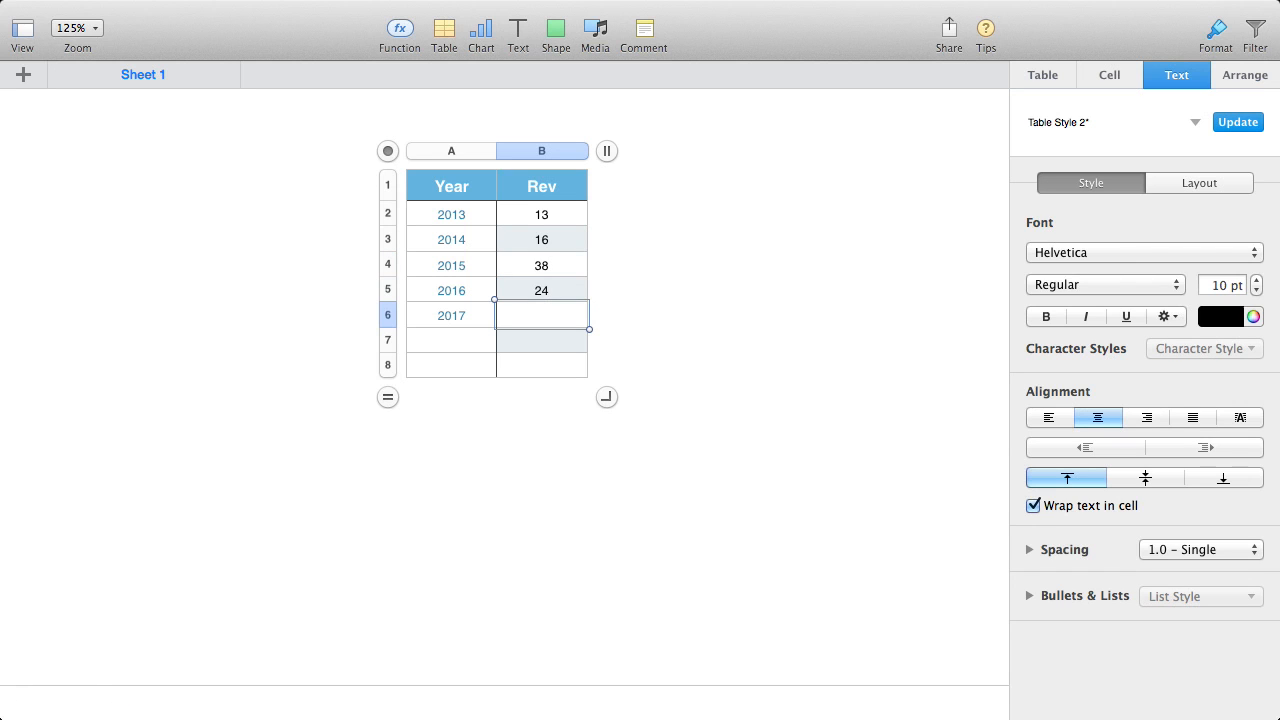
text(45)
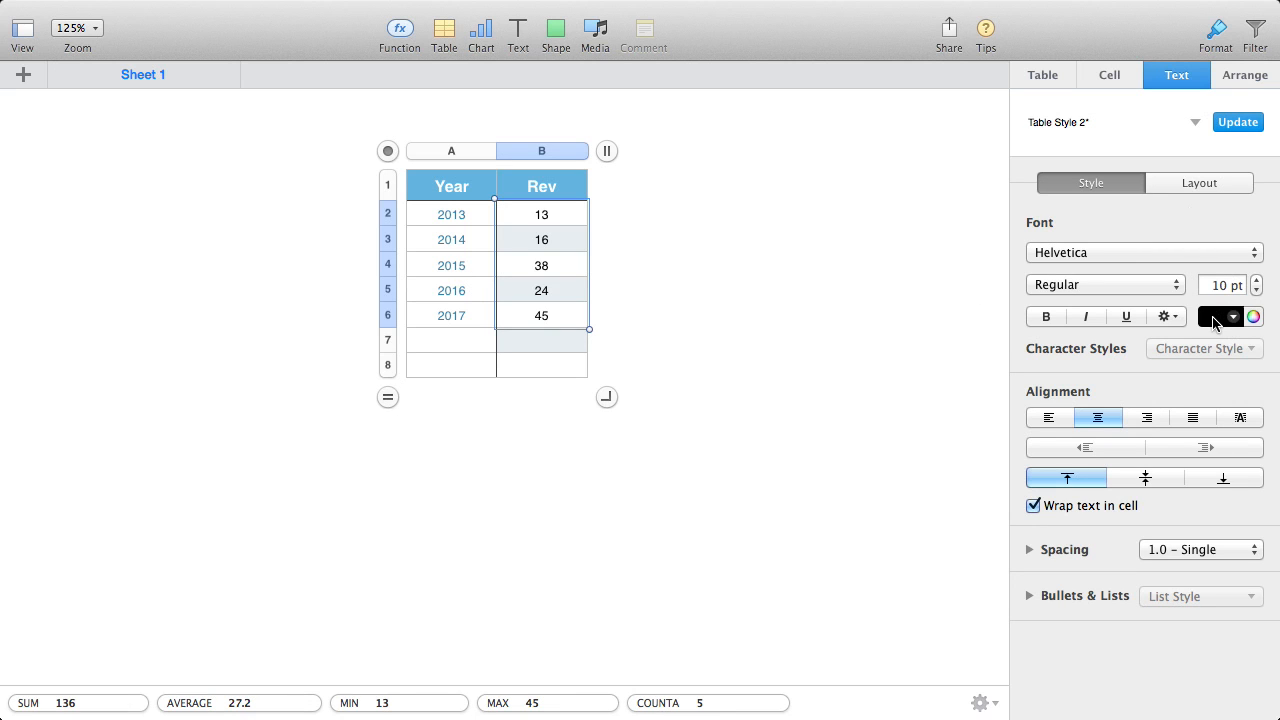
Step: Colour the Rev values light blue by sampling the header blue, then adjust the cell formatting
click(1252, 316)
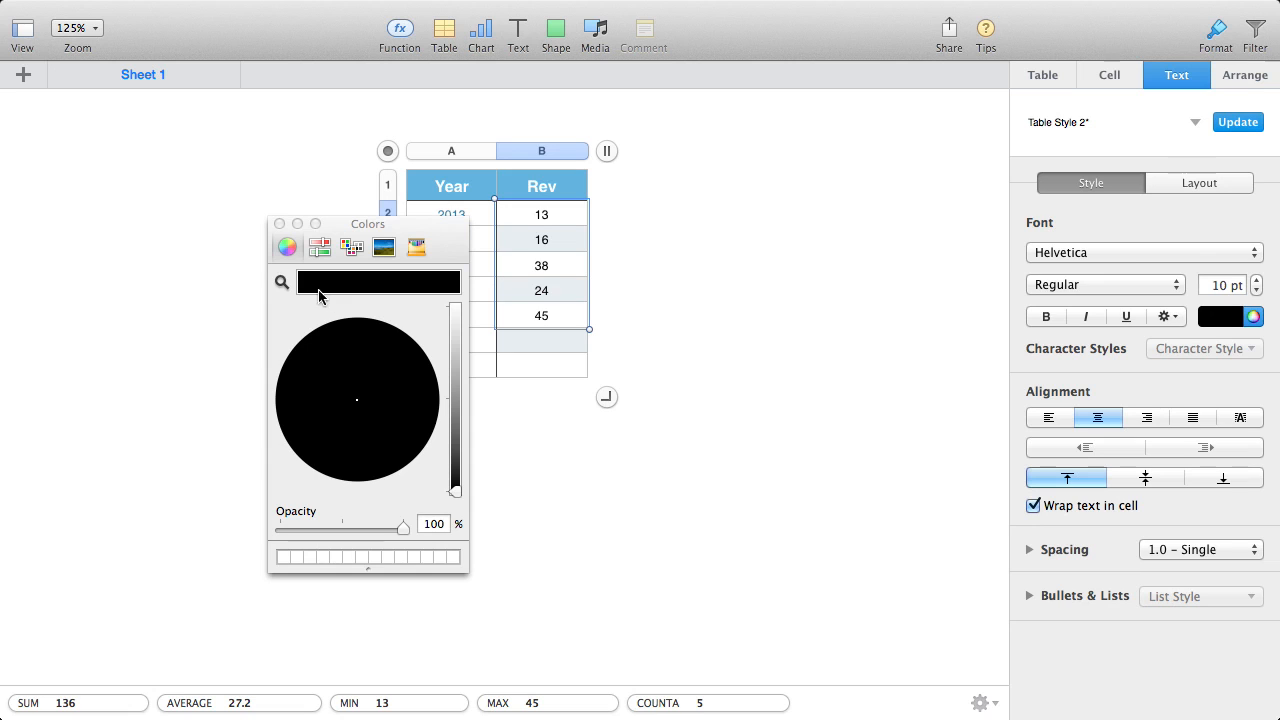
drag(368, 224, 836, 168)
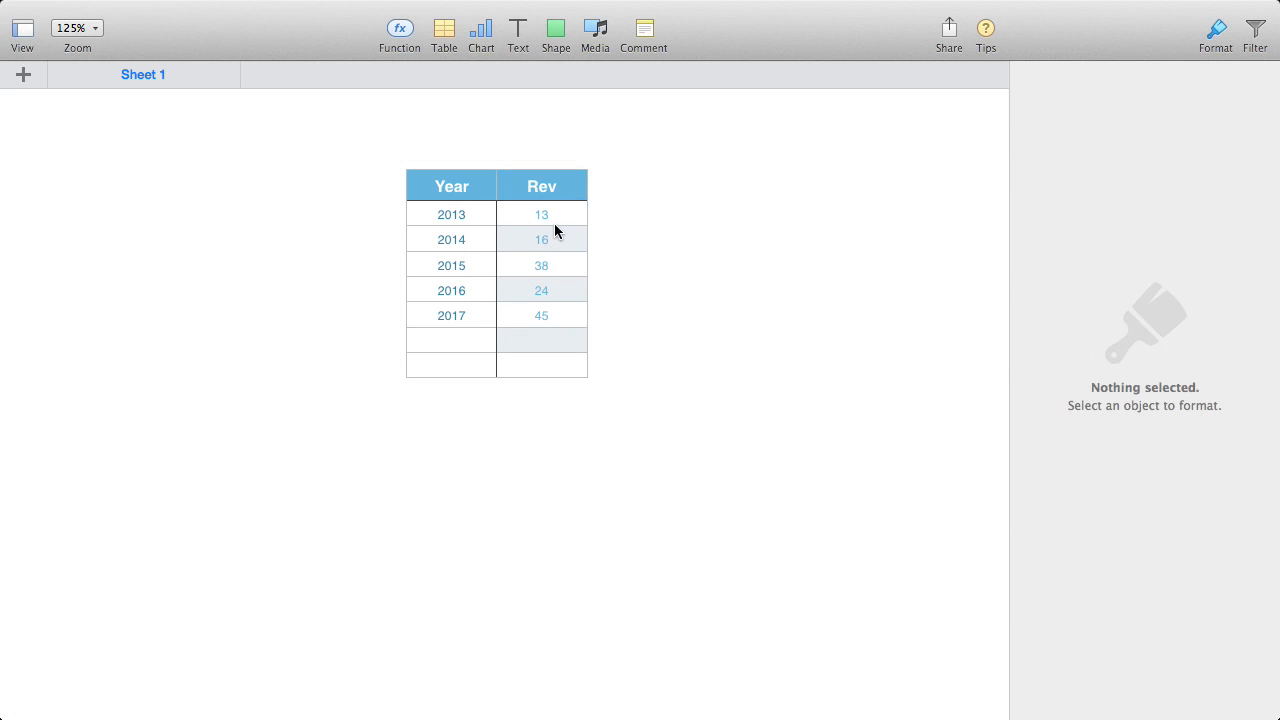
click(540, 316)
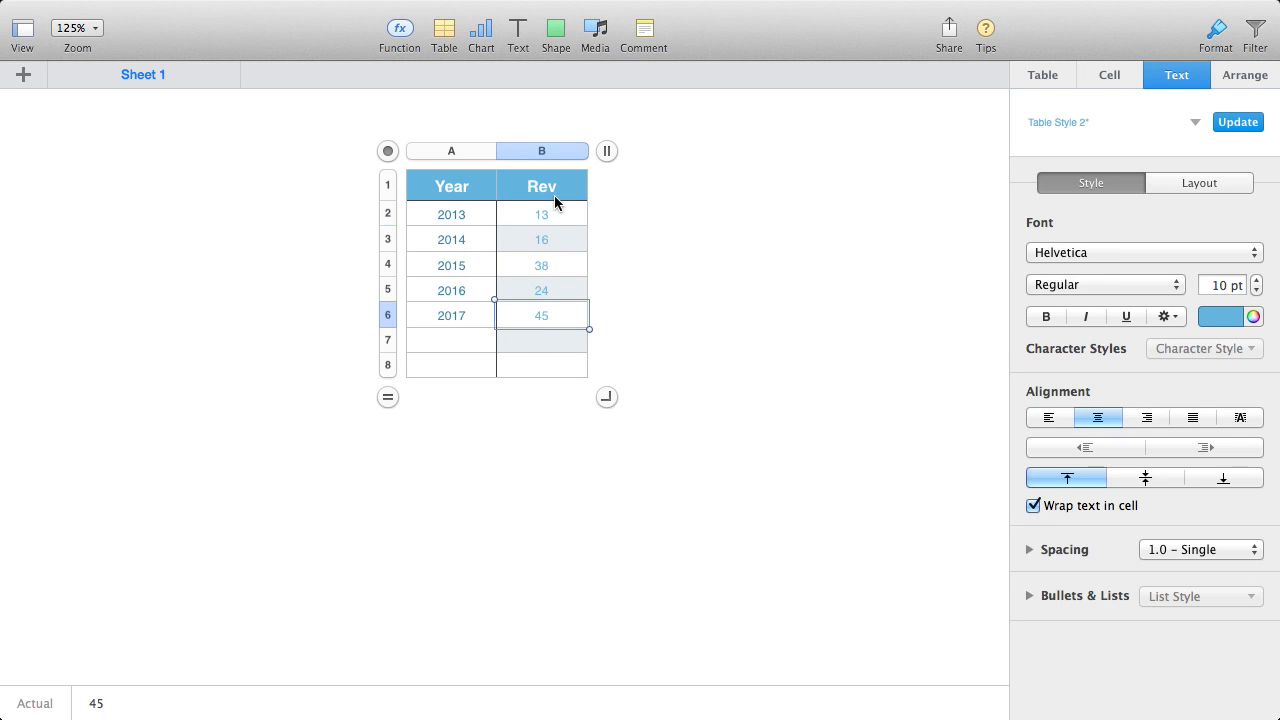
mouse_move(520, 200)
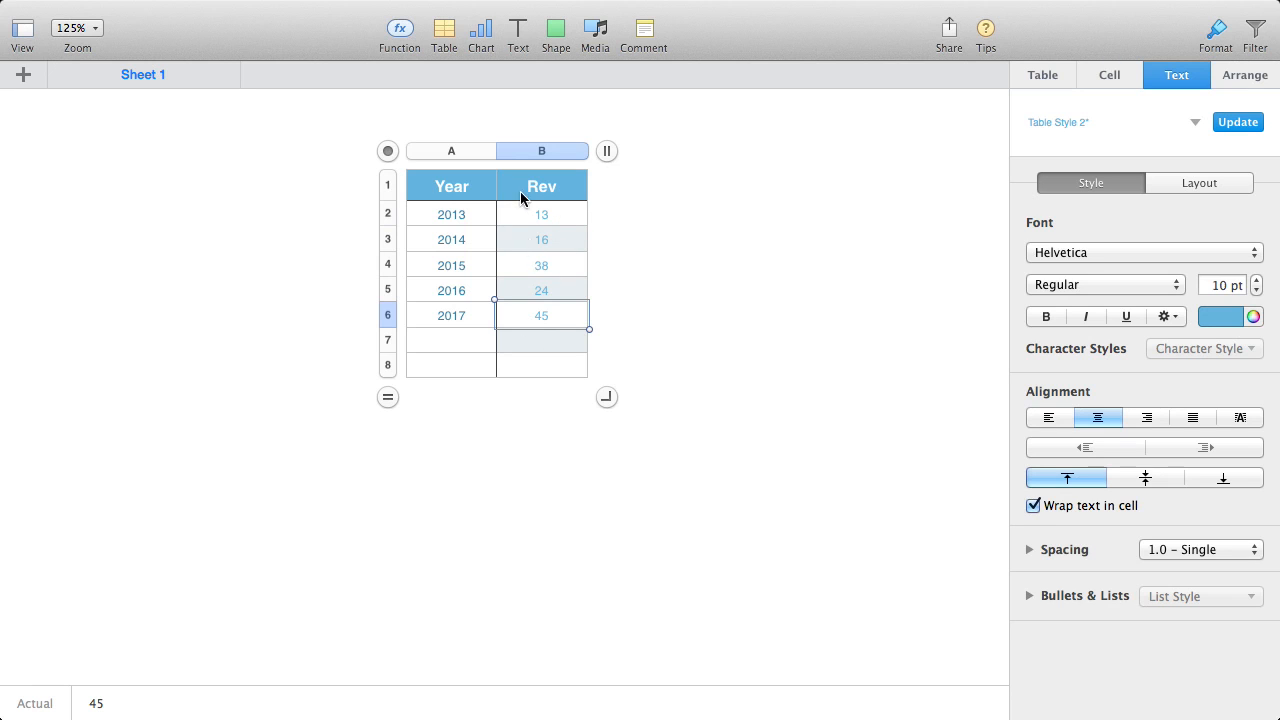
mouse_move(1184, 104)
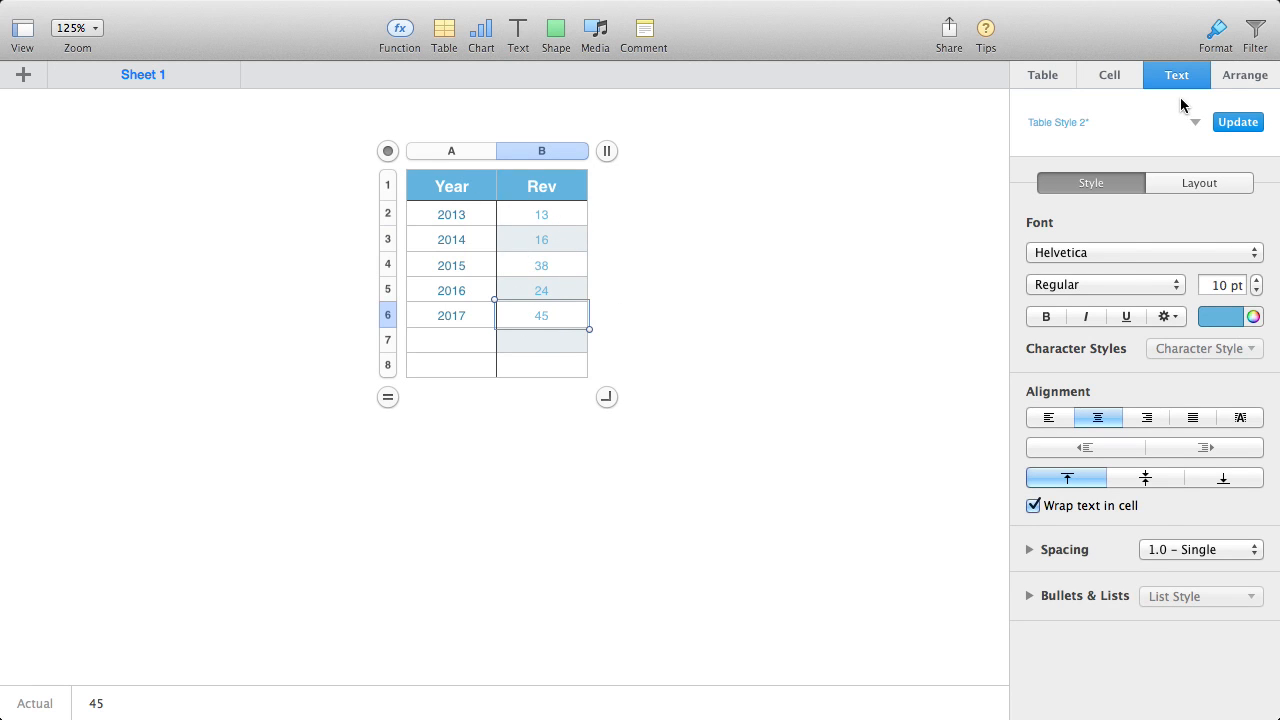
click(1108, 76)
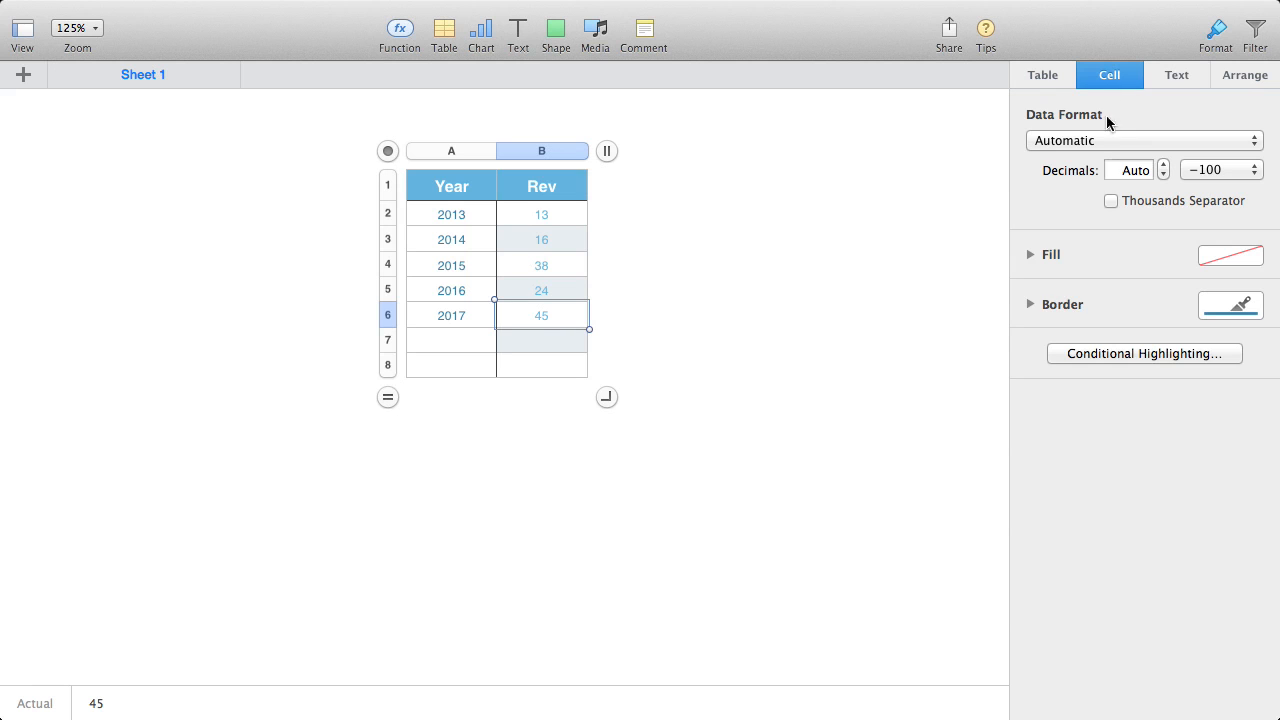
click(1032, 304)
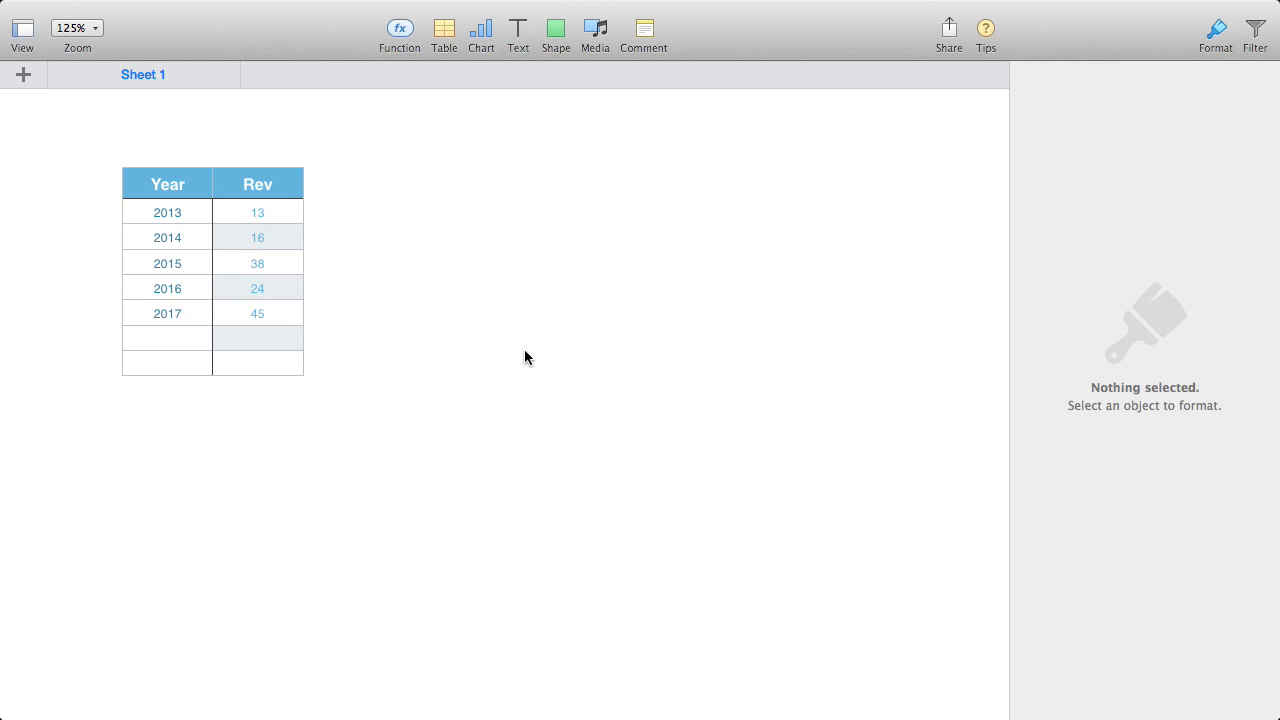
mouse_move(528, 136)
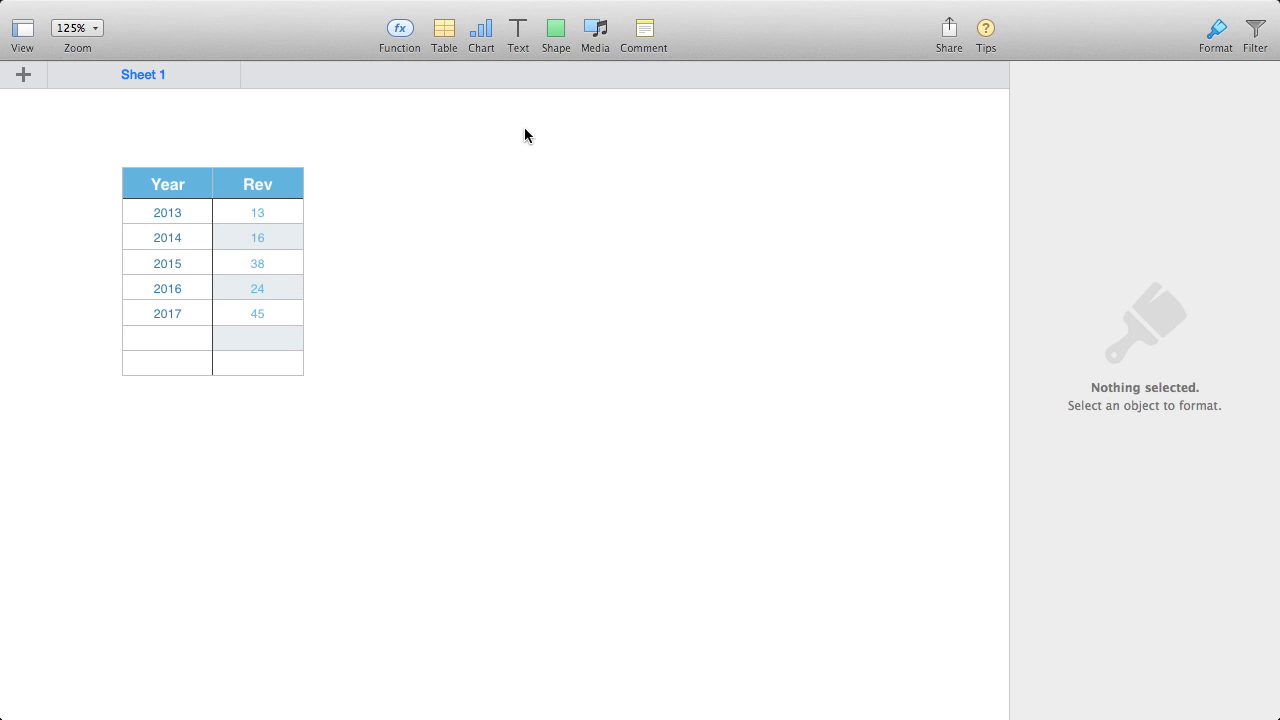
mouse_move(168, 200)
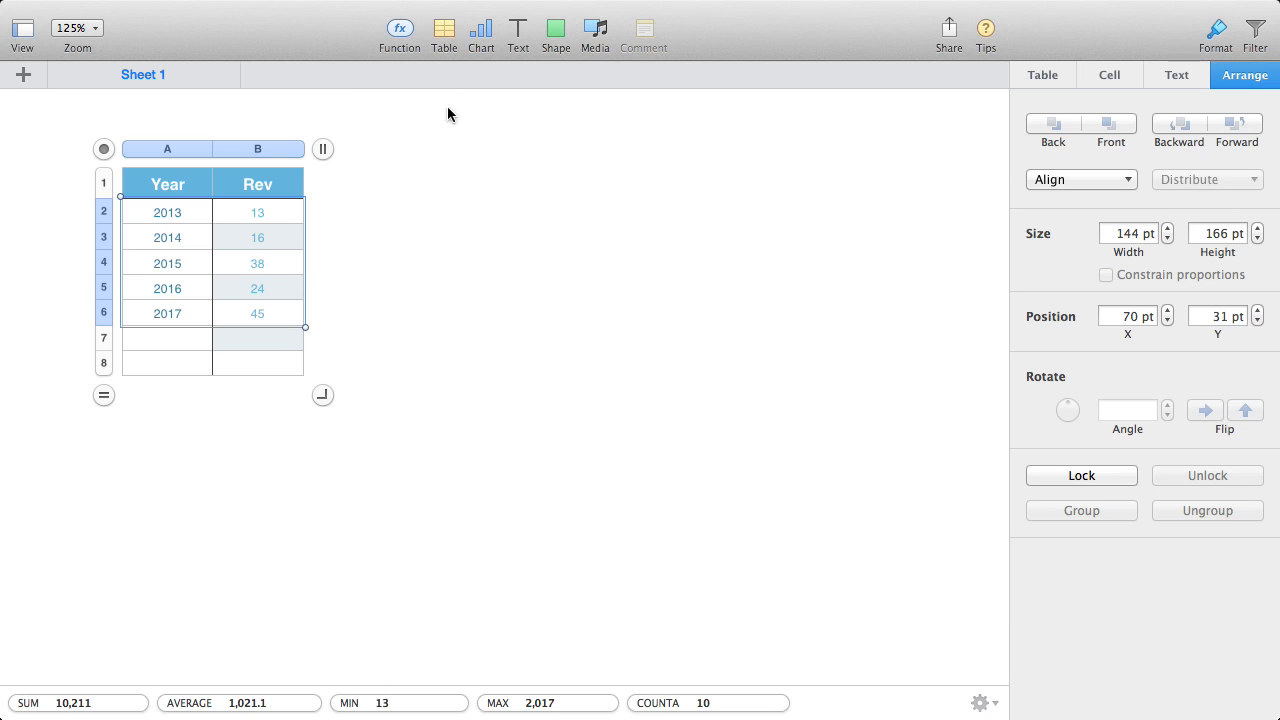
Step: Insert an interactive column chart of the Year/Rev data beside the table
click(480, 36)
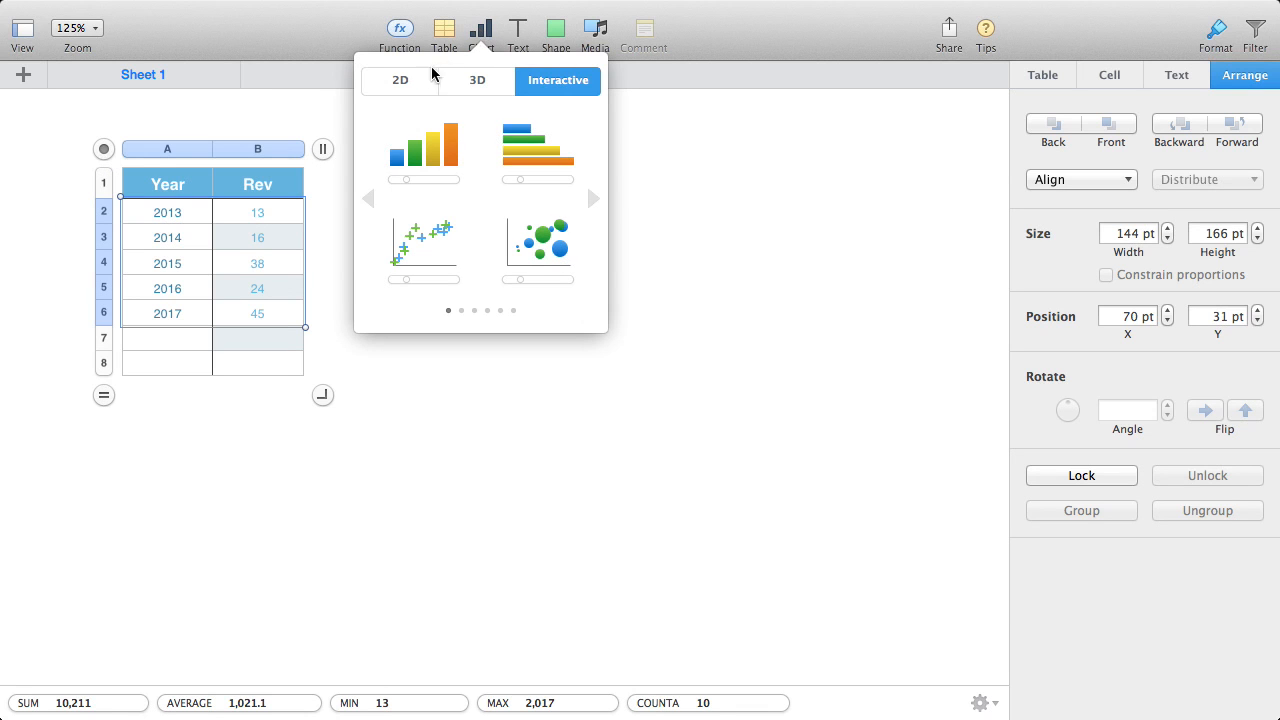
click(400, 80)
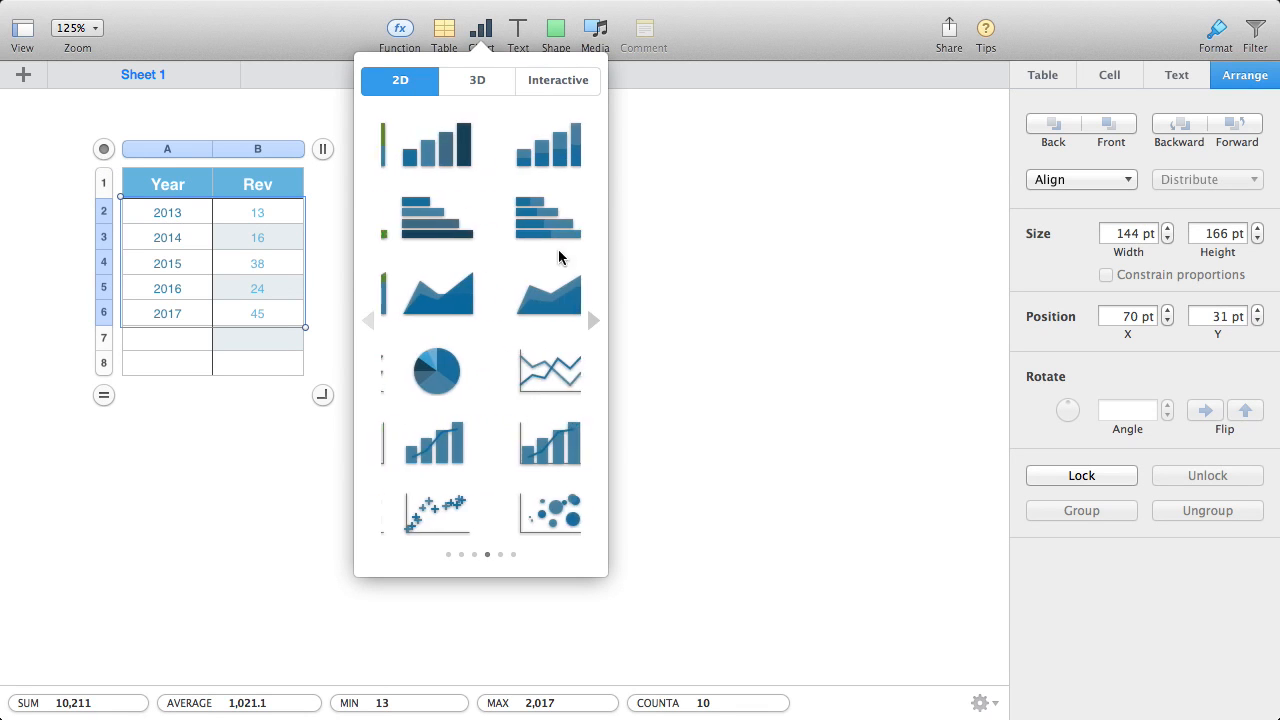
click(476, 80)
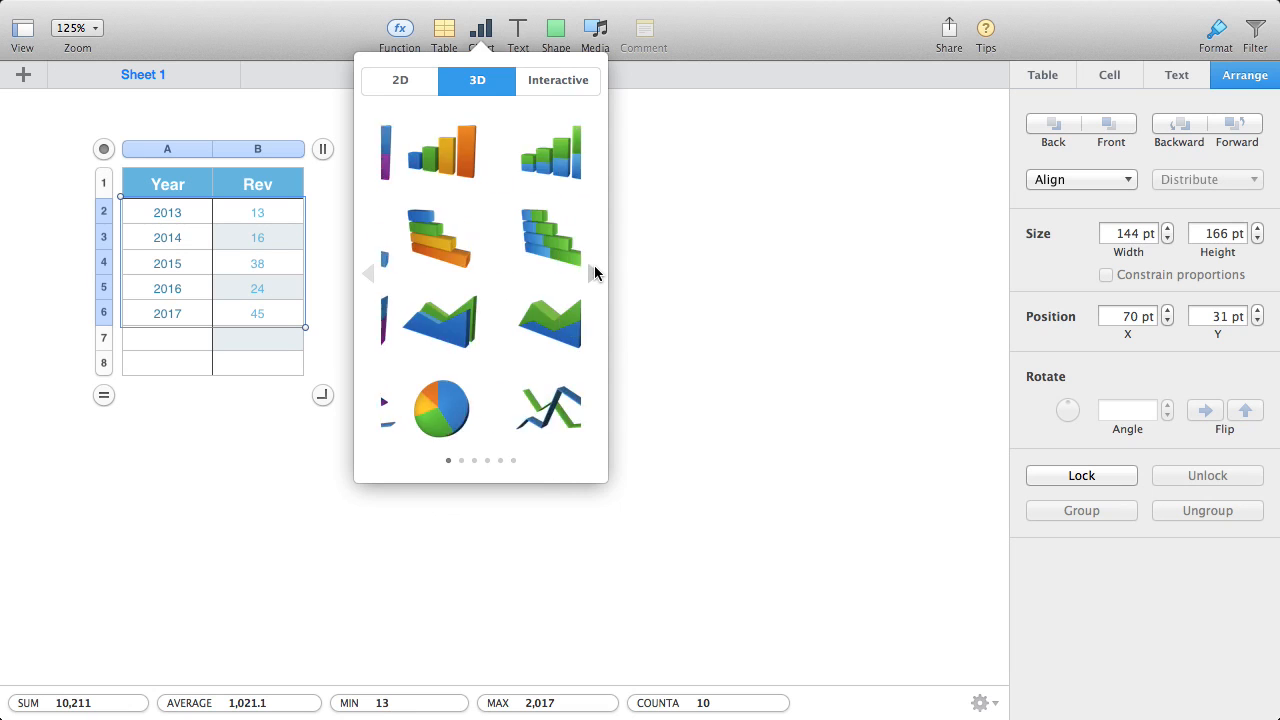
click(556, 80)
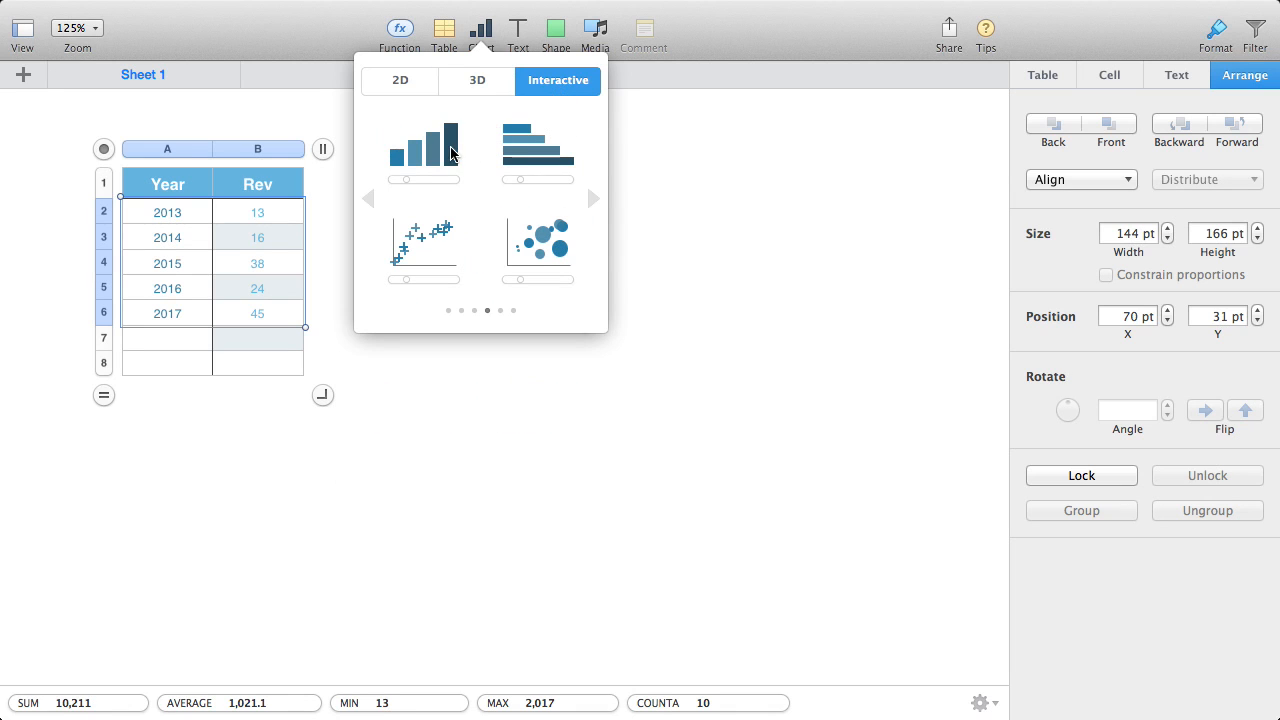
click(424, 150)
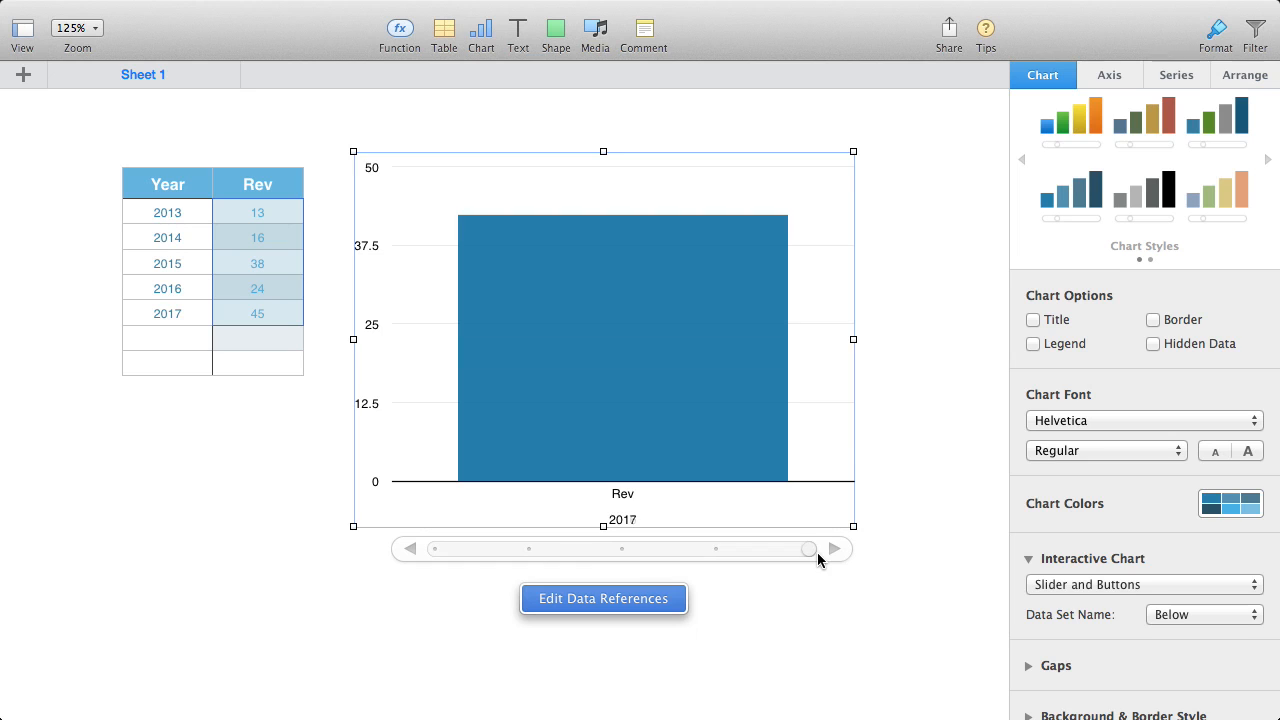
drag(808, 548, 528, 548)
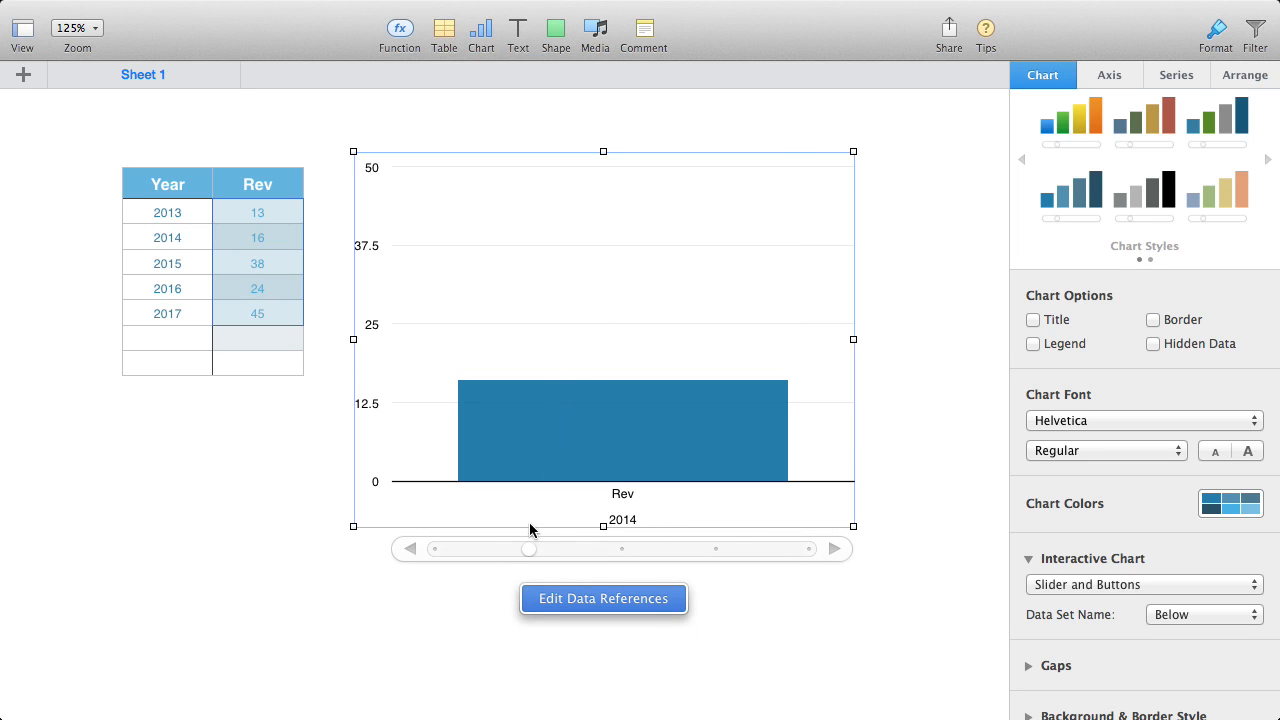
drag(528, 548, 808, 548)
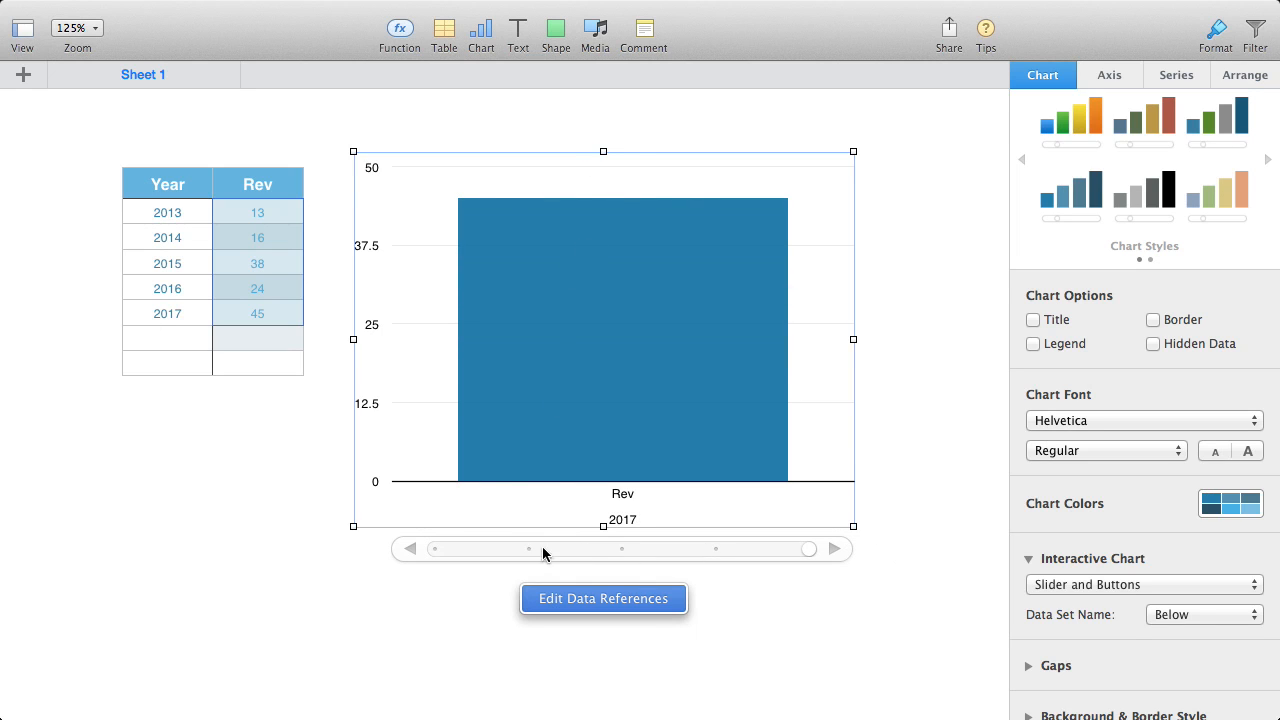
mouse_move(1120, 338)
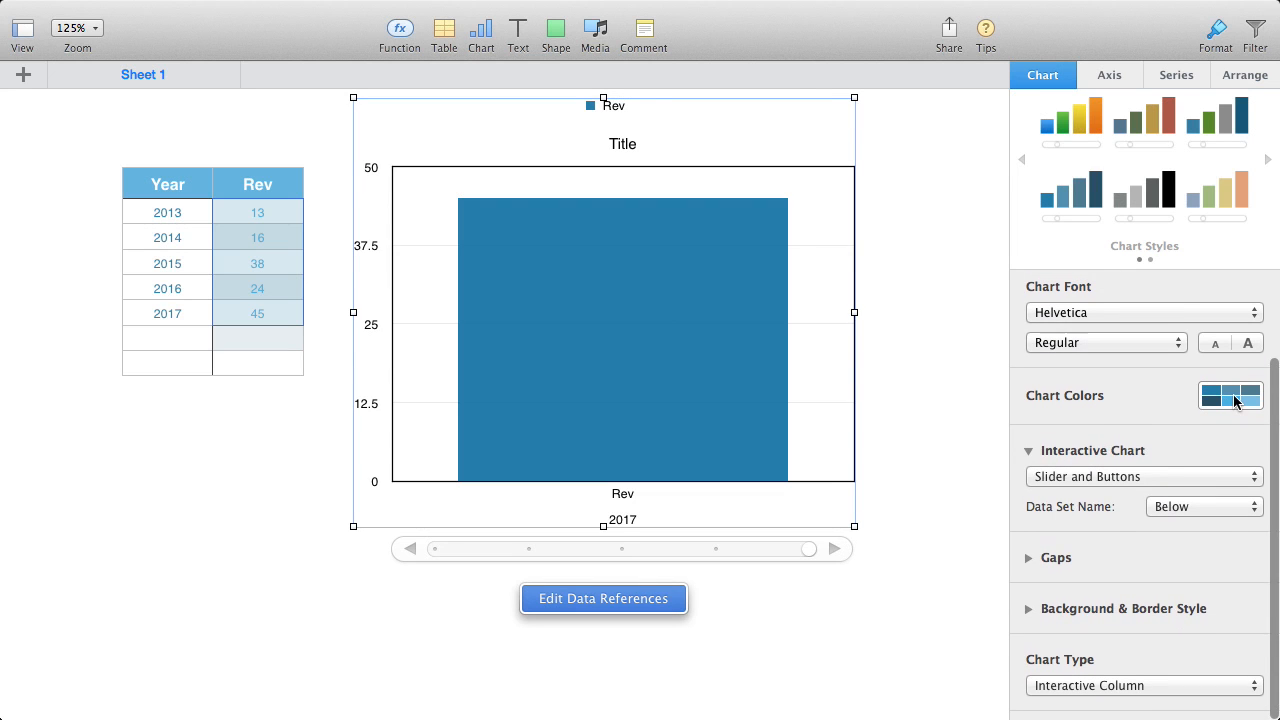
Step: Fill the chart bars with the blue image texture after trying a wood texture
click(1230, 396)
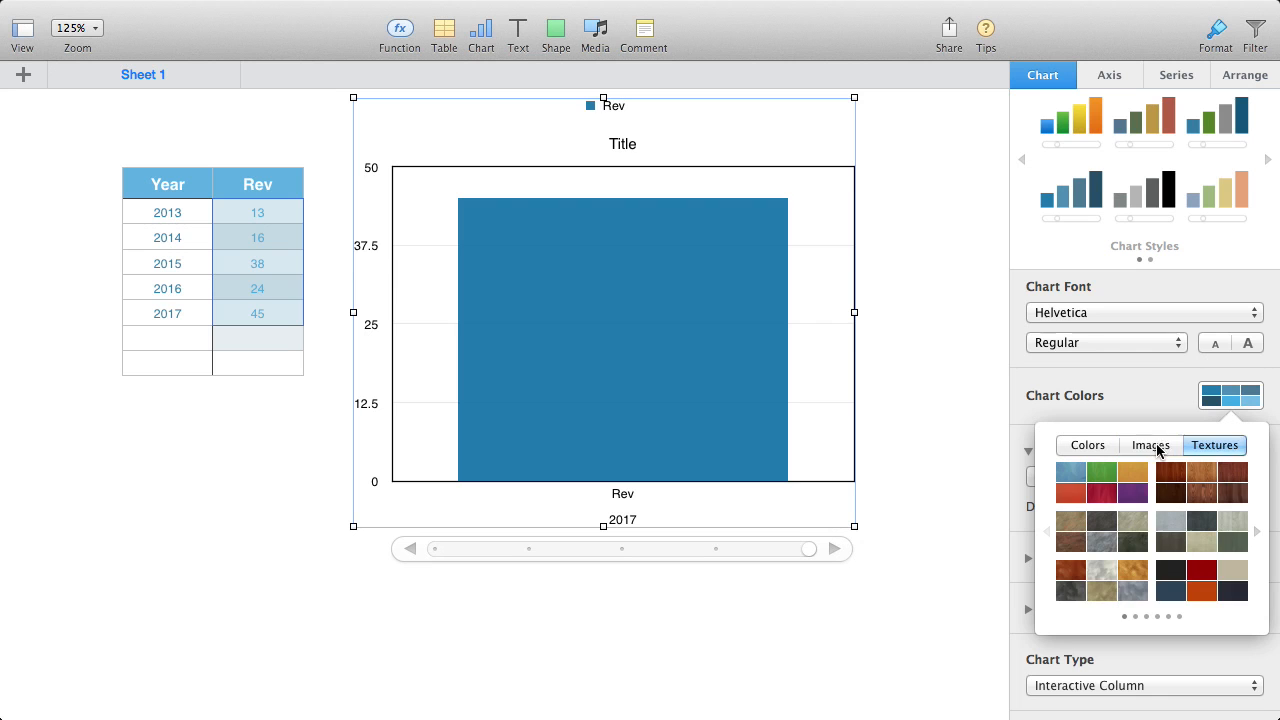
click(1202, 480)
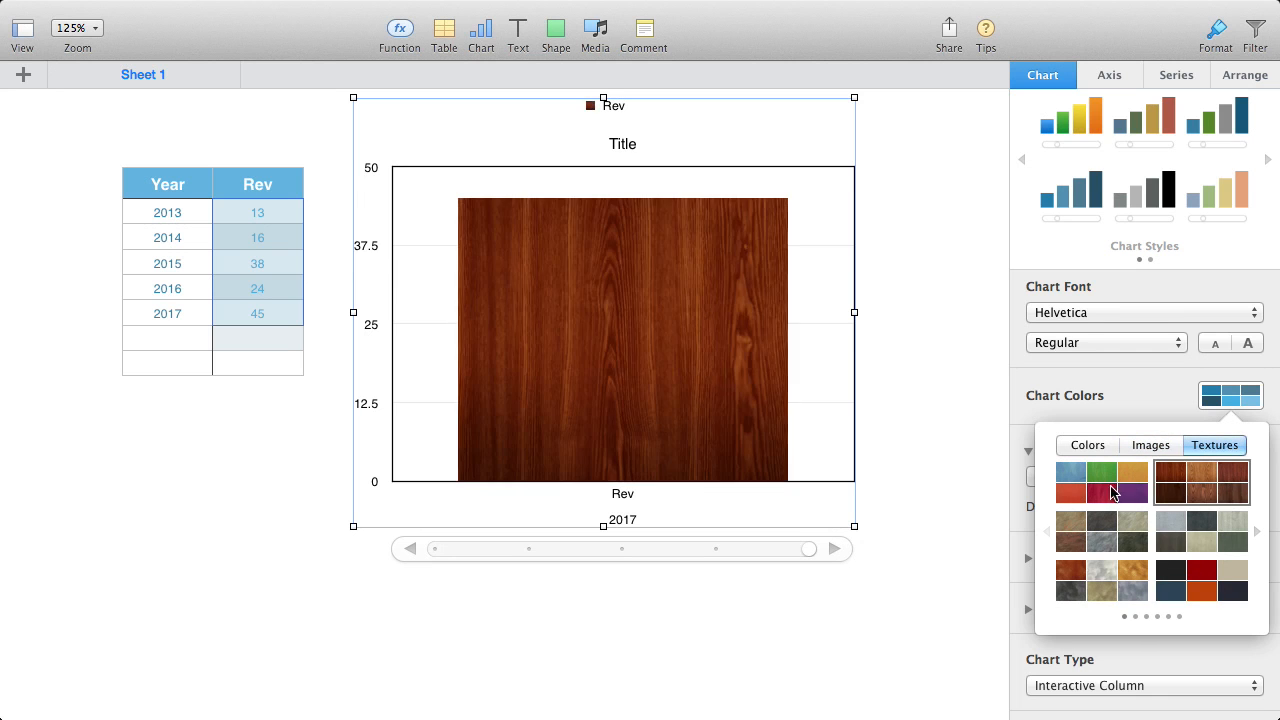
mouse_move(1182, 490)
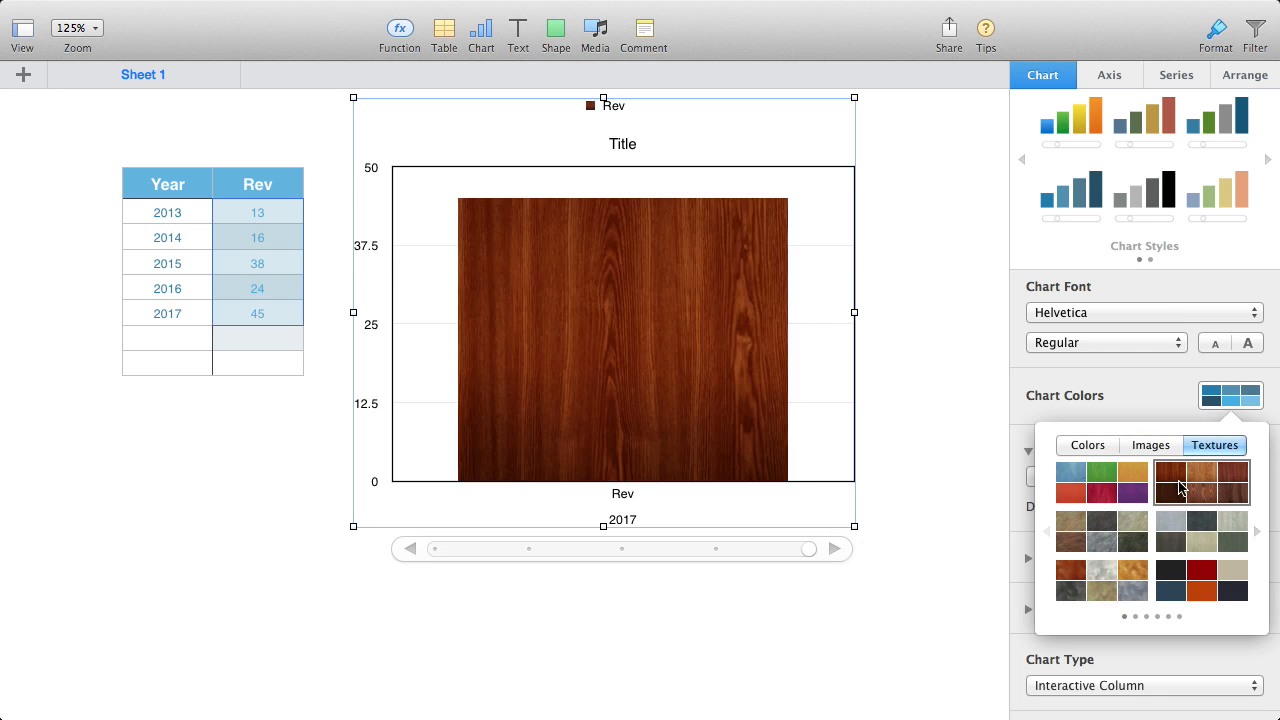
click(1150, 444)
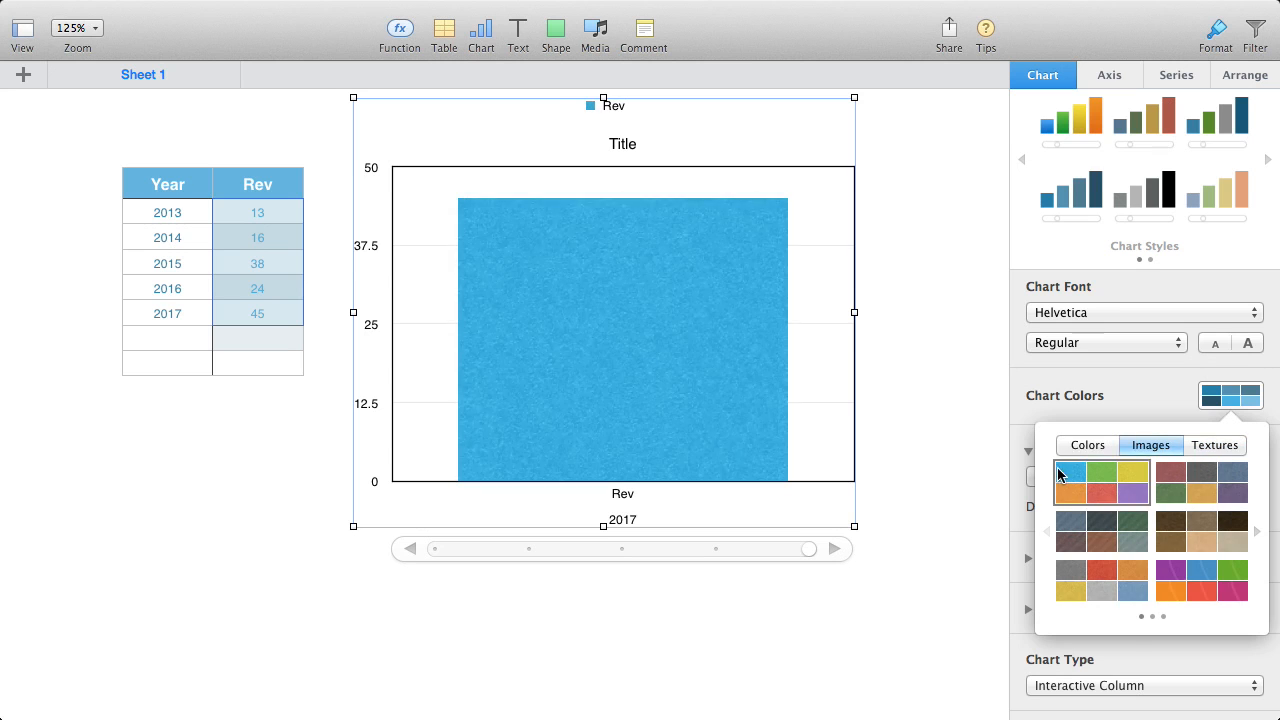
click(1068, 492)
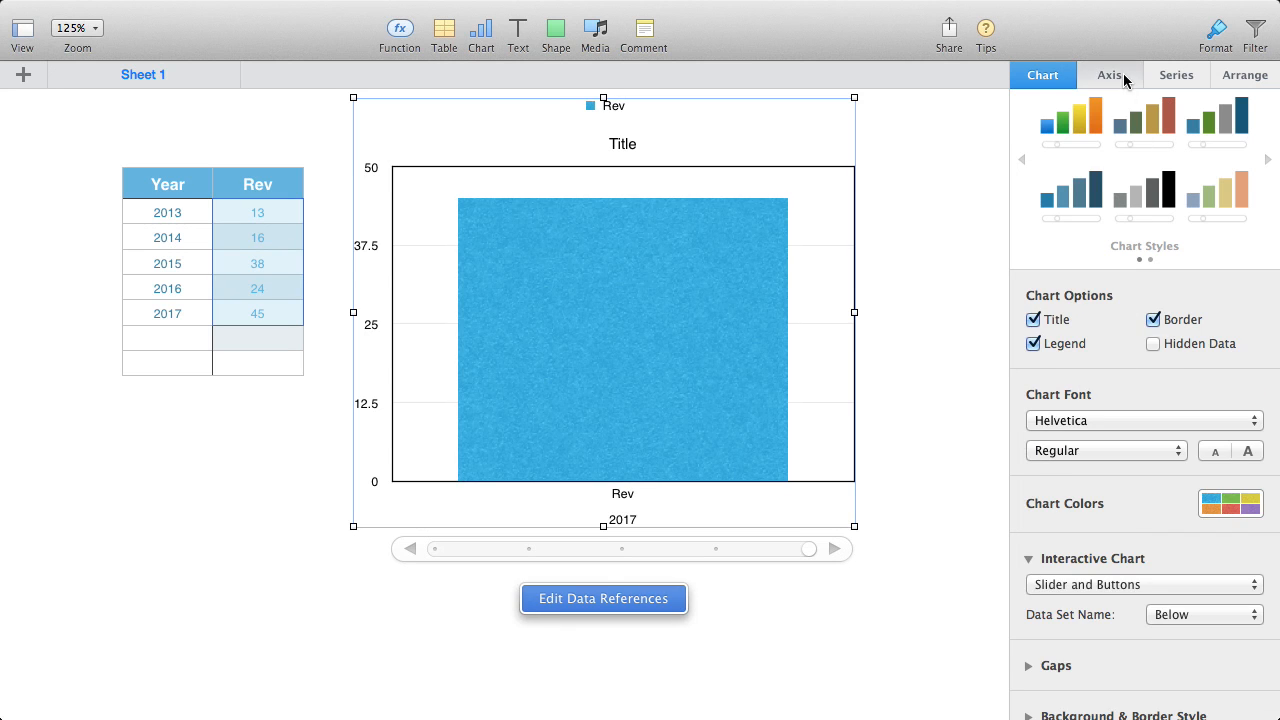
Step: Set the value axis to show more major steps, marked every 5
click(1108, 74)
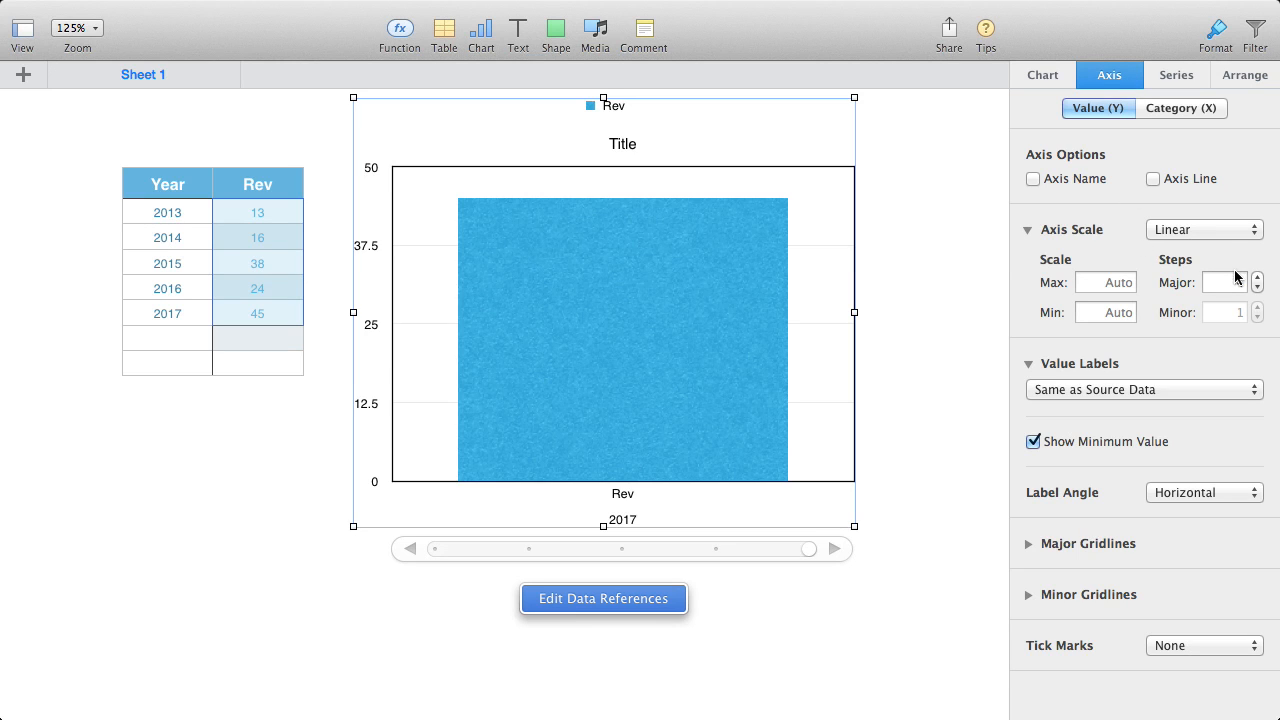
click(1258, 276)
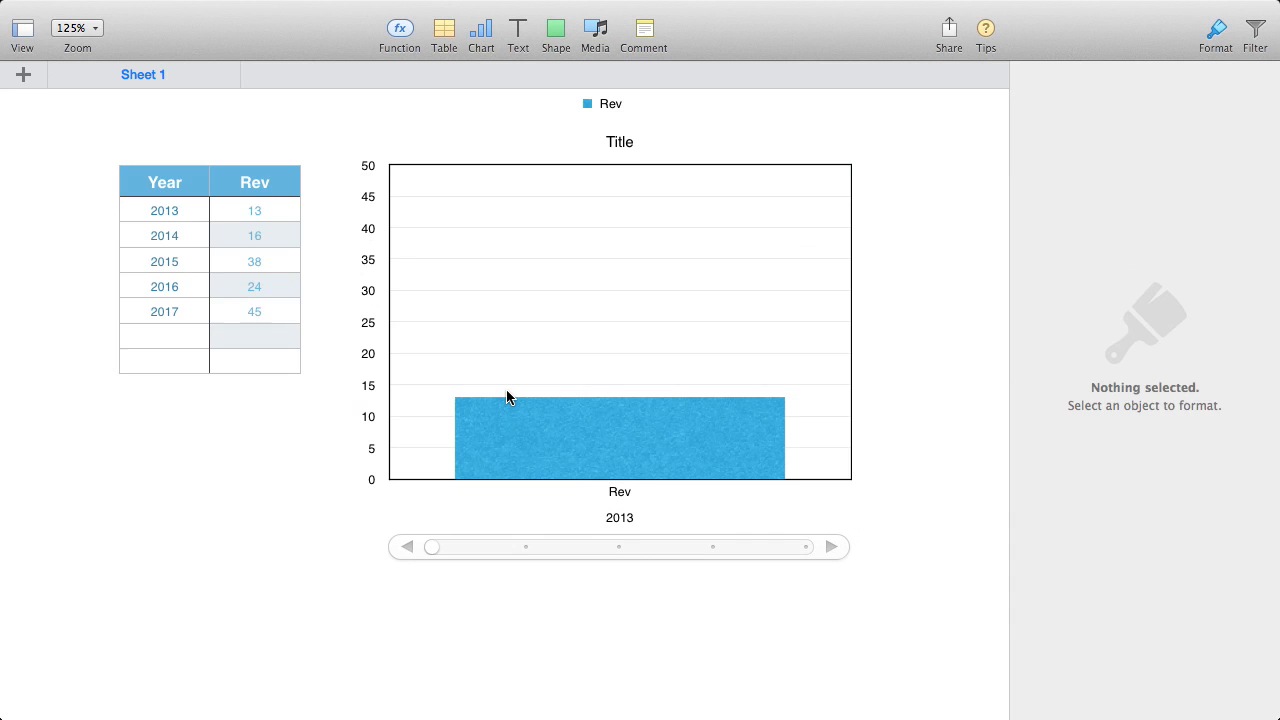
Step: Change the 2014 Rev value to 2 and slide the chart to show the updated bar
click(620, 320)
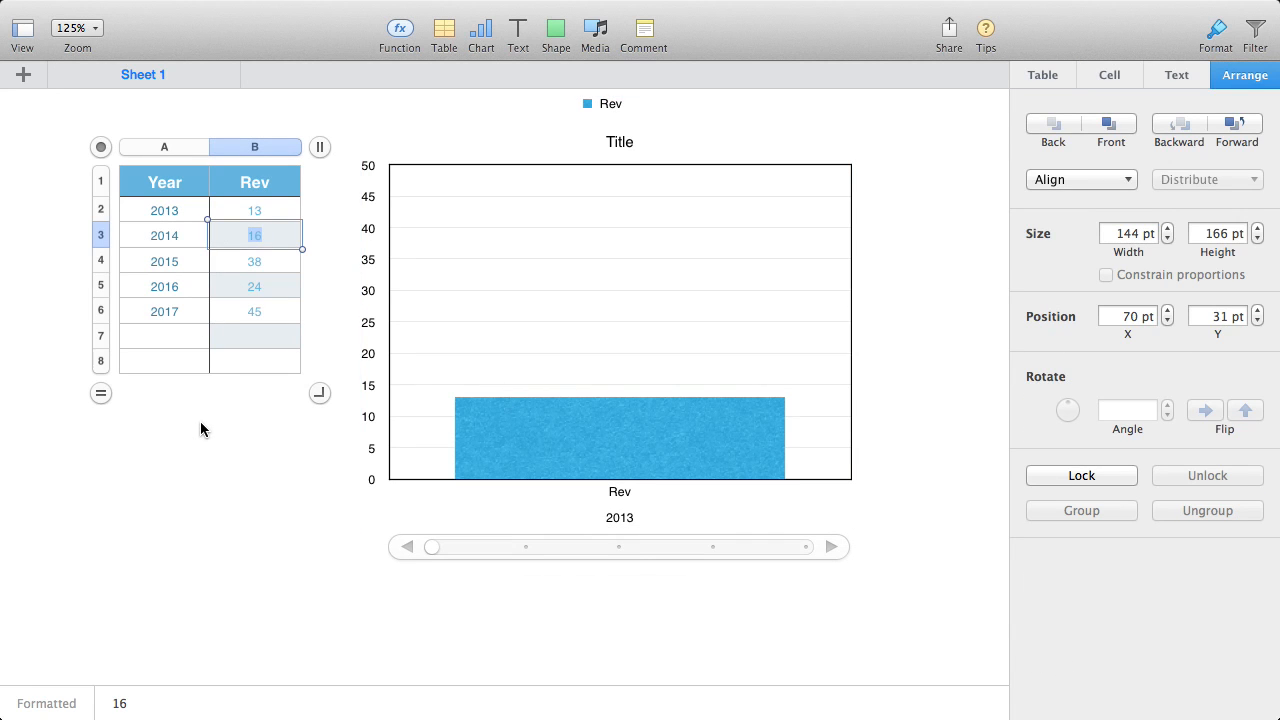
text(23)
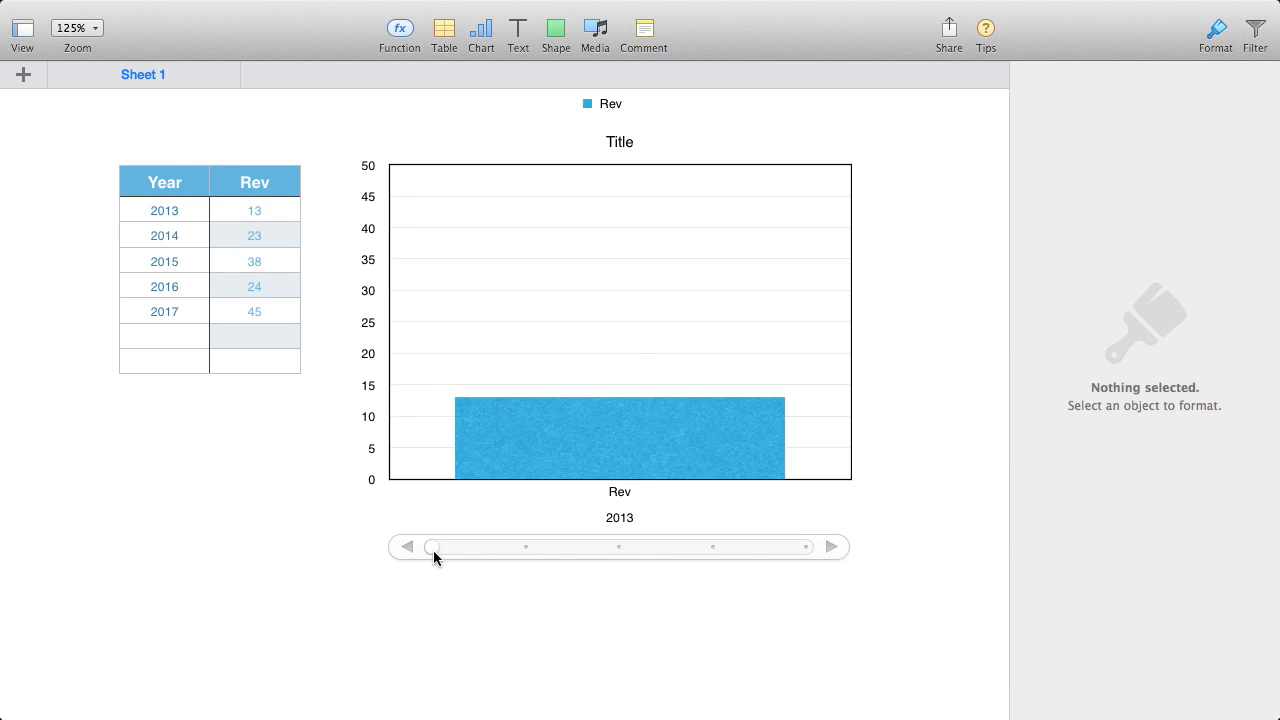
drag(432, 548, 526, 548)
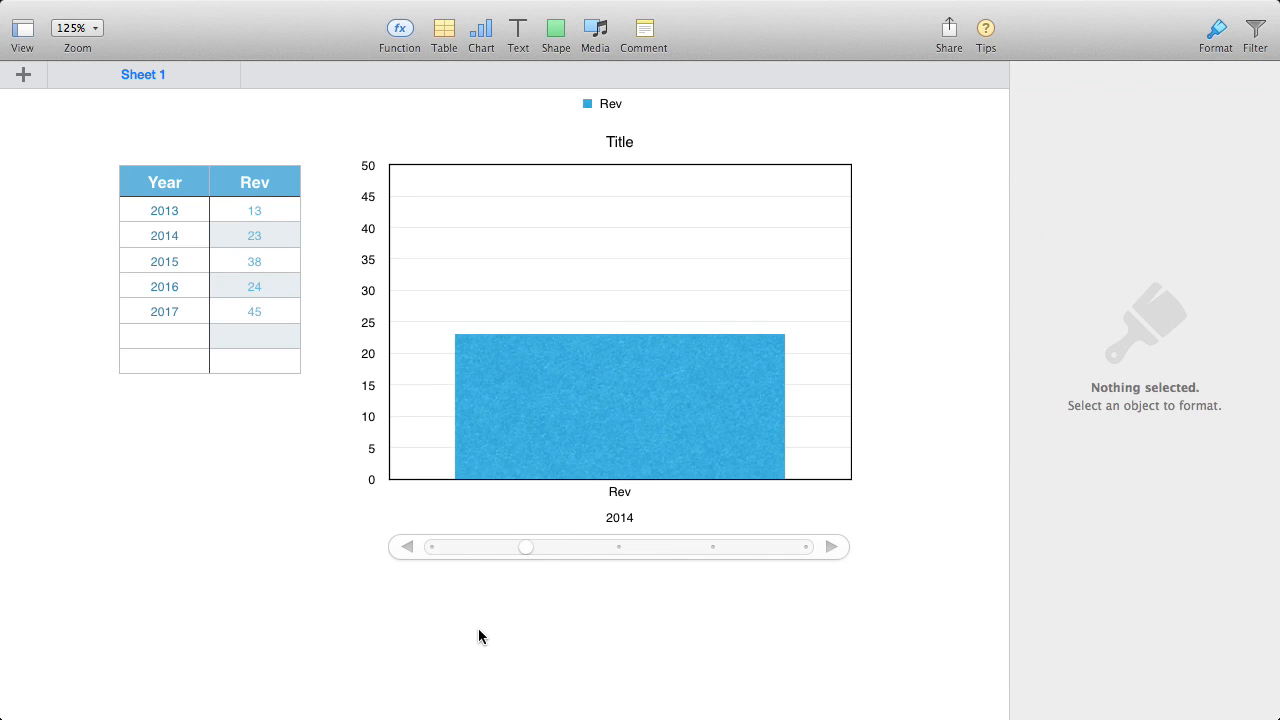
mouse_move(284, 256)
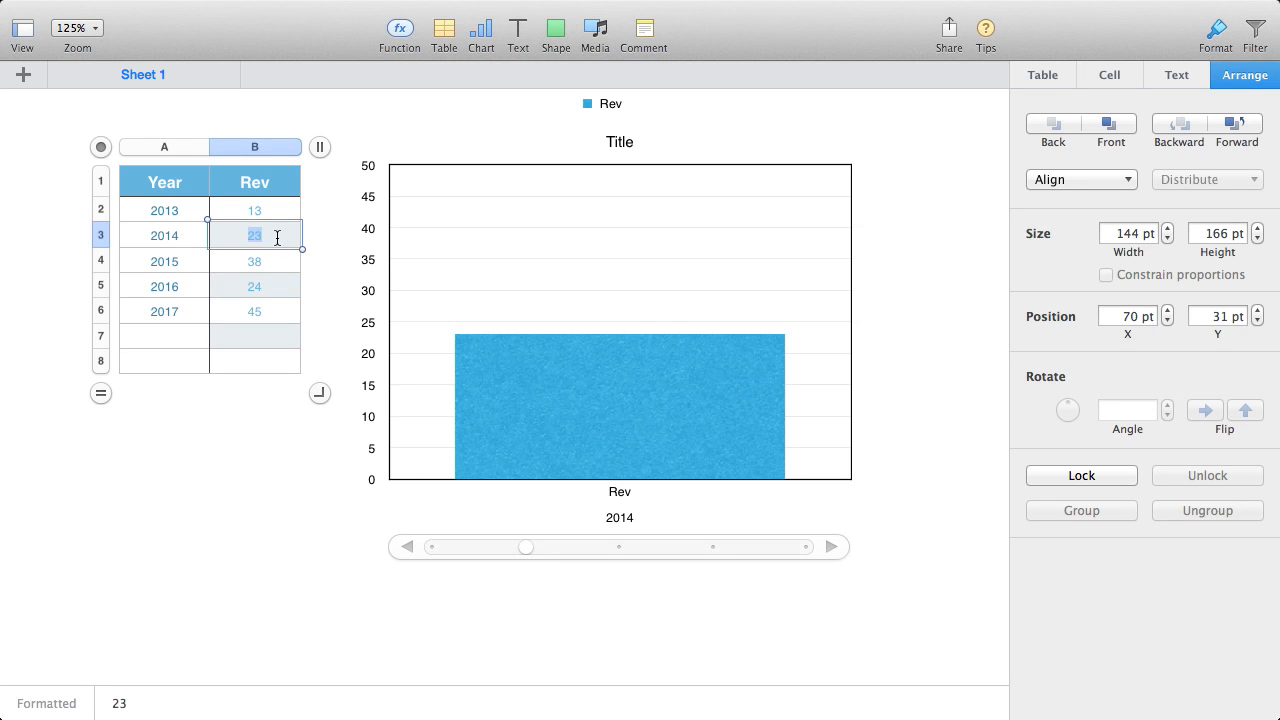
Step: Set the 2014 Rev value to 1 and slide the chart through the years back to 2013
text(1)
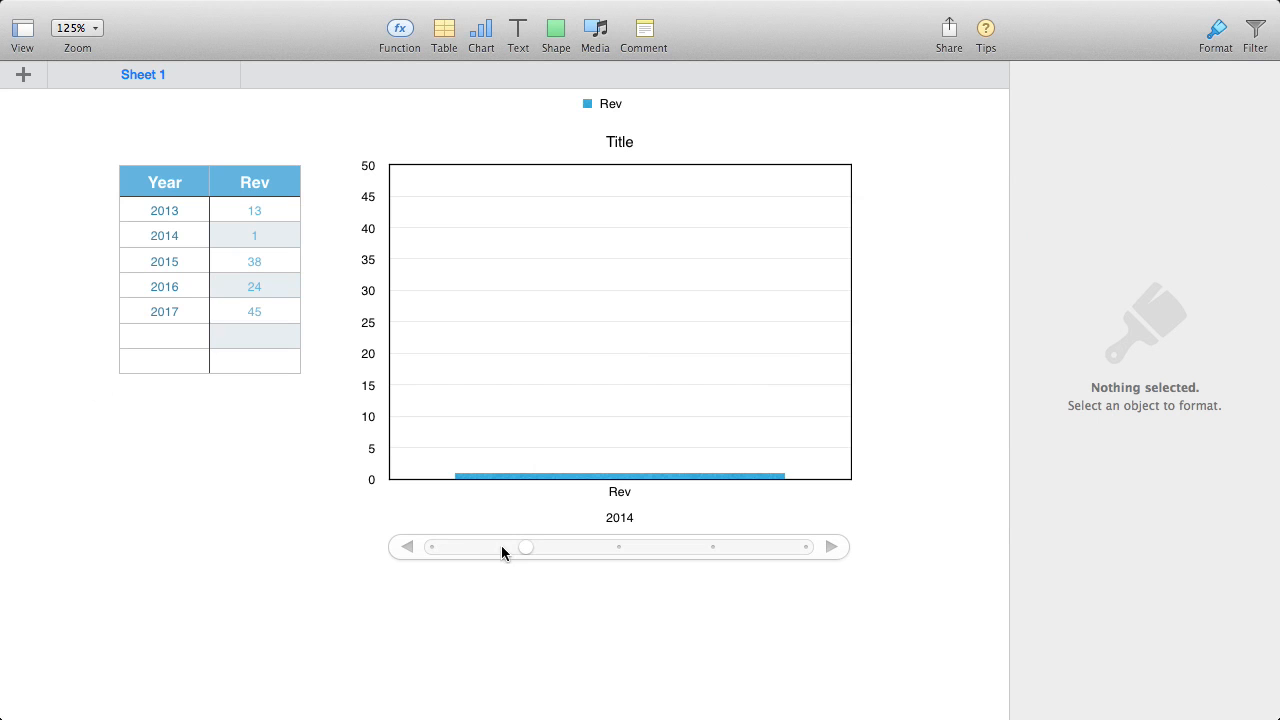
drag(528, 548, 628, 548)
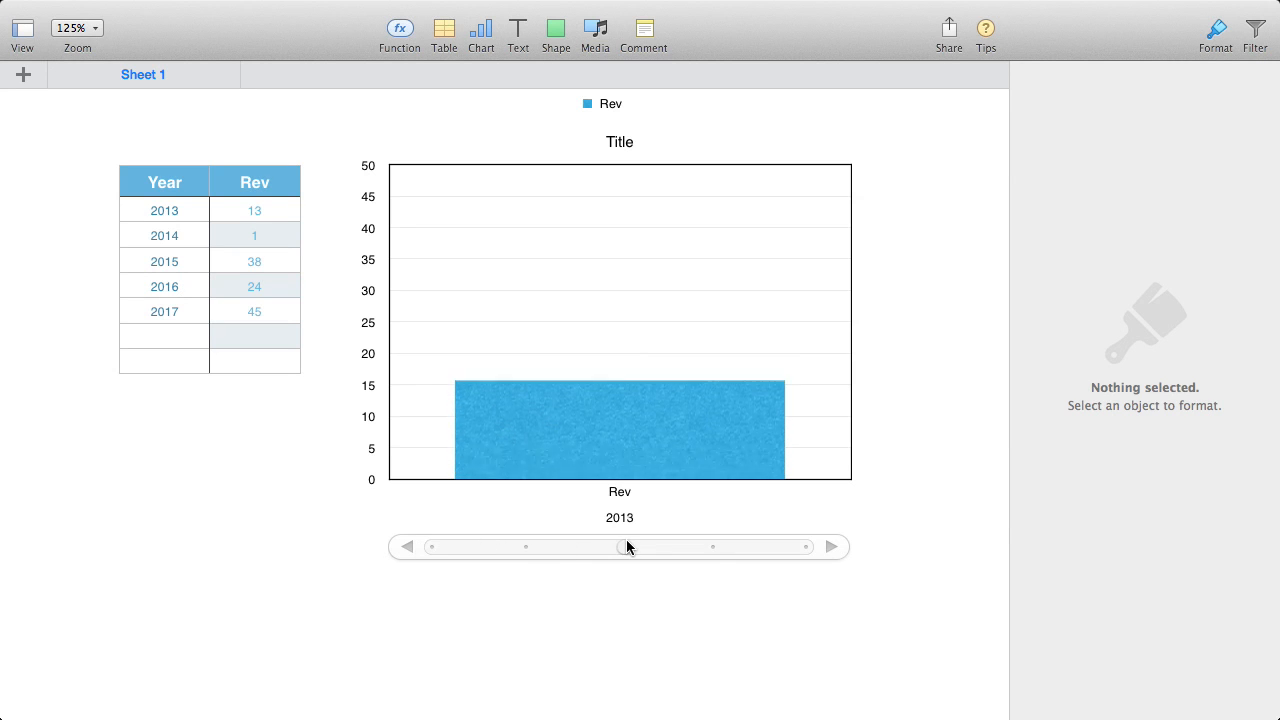
drag(628, 546, 516, 546)
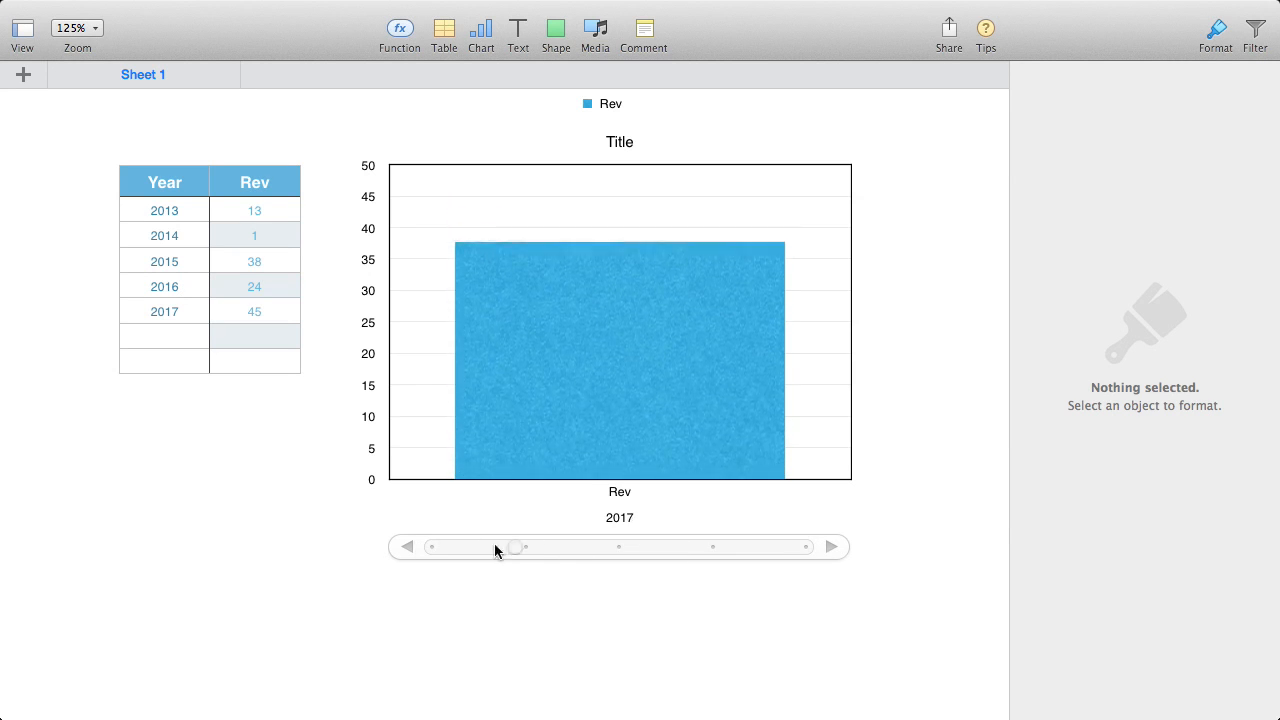
drag(516, 548, 432, 548)
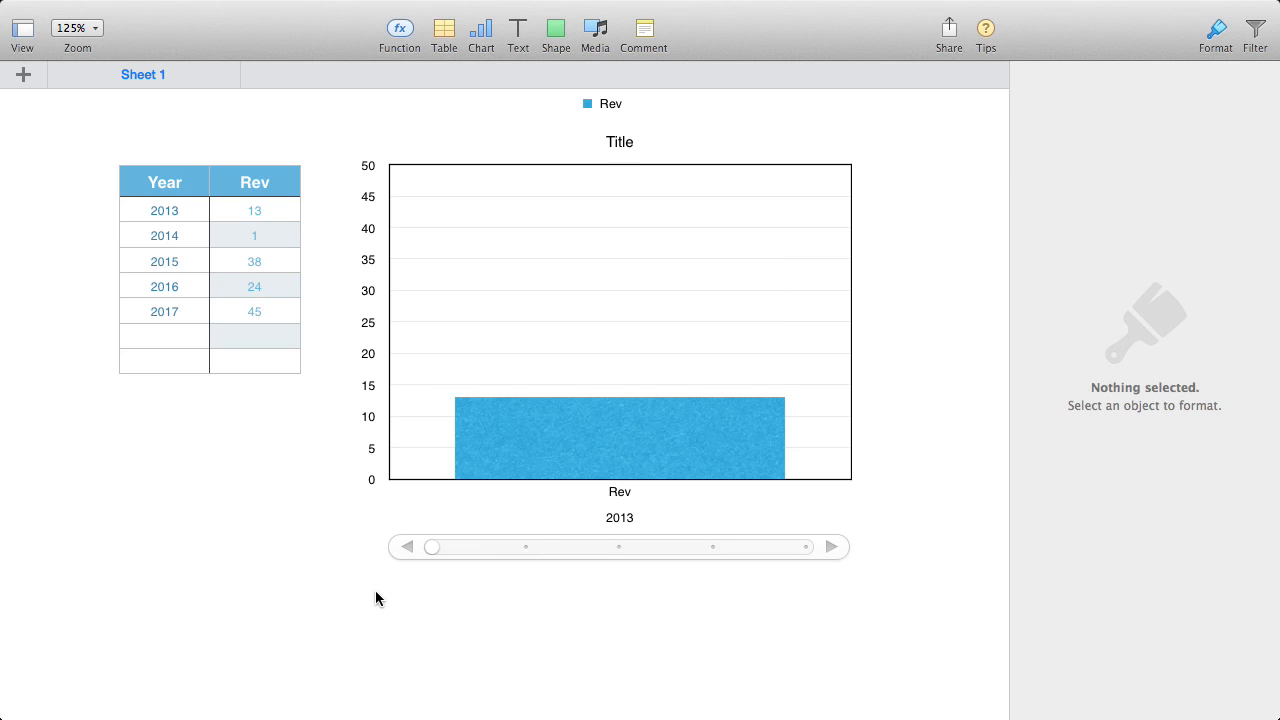
mouse_move(756, 240)
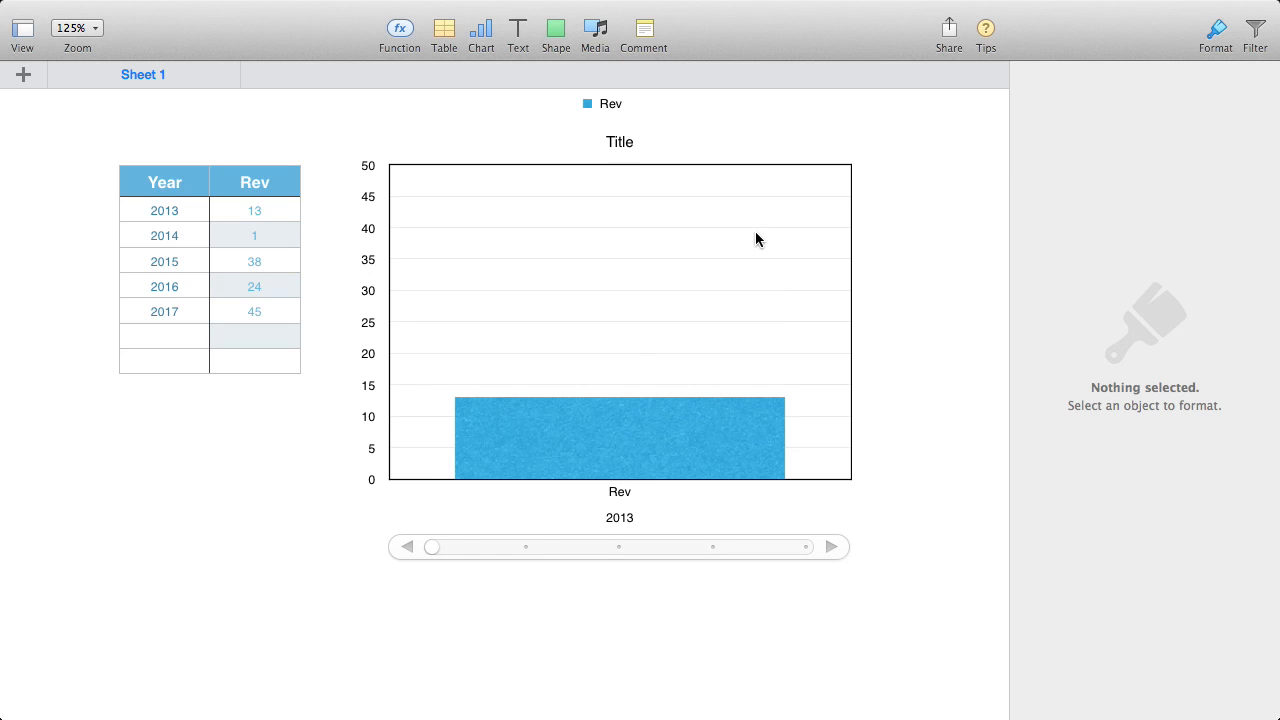
mouse_move(908, 244)
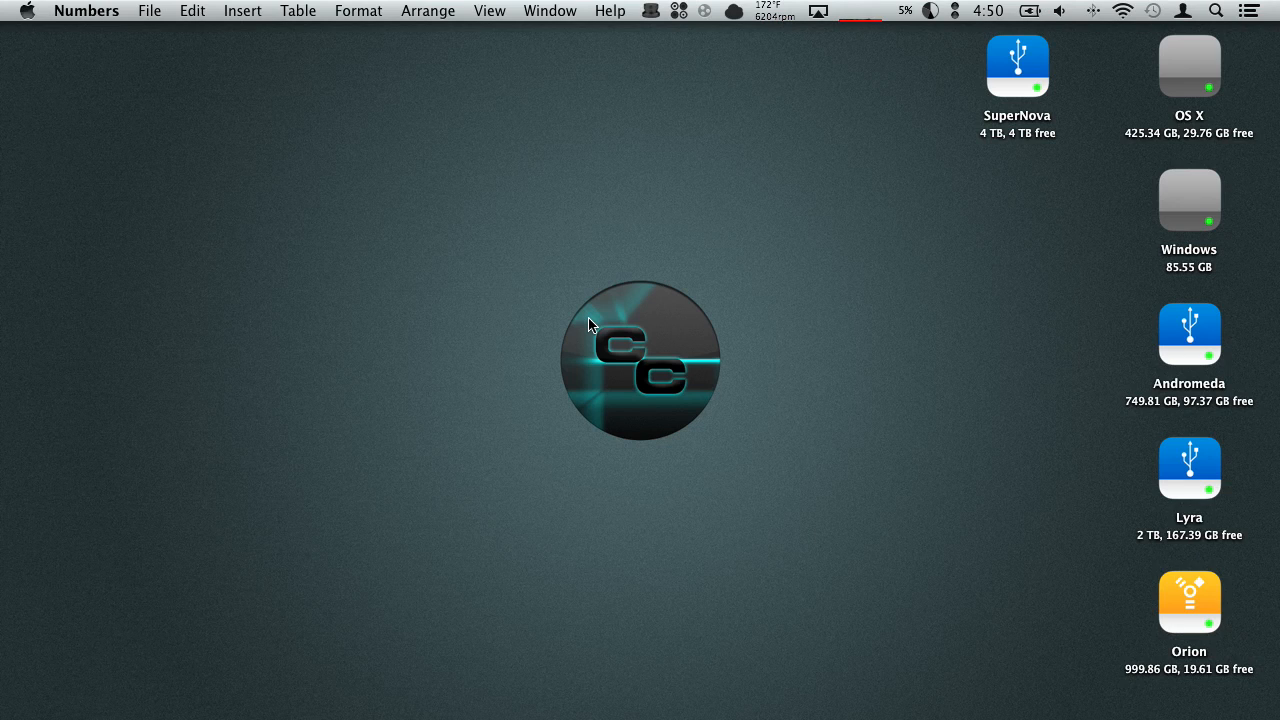
mouse_move(718, 290)
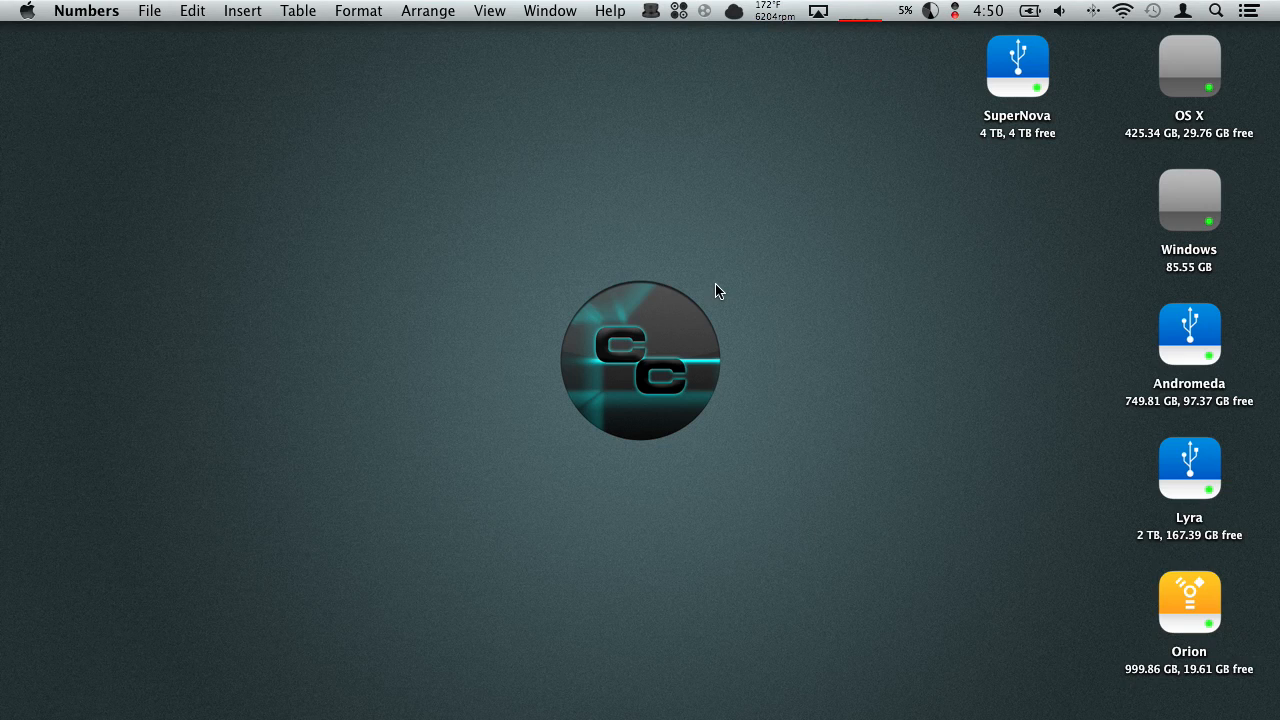